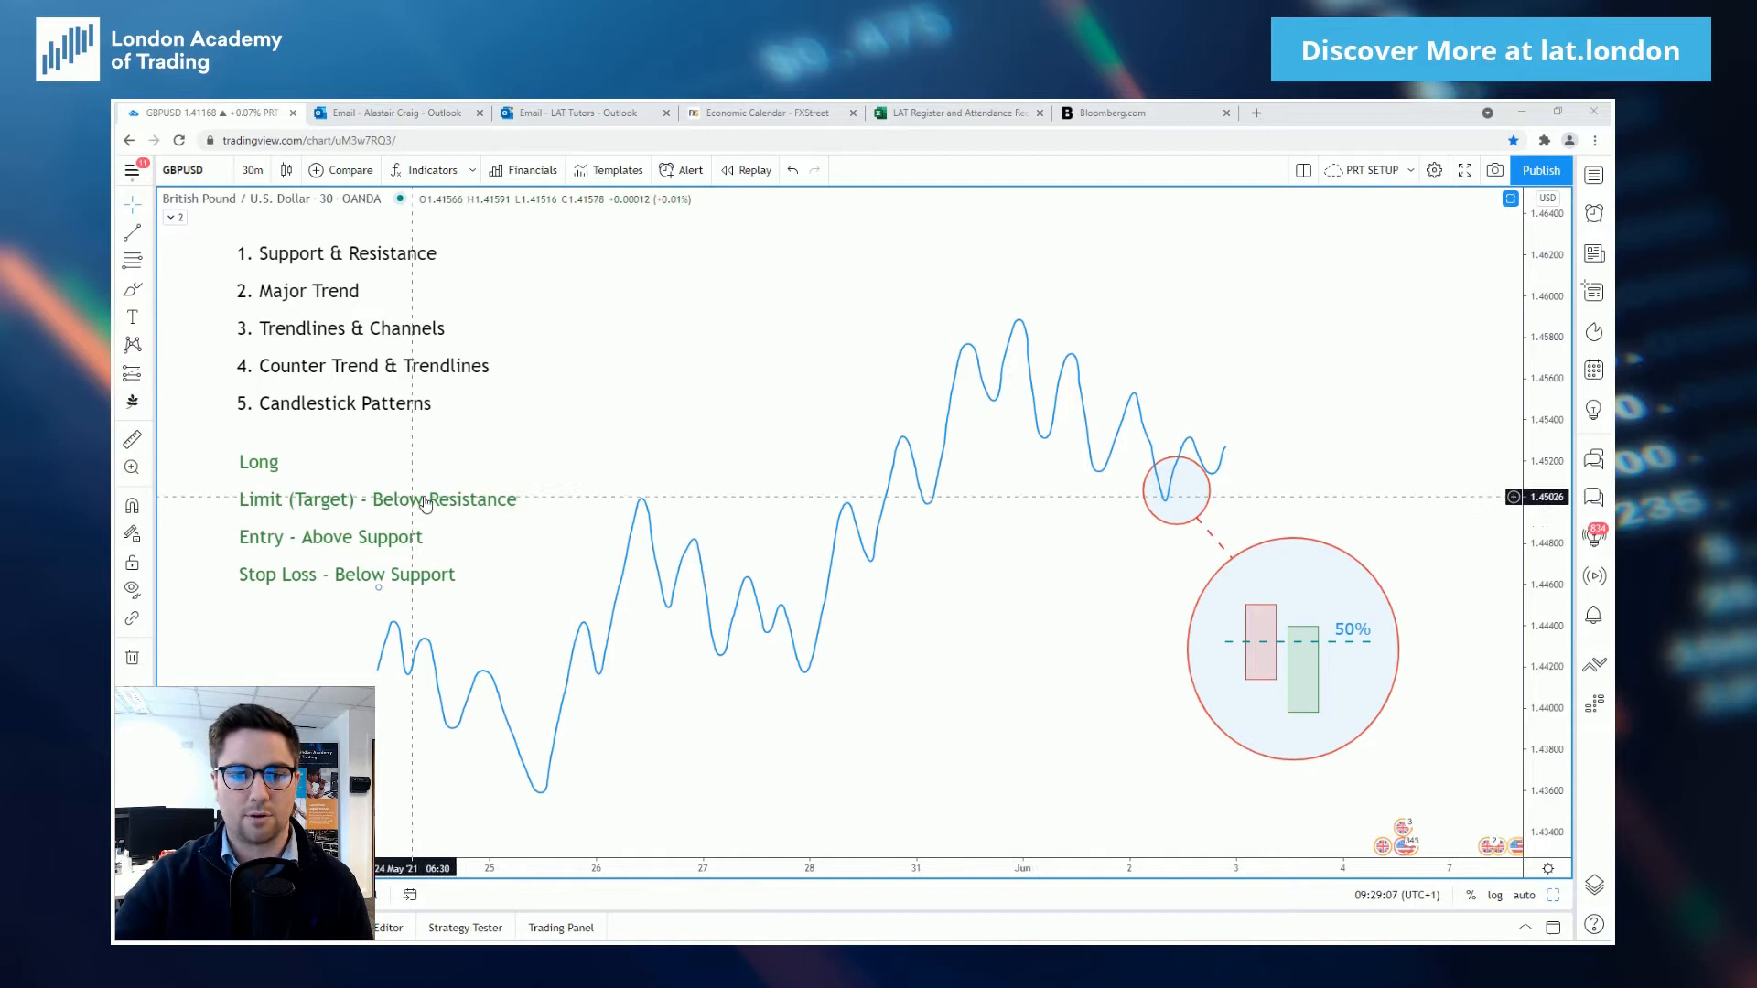
pyautogui.moveTo(478, 522)
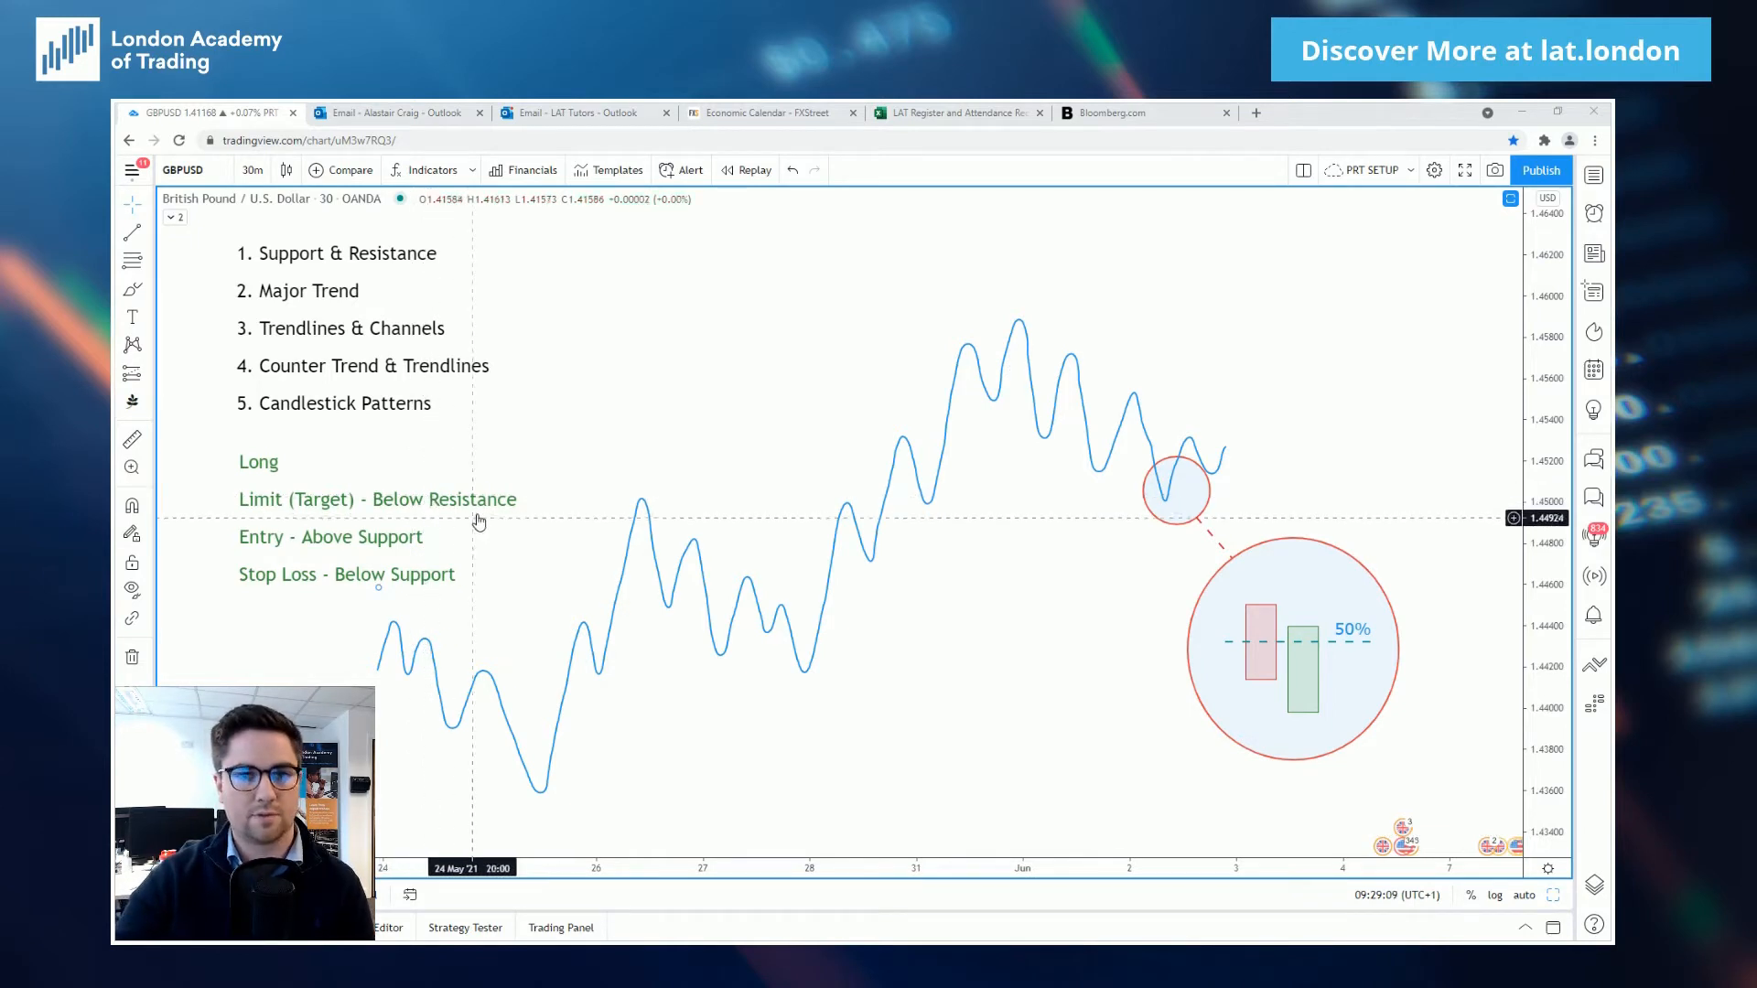
pyautogui.moveTo(439, 541)
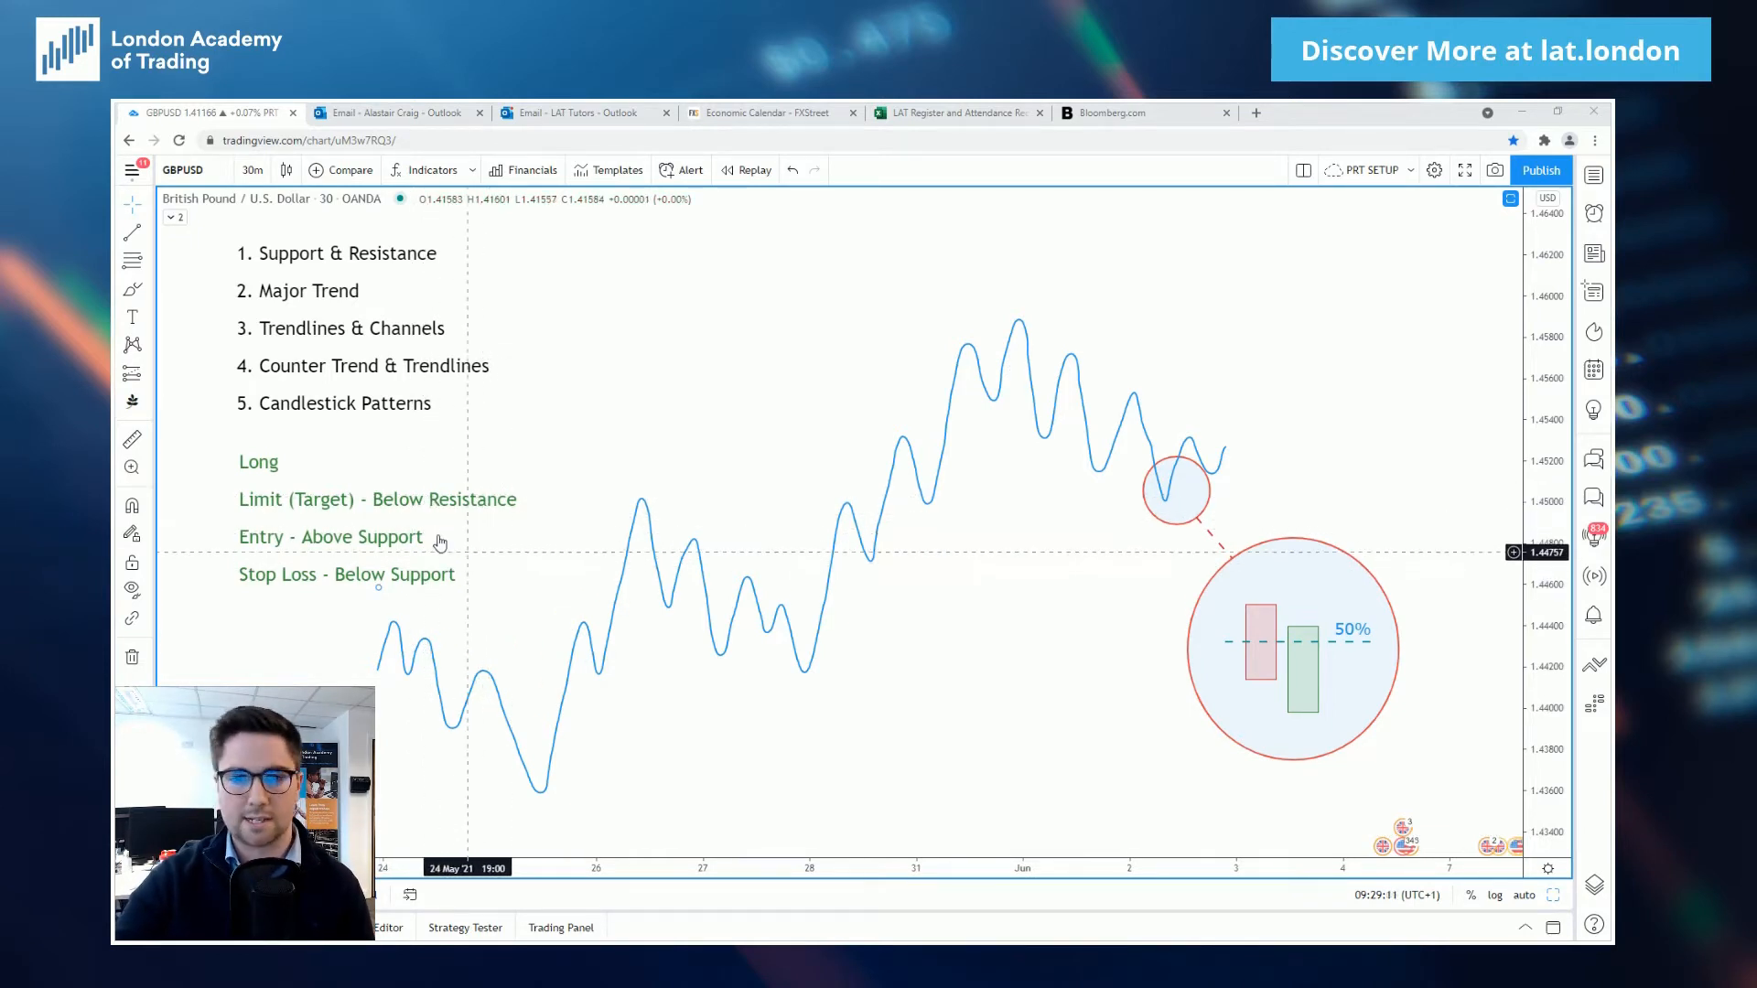
# Mark the June peak with a horizontal price level.
pyautogui.click(132, 233)
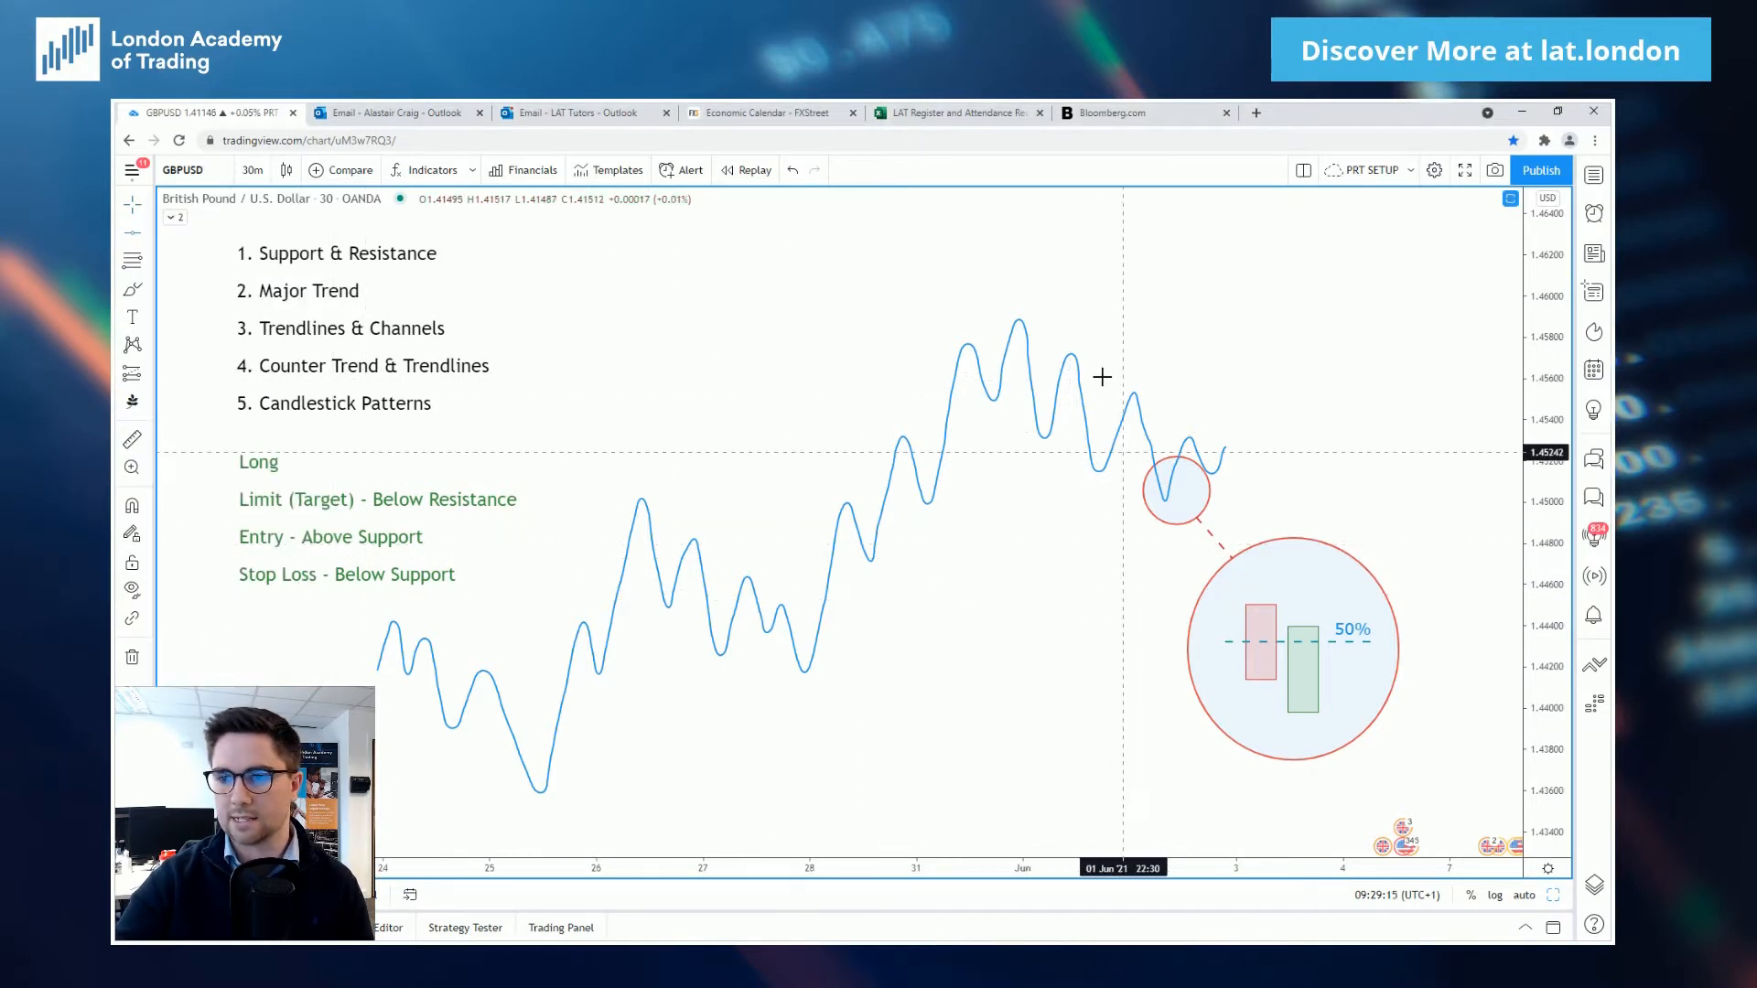
pyautogui.click(1062, 326)
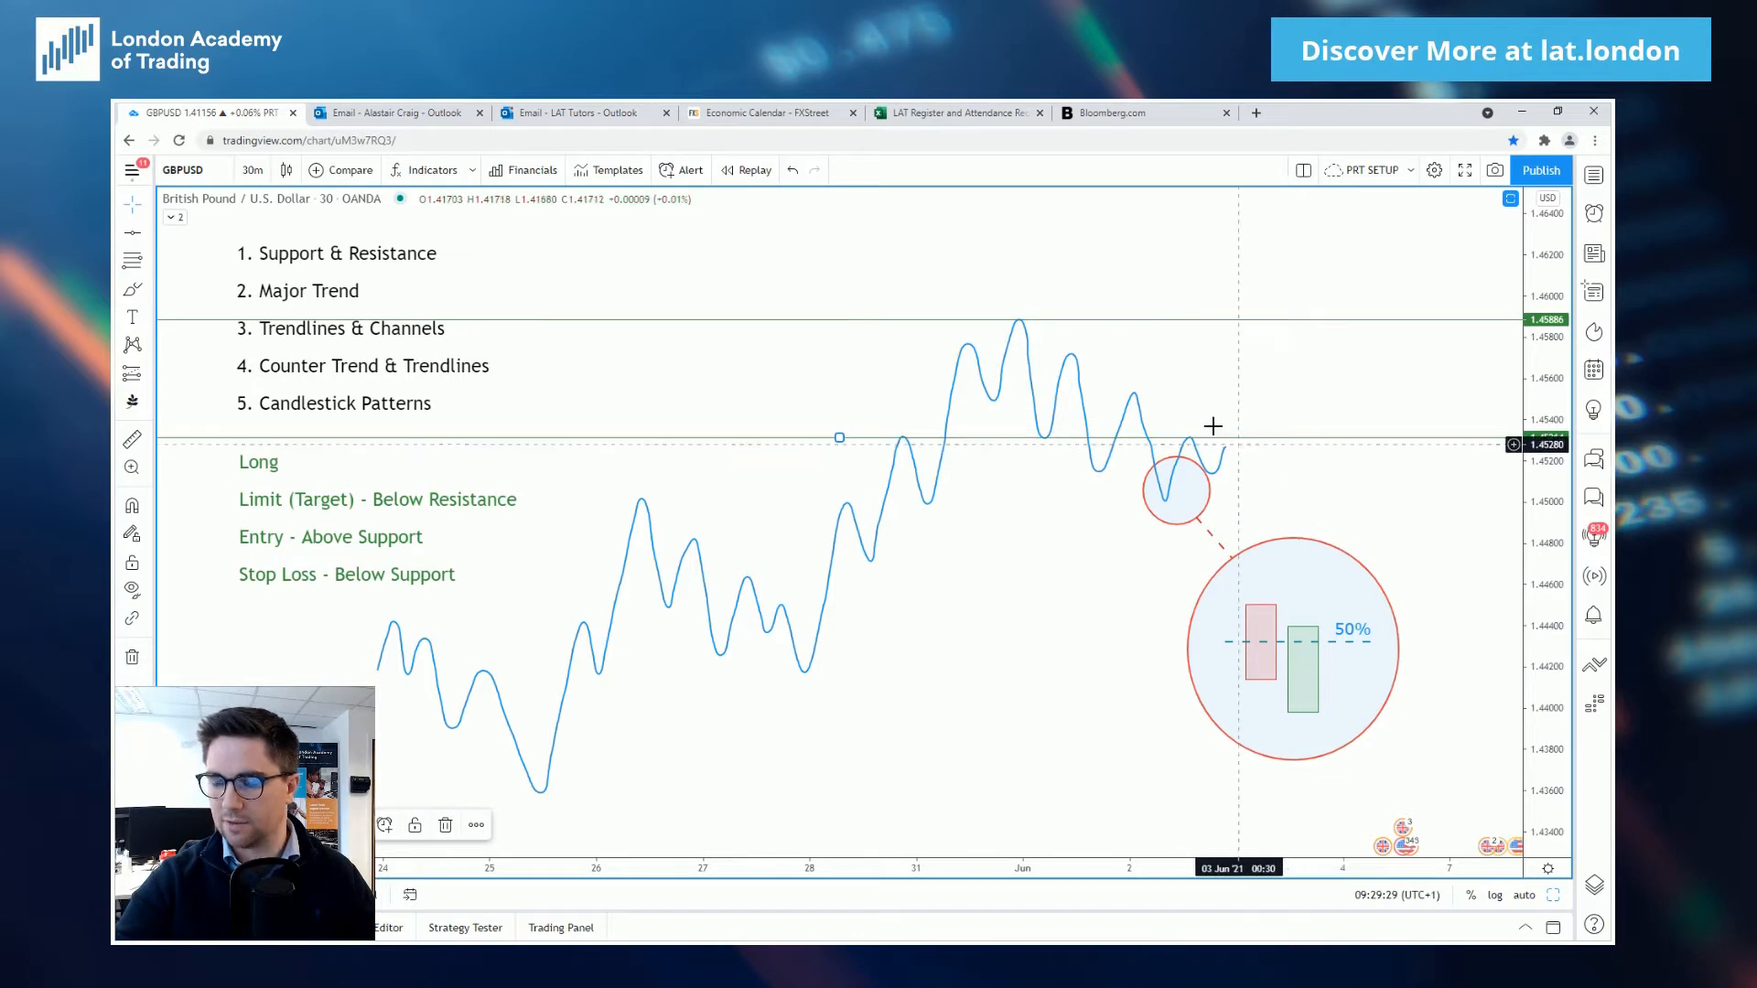
pyautogui.moveTo(906, 443)
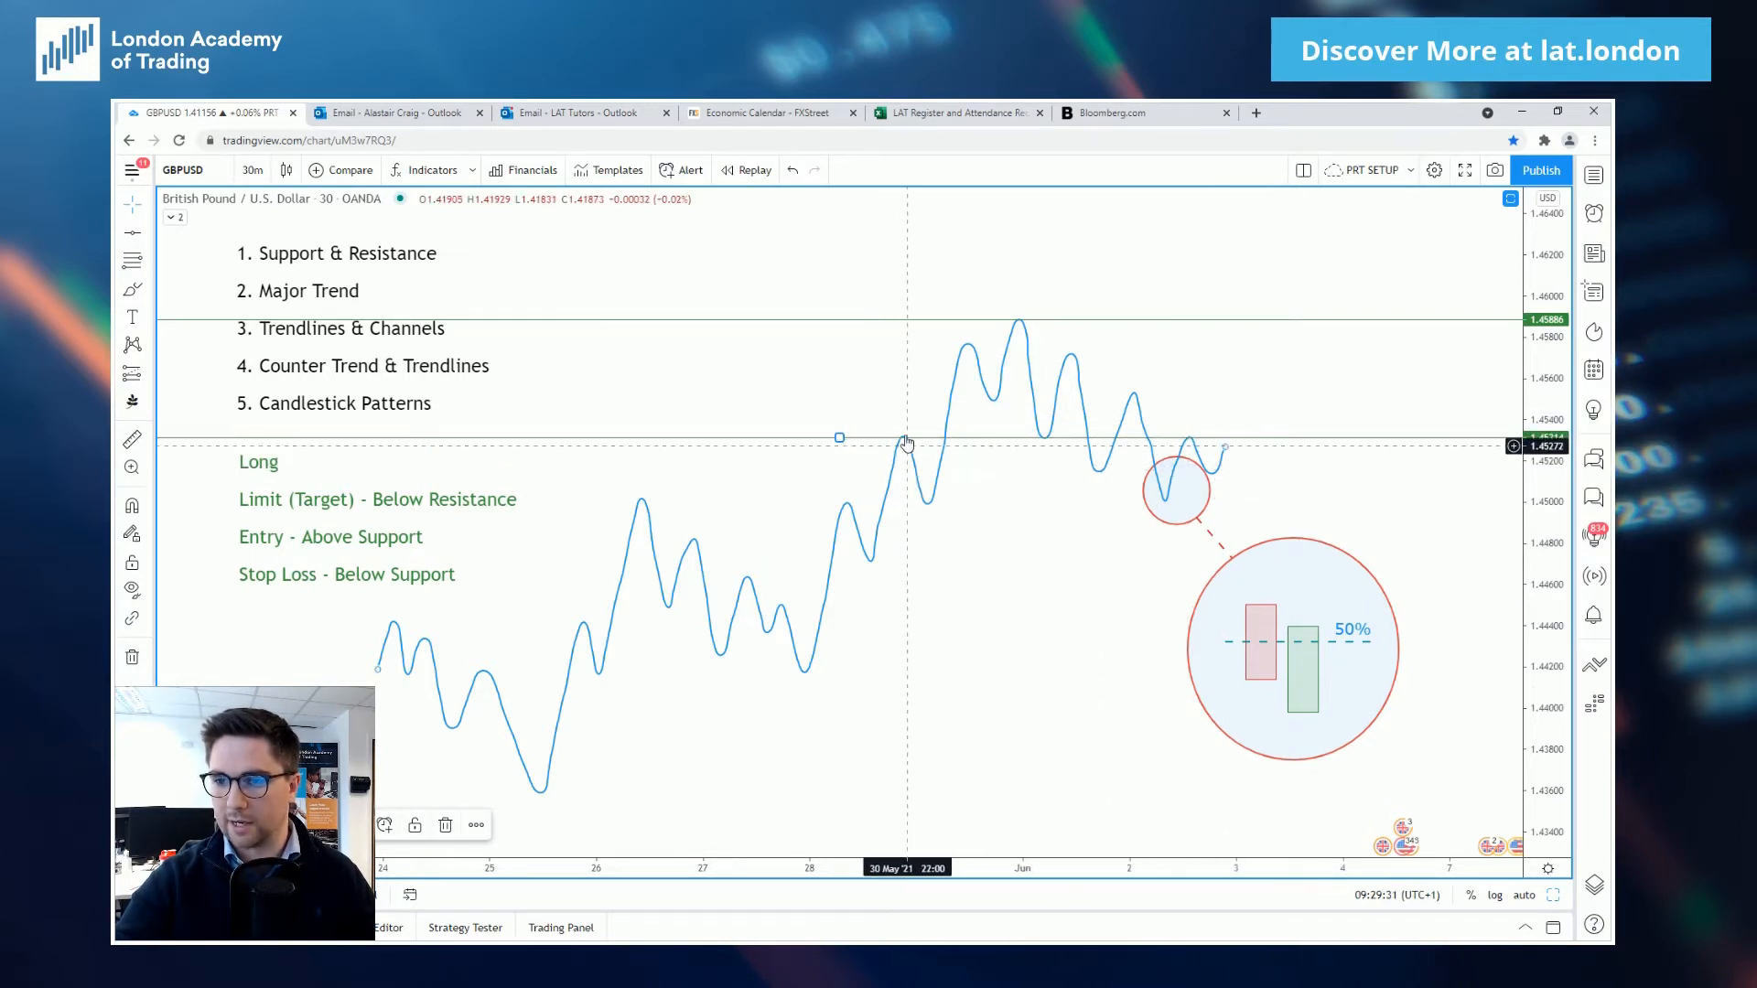
pyautogui.moveTo(1186, 445)
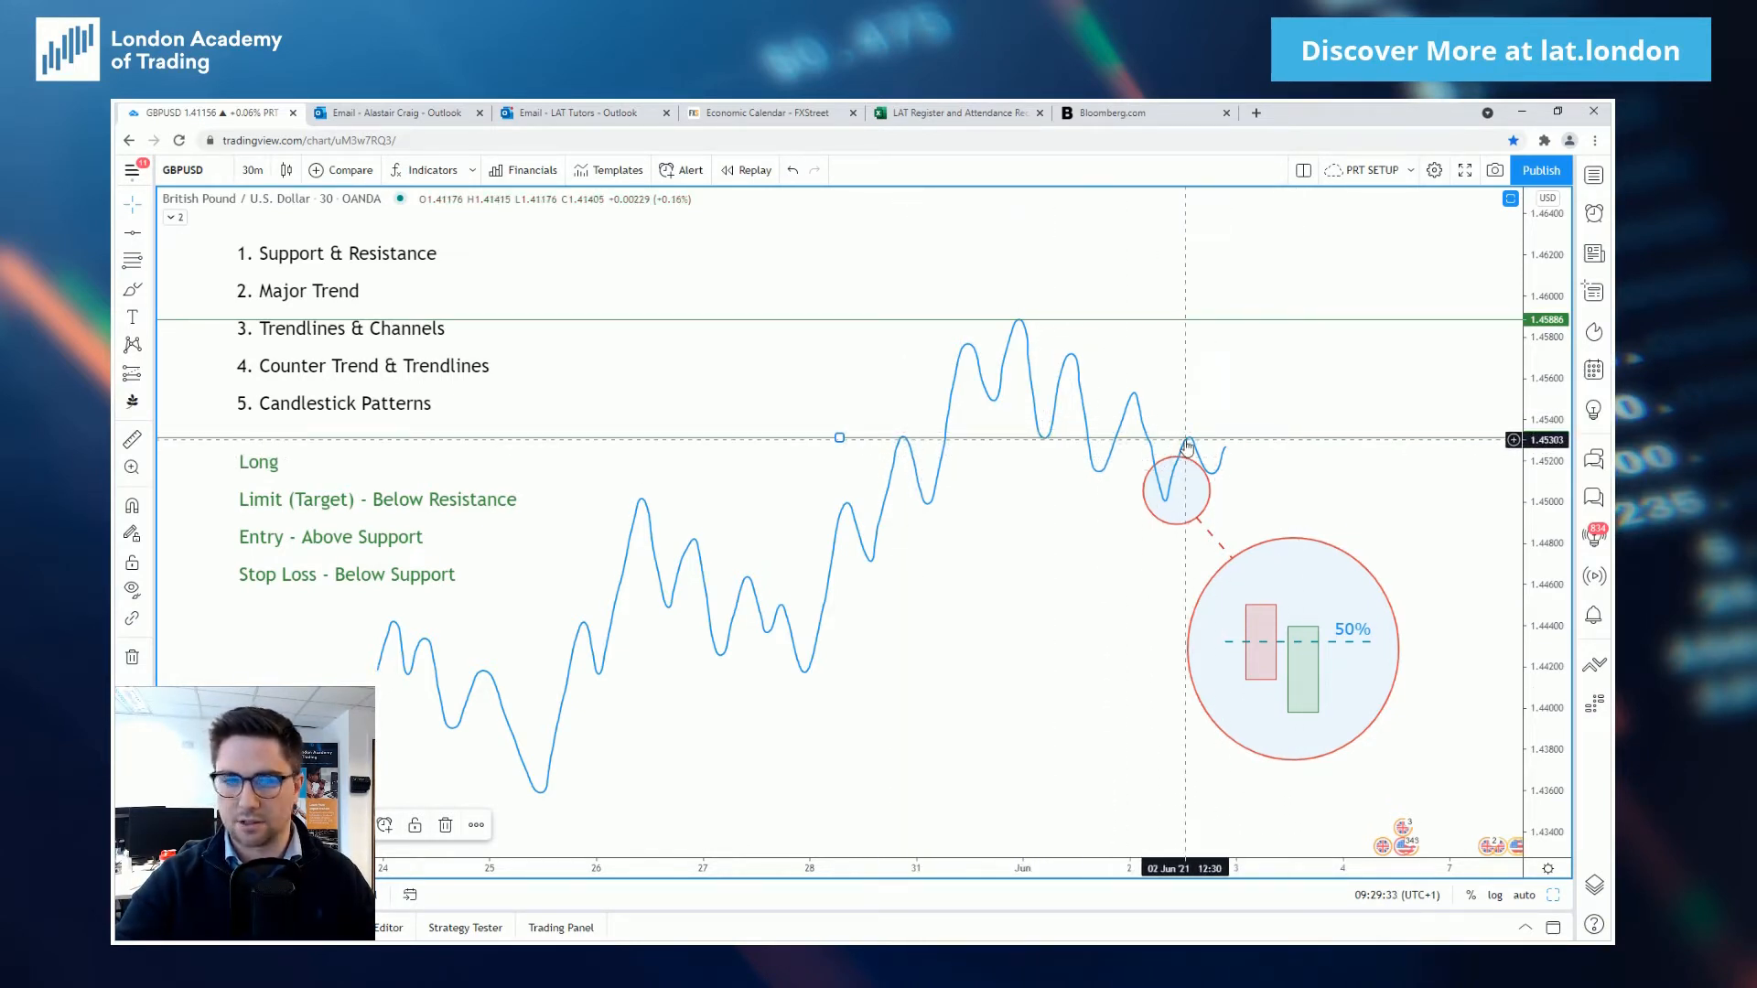
pyautogui.moveTo(1239, 446)
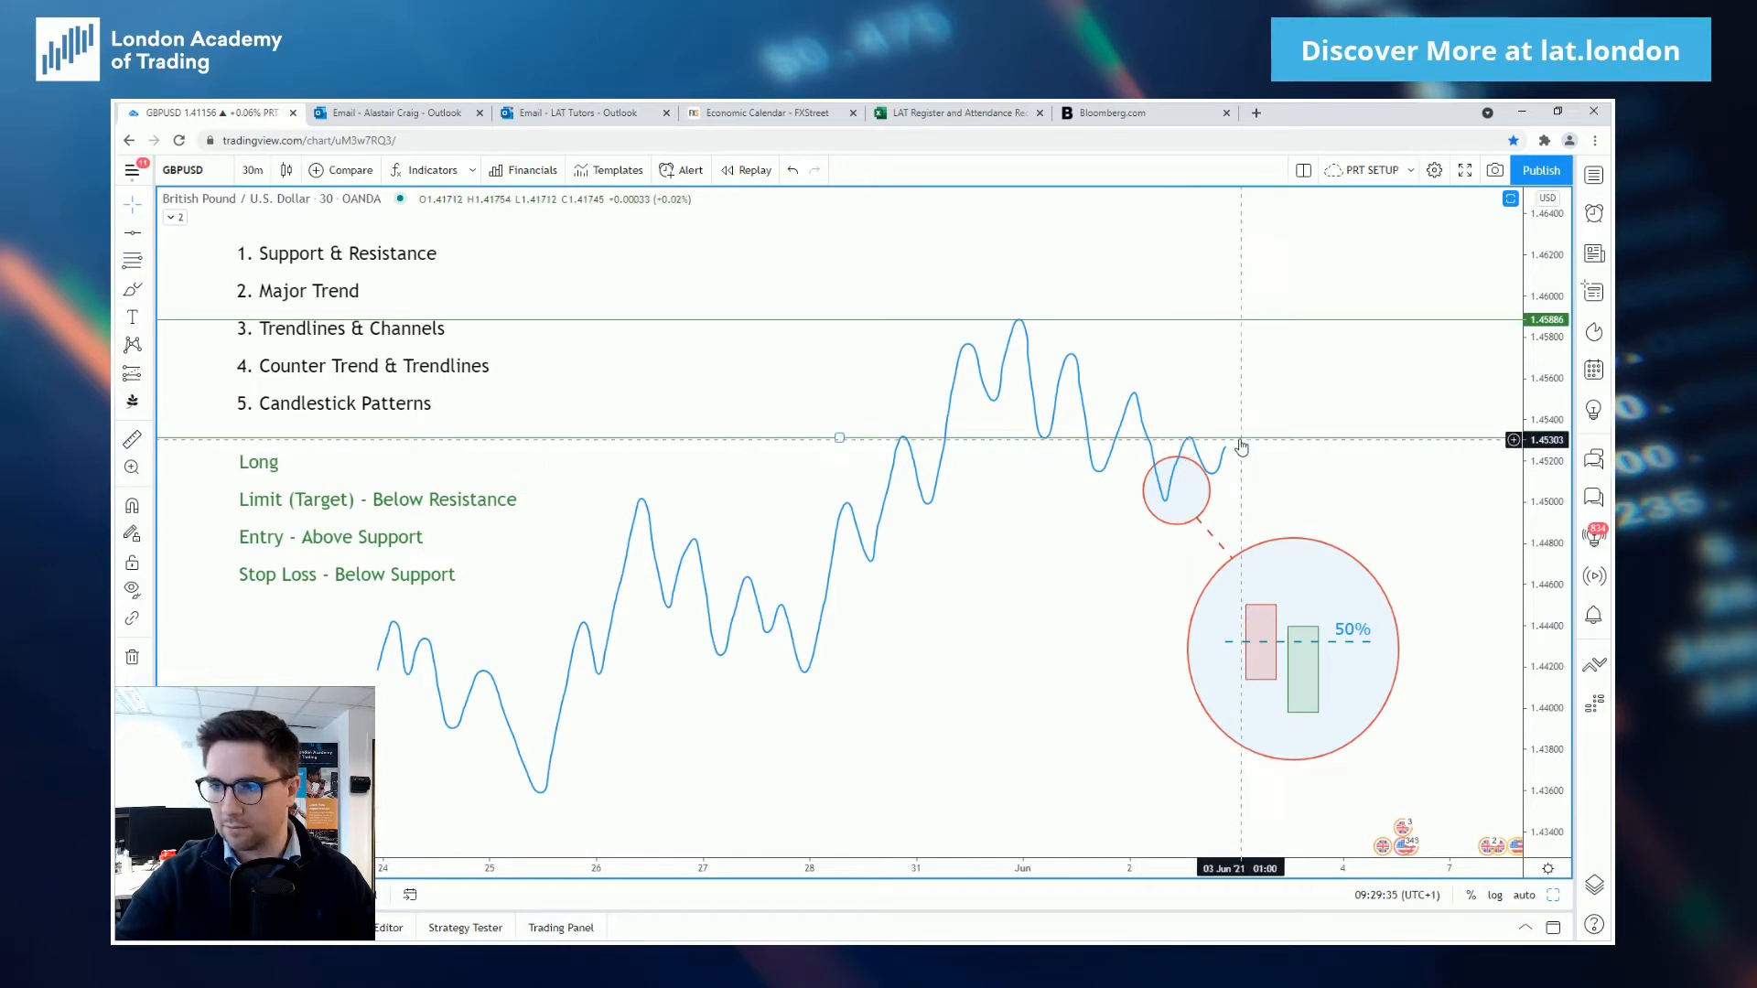
pyautogui.moveTo(1247, 443)
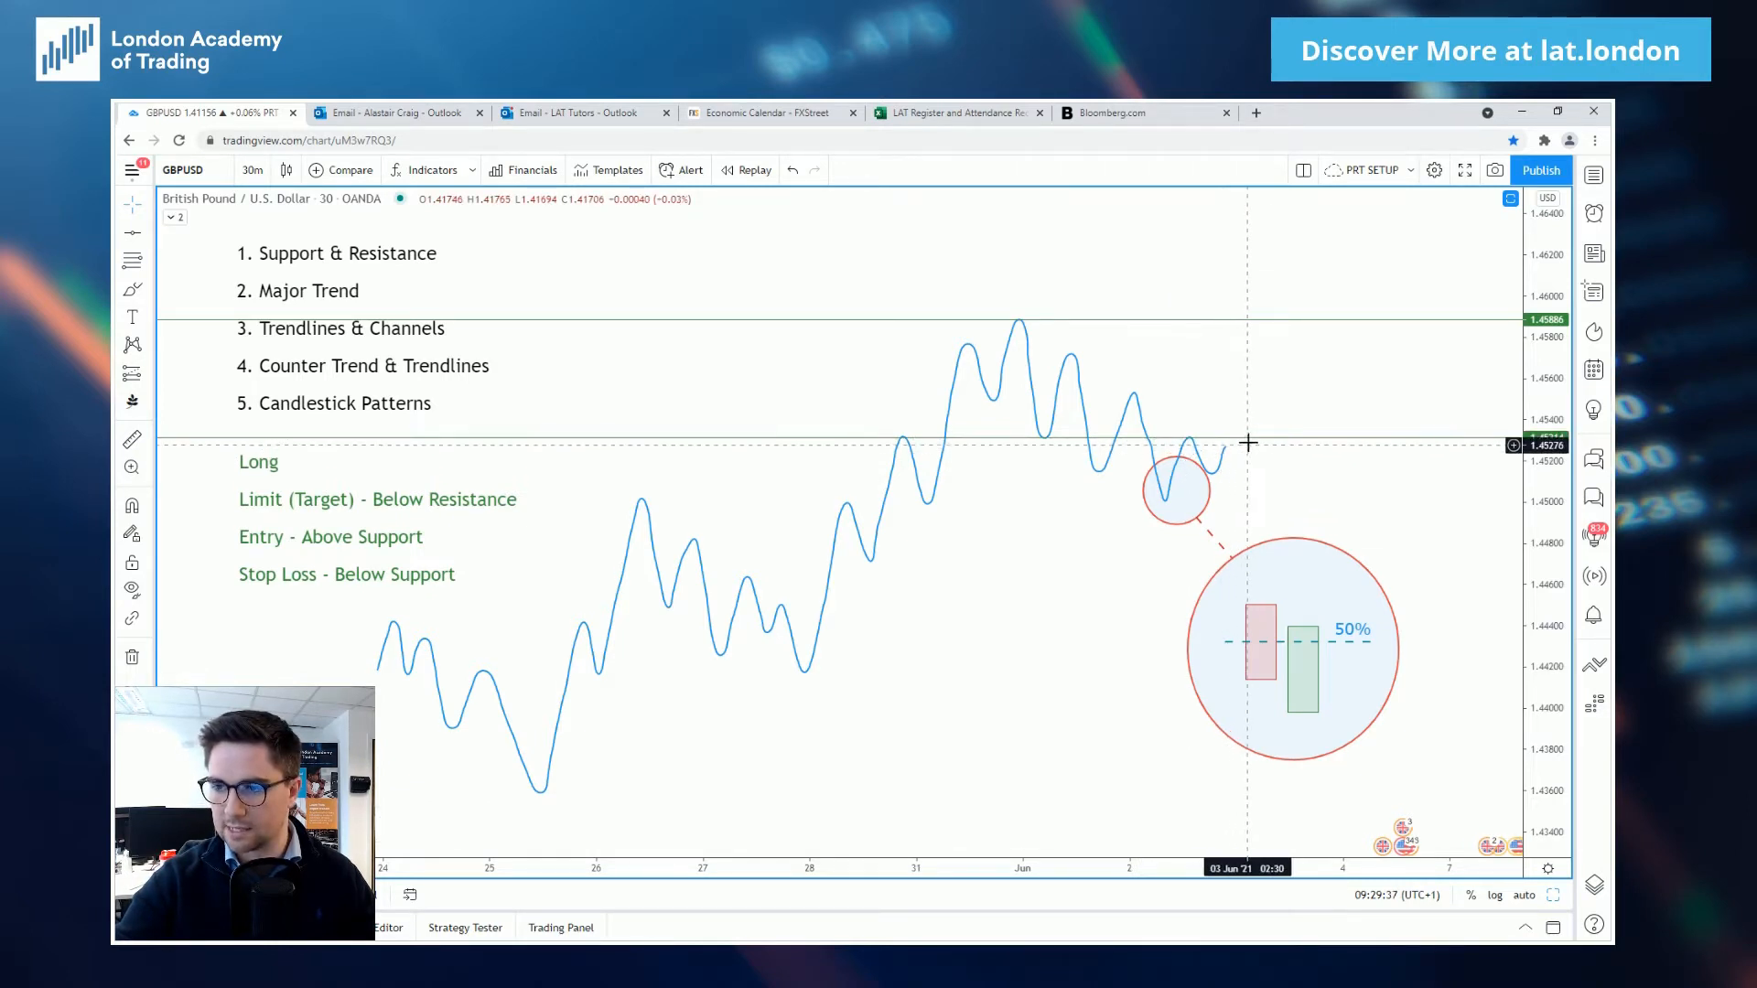
pyautogui.moveTo(1224, 447)
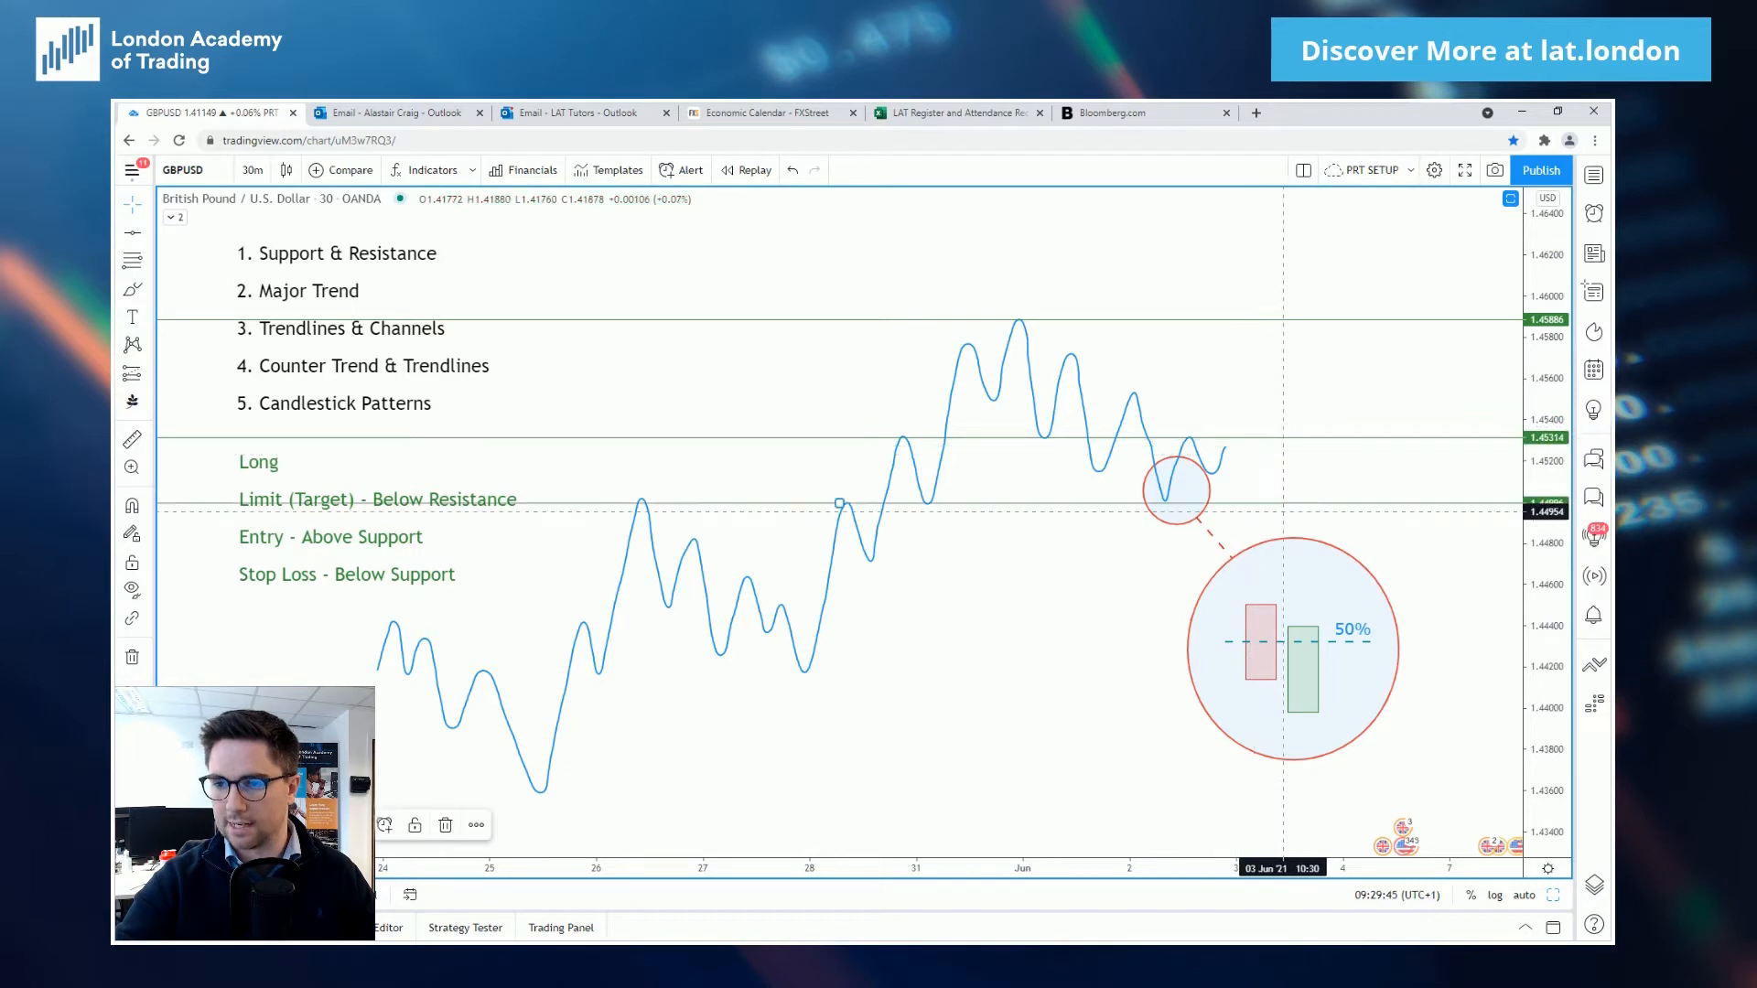
pyautogui.moveTo(707, 516)
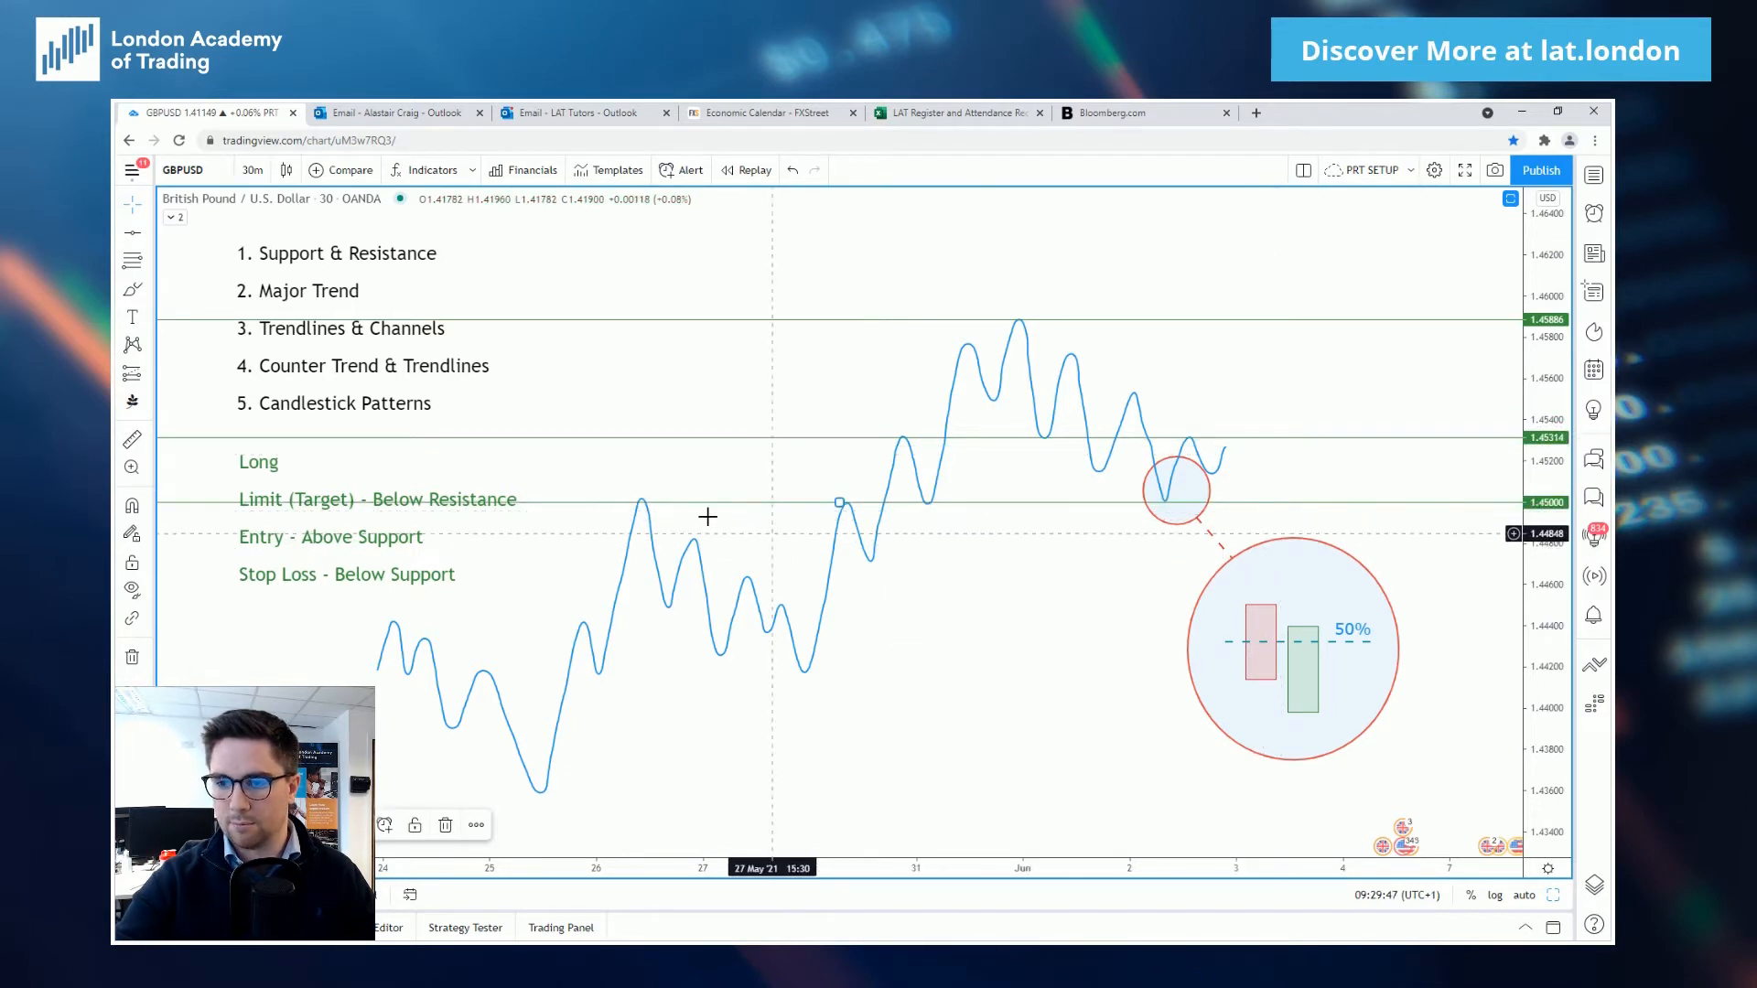
pyautogui.moveTo(1167, 511)
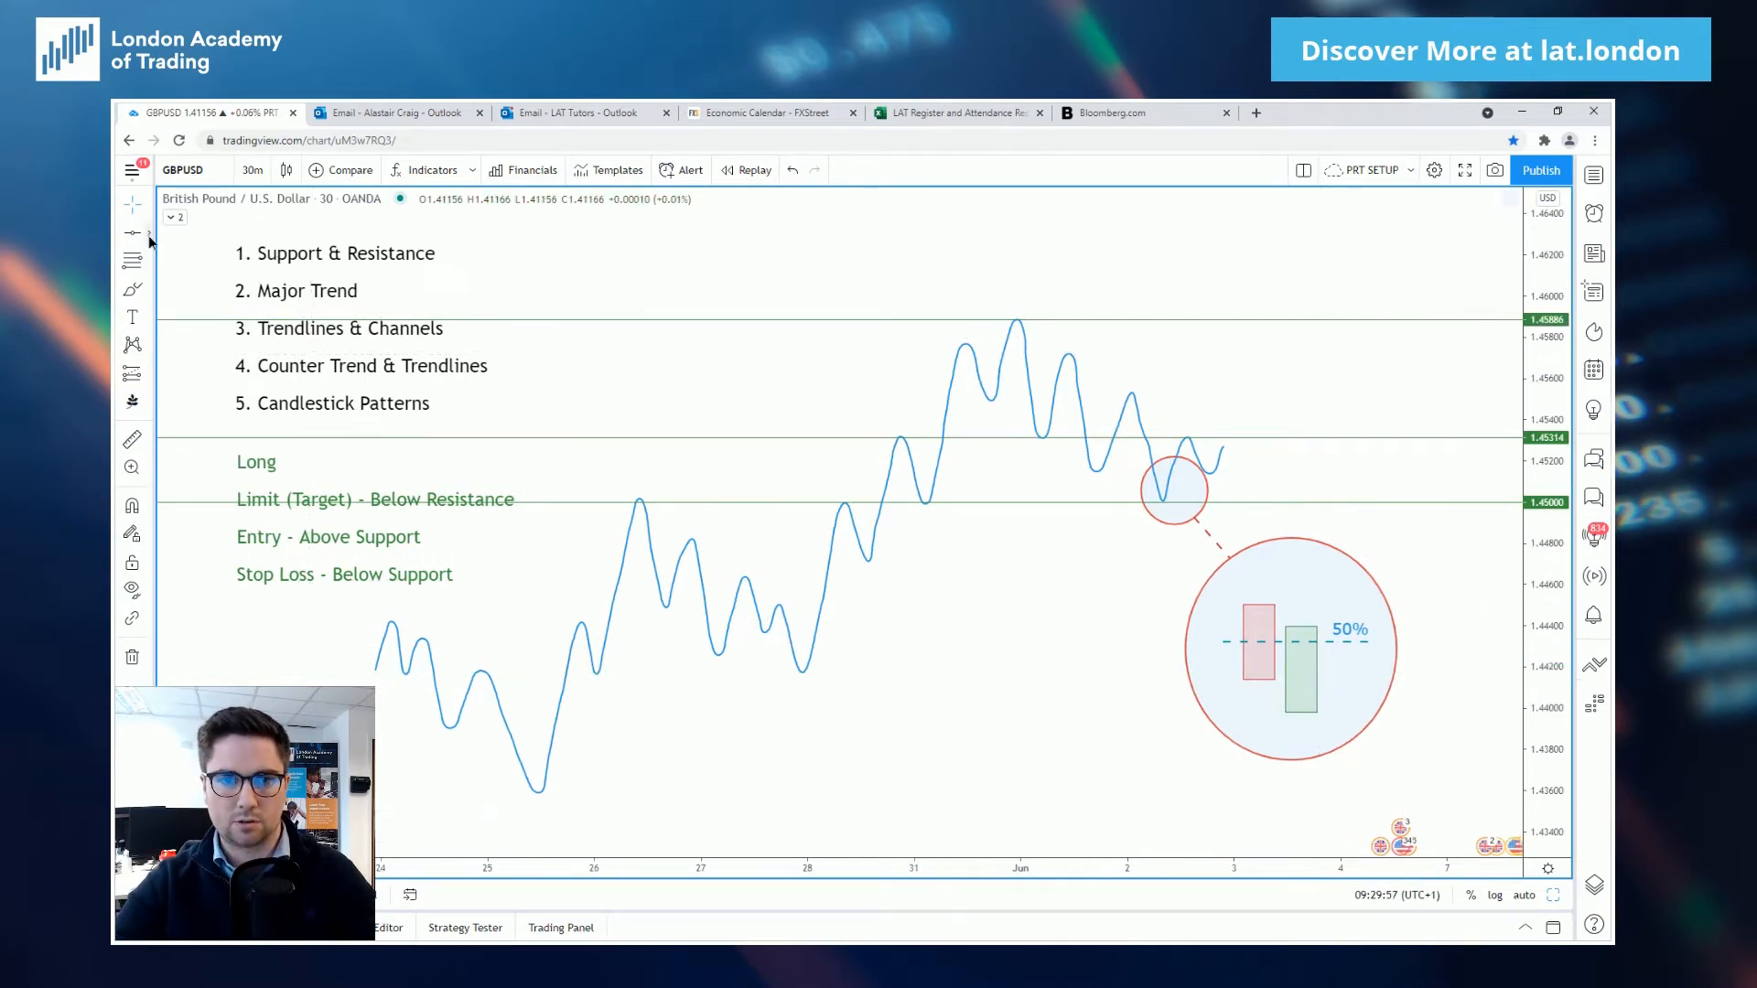
pyautogui.moveTo(387, 669)
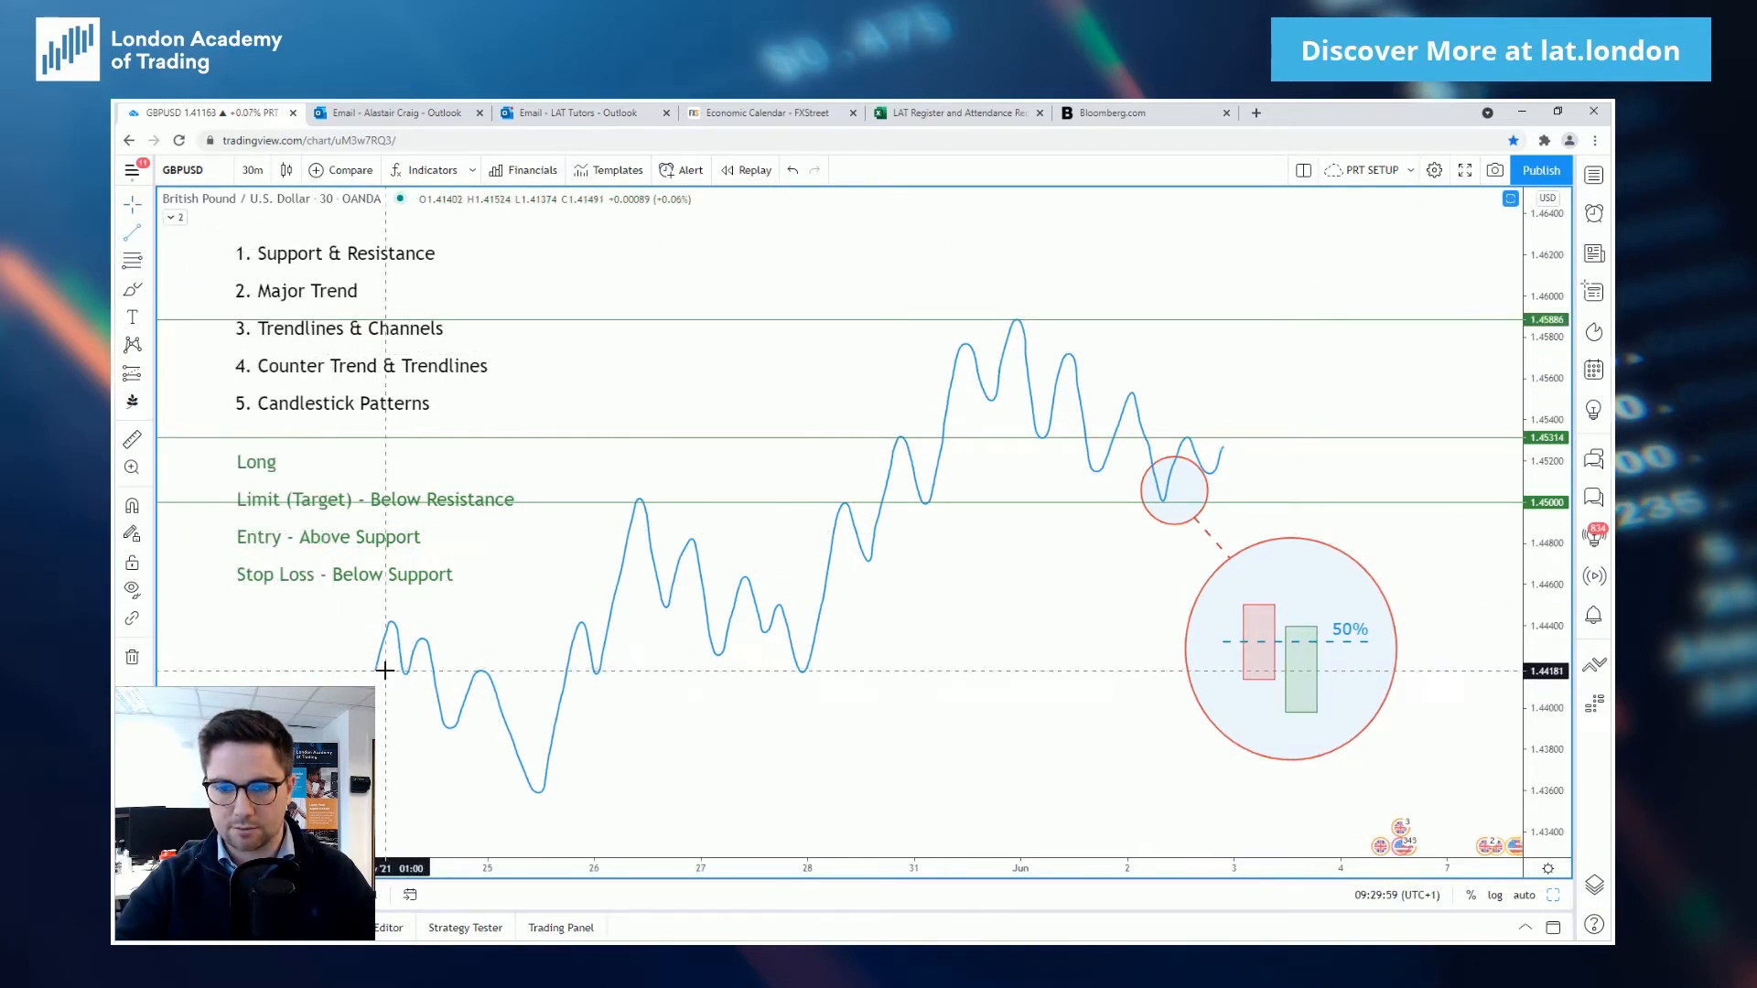
pyautogui.moveTo(935, 680)
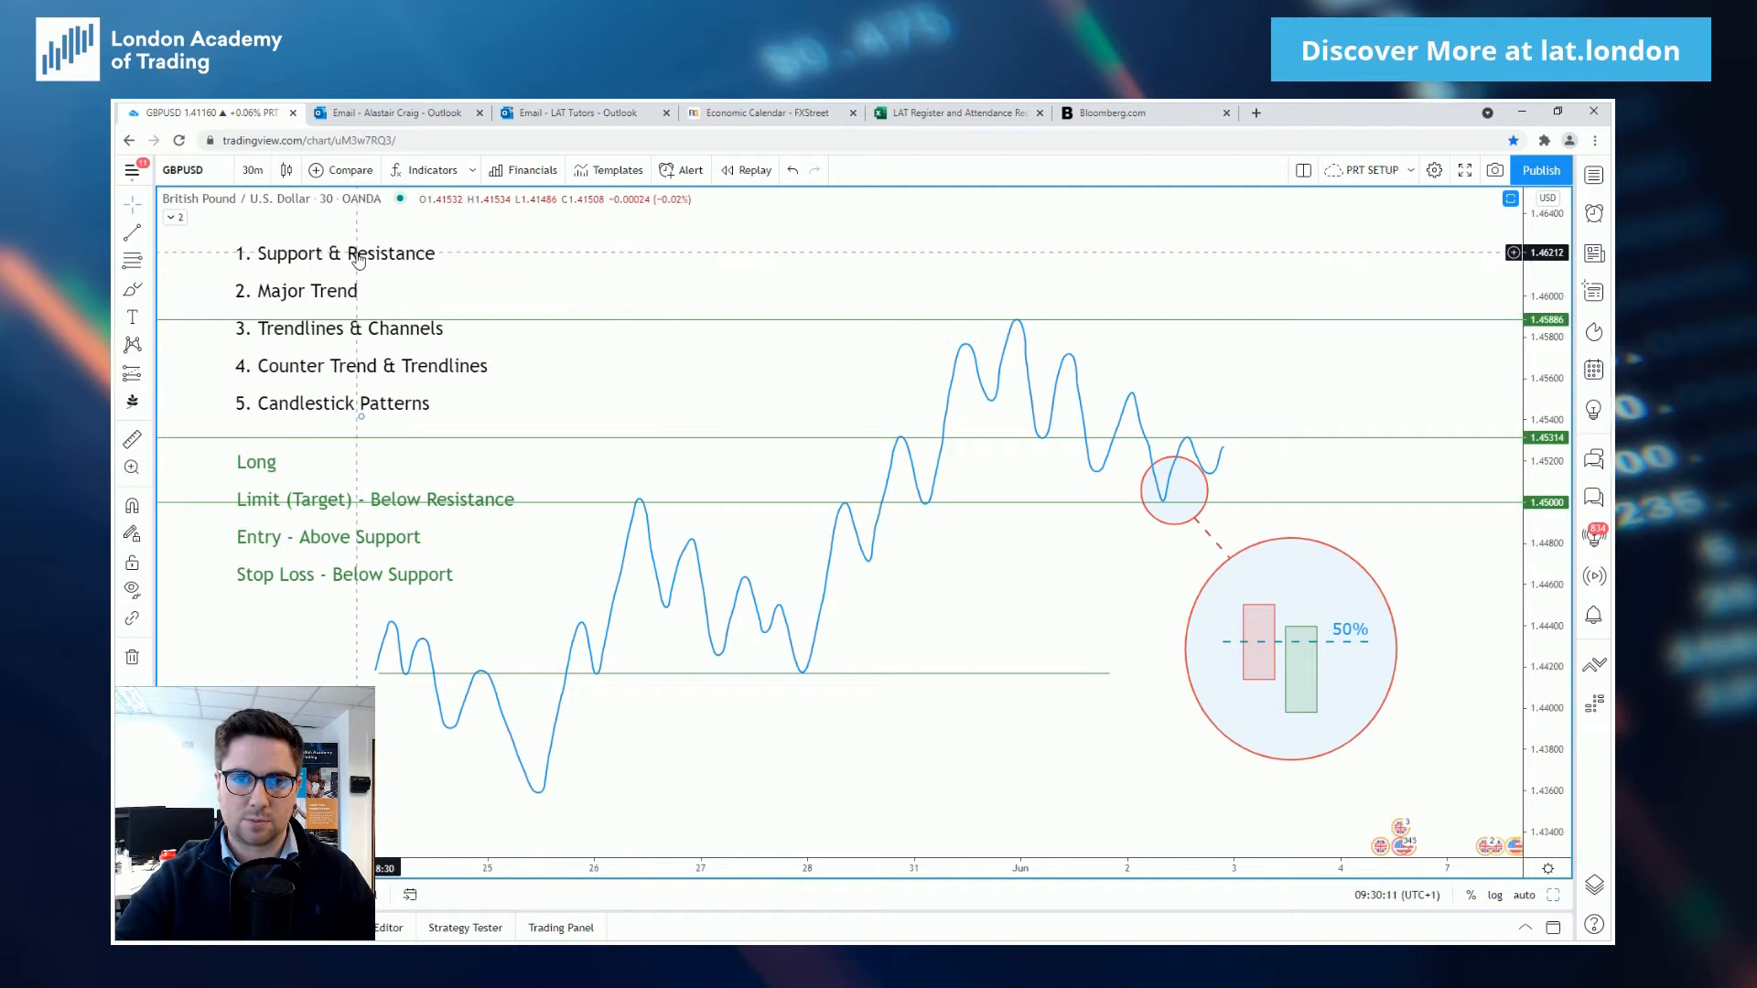
# Circle the 25 May swing low and the dip right after the June peak.
pyautogui.click(132, 289)
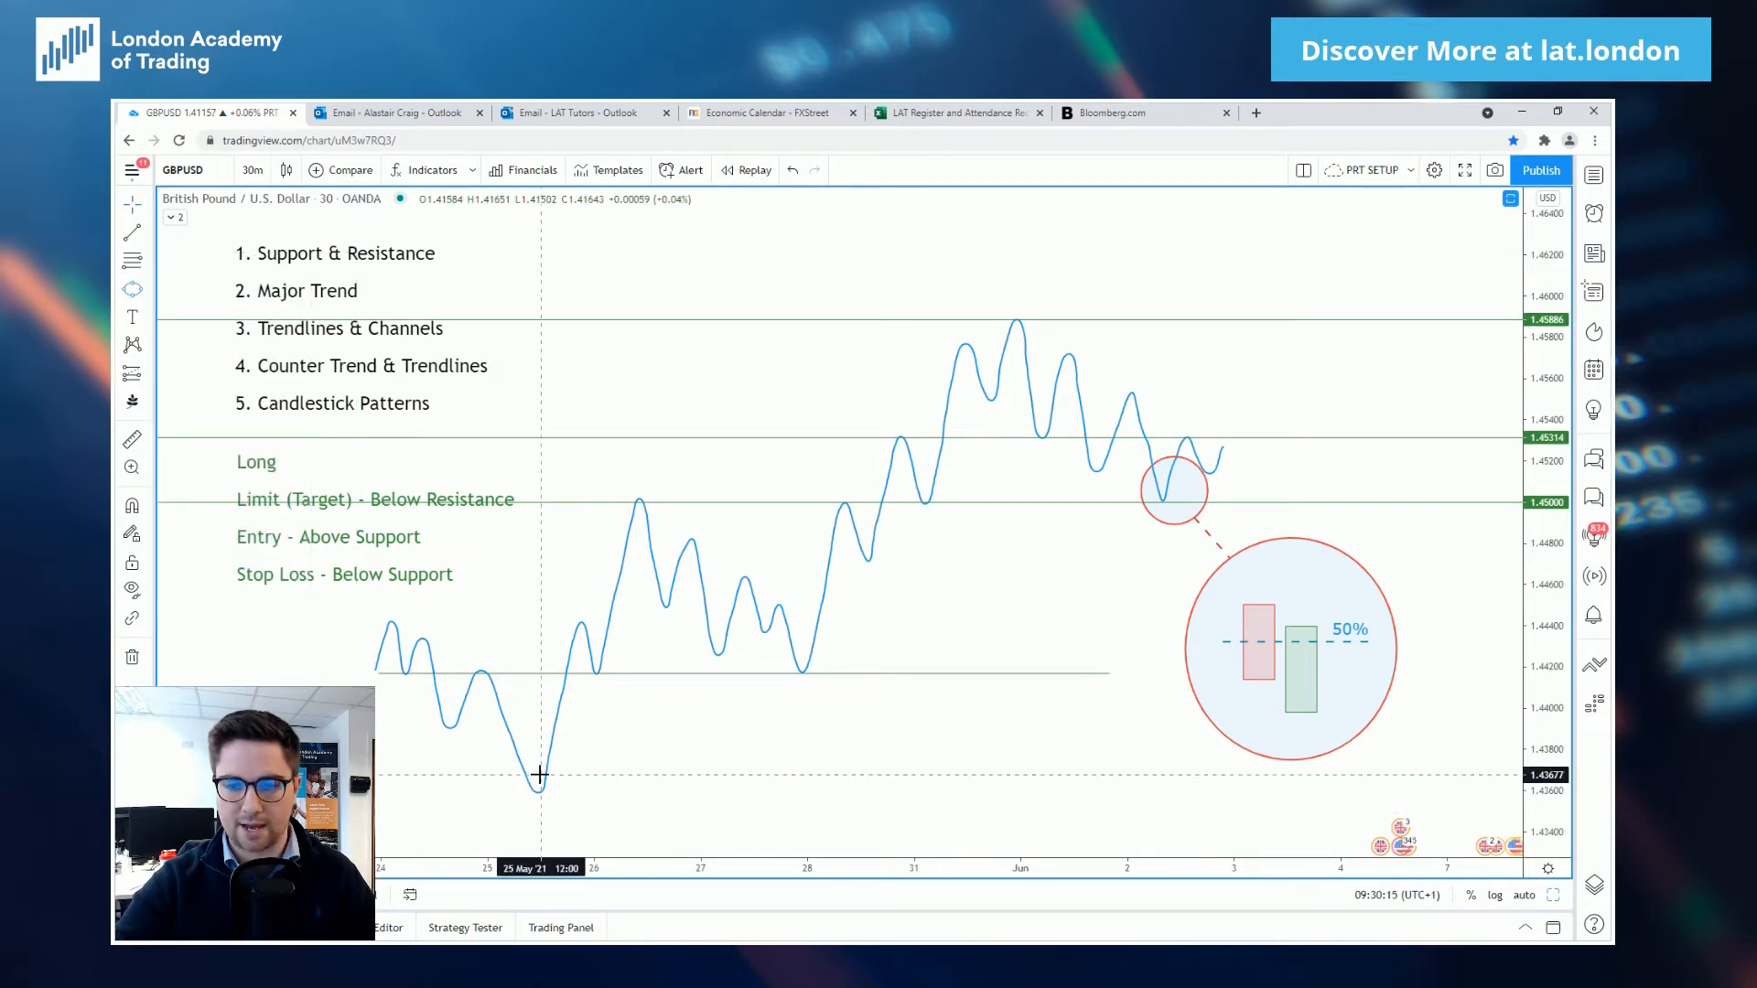
pyautogui.click(538, 781)
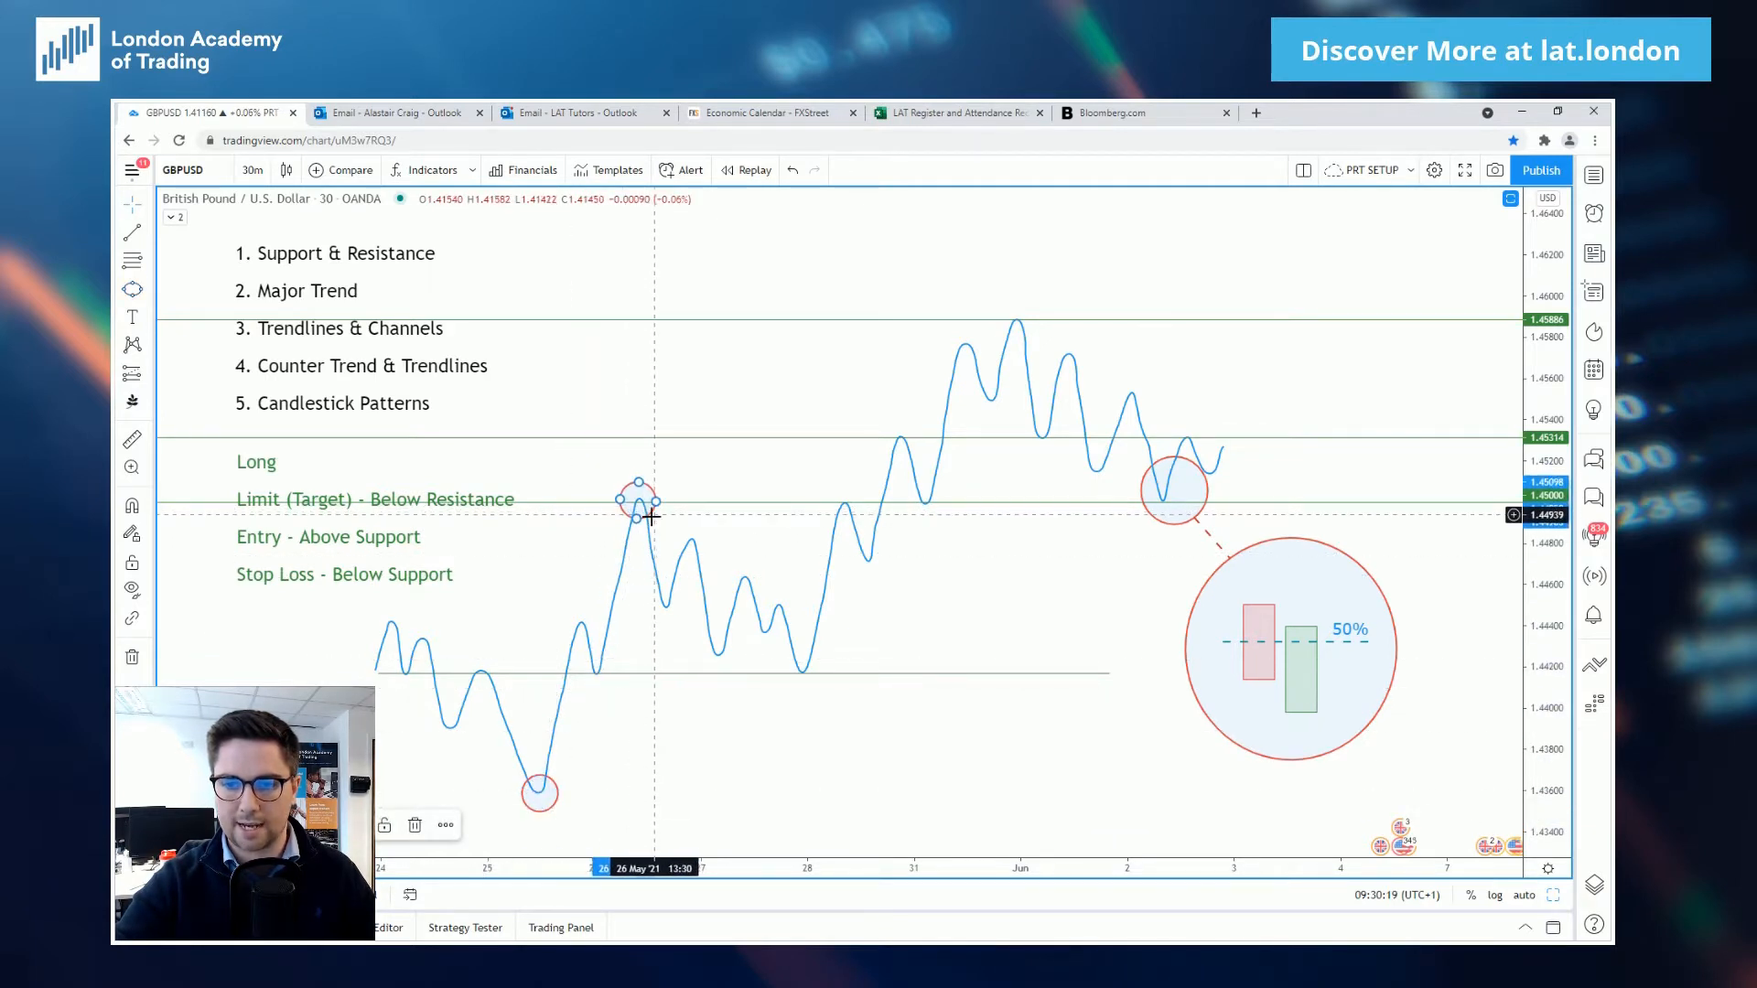
pyautogui.moveTo(807, 677)
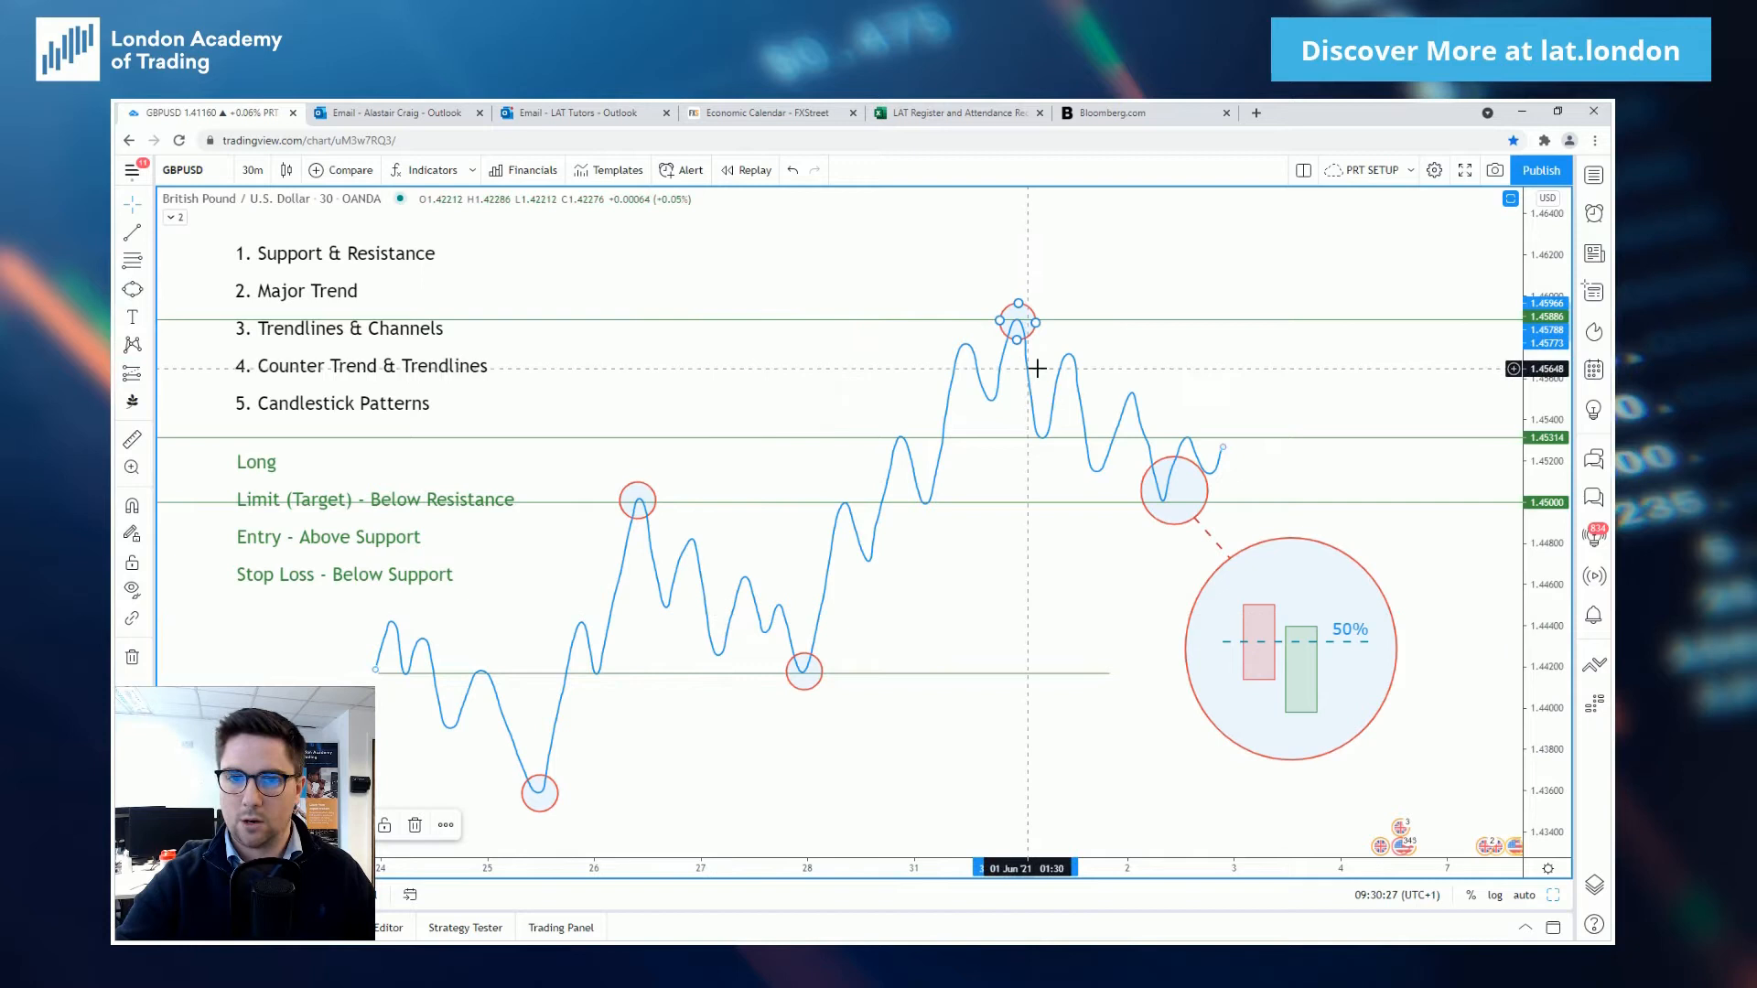
pyautogui.moveTo(930, 463)
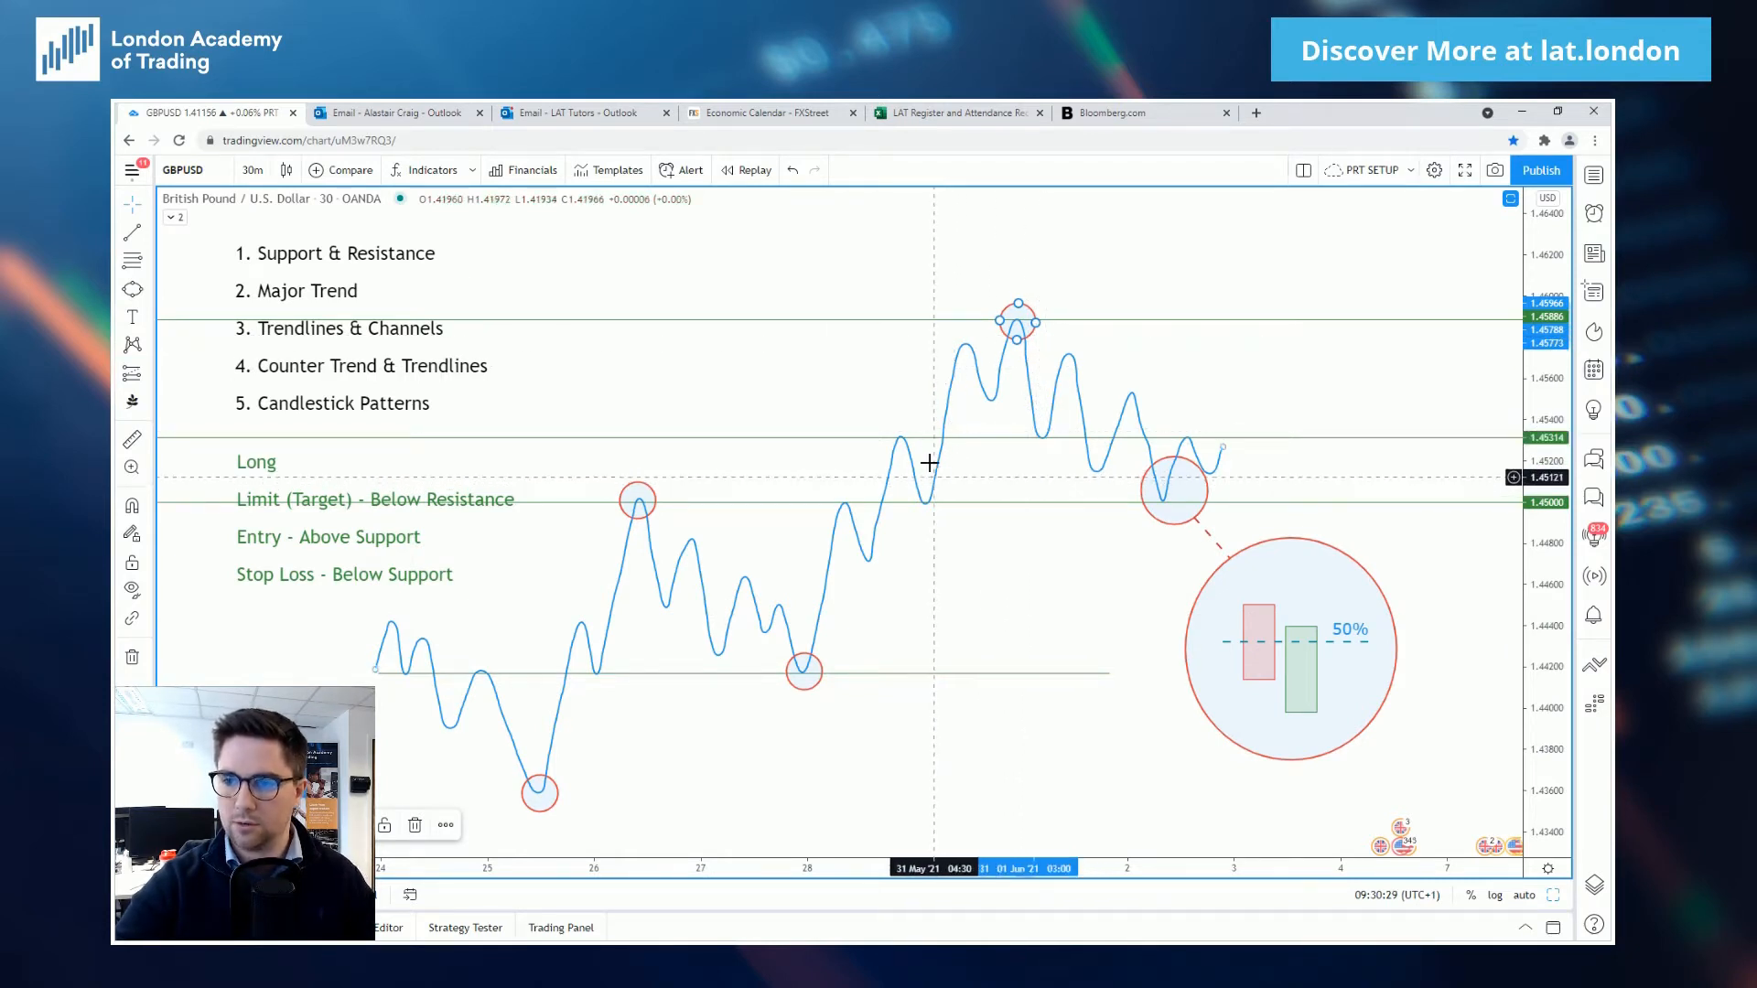
pyautogui.moveTo(227, 300)
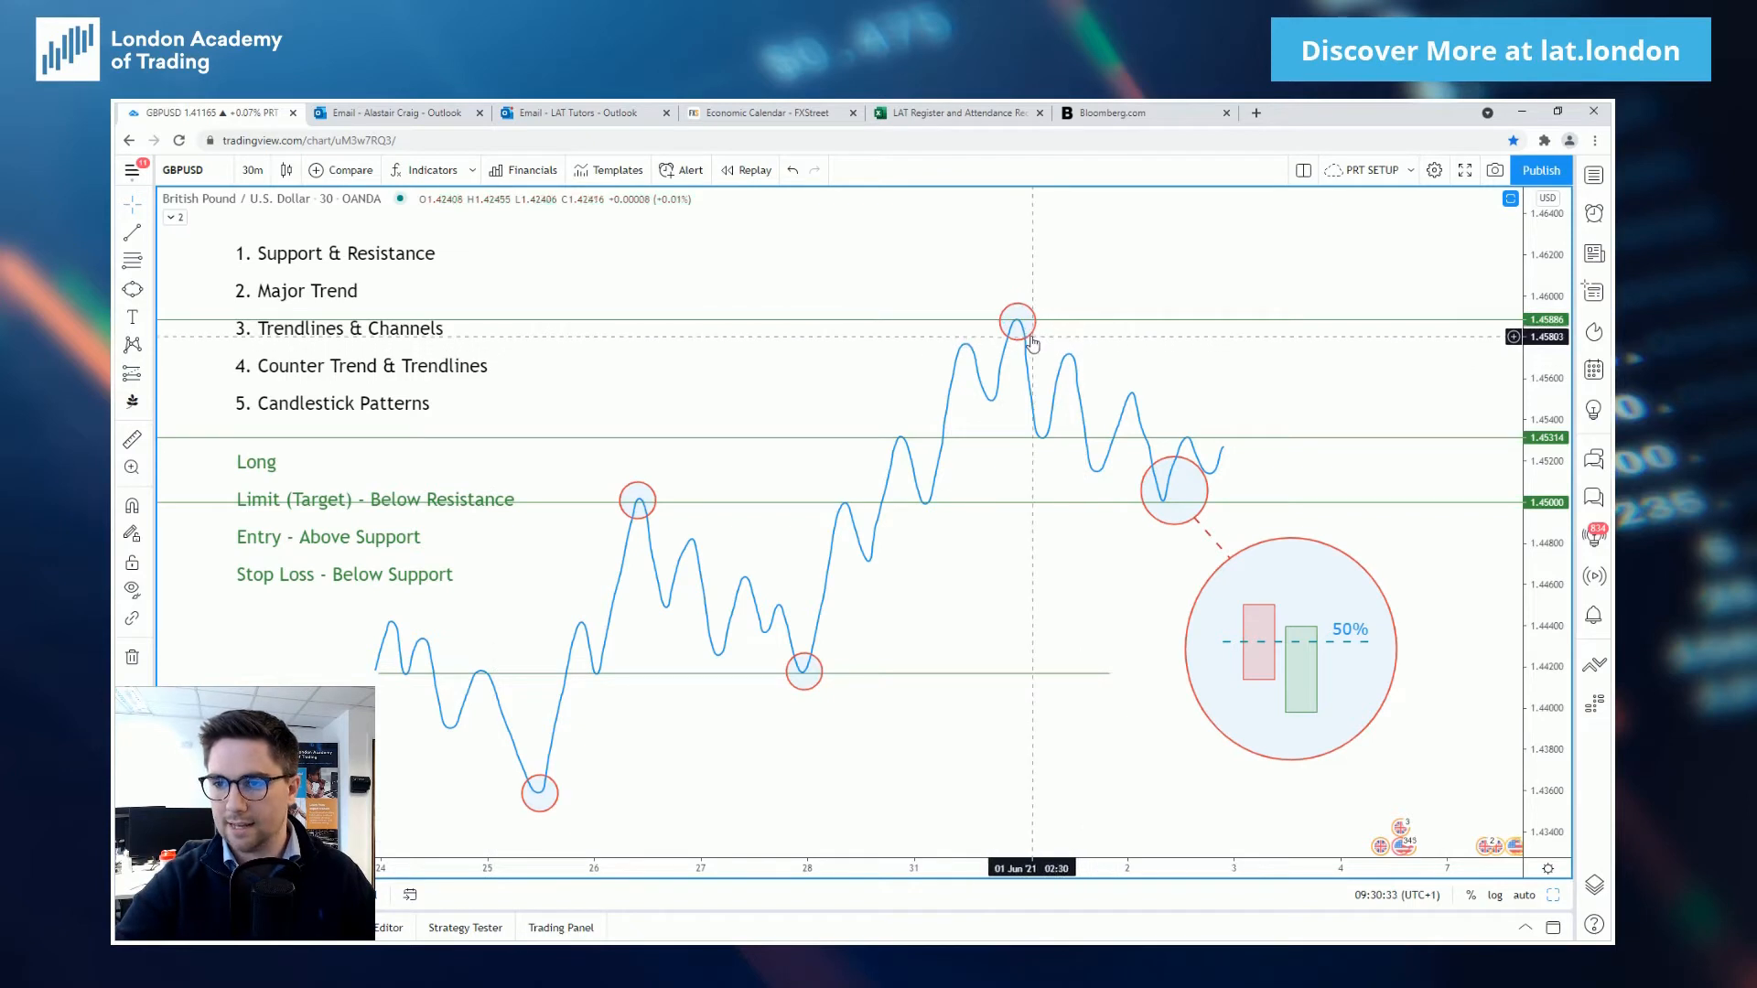
pyautogui.click(1033, 438)
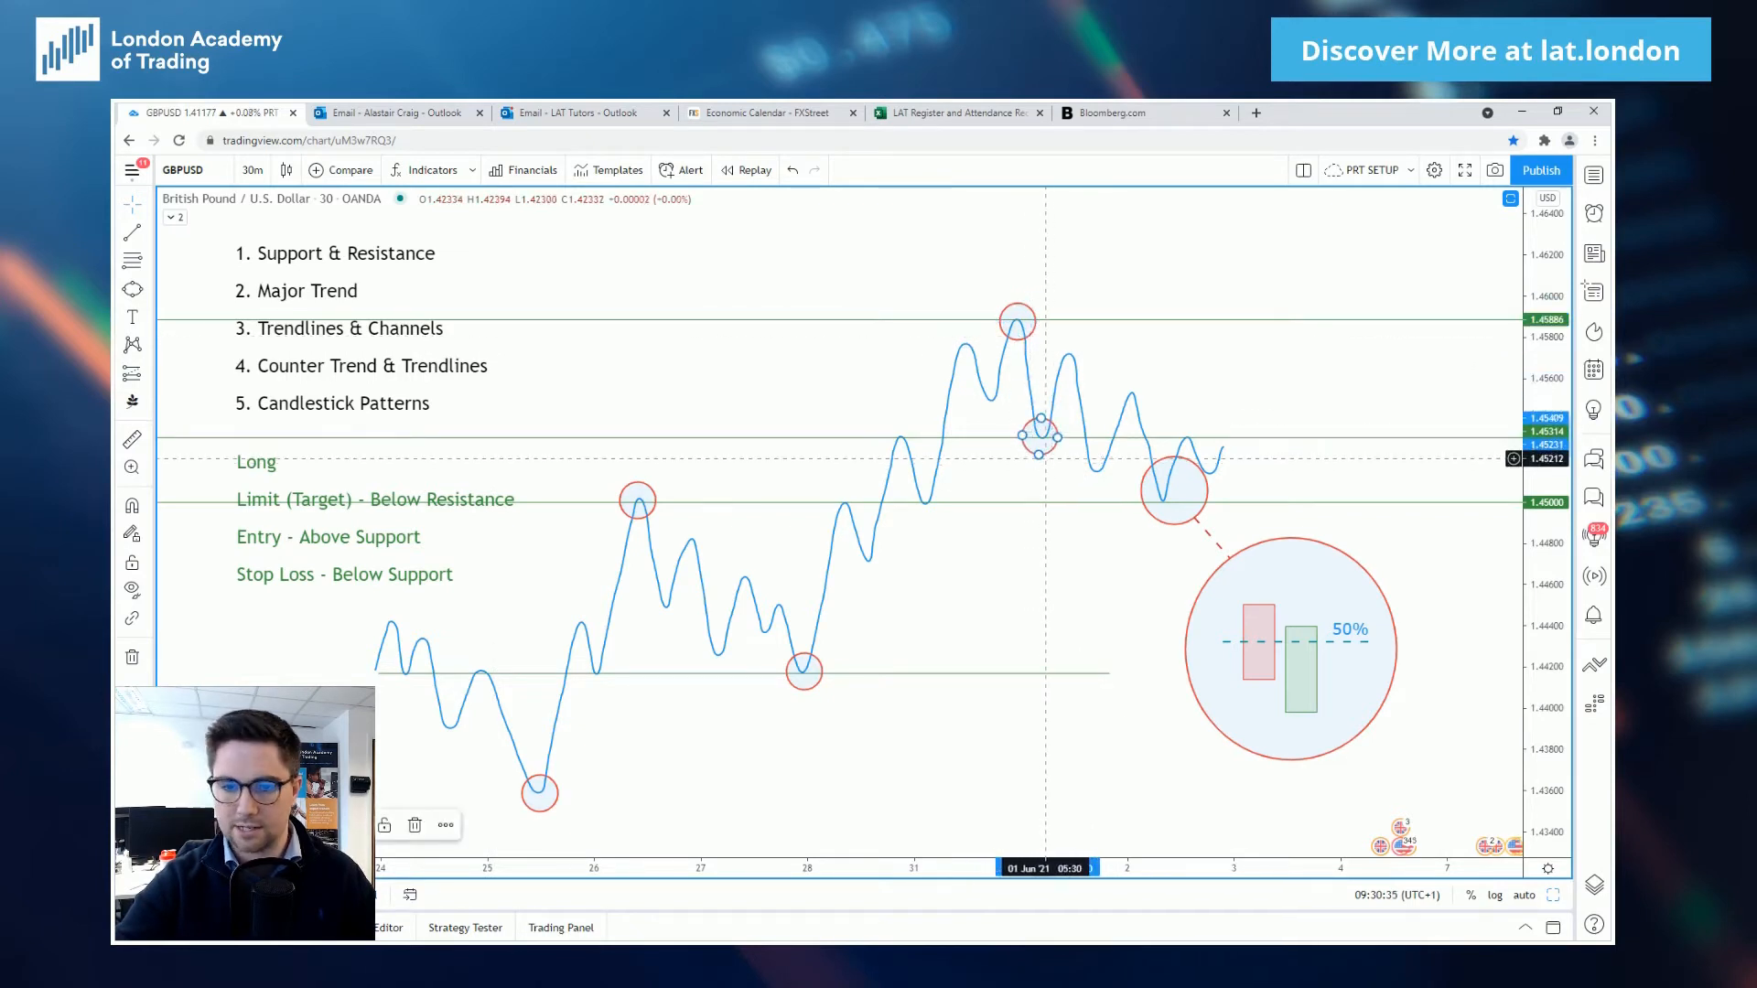
# Finish the purple circle around the post-peak dip.
pyautogui.click(383, 826)
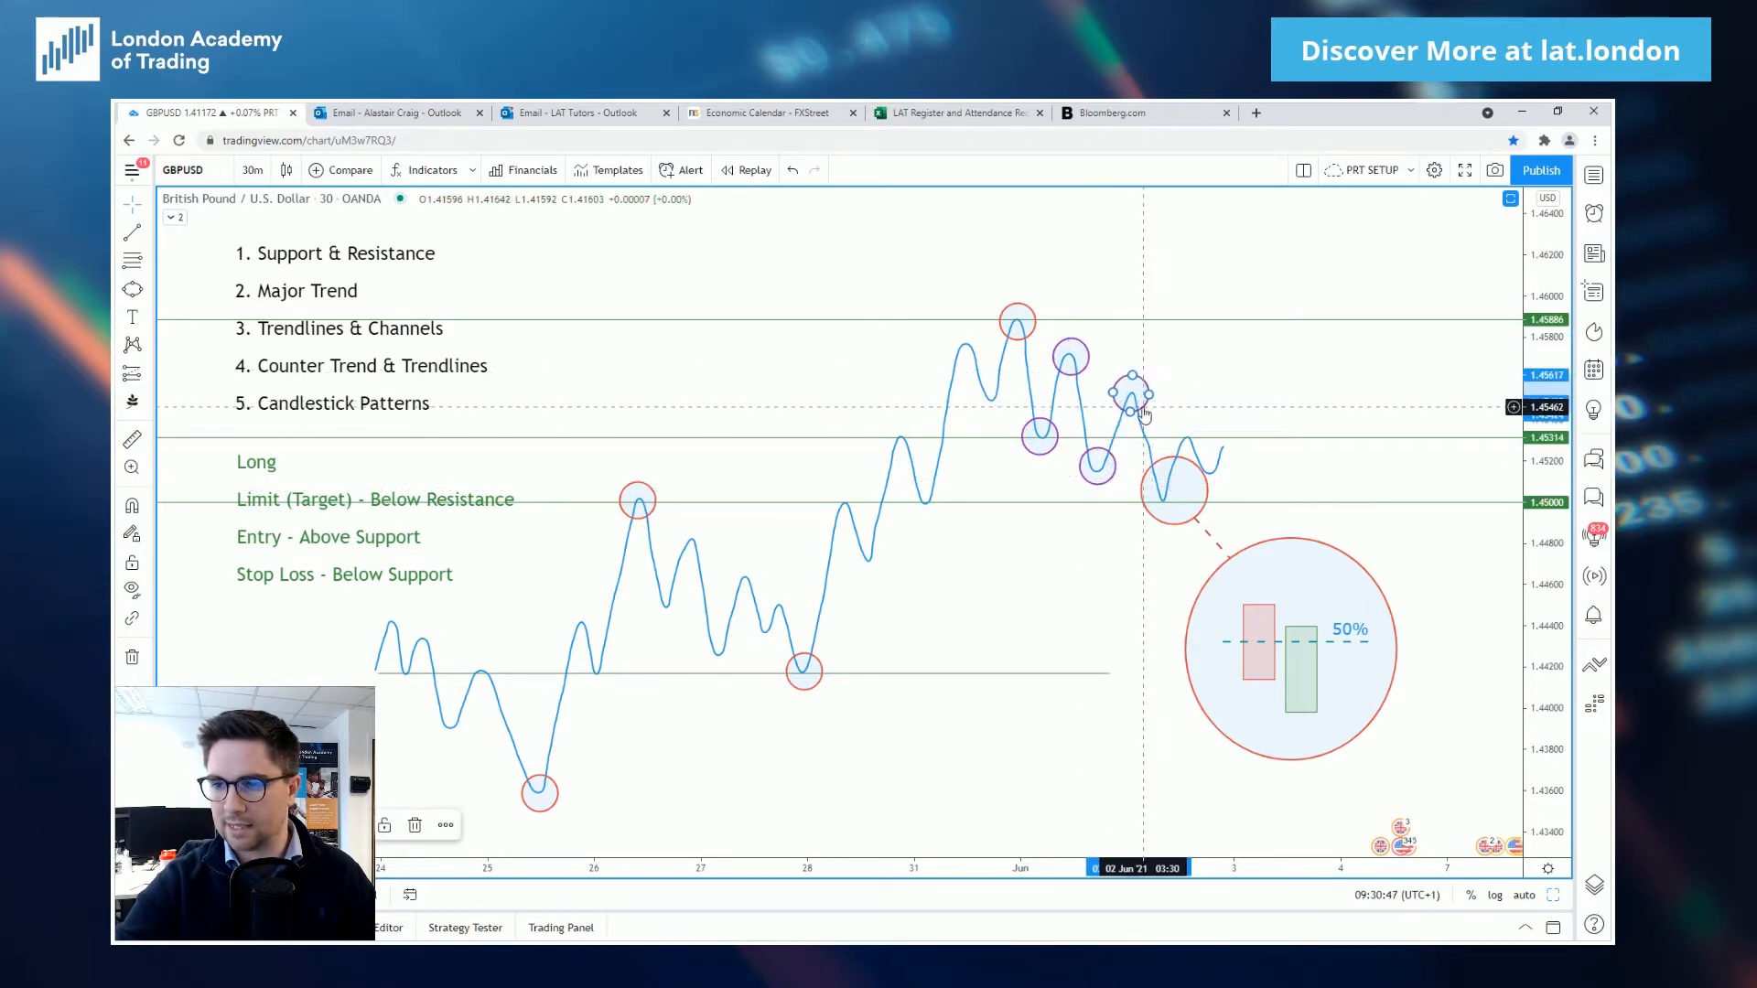
pyautogui.moveTo(924, 342)
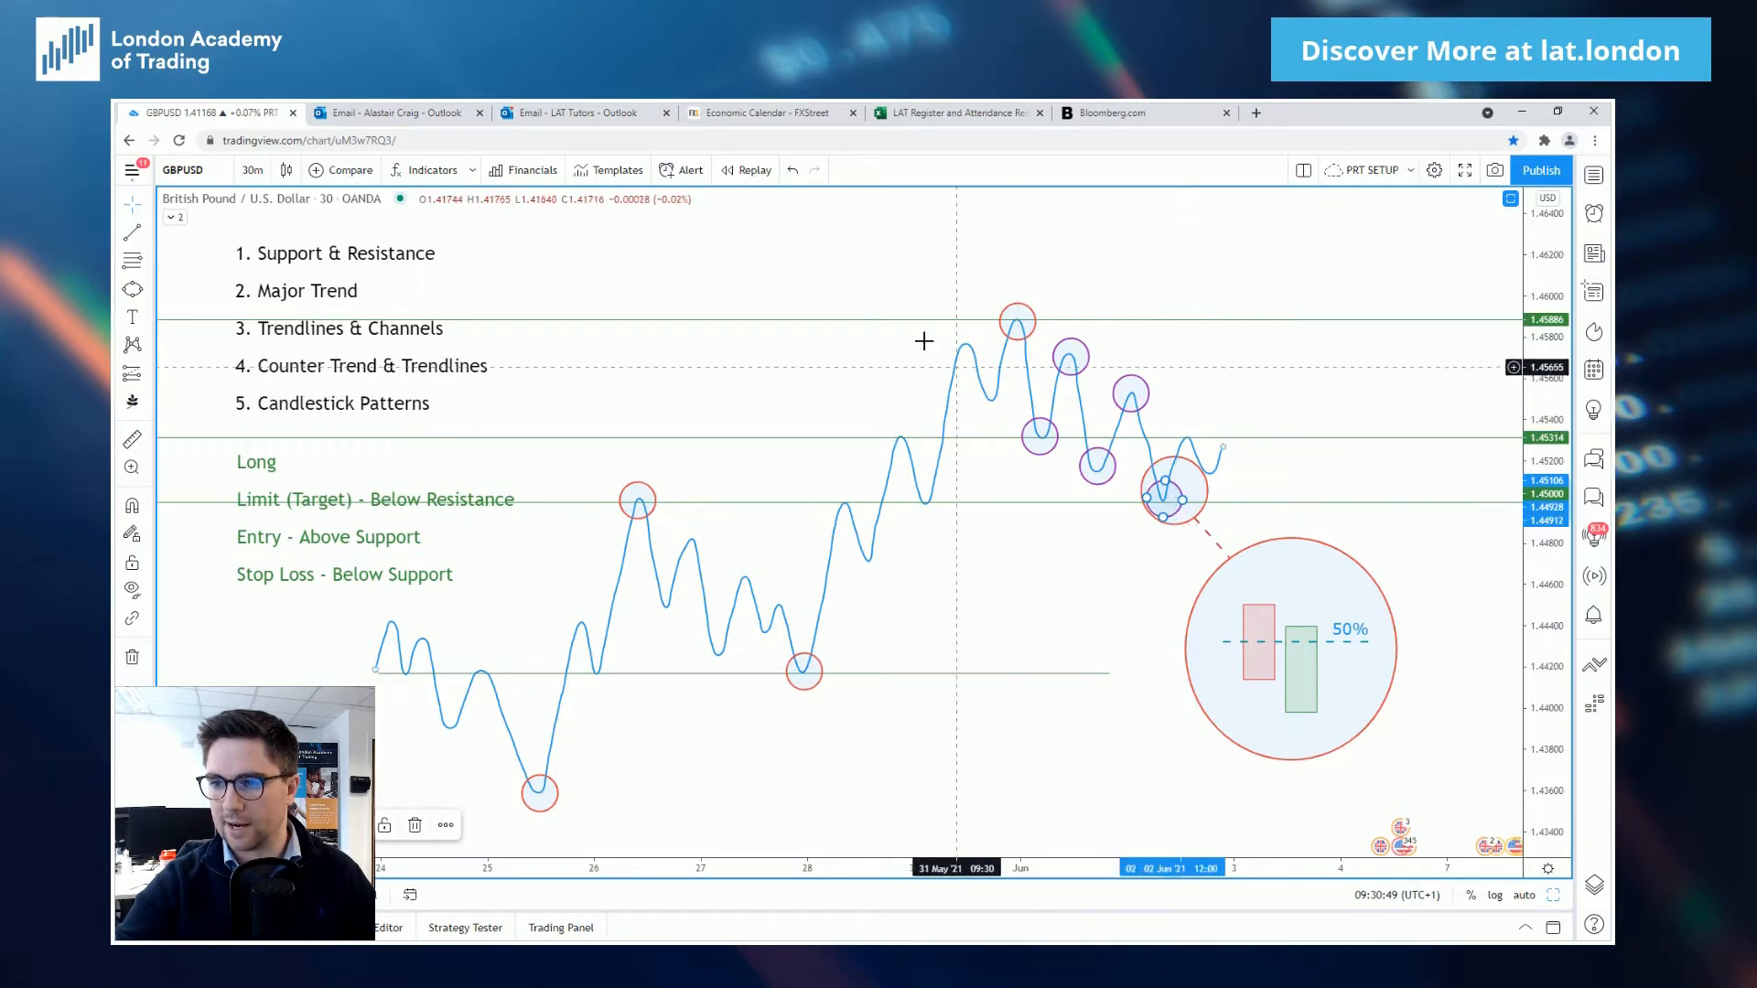
pyautogui.moveTo(554, 745)
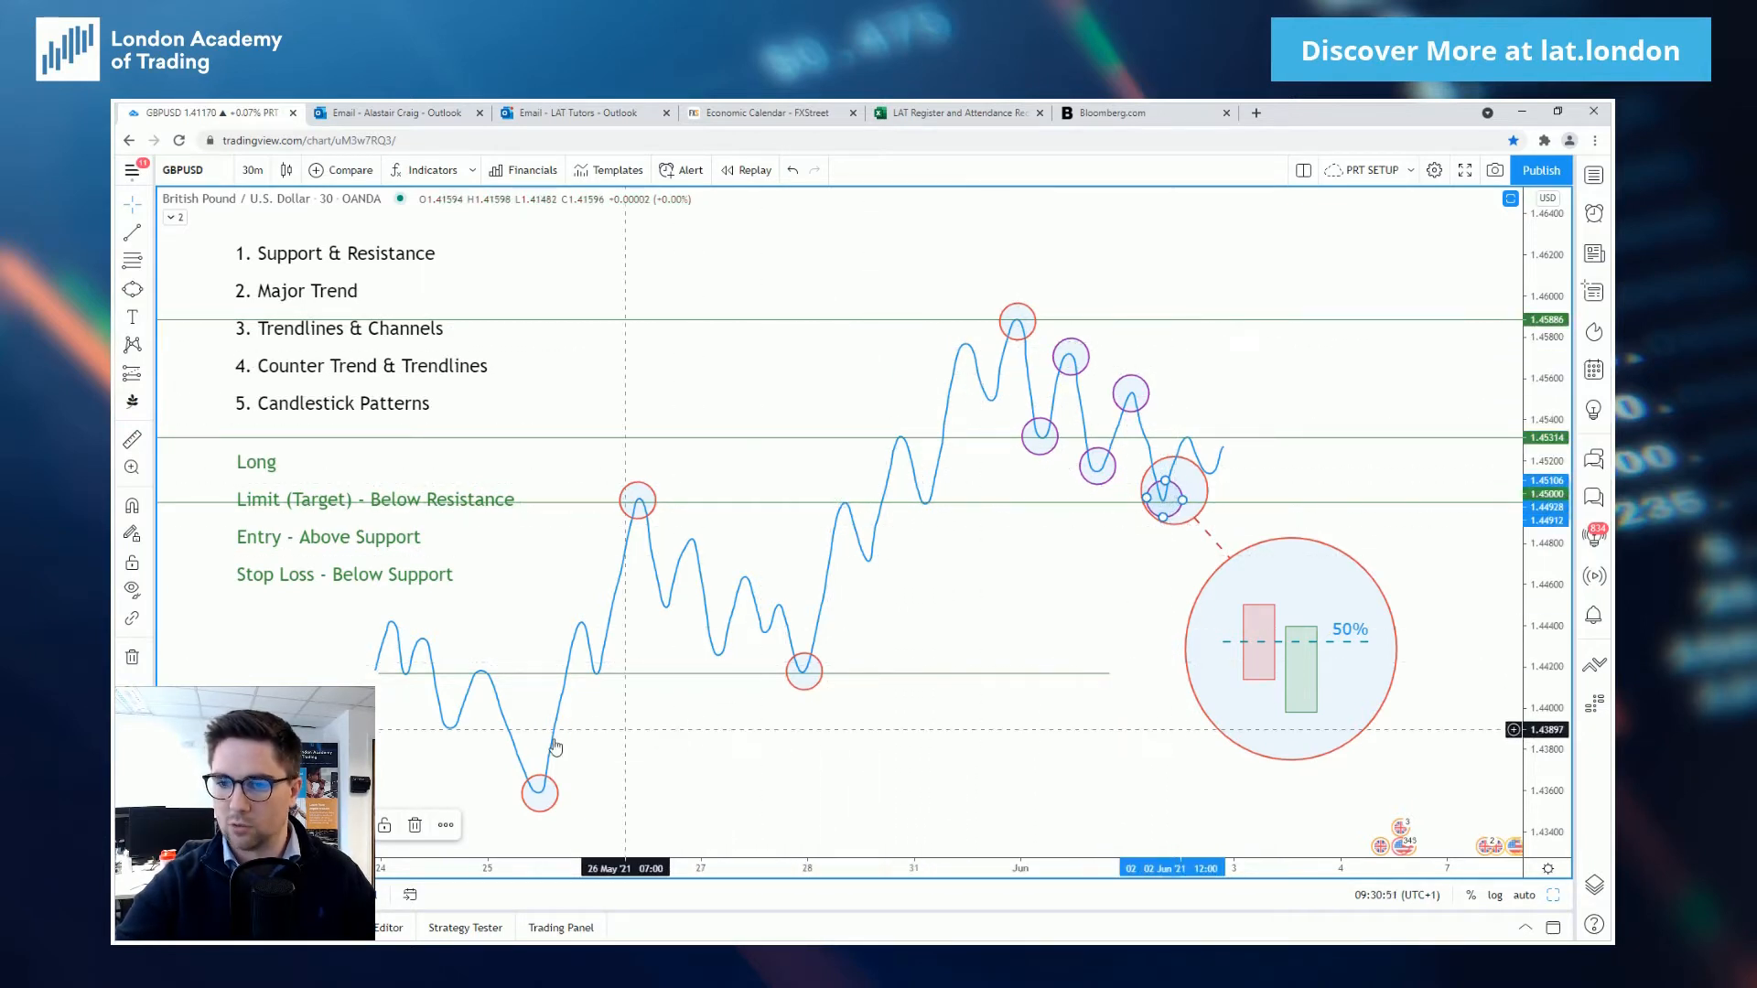
pyautogui.moveTo(1033, 596)
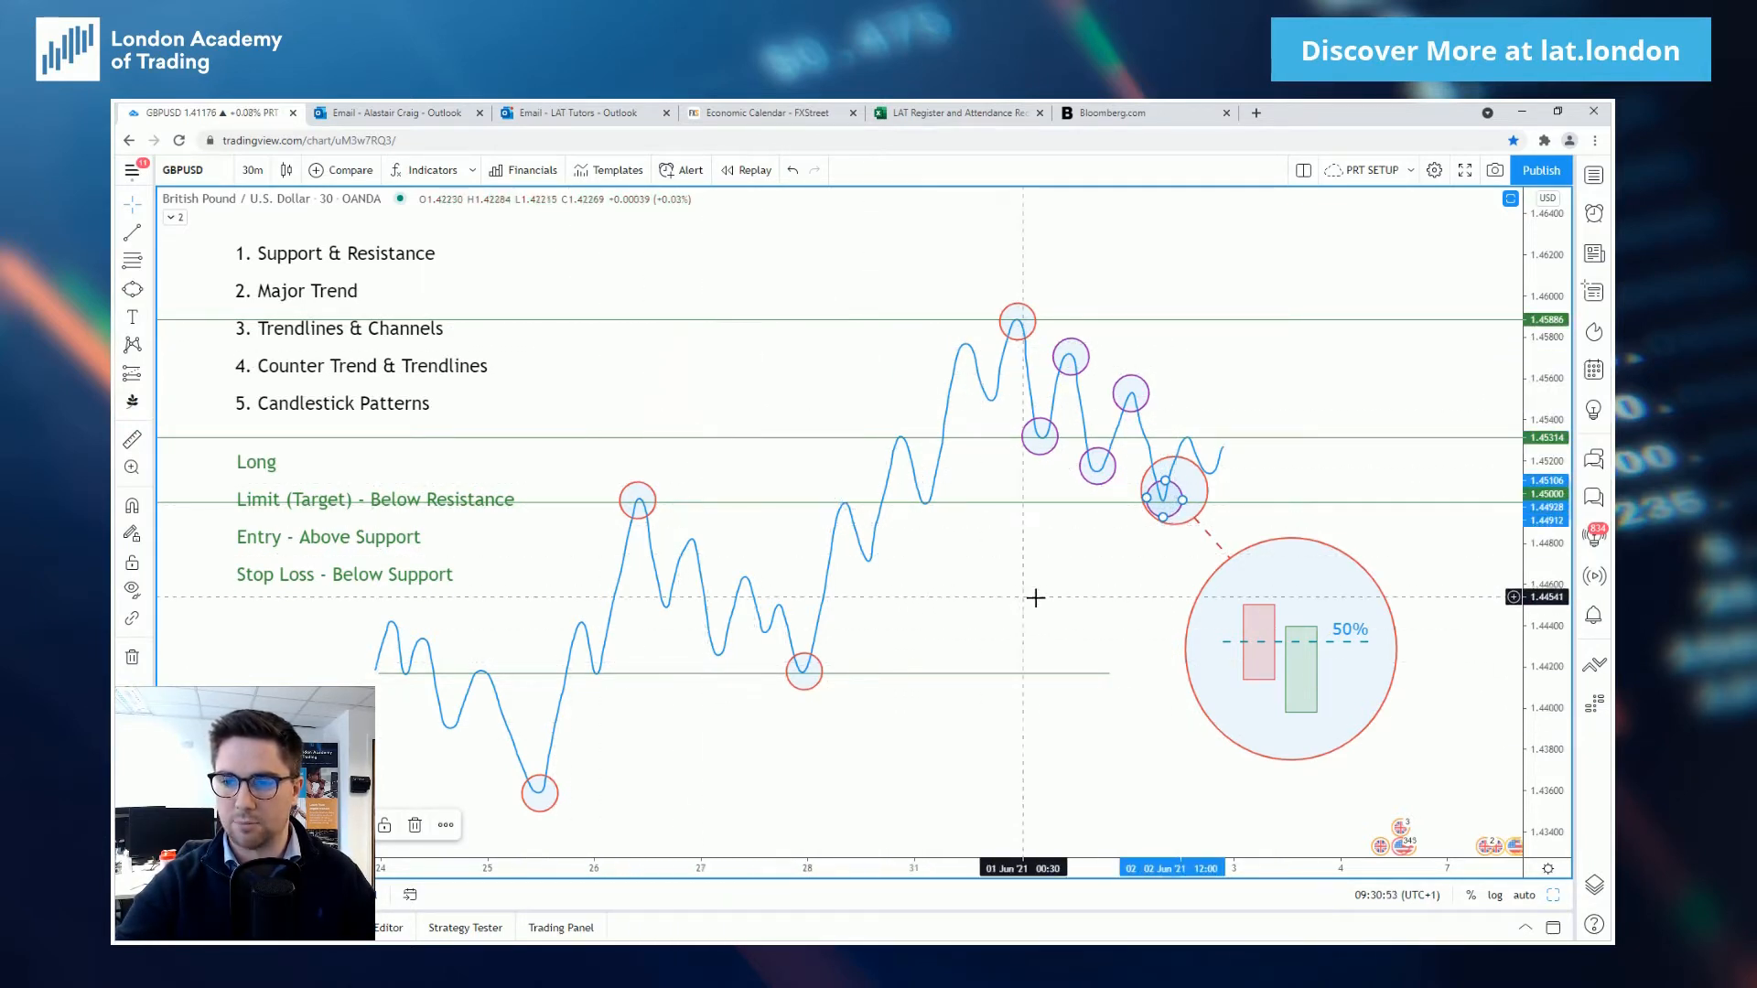
pyautogui.moveTo(1021, 624)
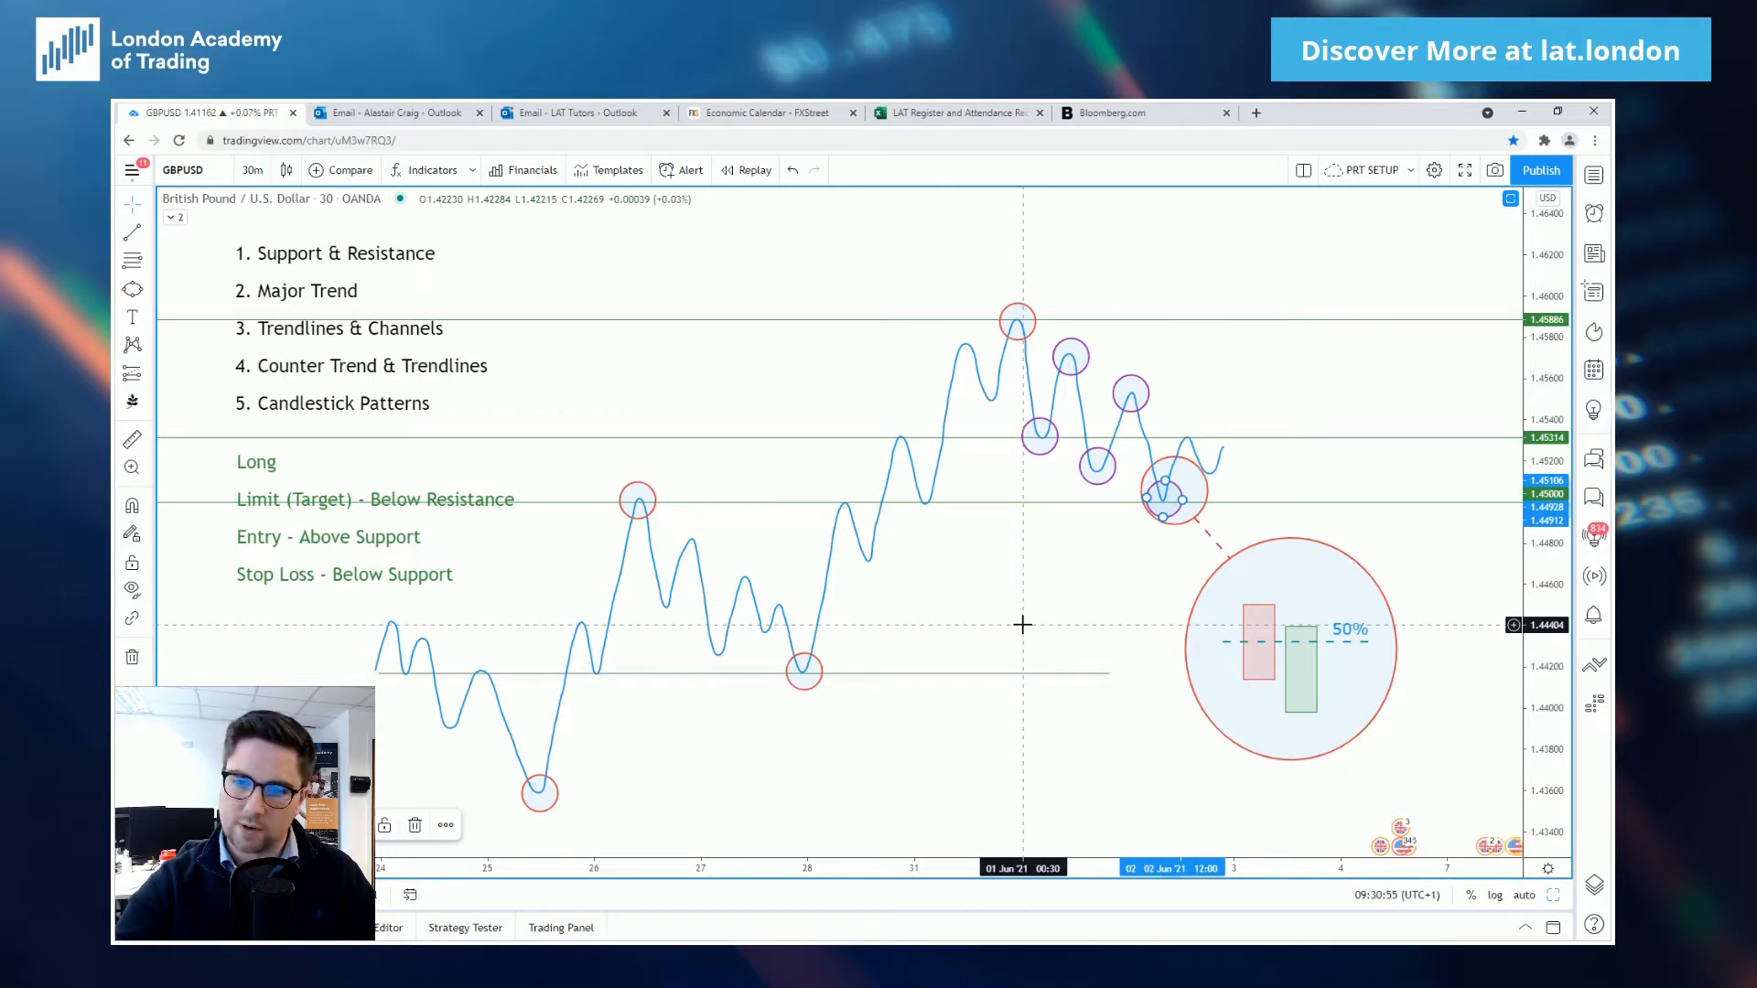
pyautogui.moveTo(1006, 615)
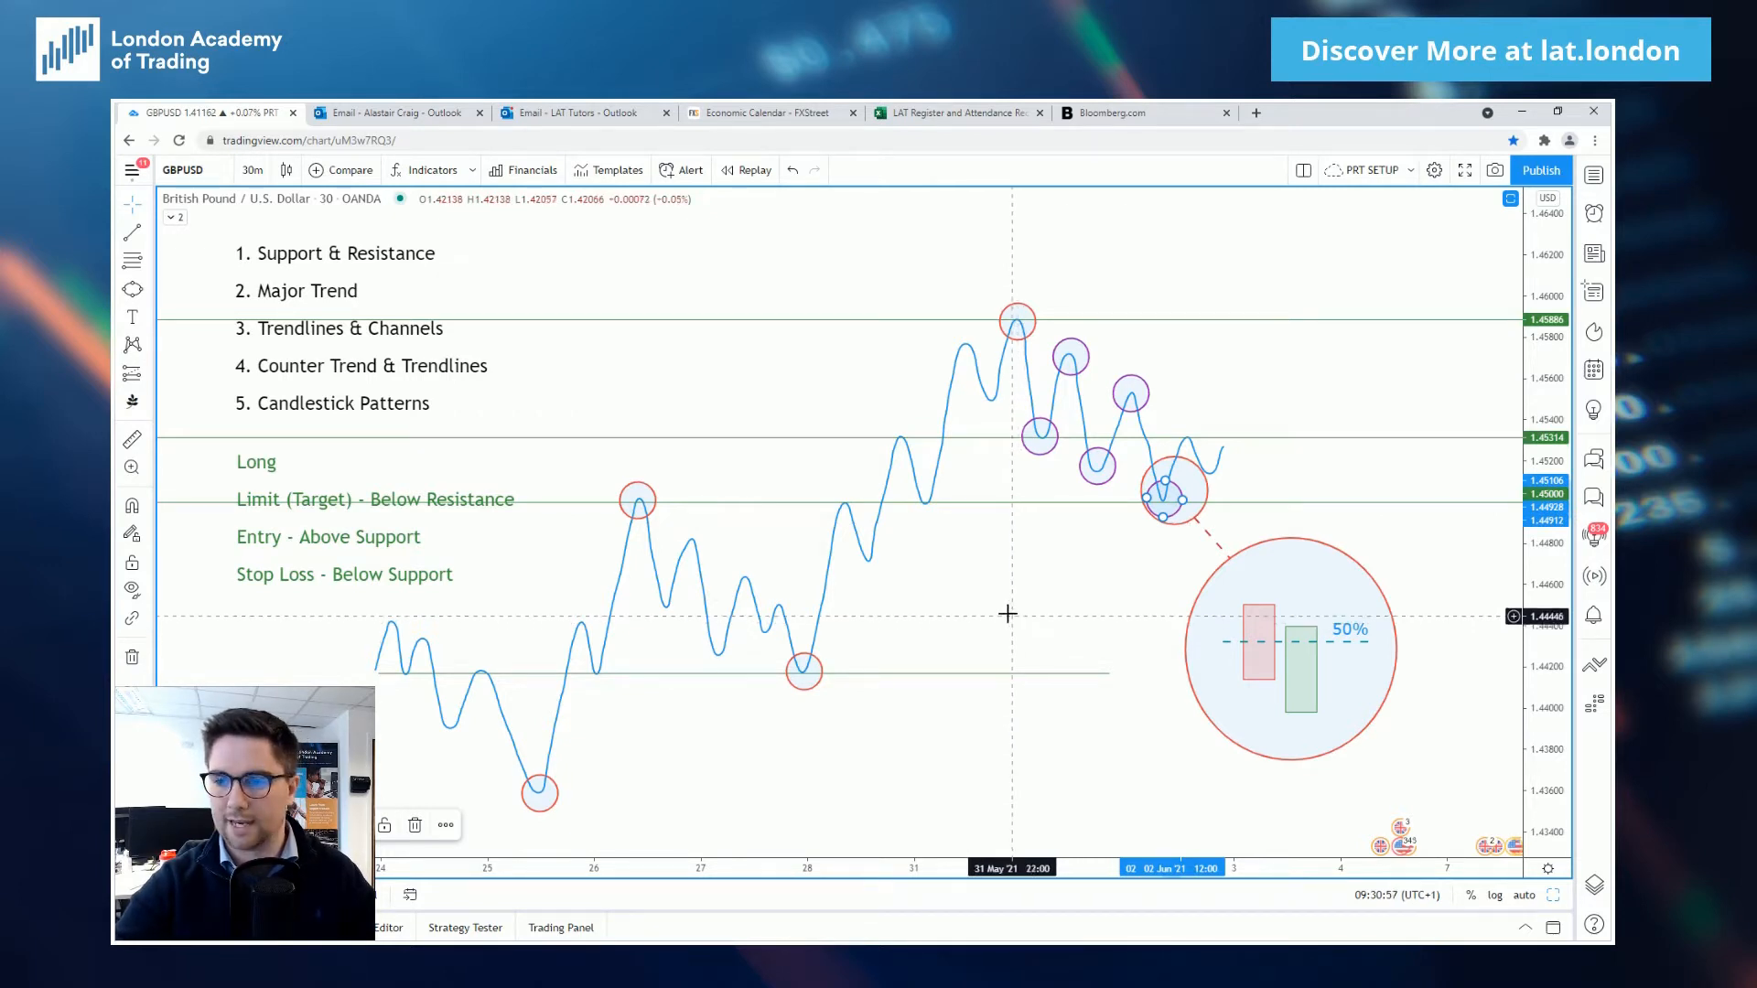
pyautogui.moveTo(982, 622)
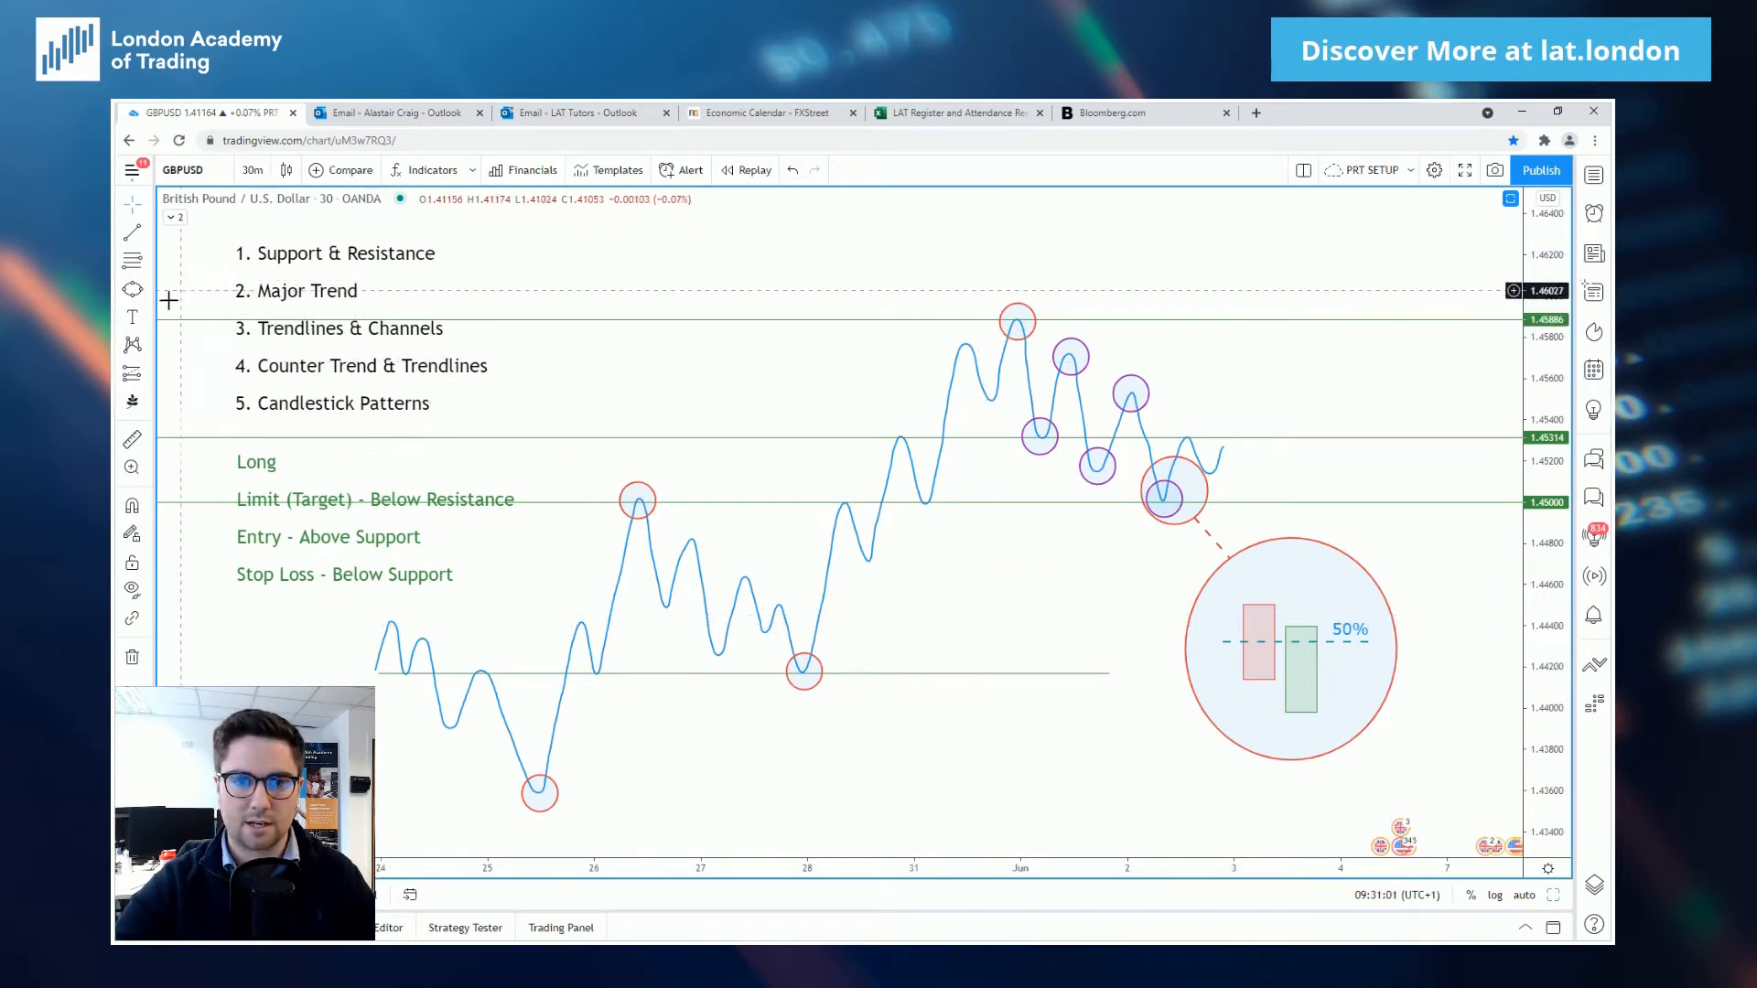
pyautogui.moveTo(537, 670)
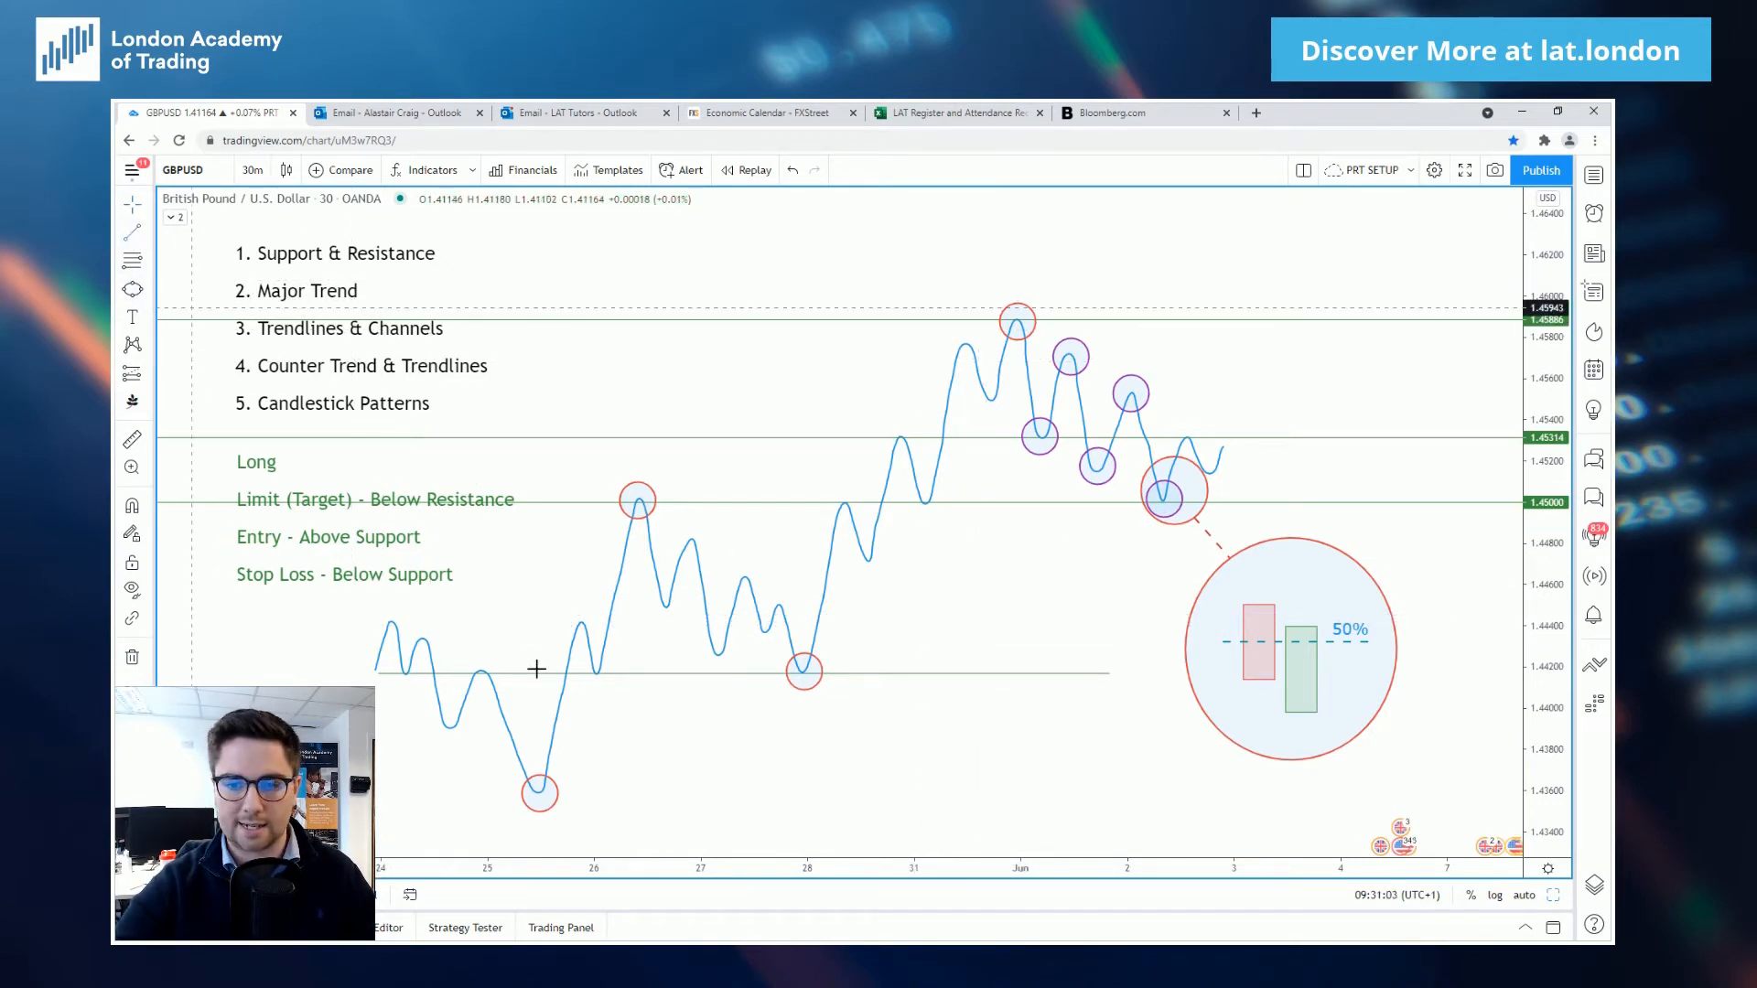
pyautogui.moveTo(538, 792)
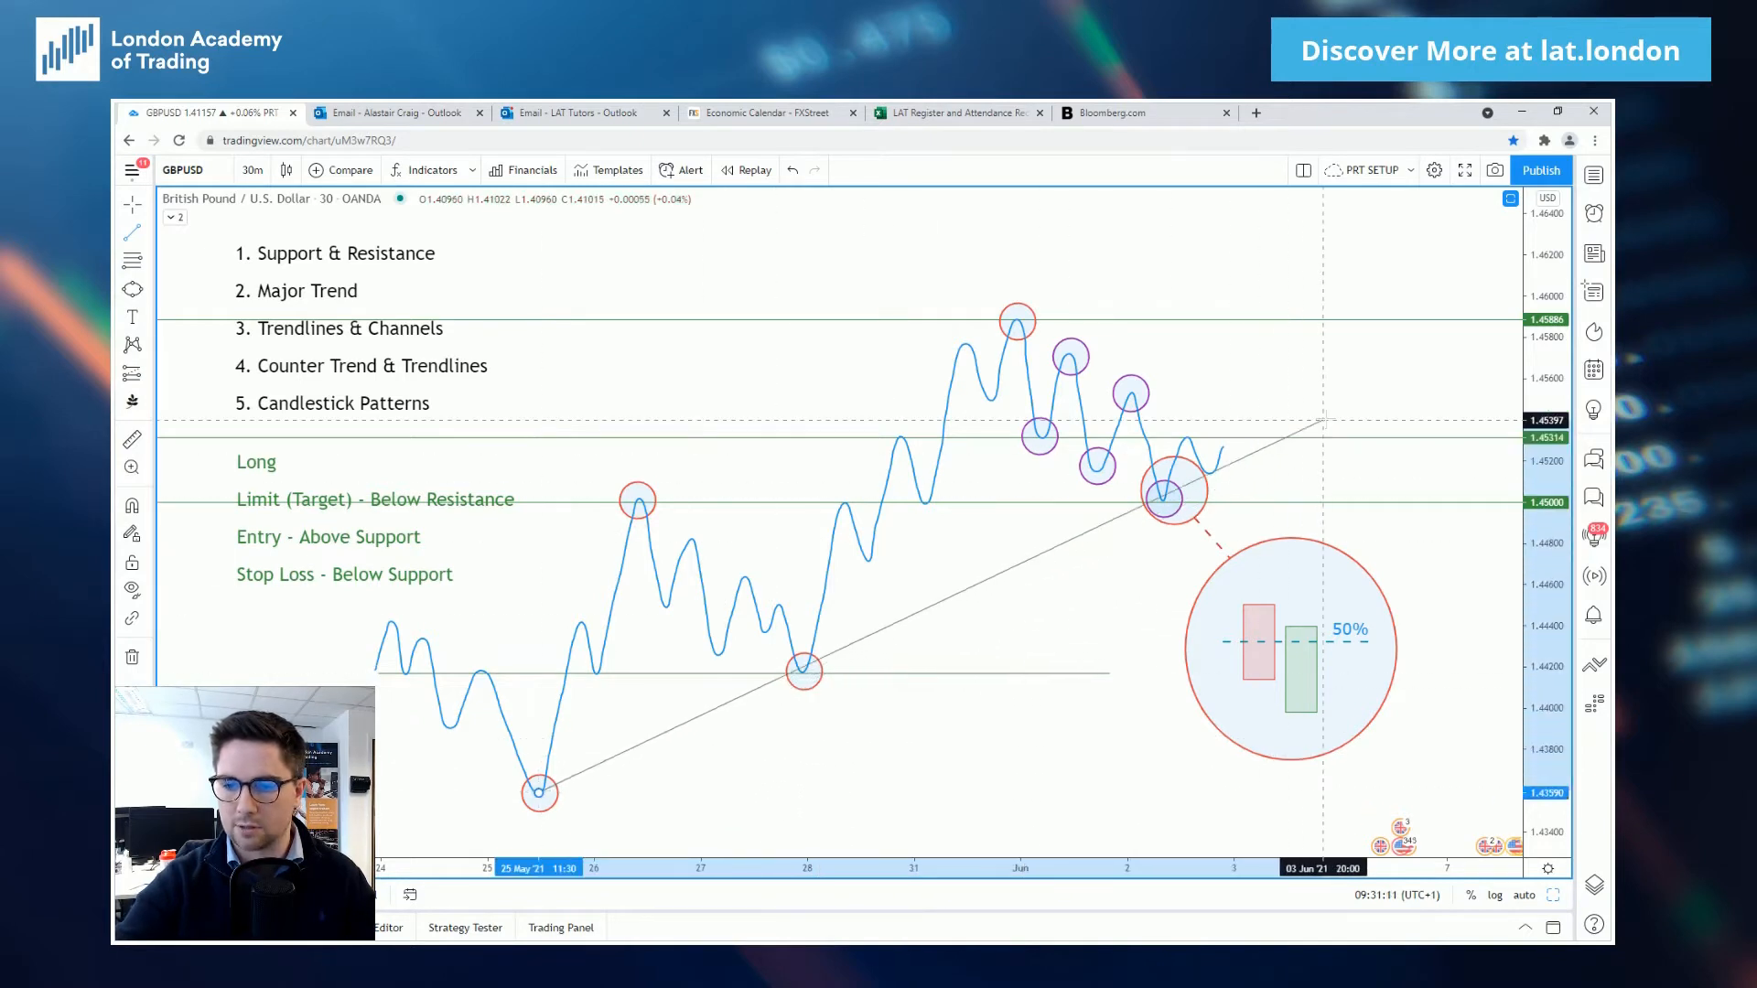
pyautogui.moveTo(1367, 408)
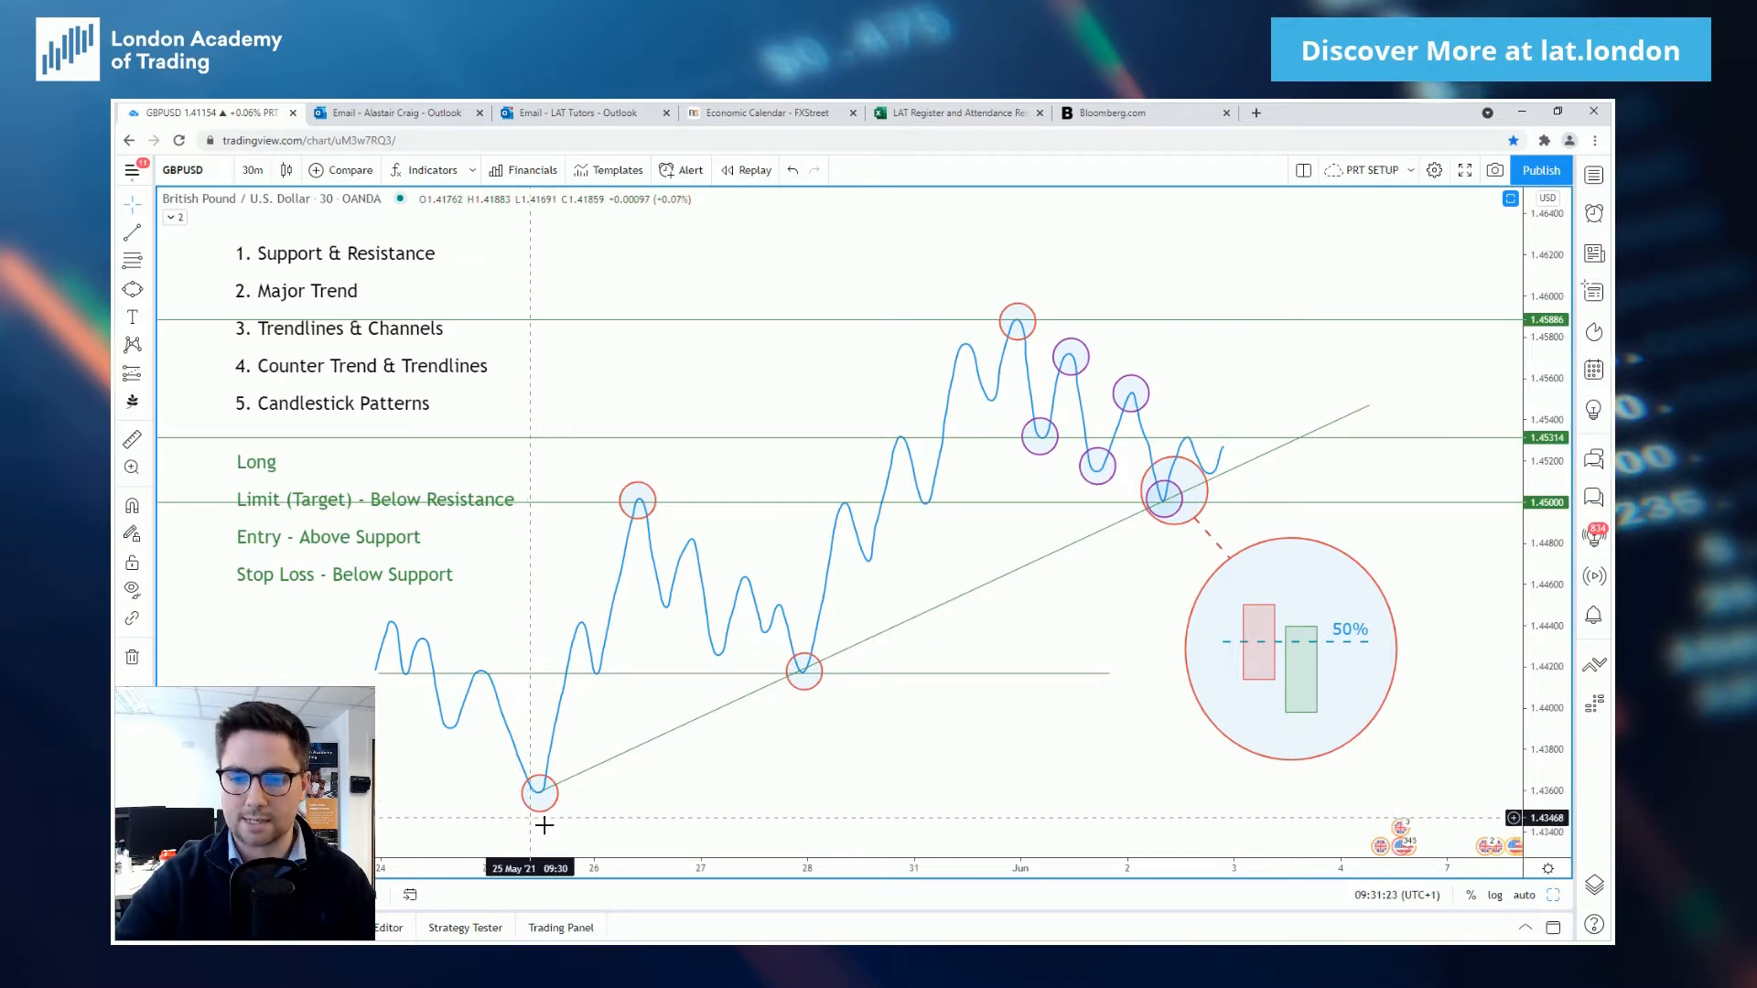
pyautogui.moveTo(889, 758)
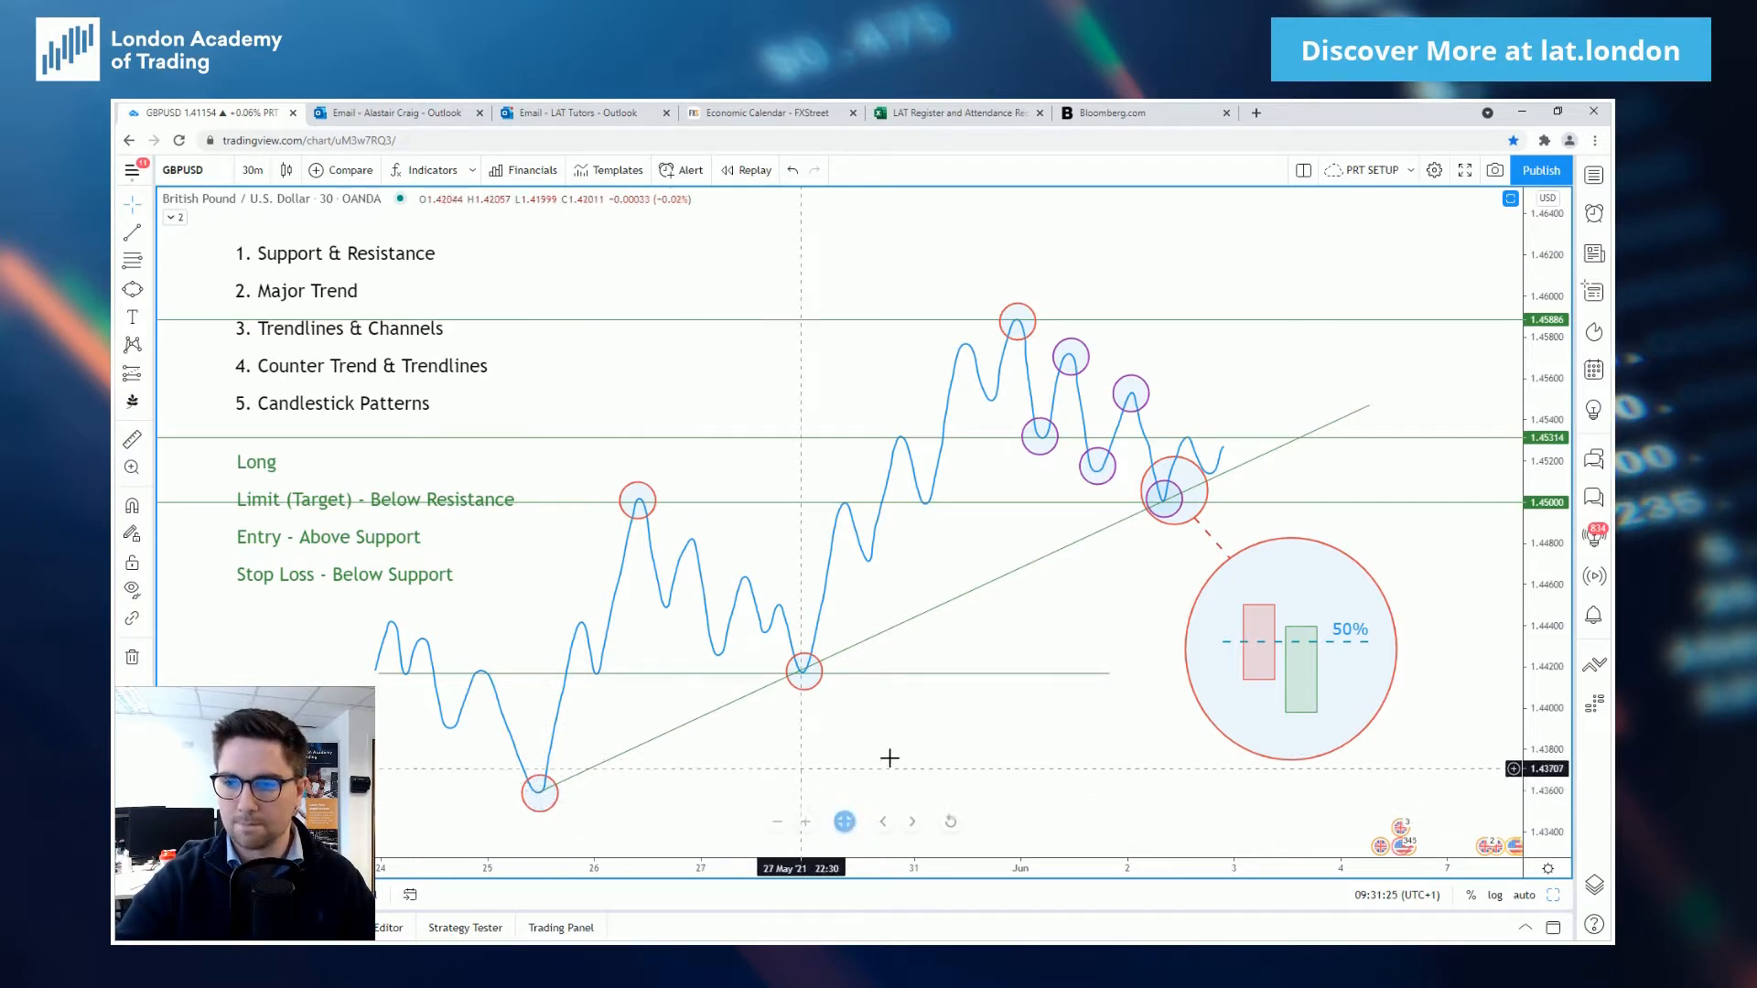
pyautogui.moveTo(957, 627)
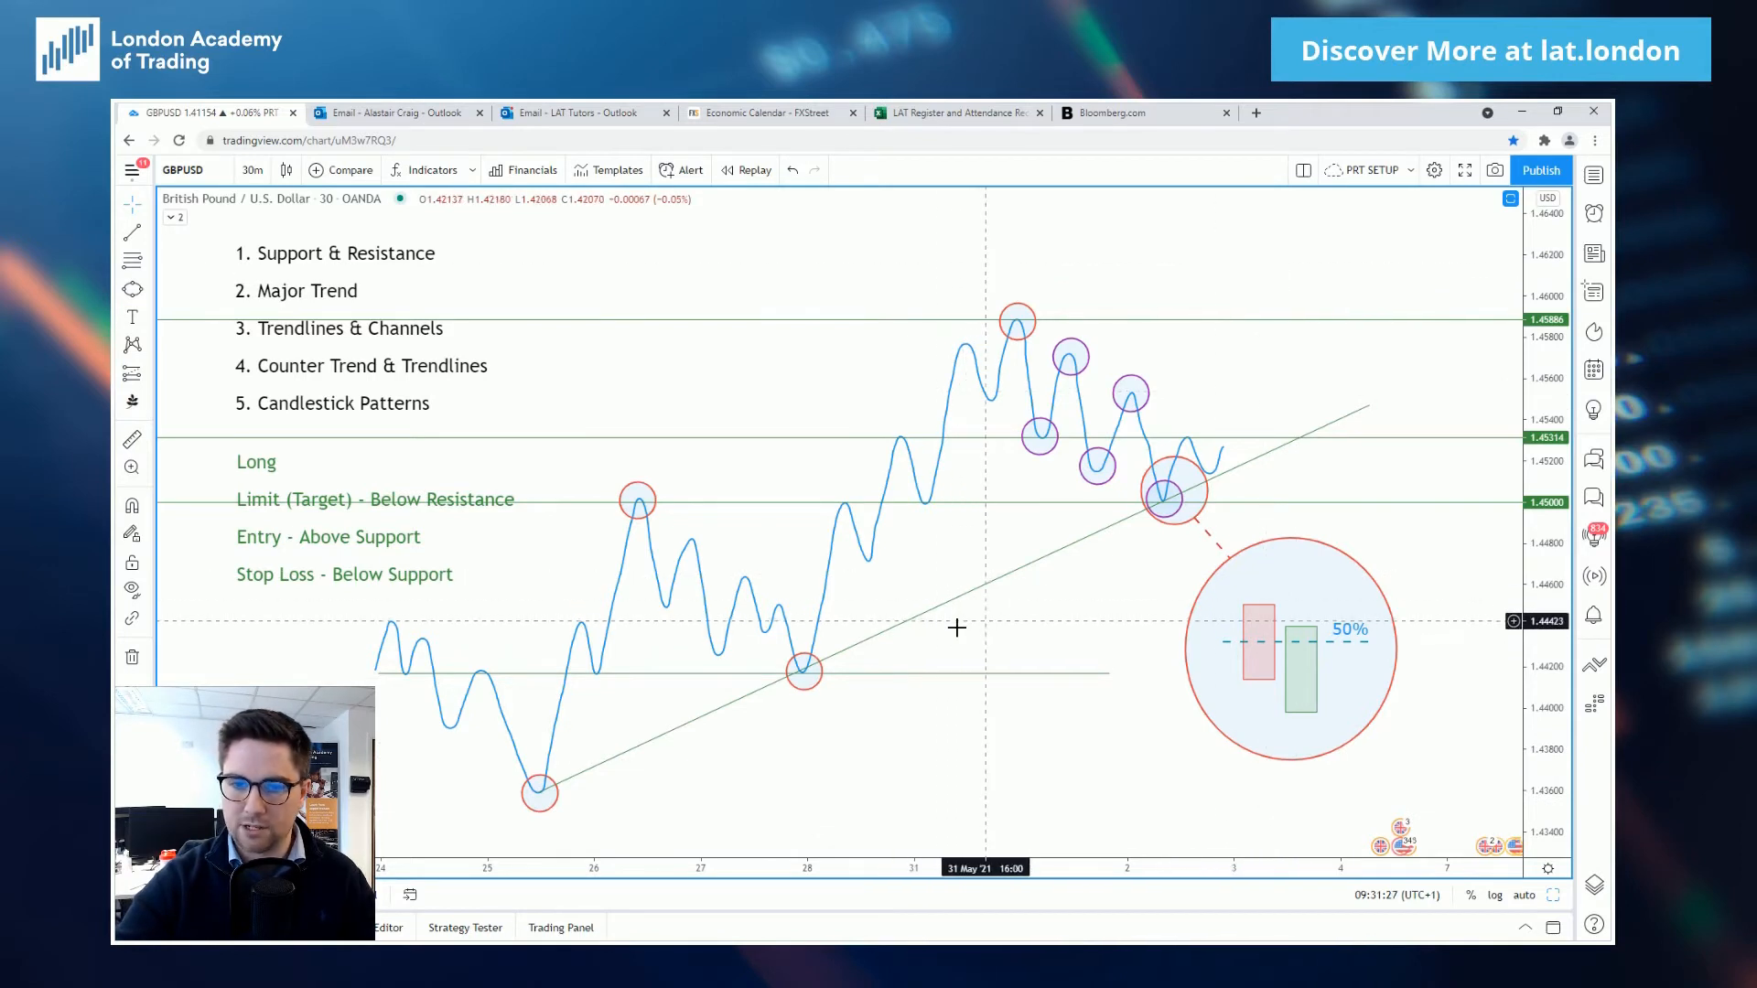
pyautogui.moveTo(765, 623)
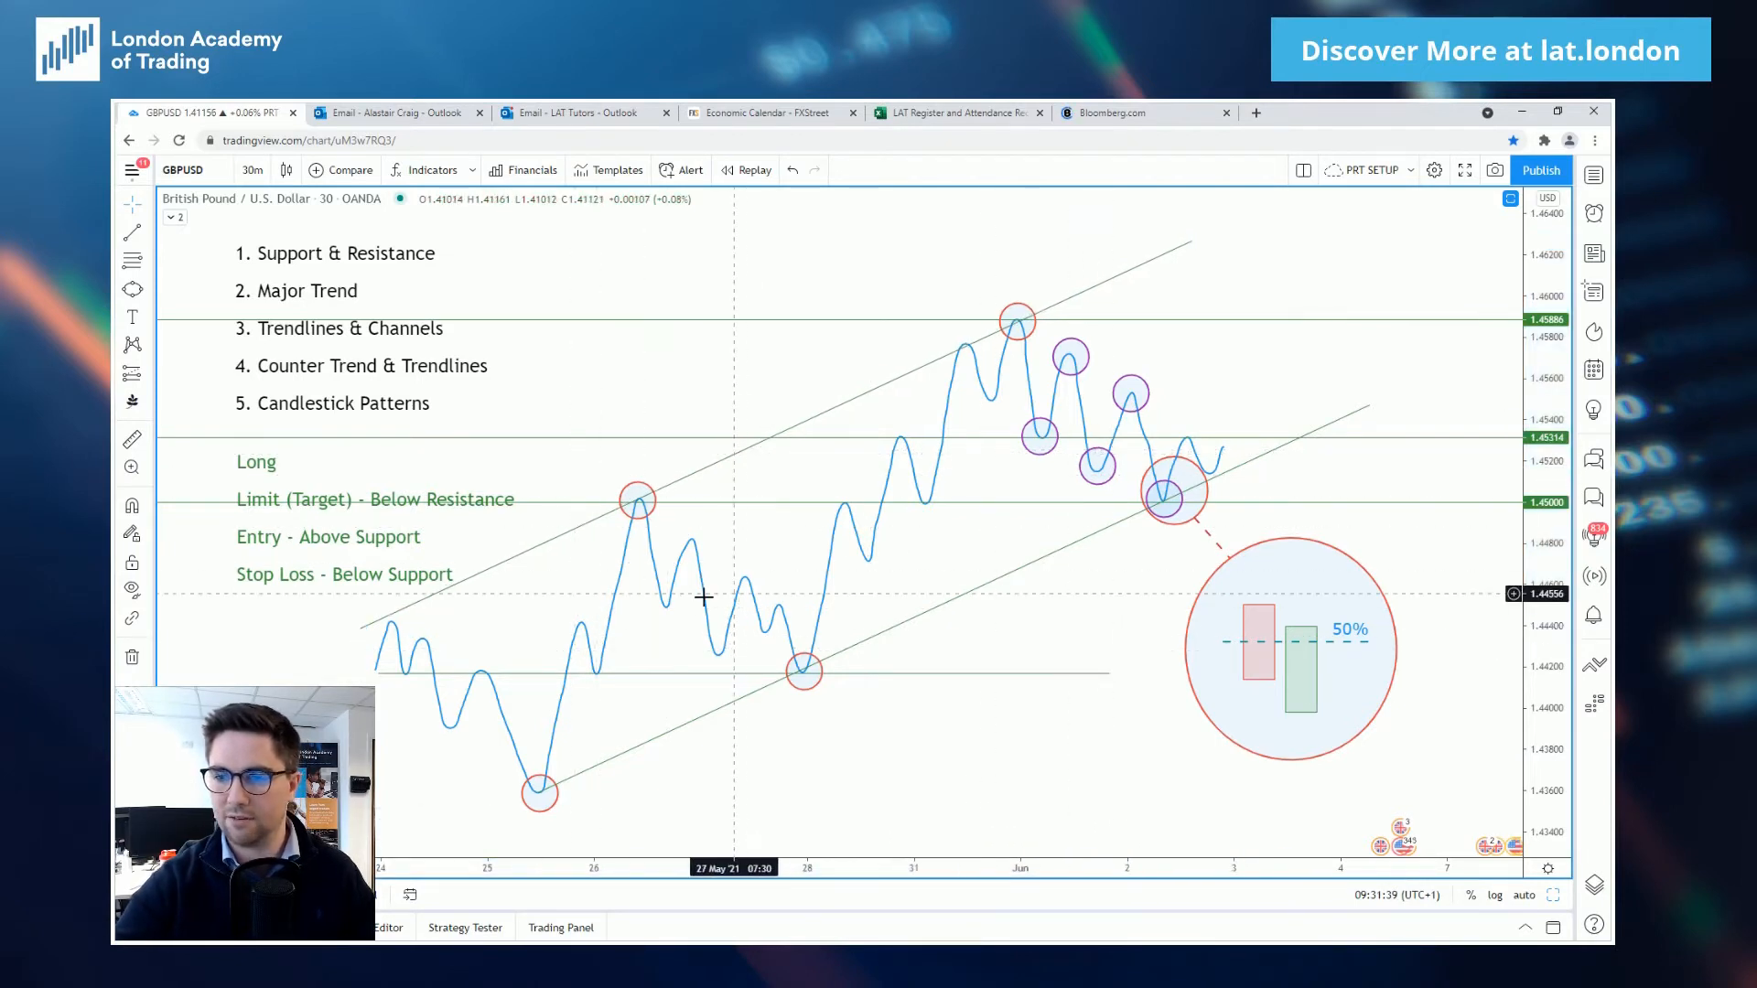
pyautogui.moveTo(772, 555)
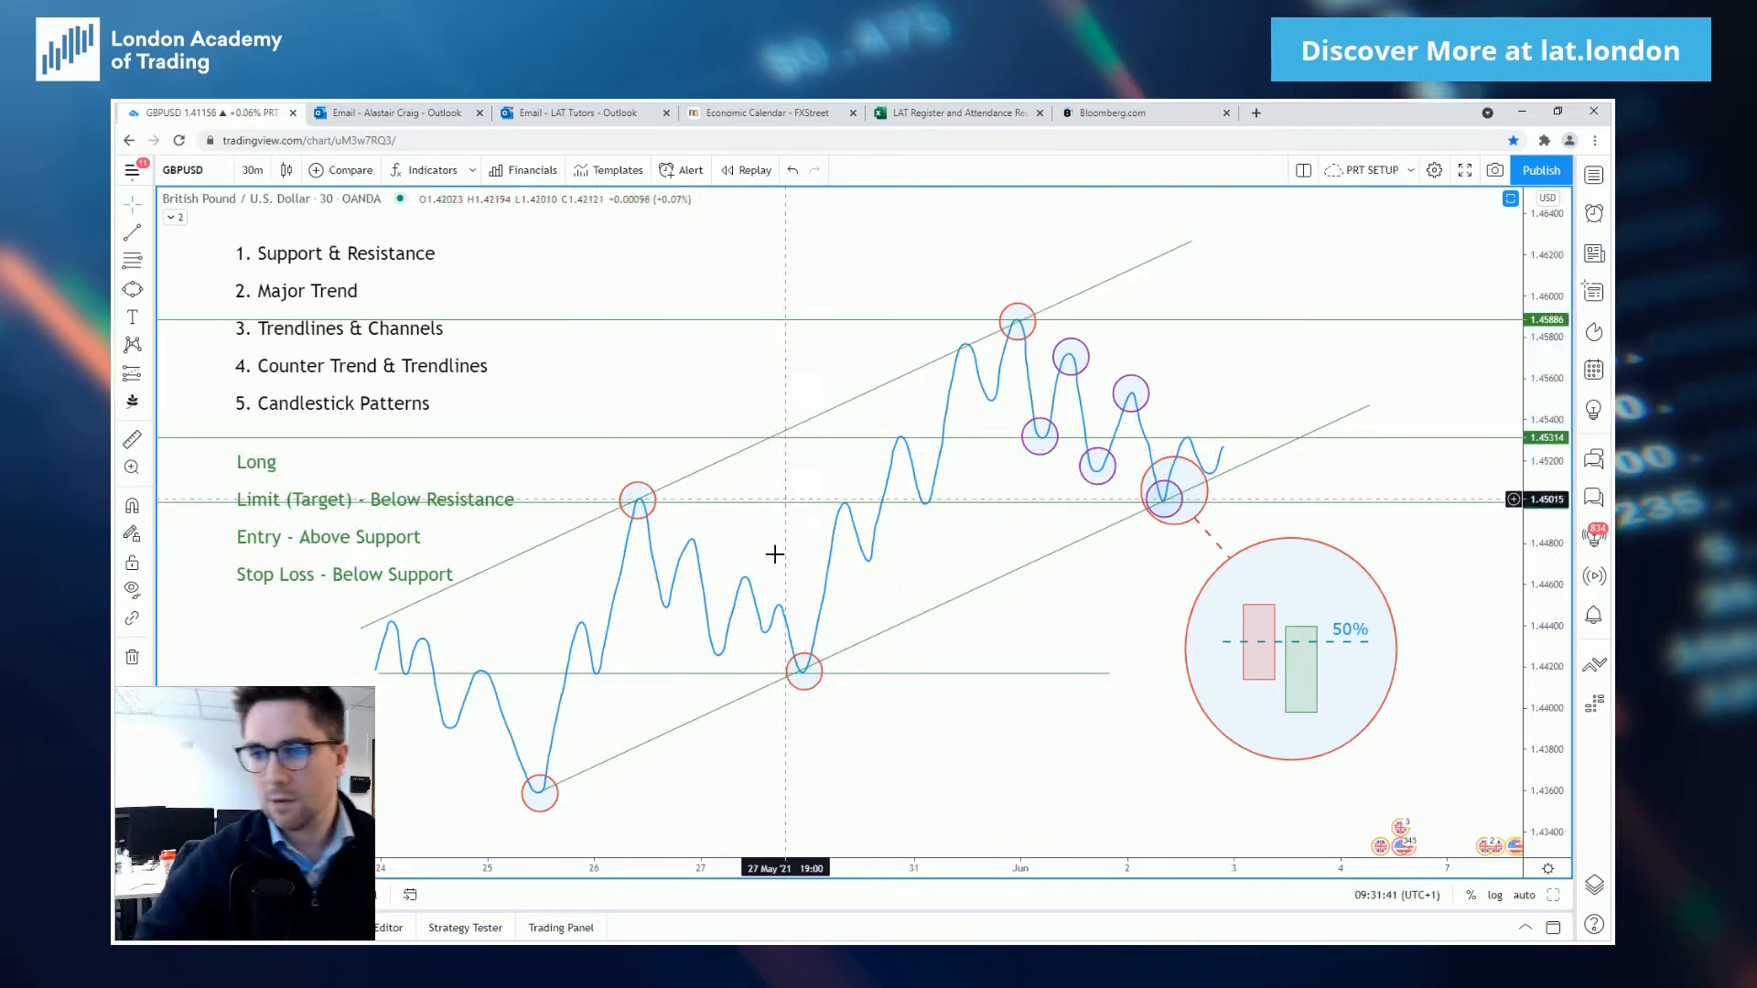
pyautogui.moveTo(840, 610)
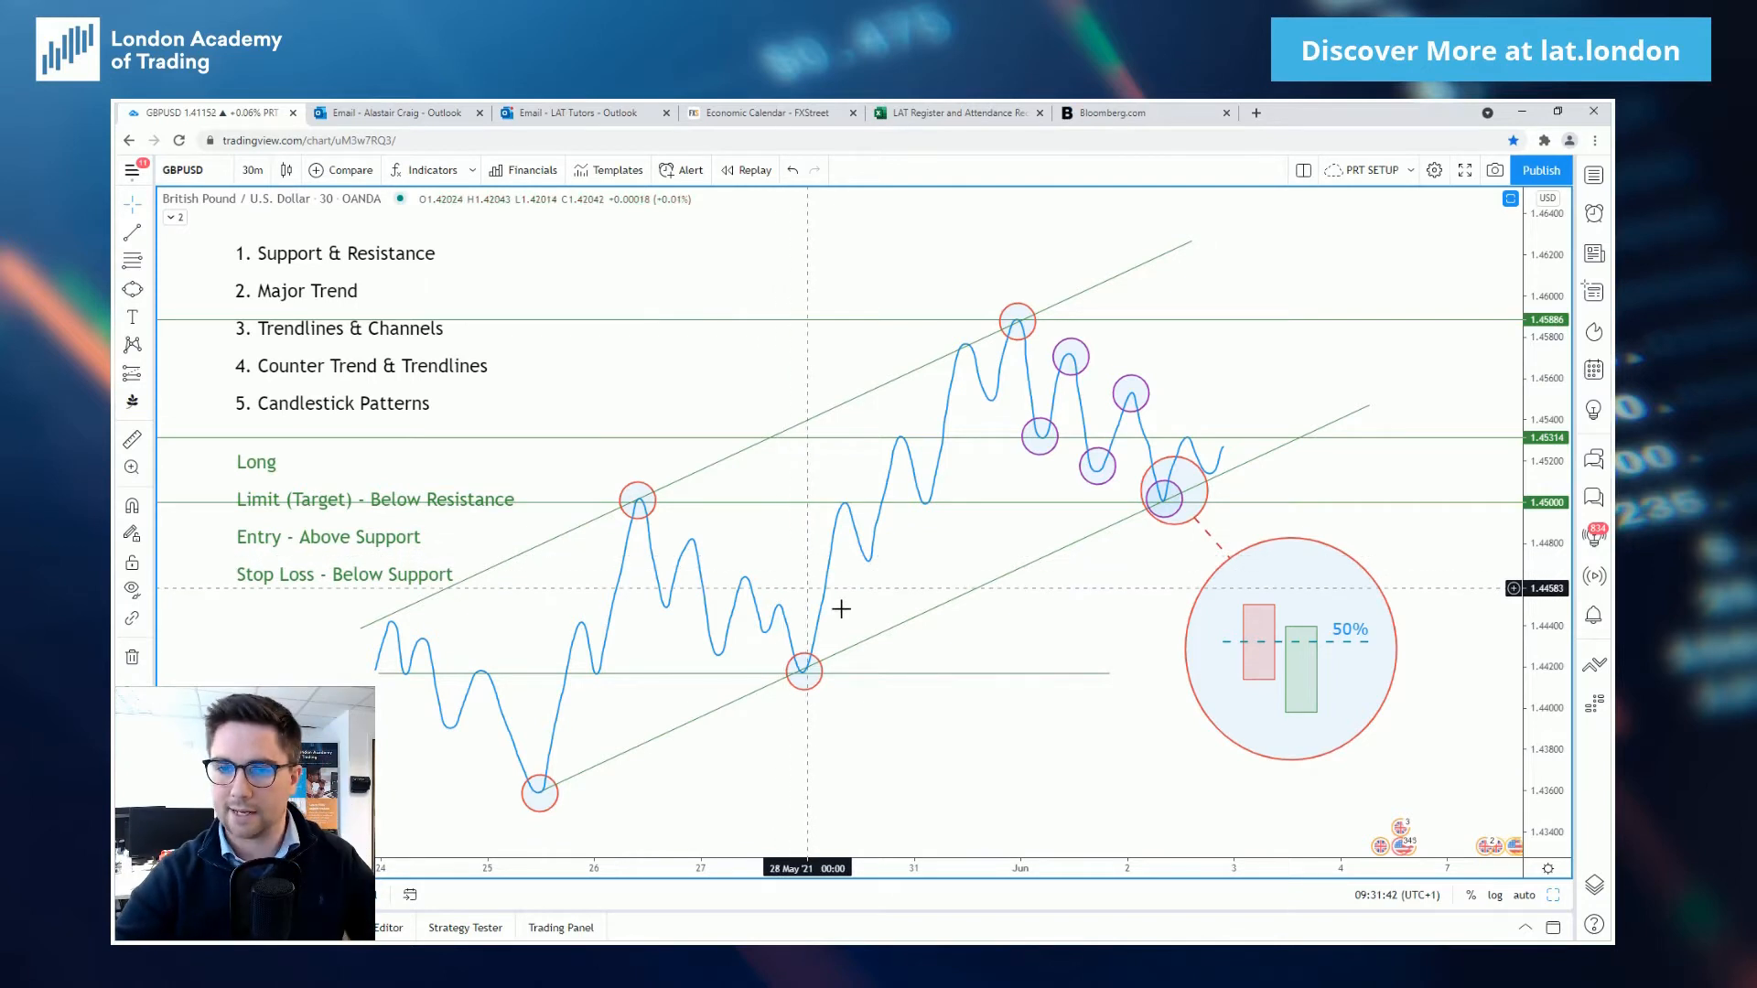
pyautogui.moveTo(964, 338)
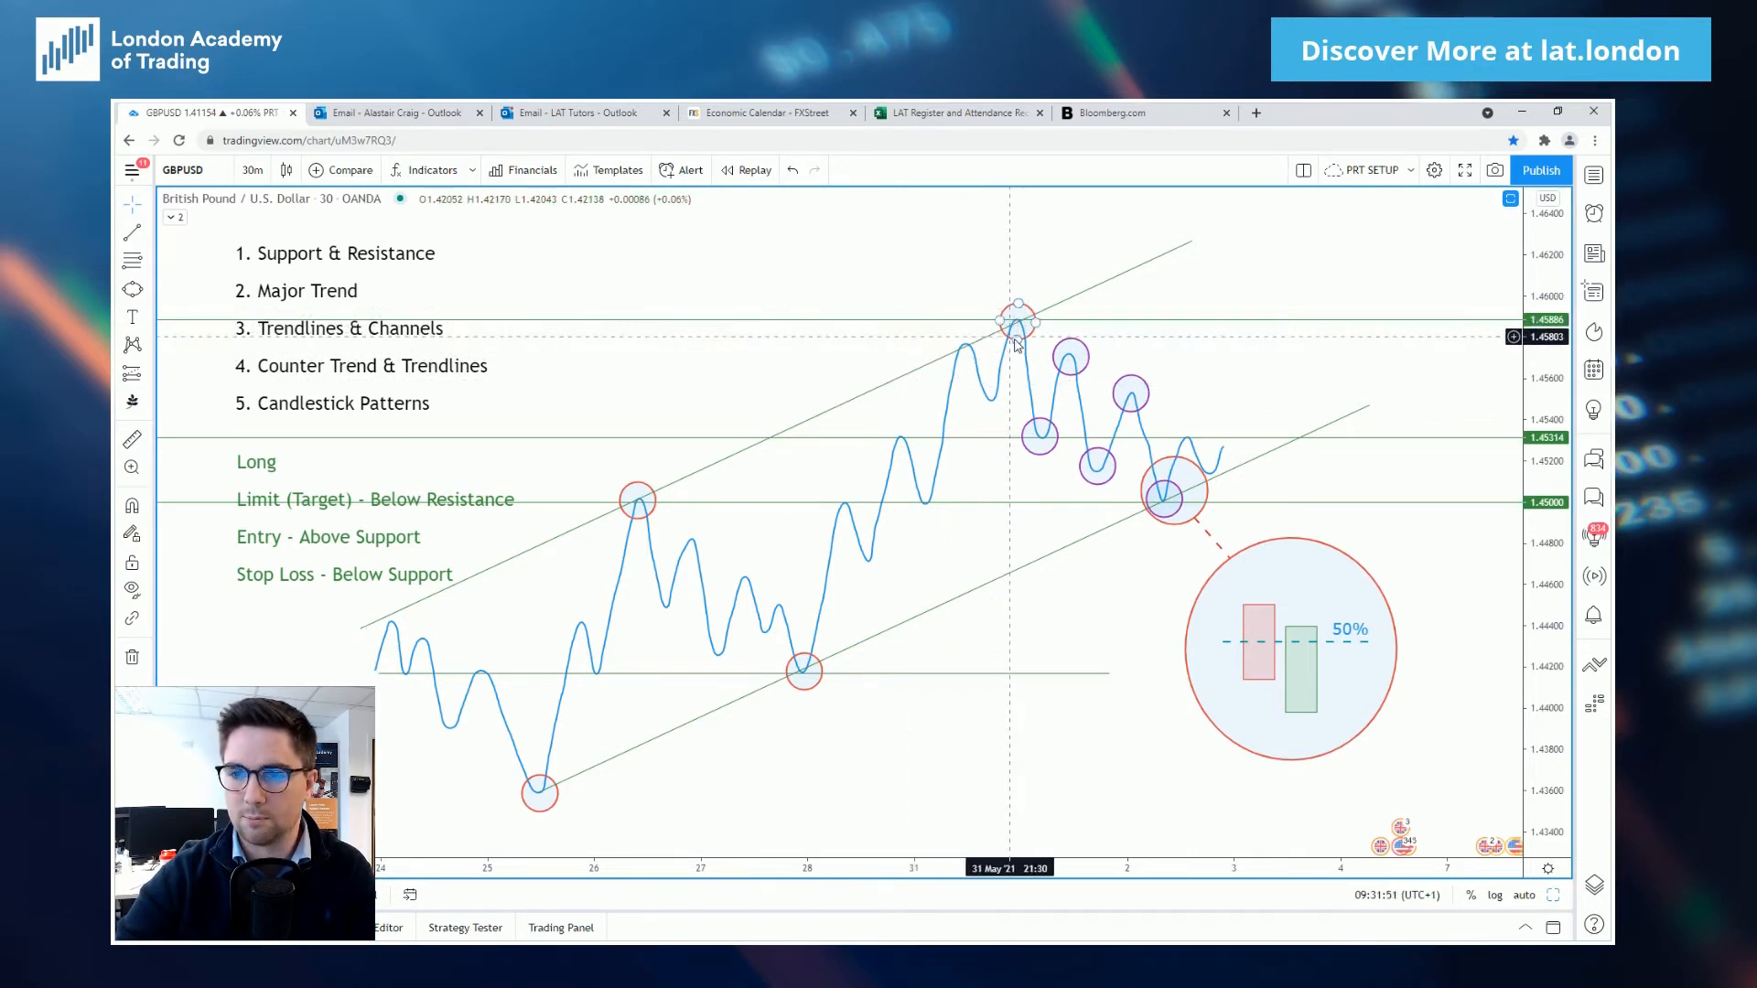
pyautogui.moveTo(1121, 613)
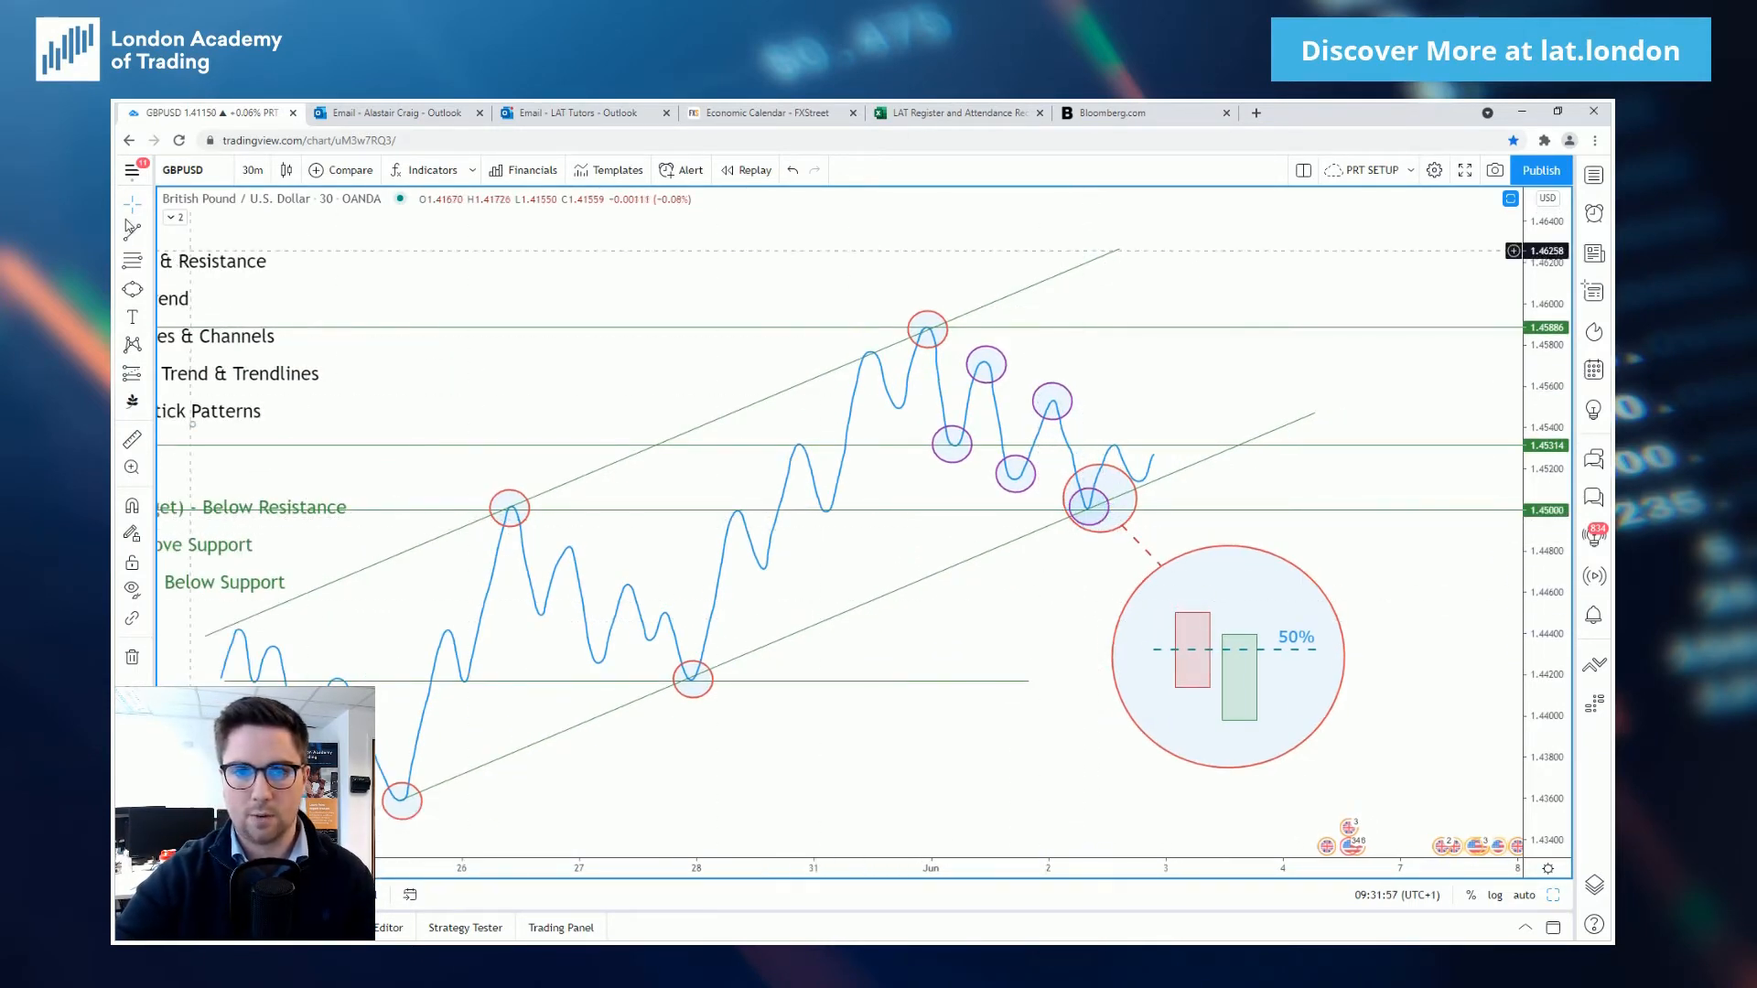
pyautogui.moveTo(924, 327)
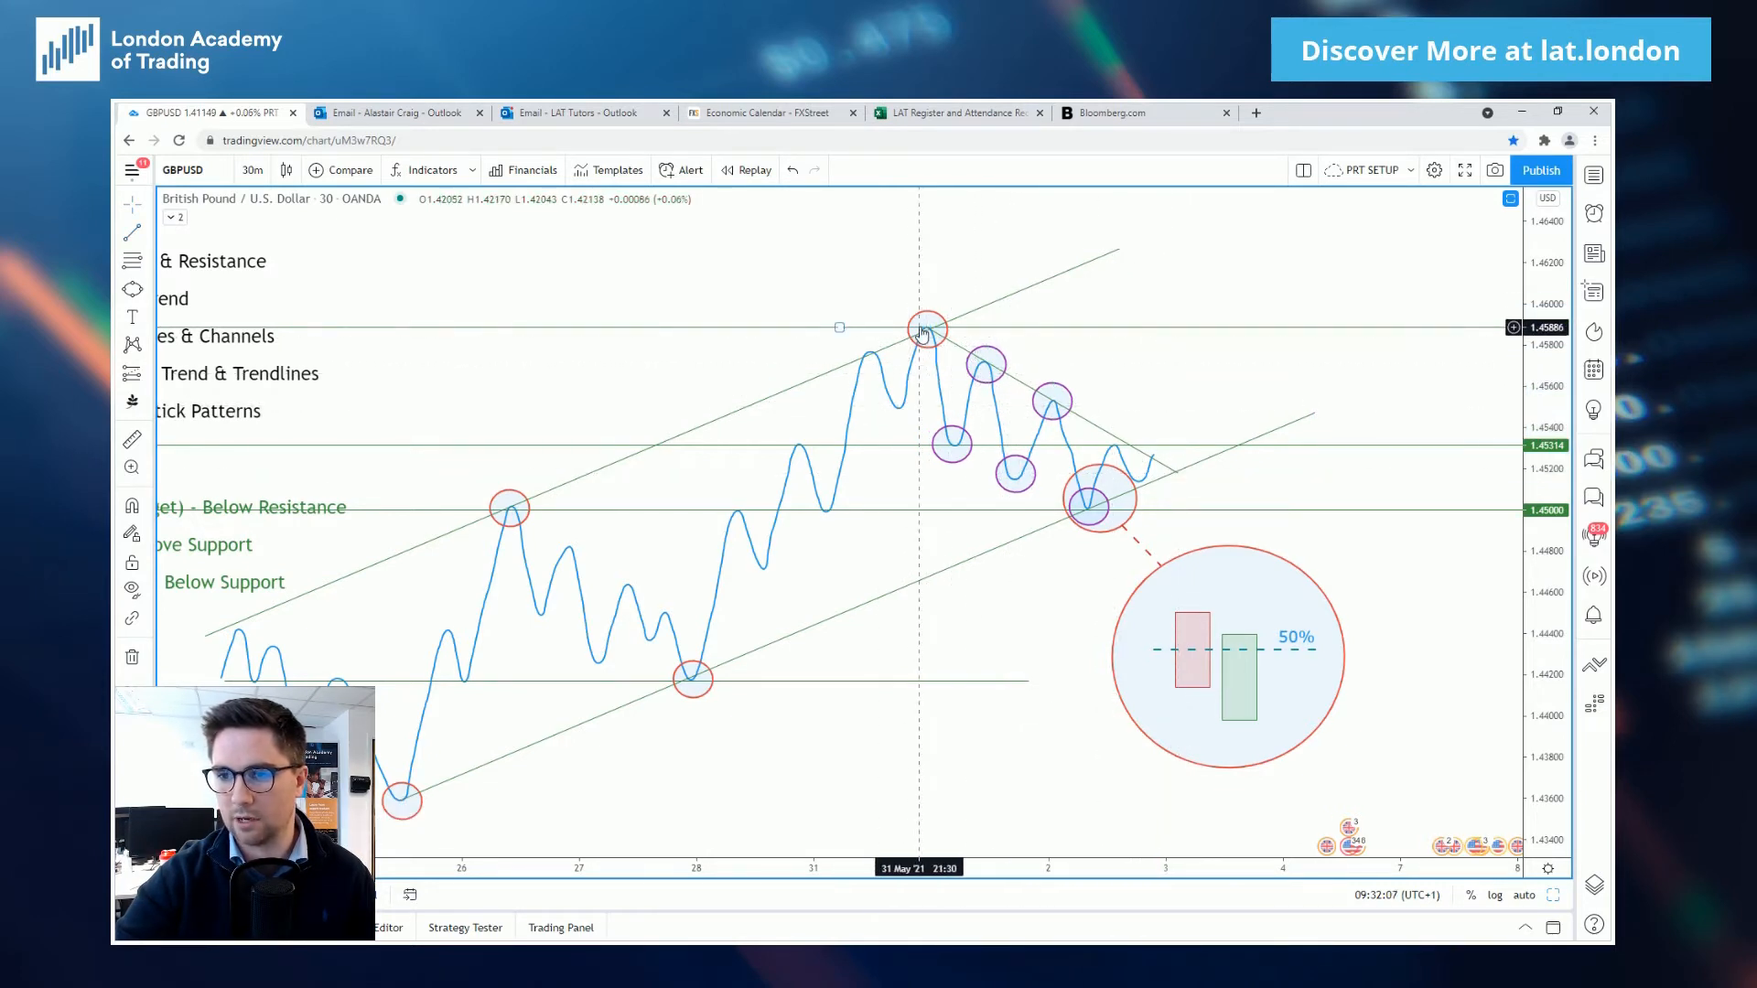
pyautogui.moveTo(1092, 421)
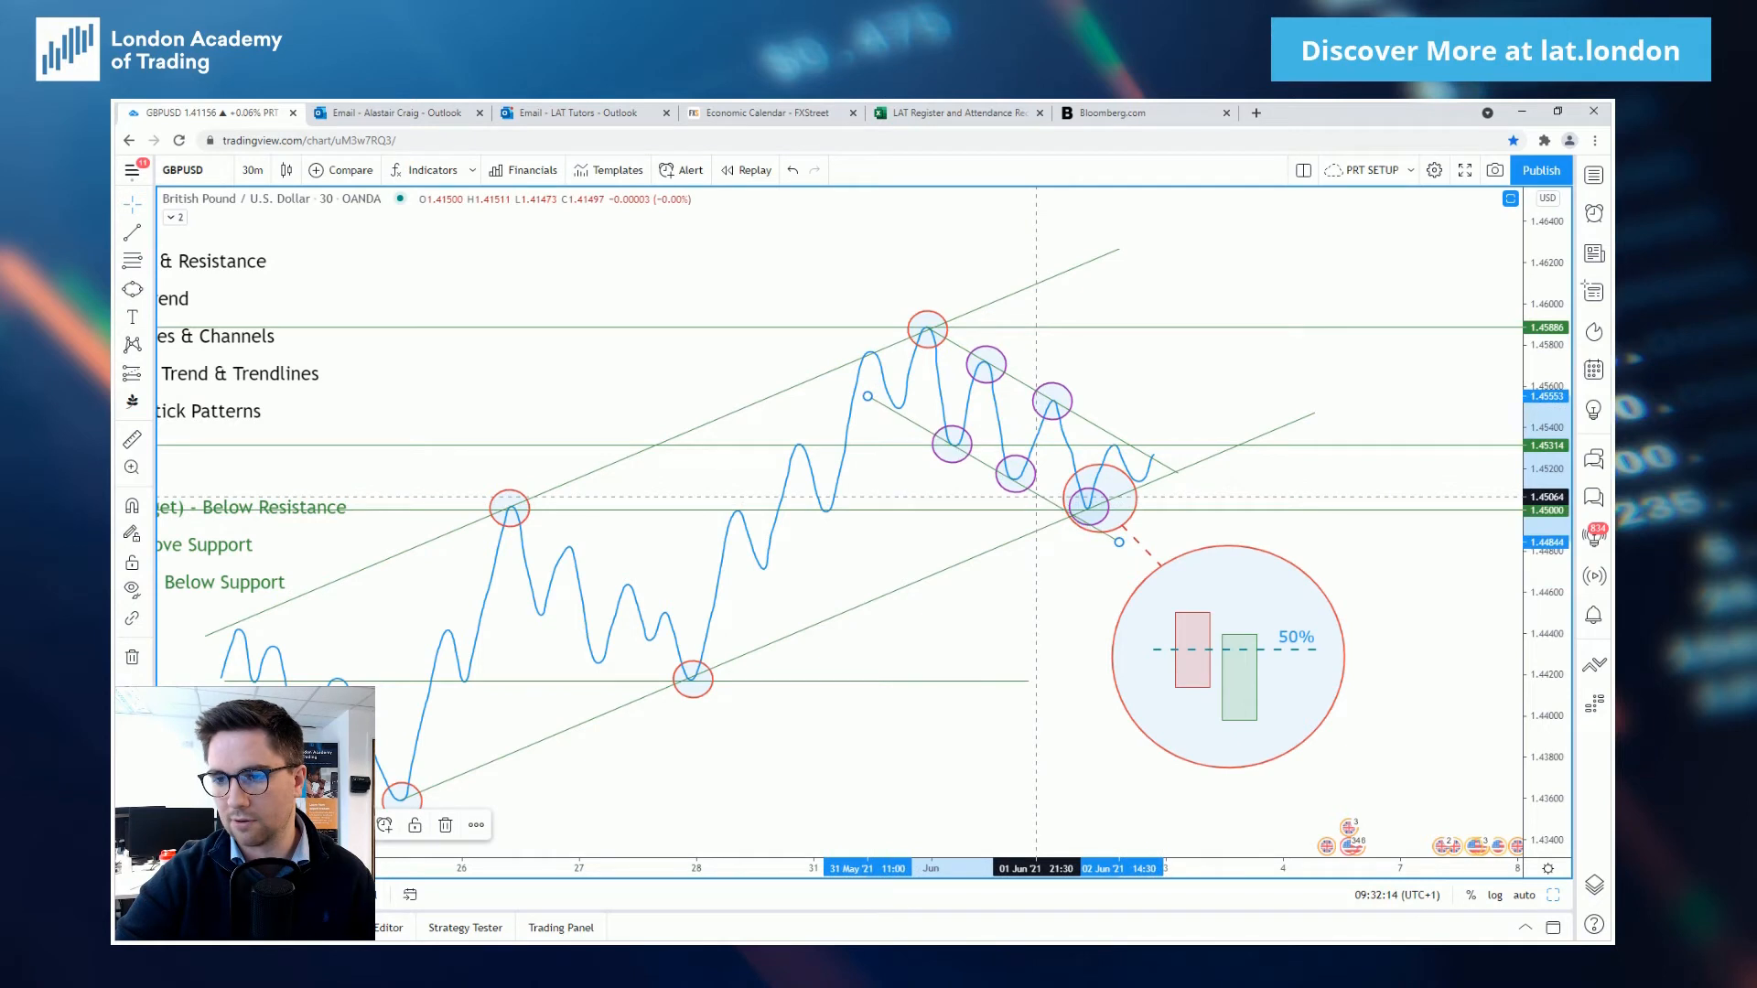
pyautogui.moveTo(1100, 441)
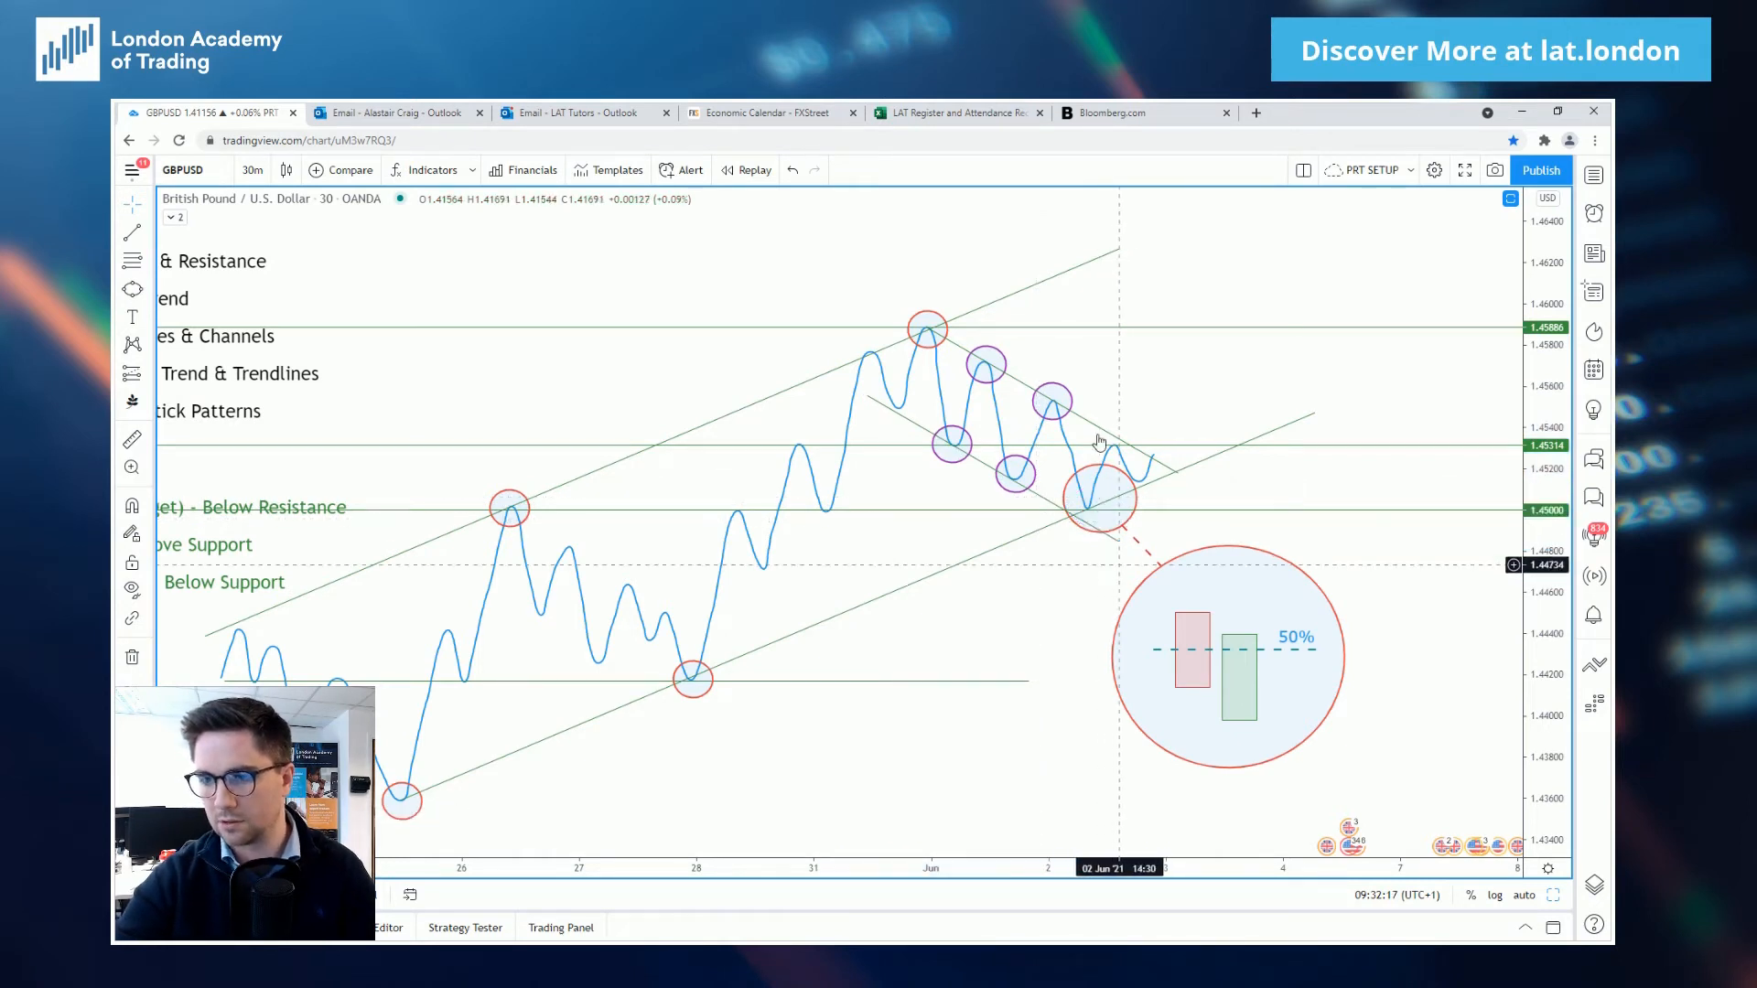
pyautogui.moveTo(1087, 517)
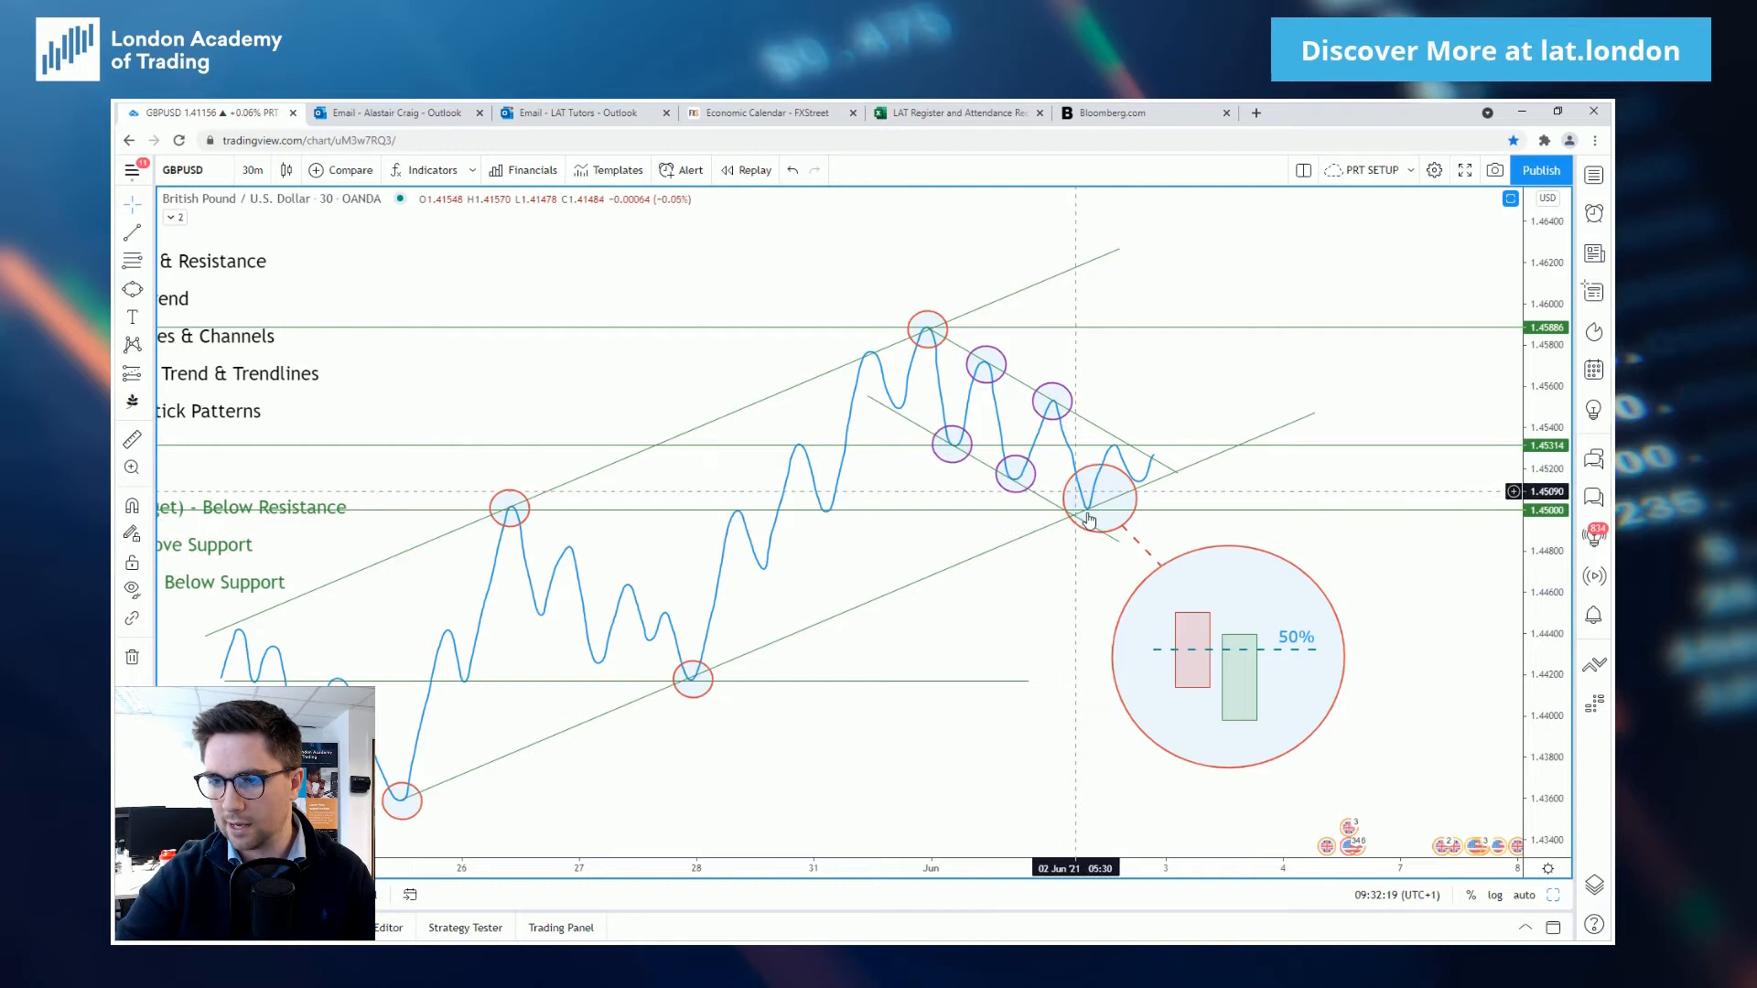
pyautogui.moveTo(1093, 510)
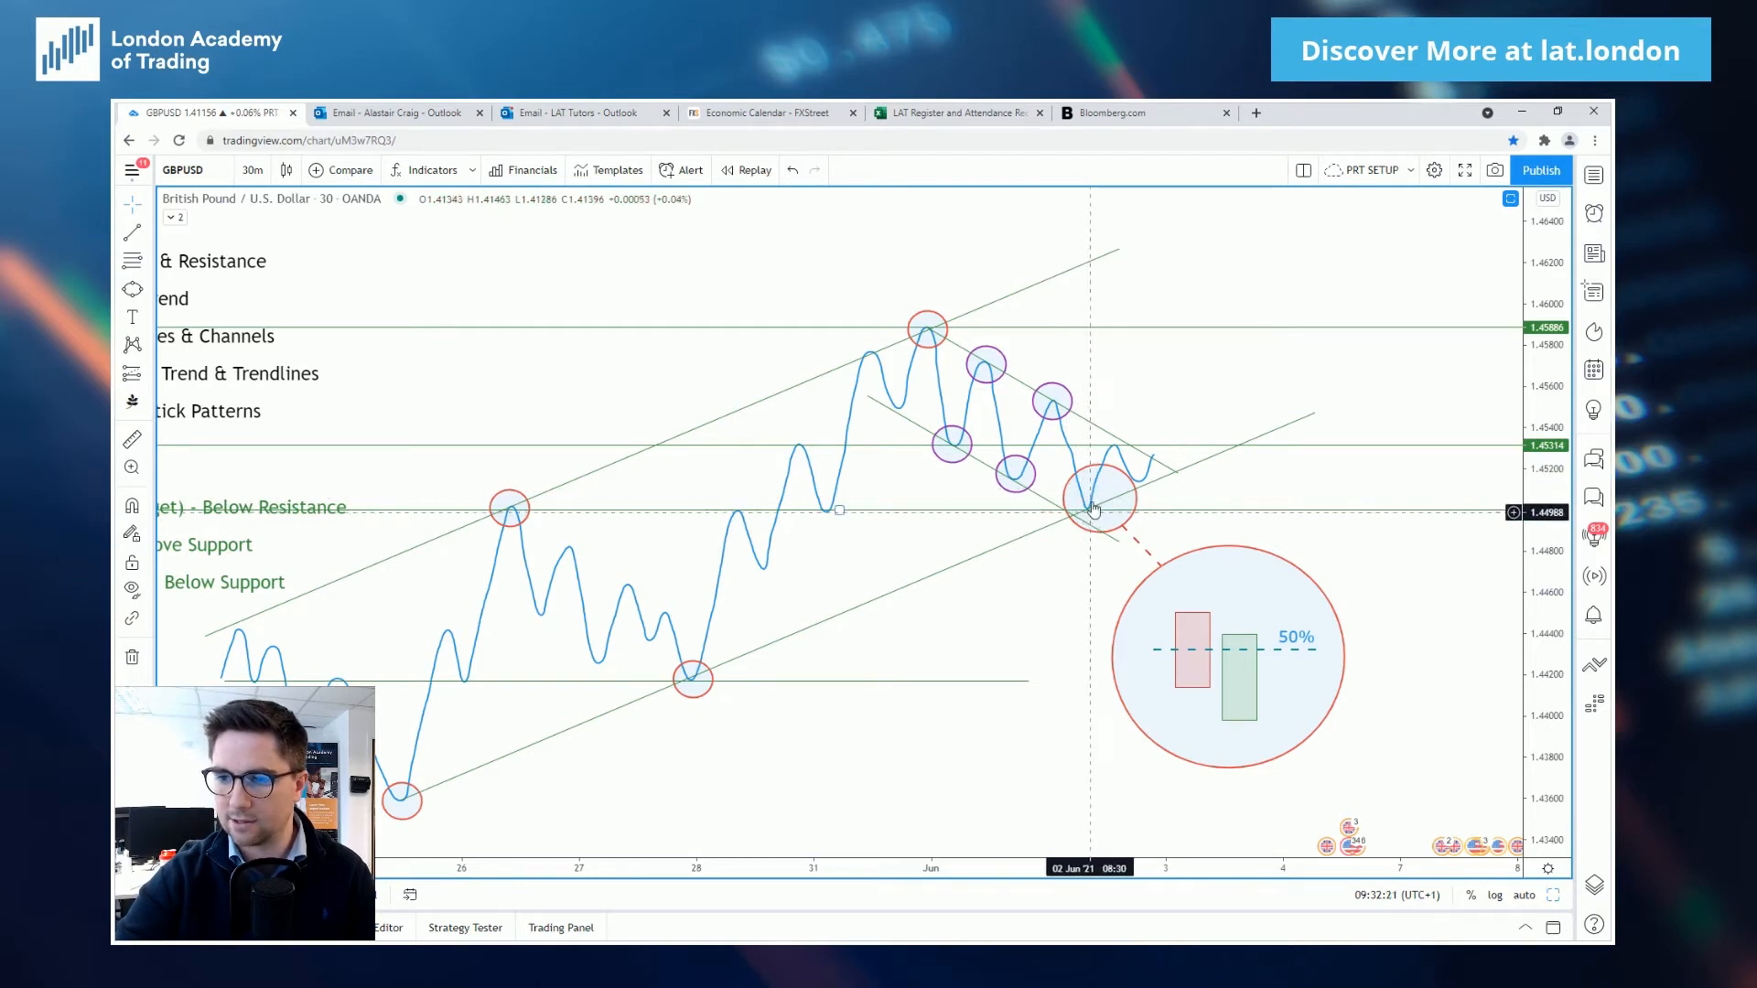
pyautogui.moveTo(1047, 496)
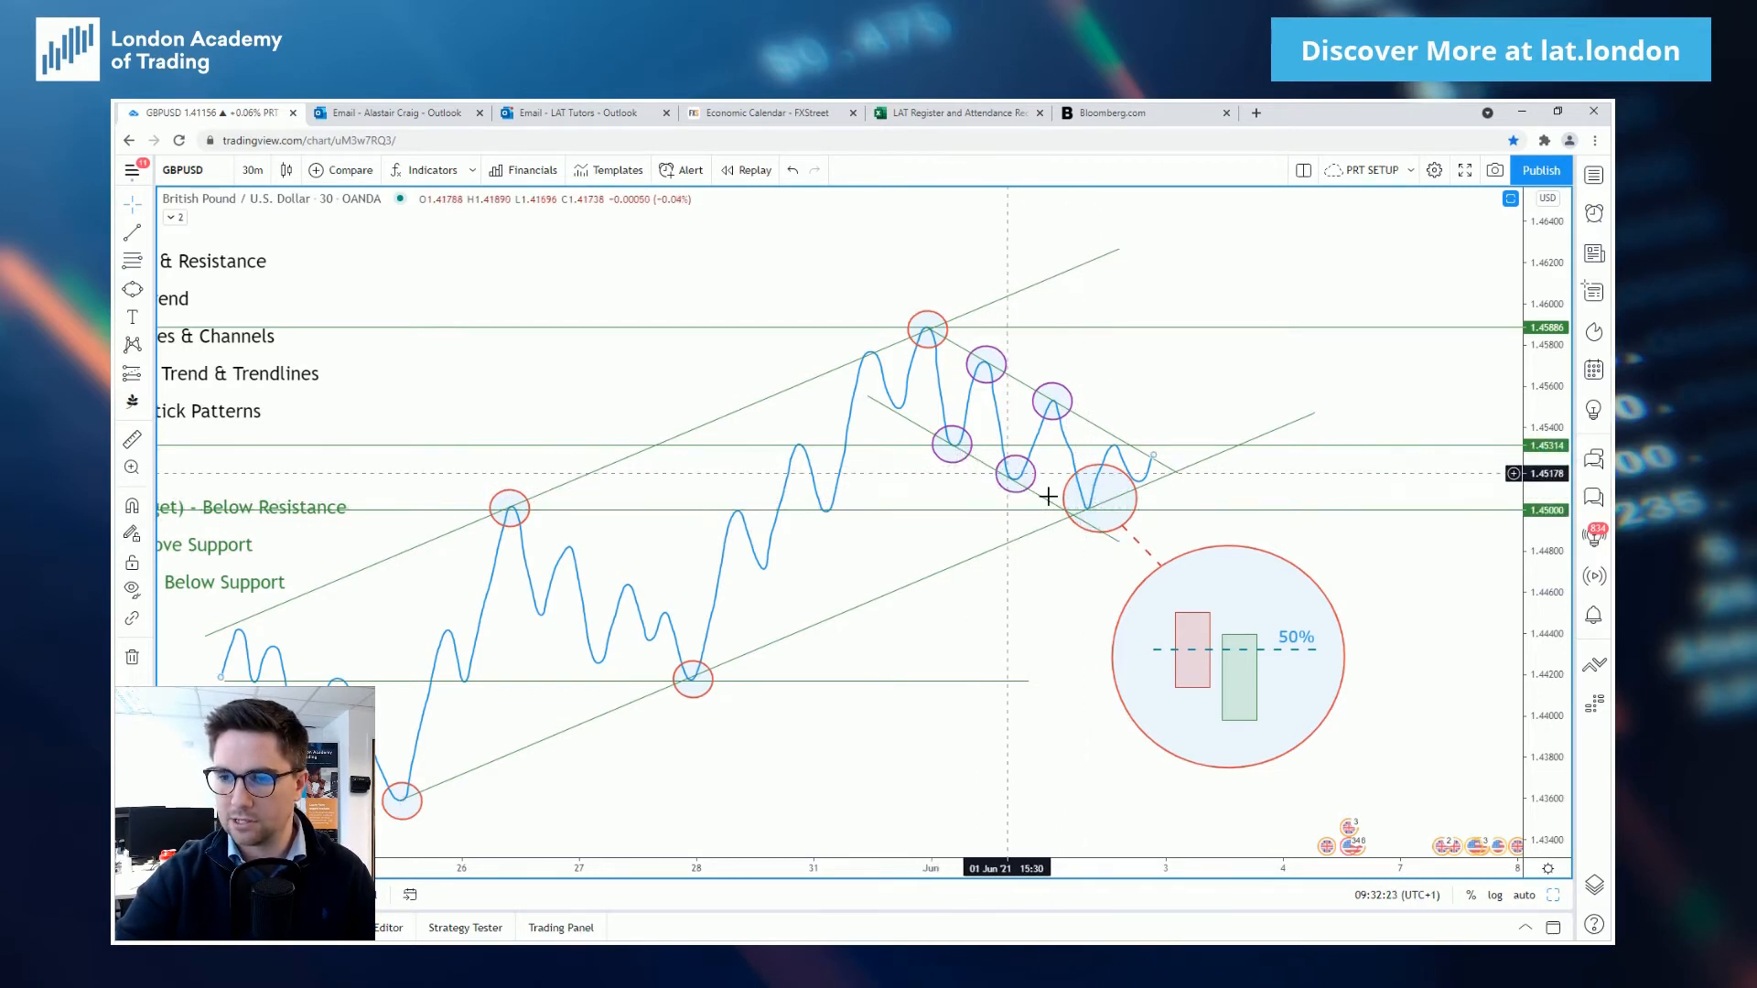
pyautogui.moveTo(1107, 544)
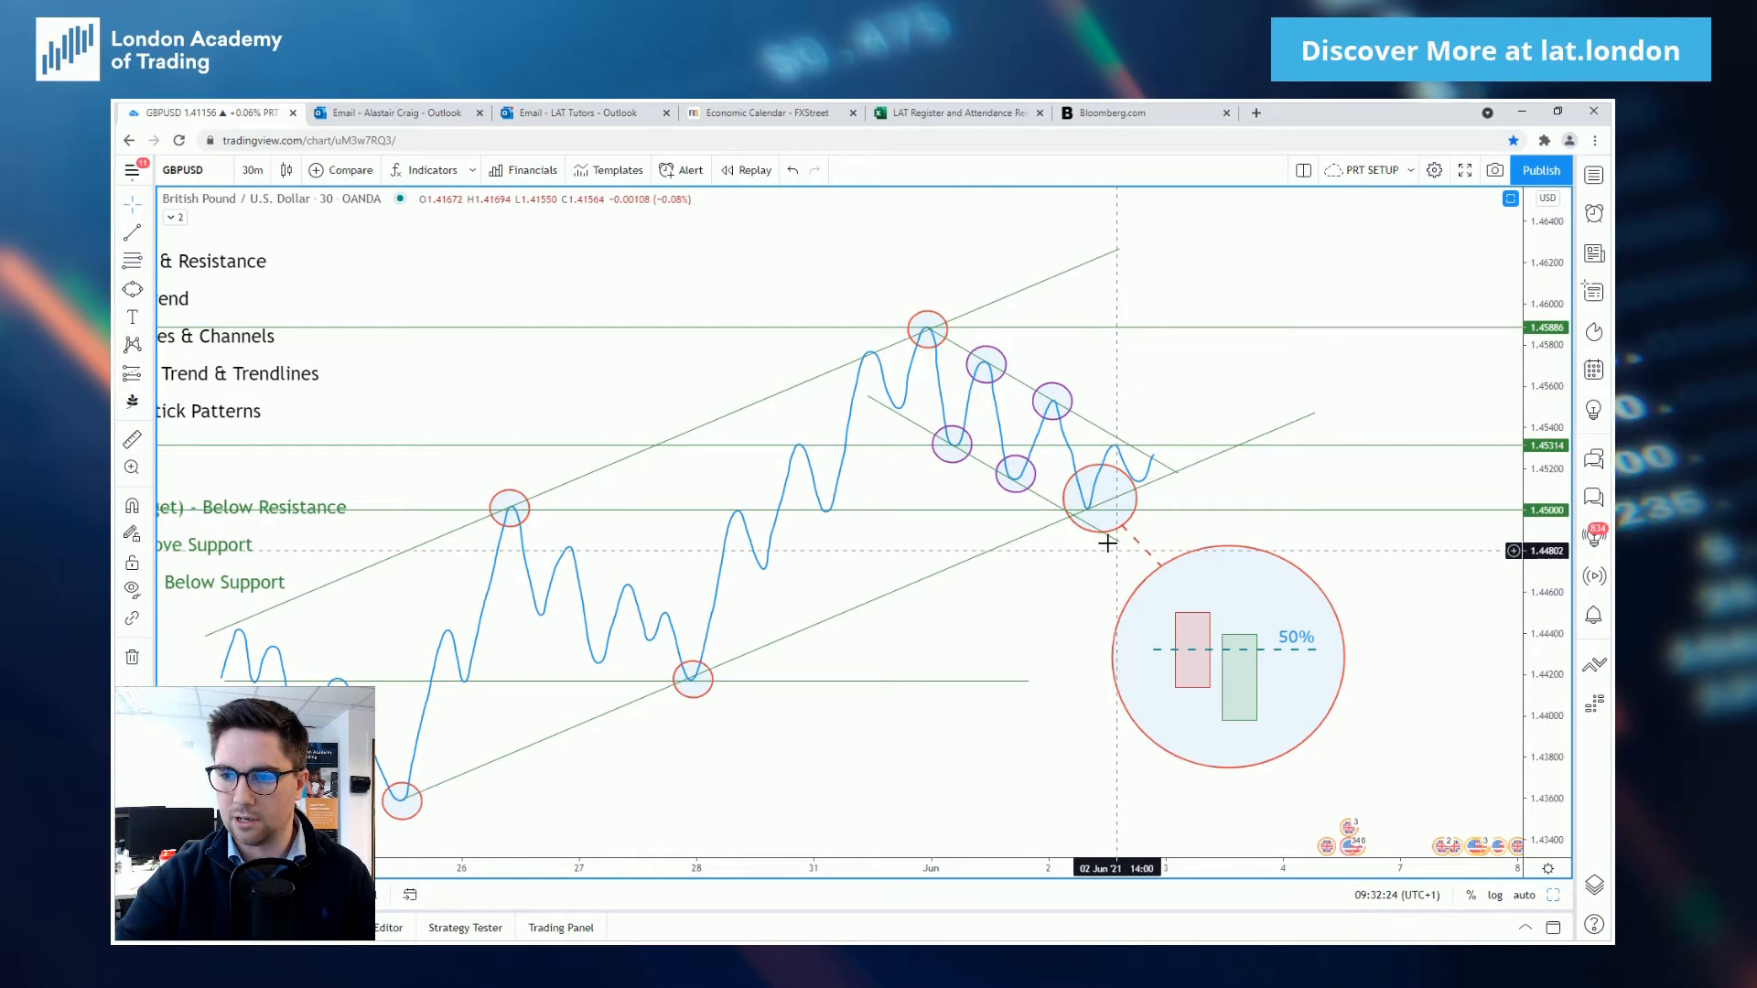
pyautogui.moveTo(1087, 529)
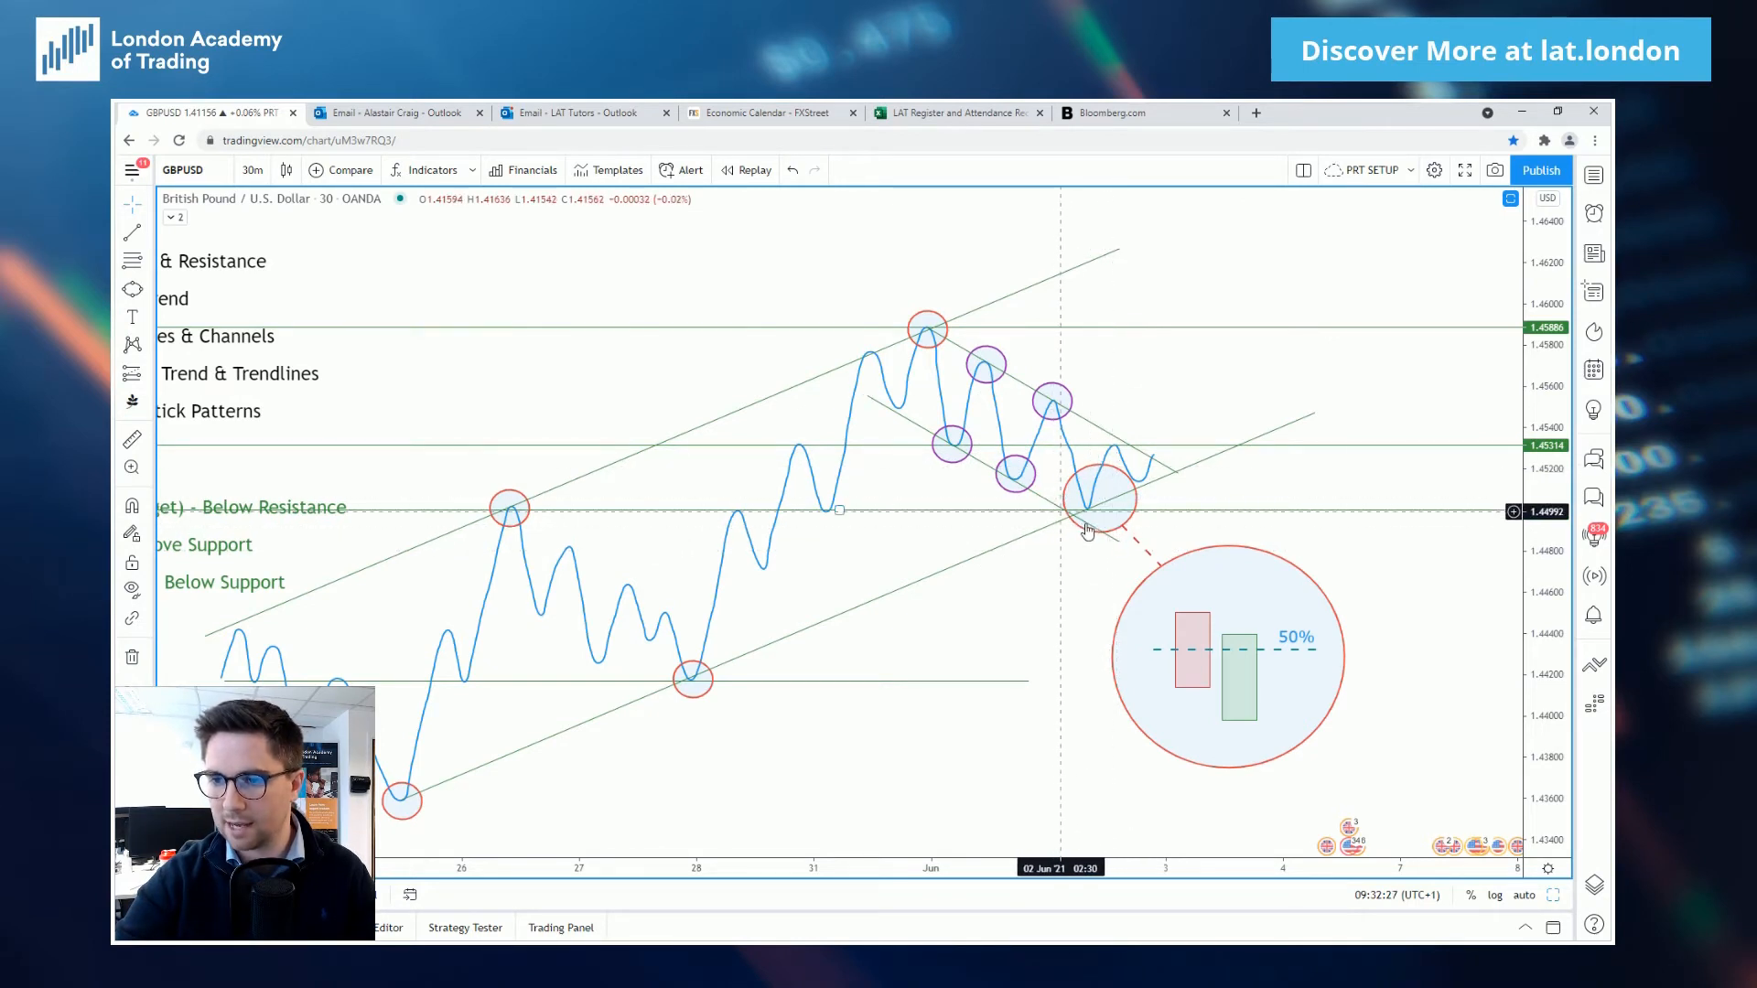
pyautogui.moveTo(1075, 492)
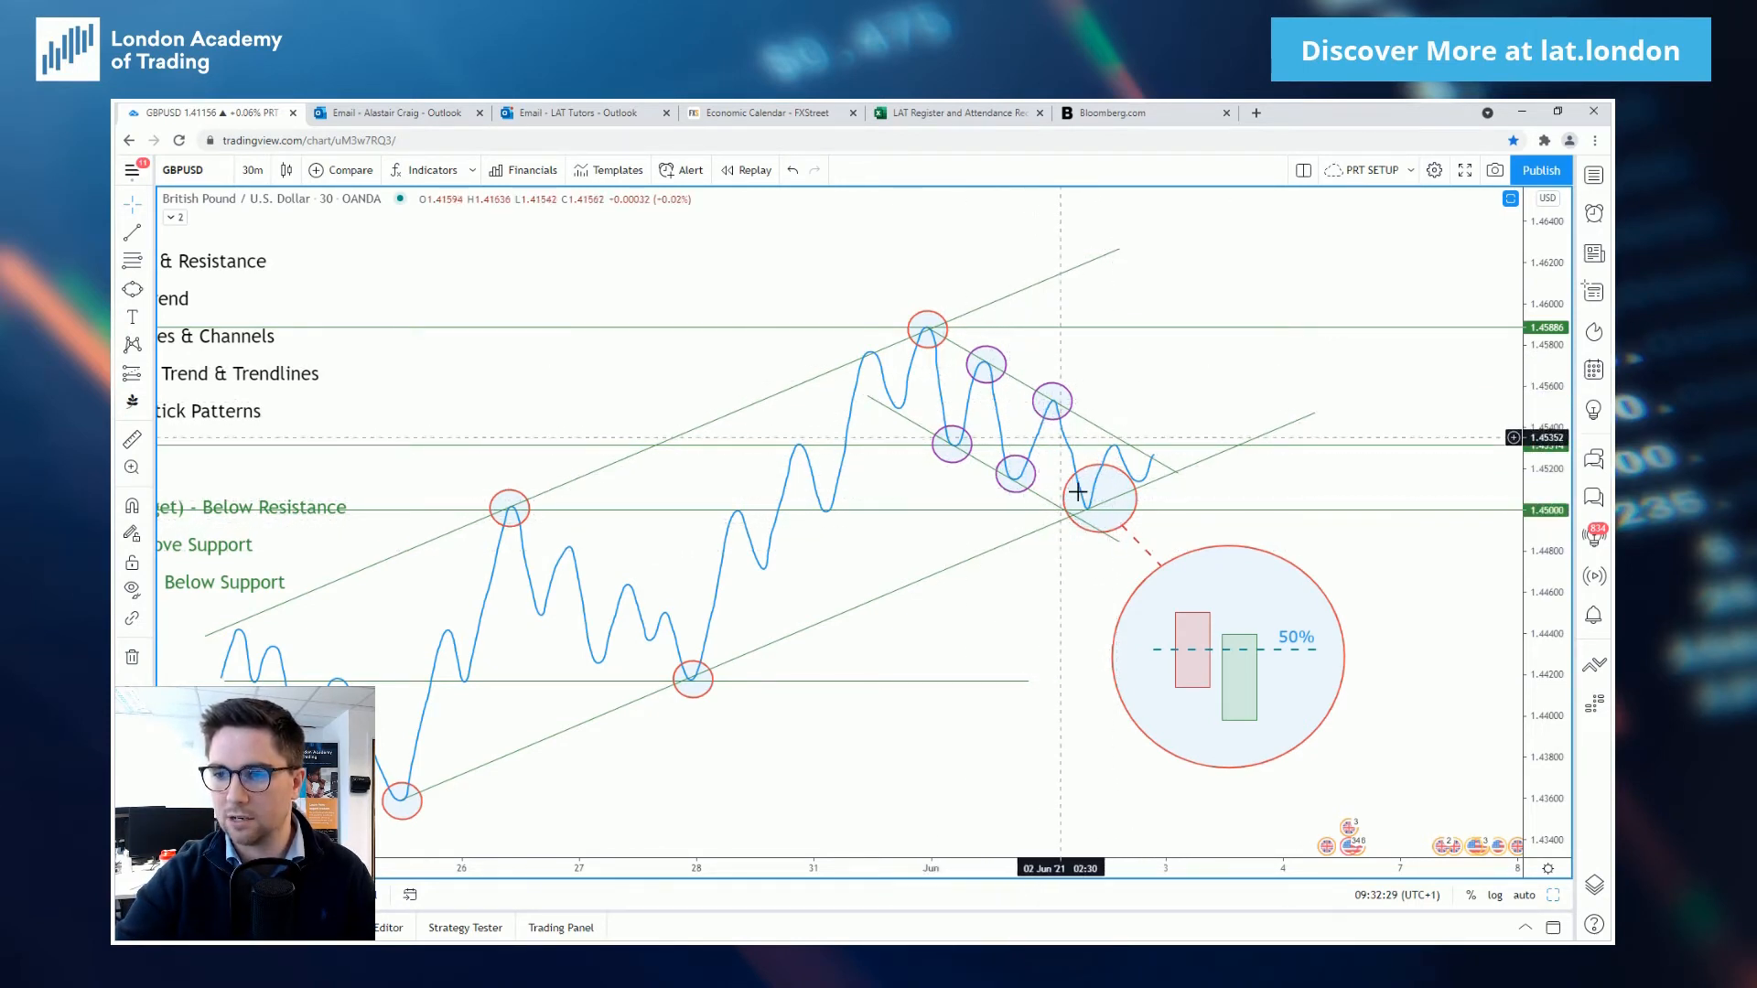
pyautogui.moveTo(1107, 551)
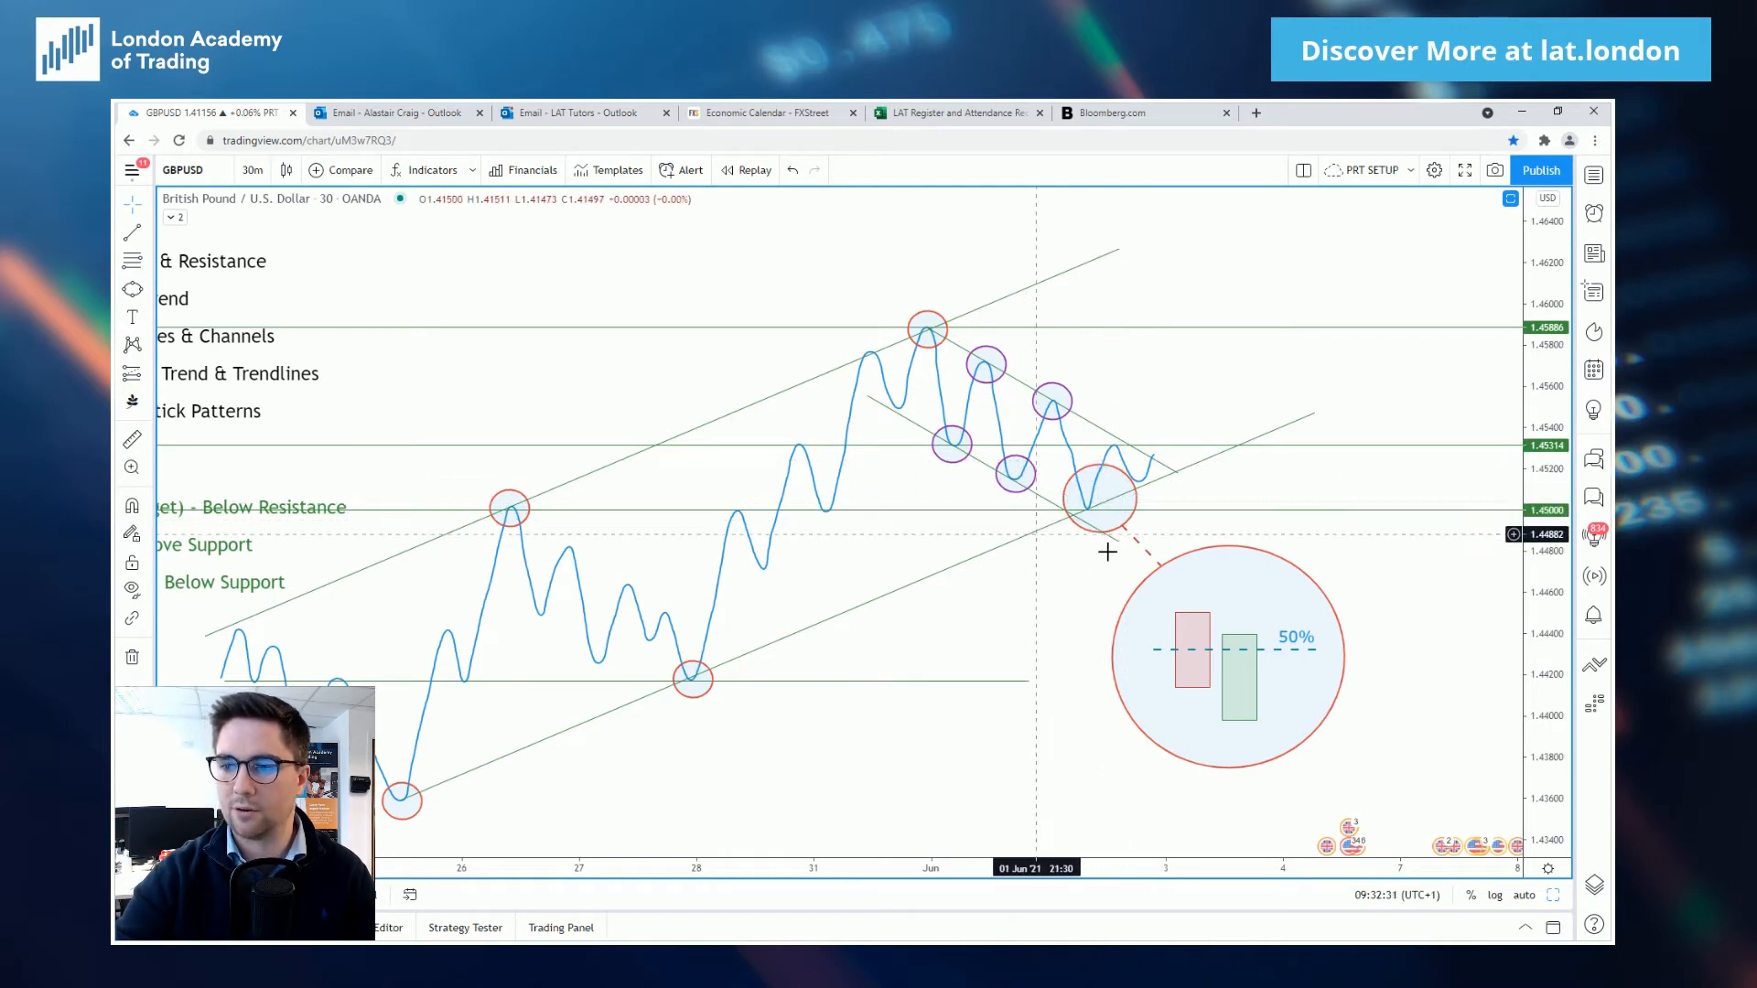
pyautogui.moveTo(831, 357)
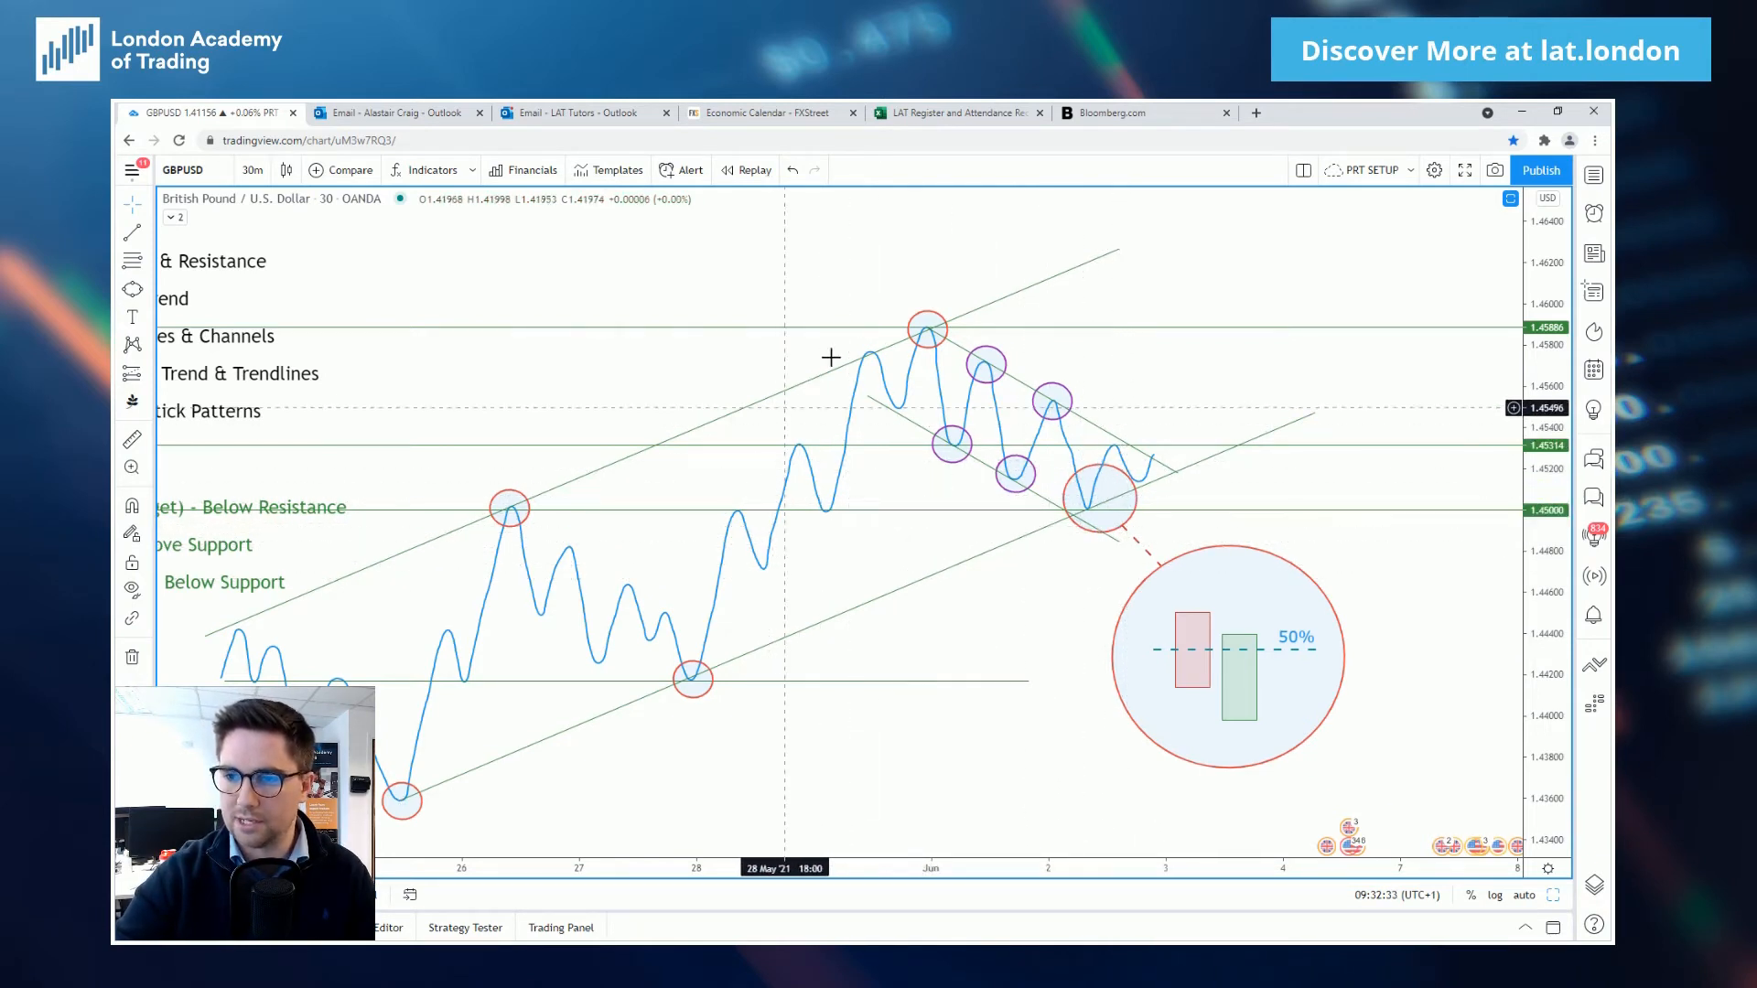
pyautogui.moveTo(1180, 278)
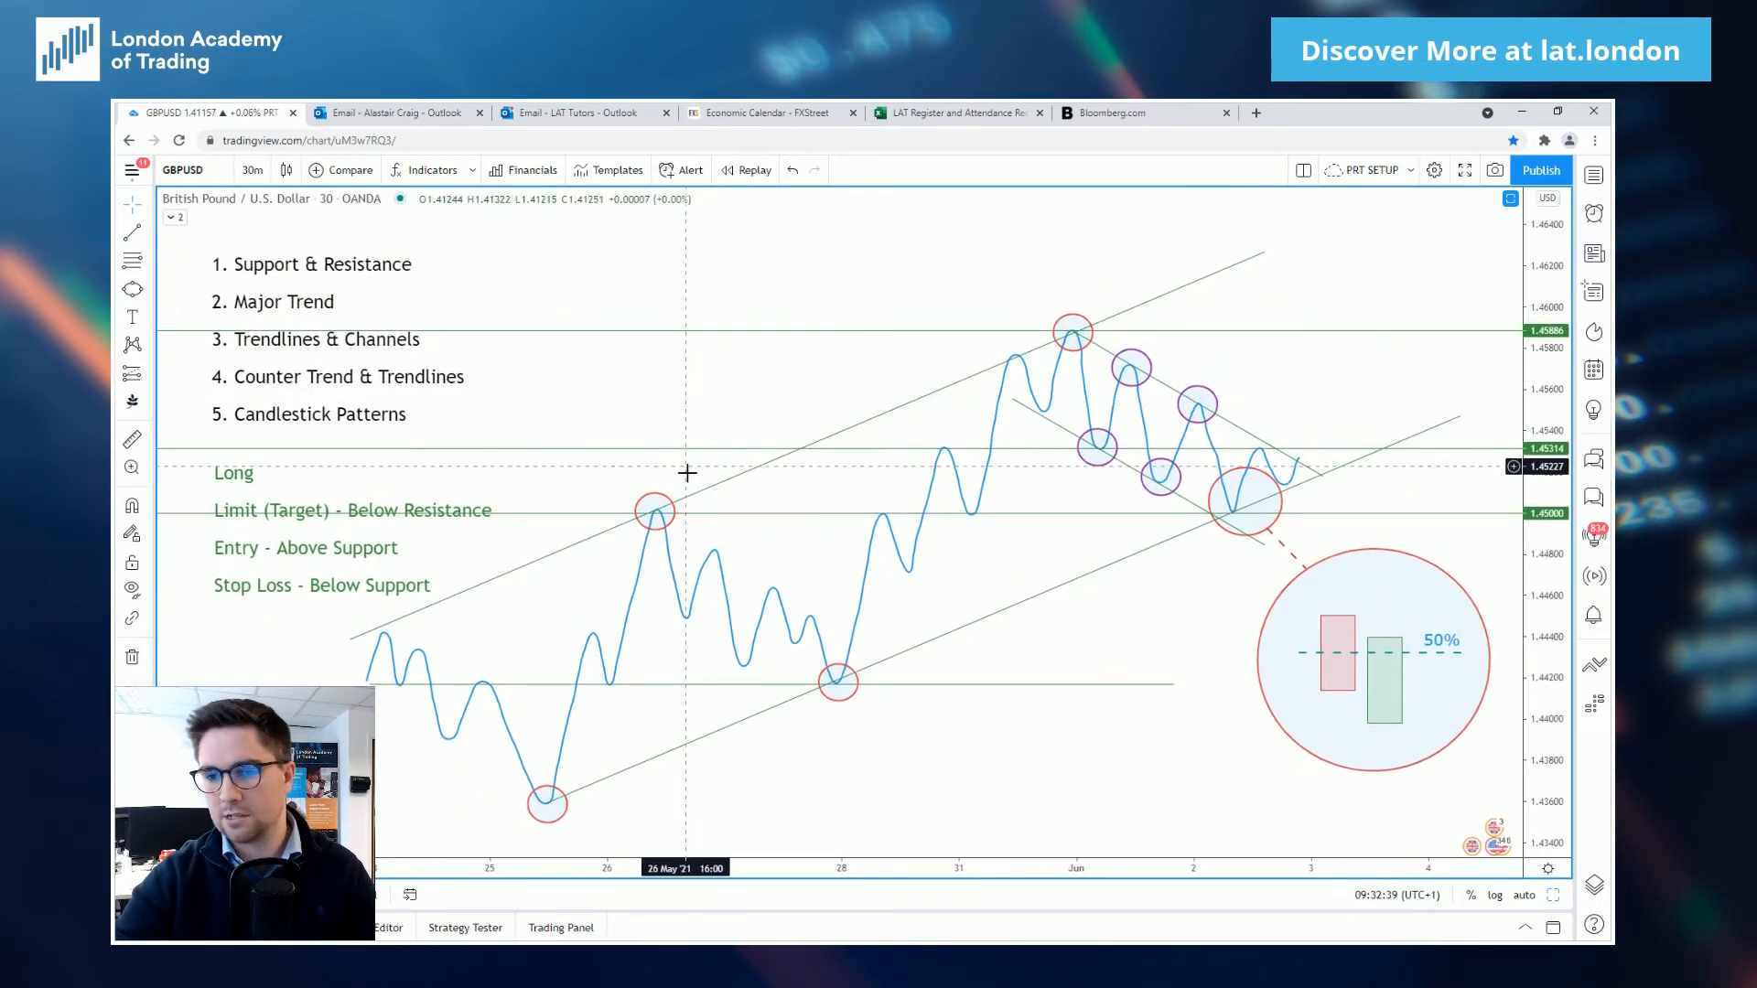
pyautogui.moveTo(256, 306)
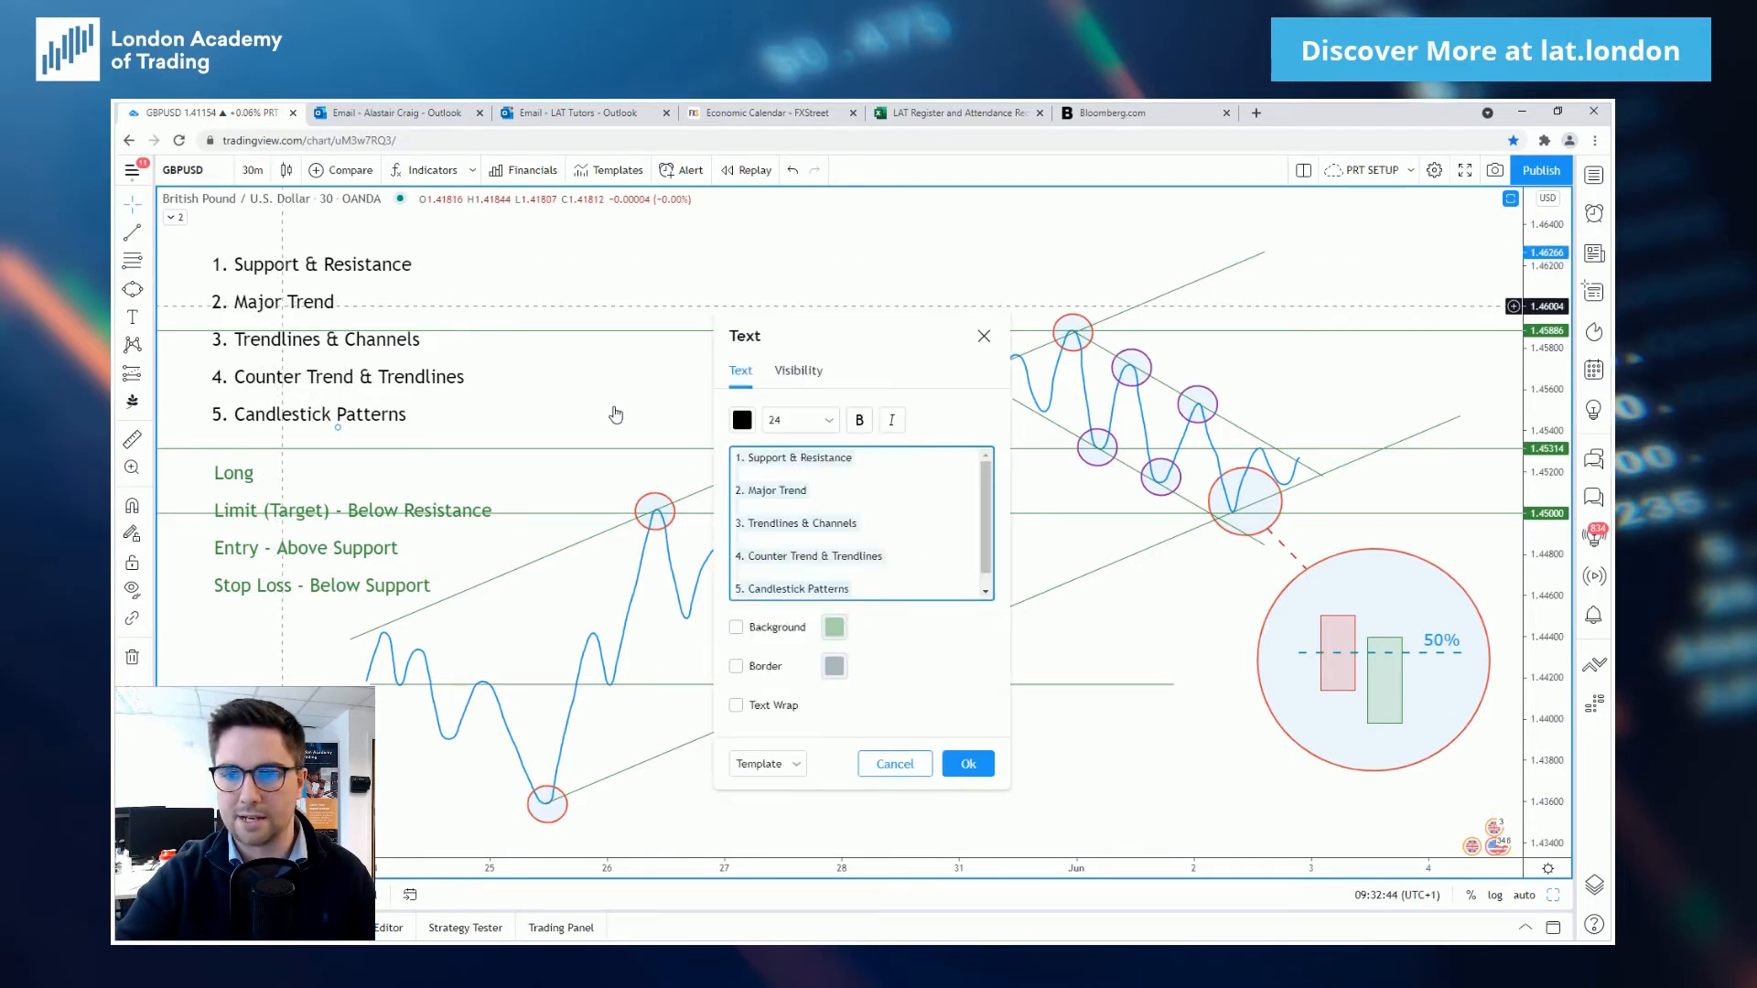
# Append 'LONG' to checklist line 2 so it reads 'Major Trend LONG'.
pyautogui.write('LON')
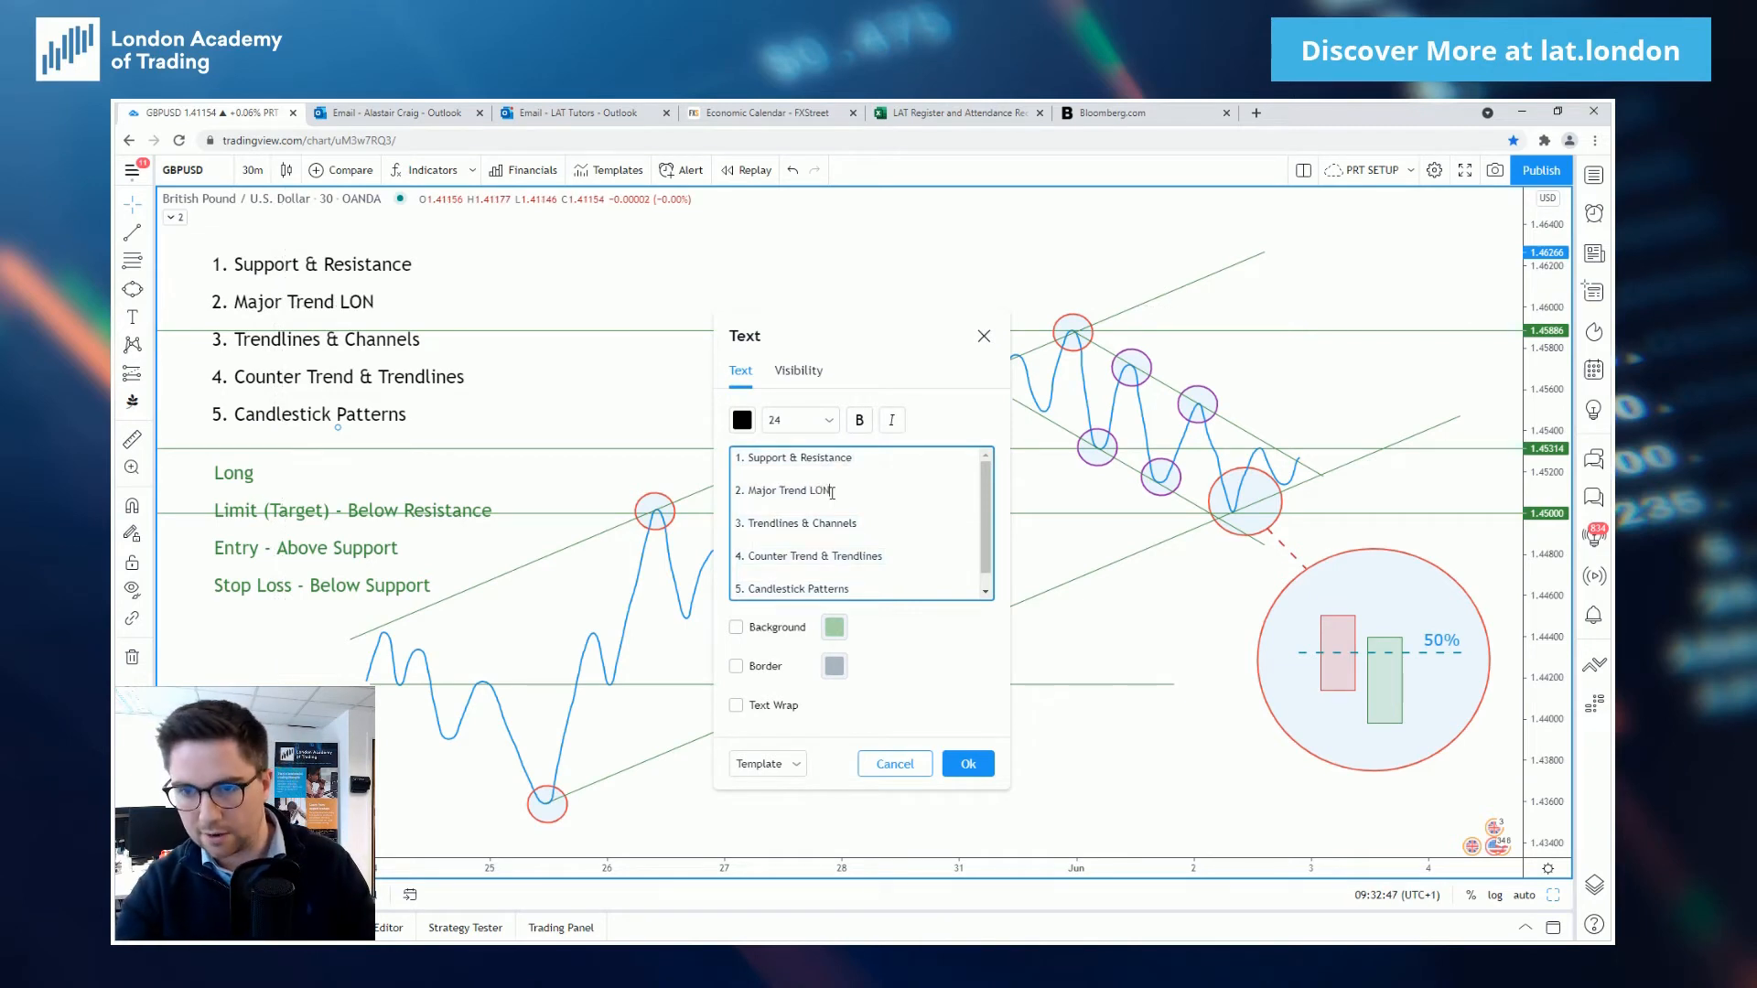
pyautogui.write('G')
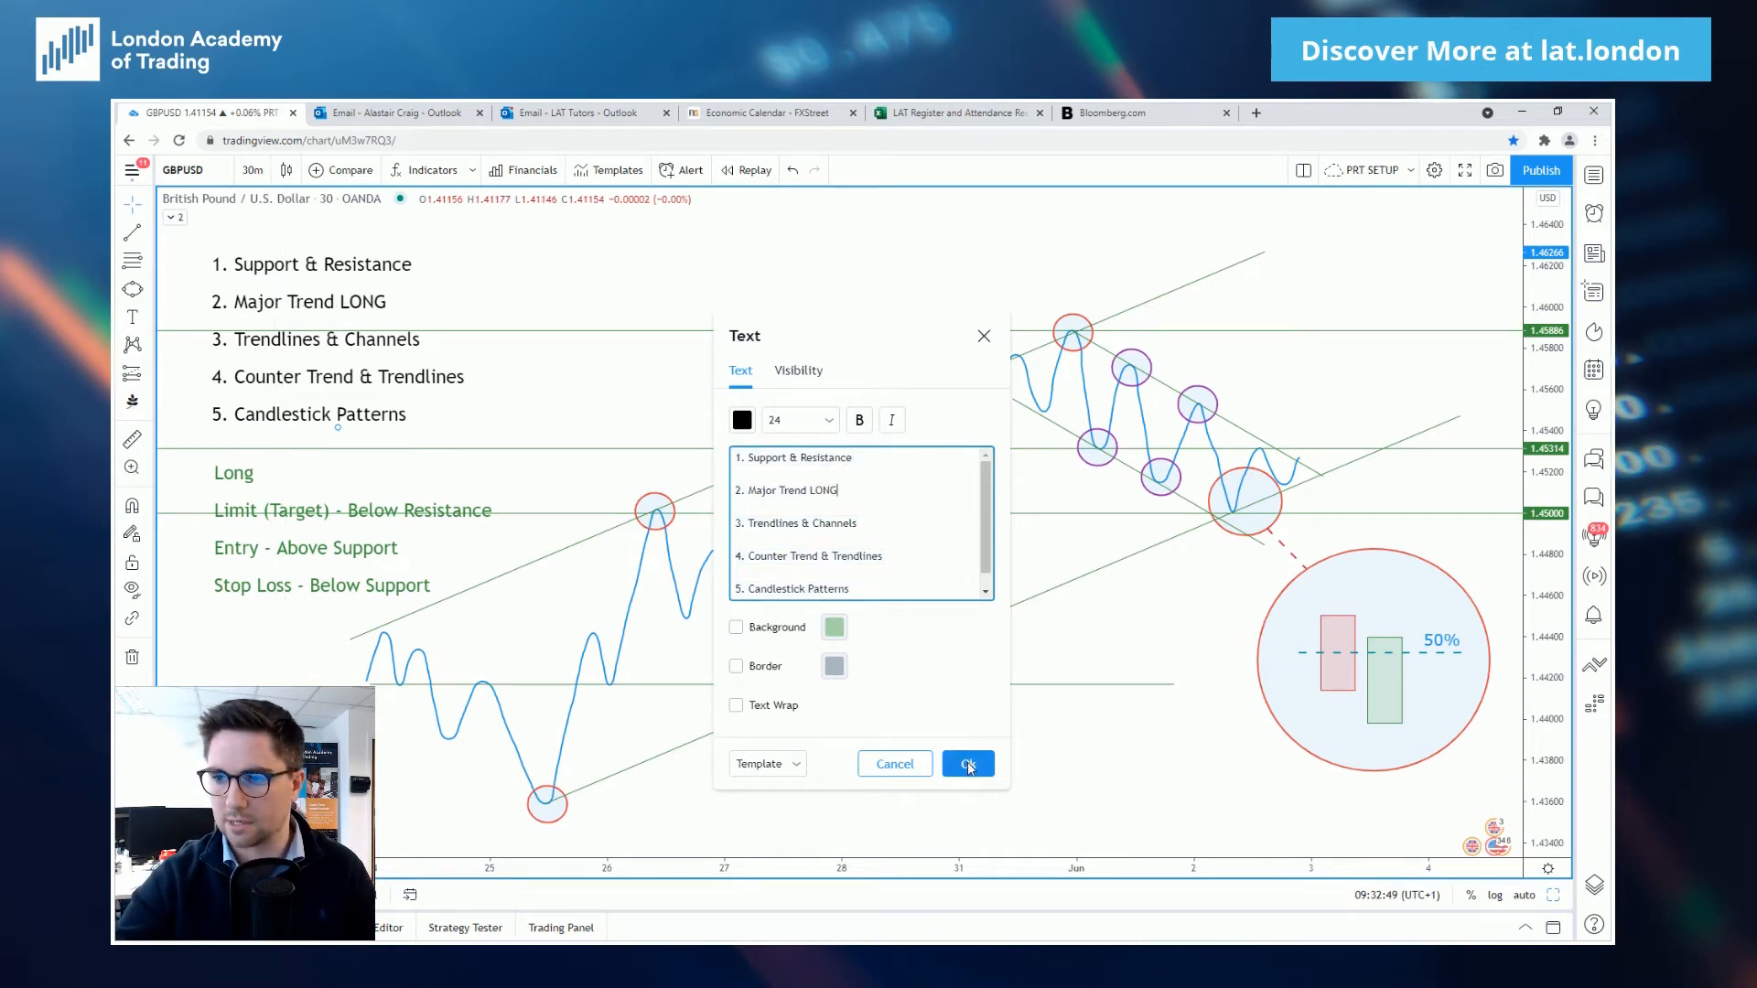
pyautogui.click(966, 763)
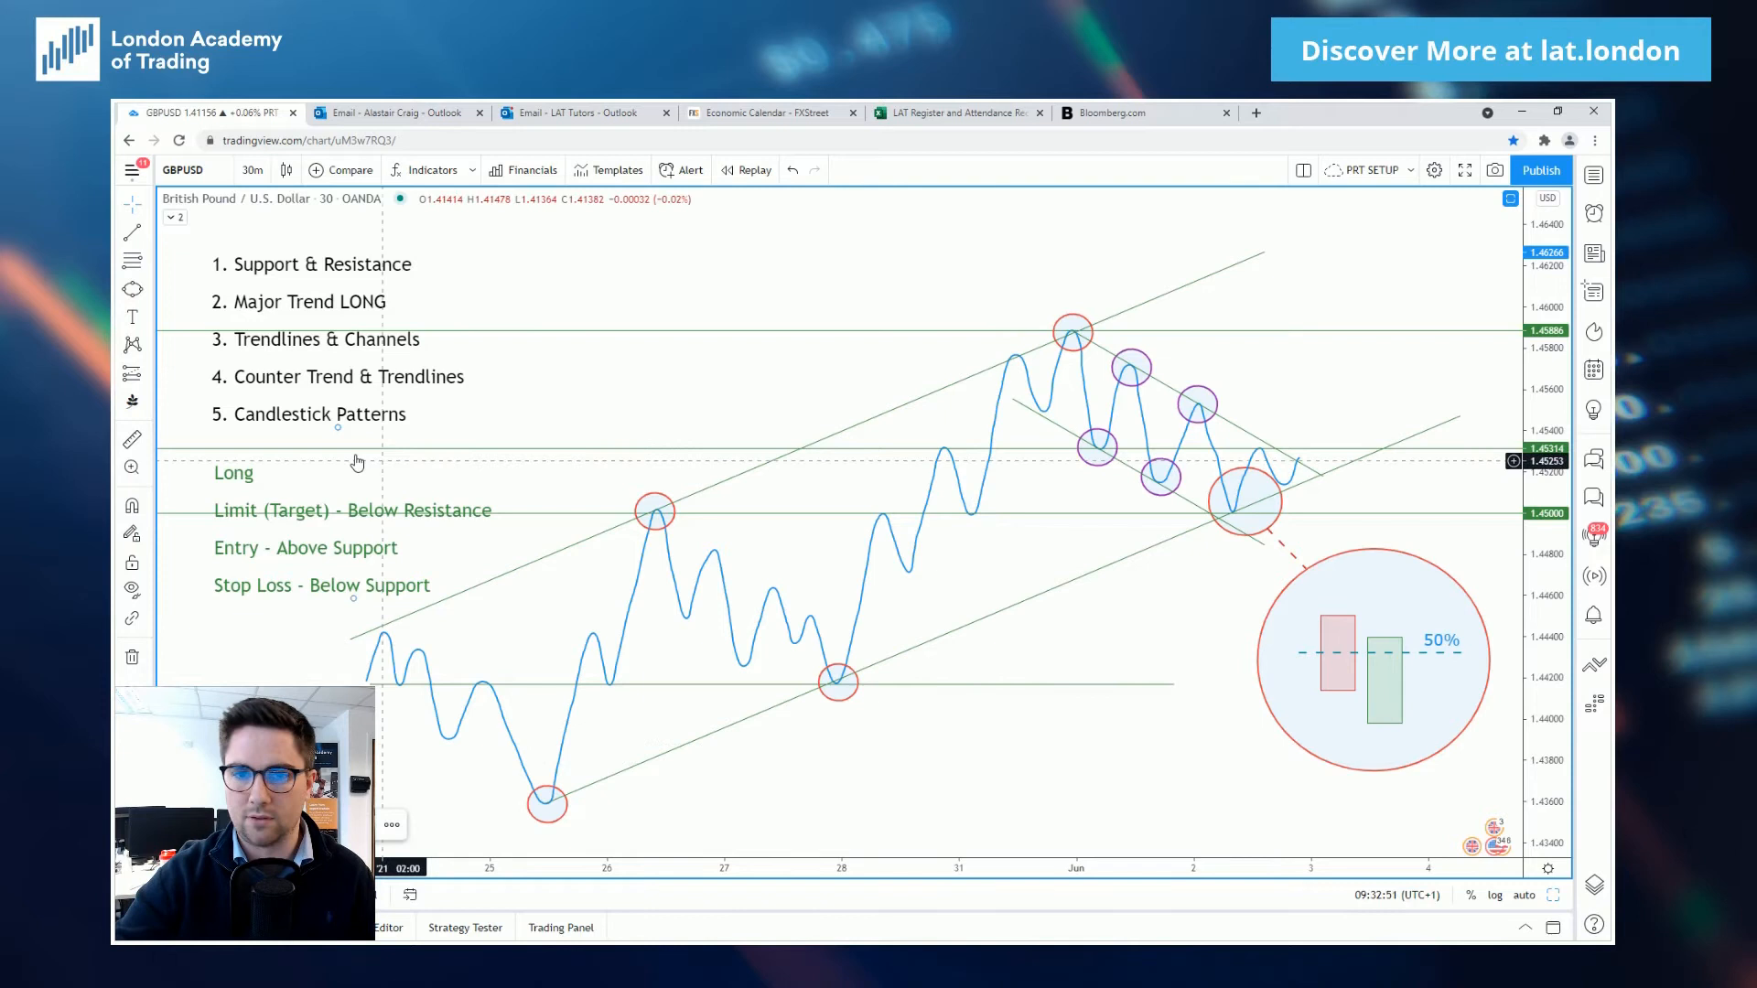
pyautogui.moveTo(437, 453)
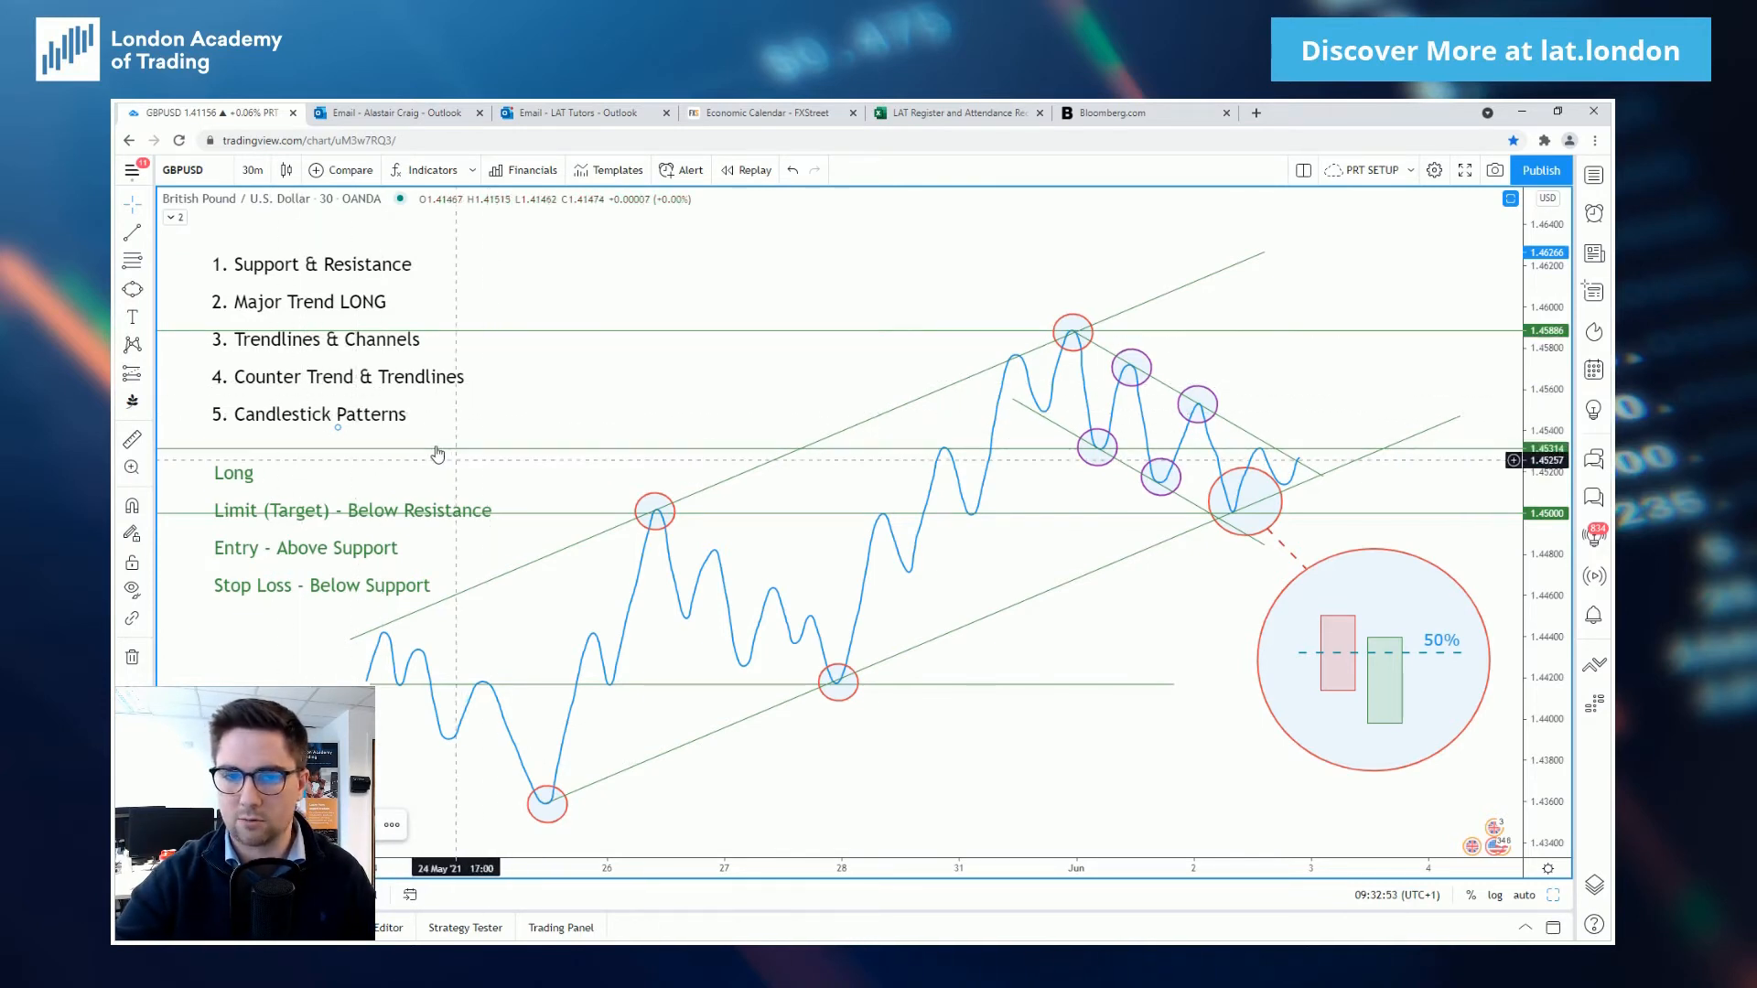
pyautogui.moveTo(428, 452)
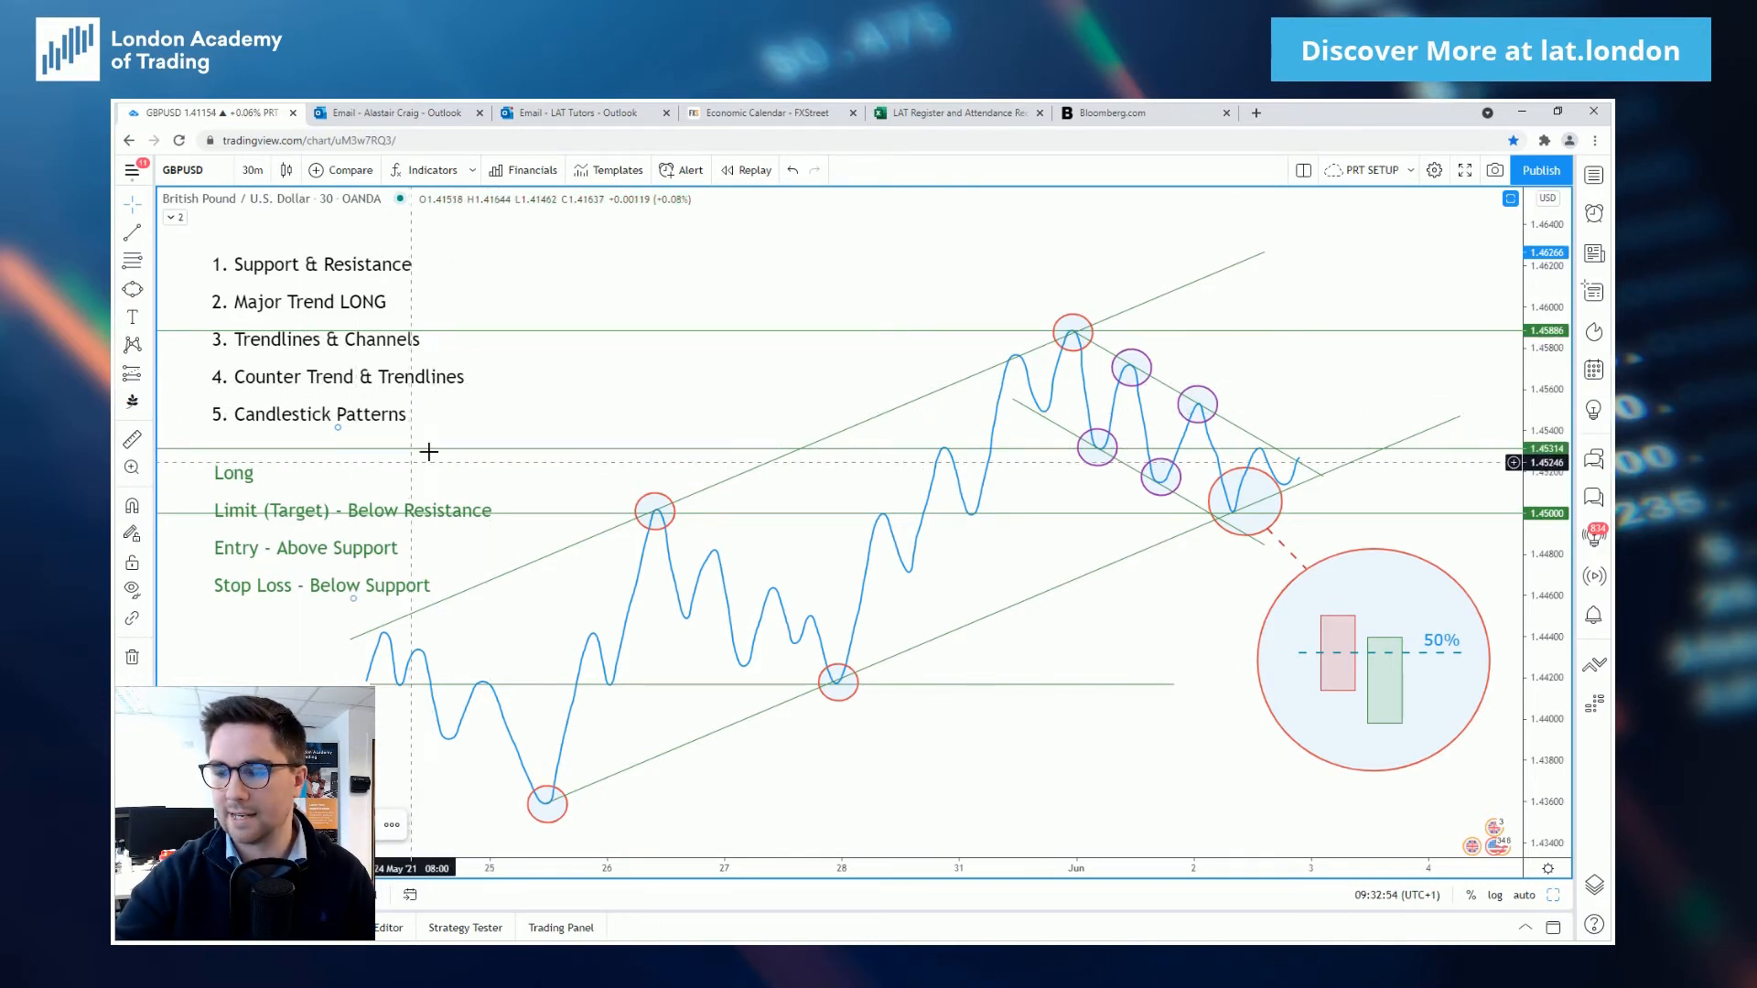
pyautogui.moveTo(1101, 386)
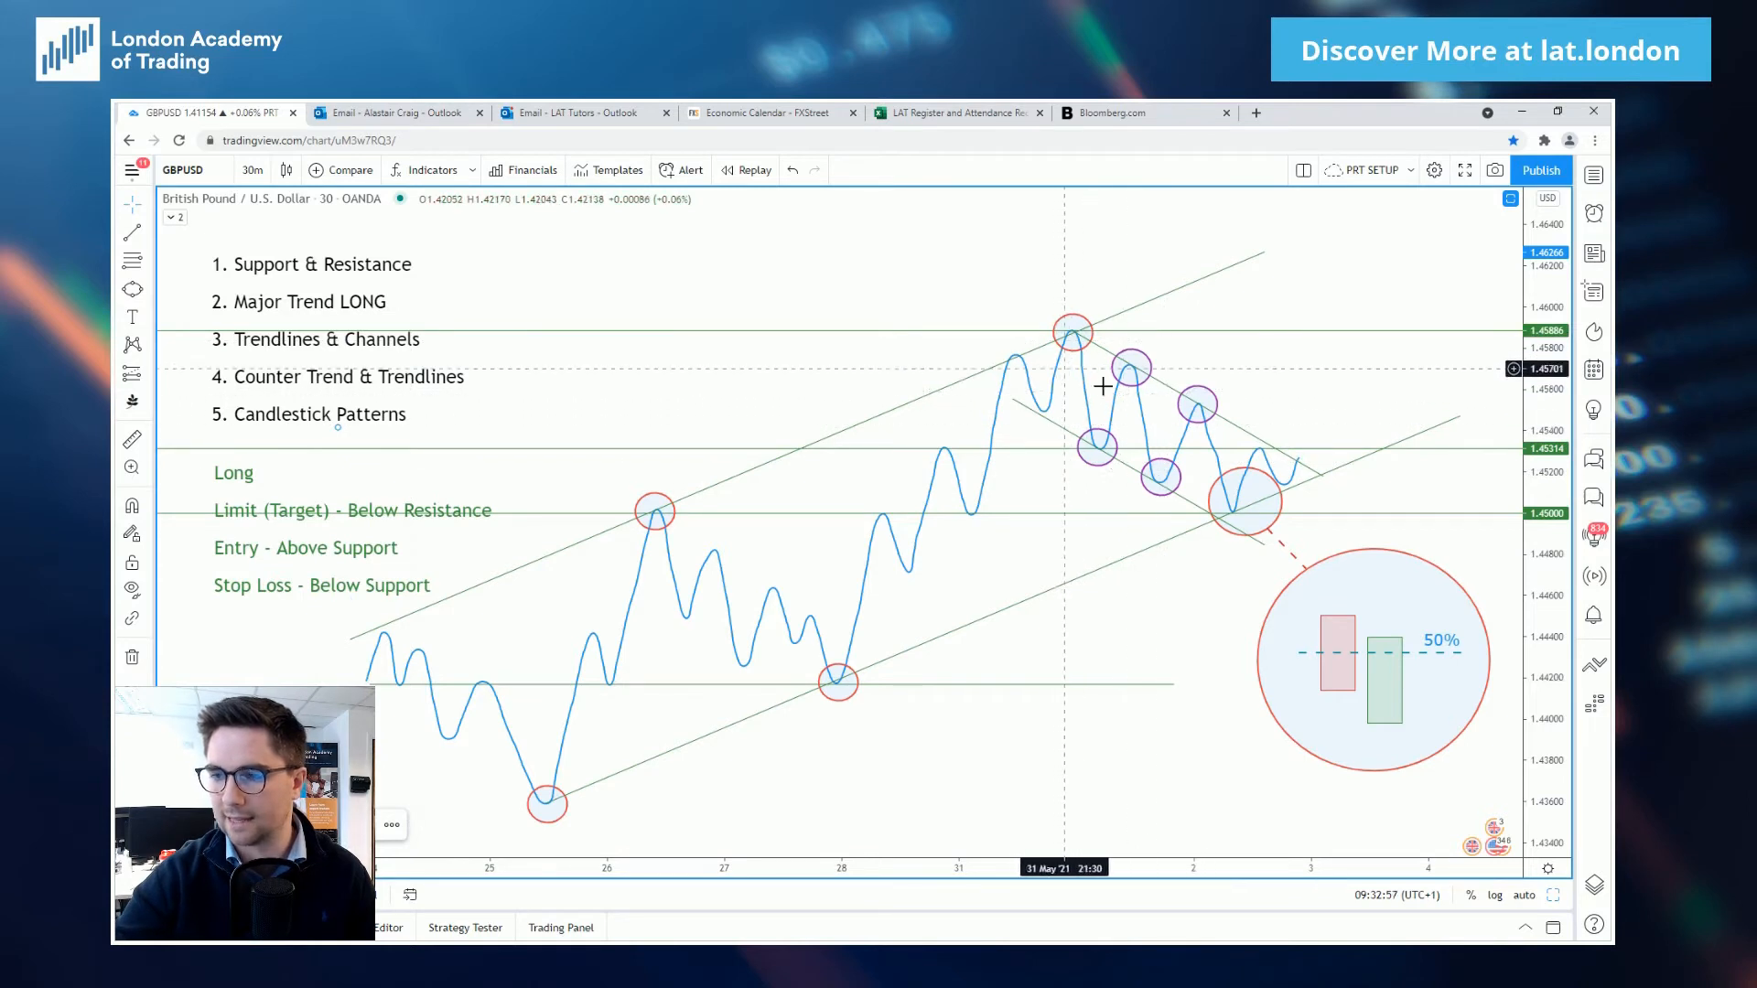
pyautogui.moveTo(1255, 525)
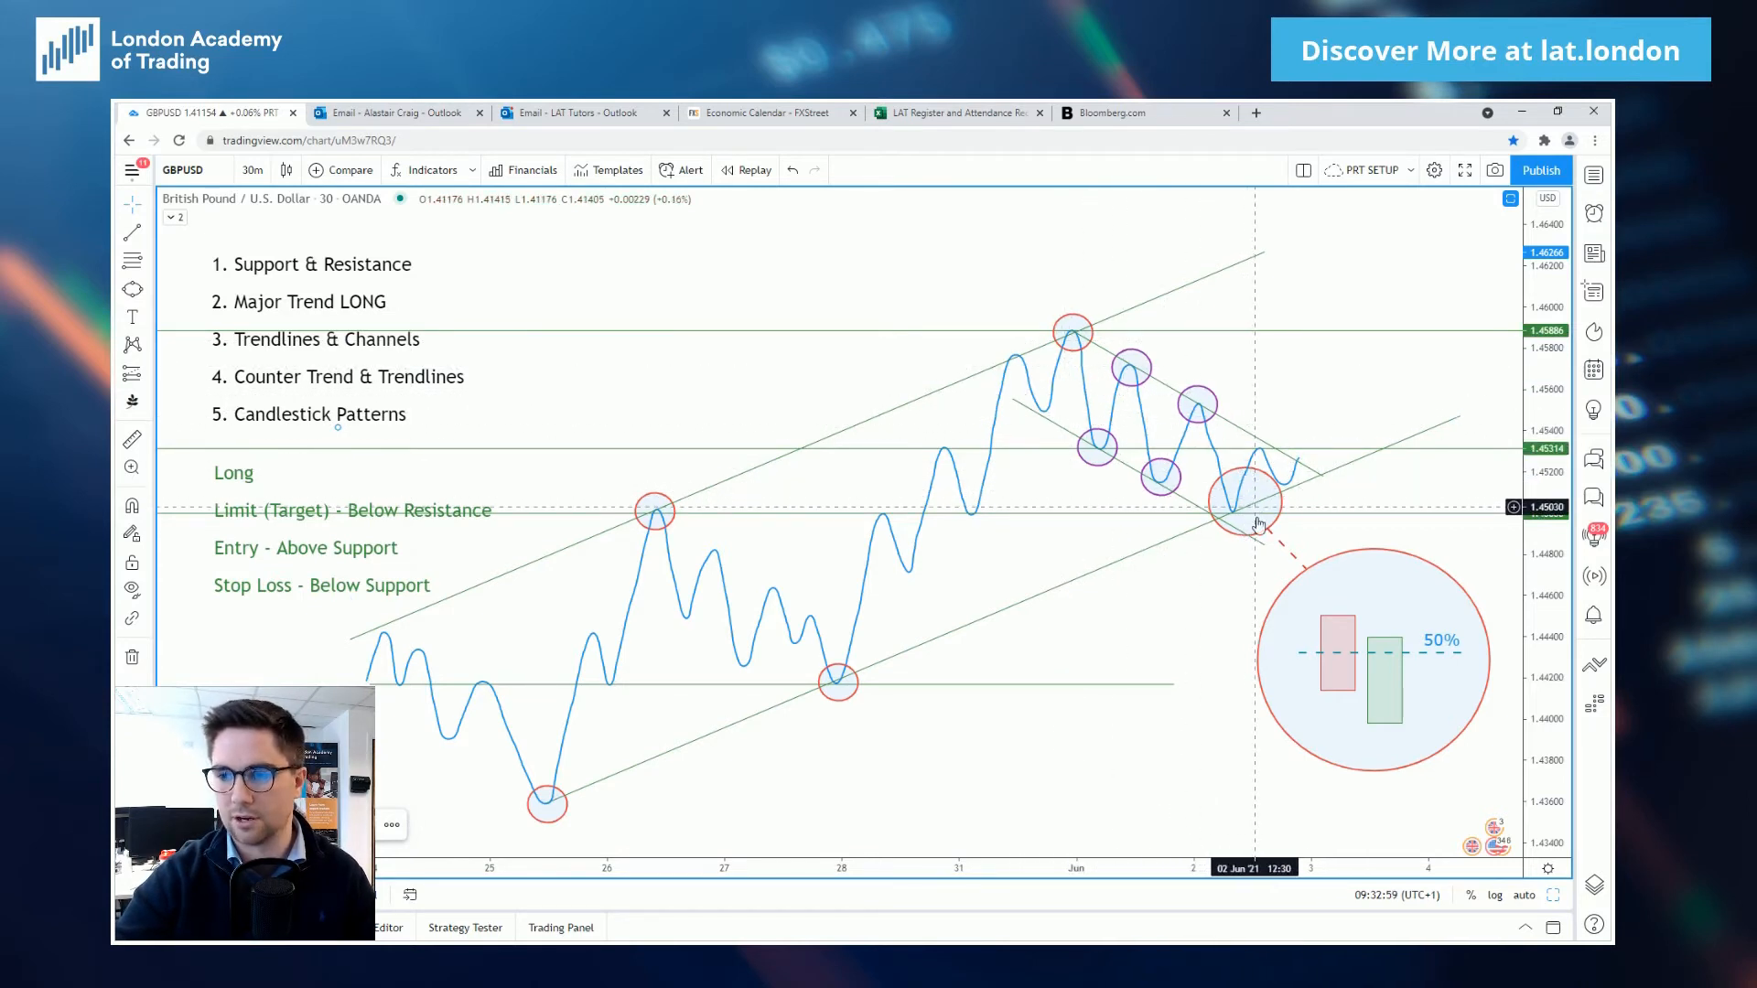
pyautogui.moveTo(1209, 525)
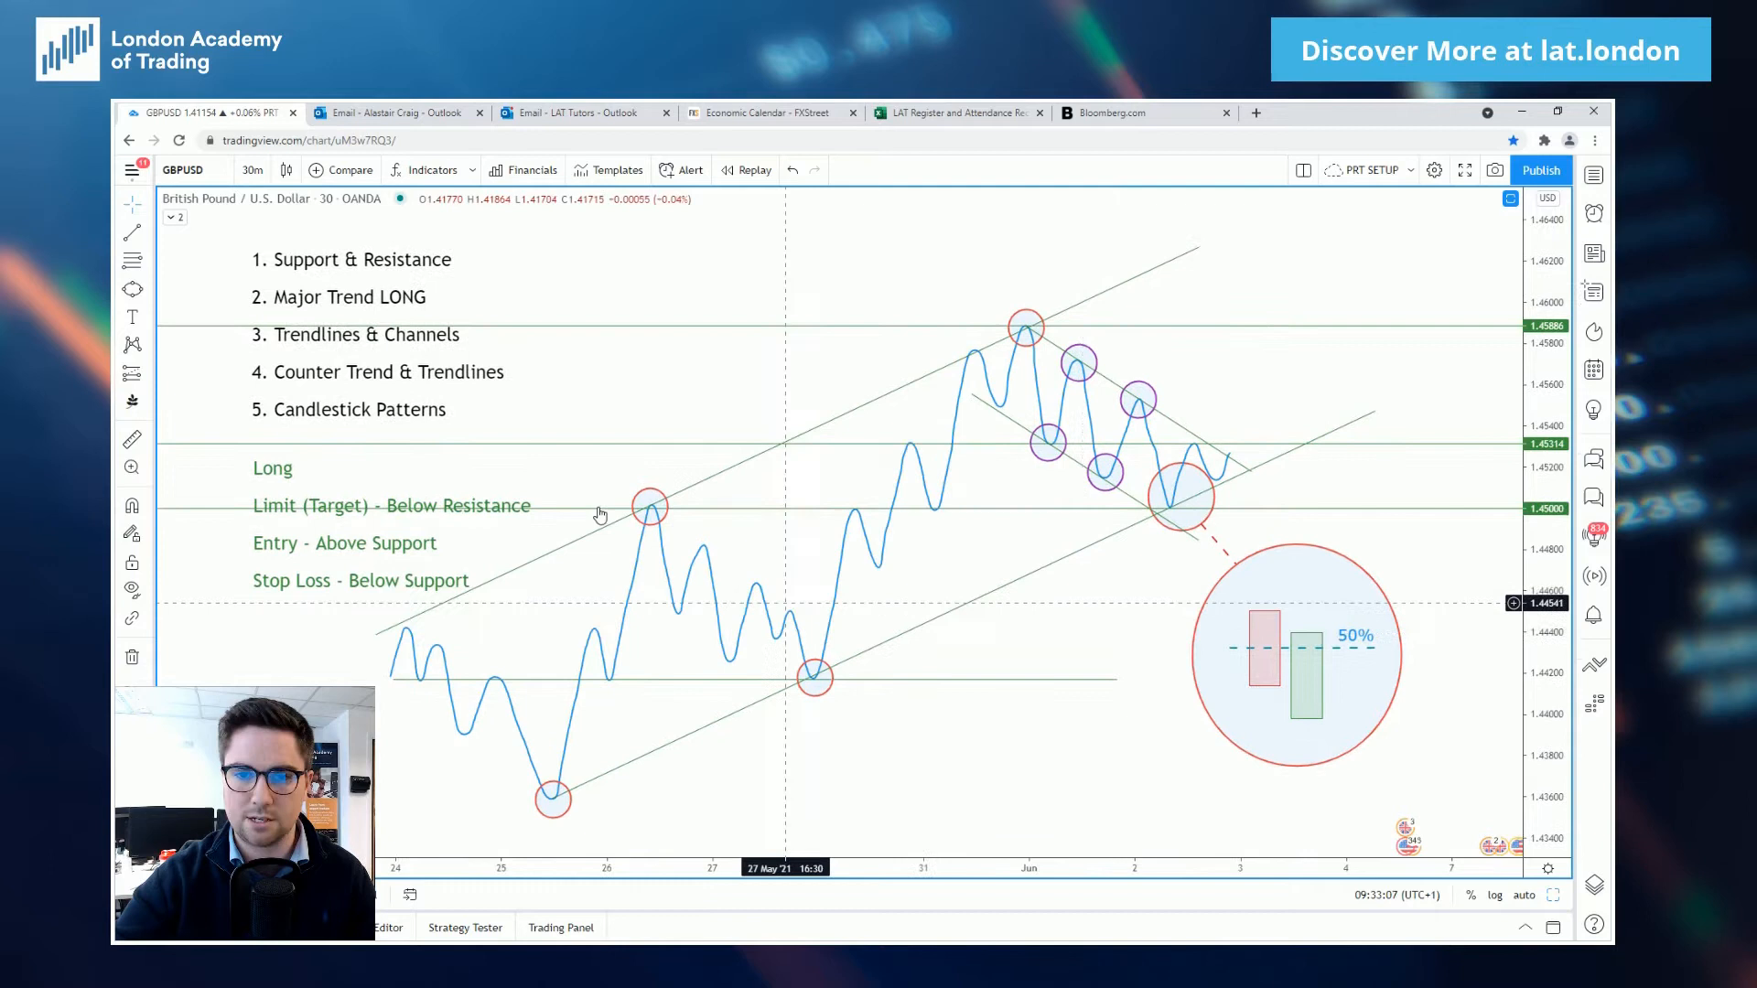
pyautogui.moveTo(1217, 583)
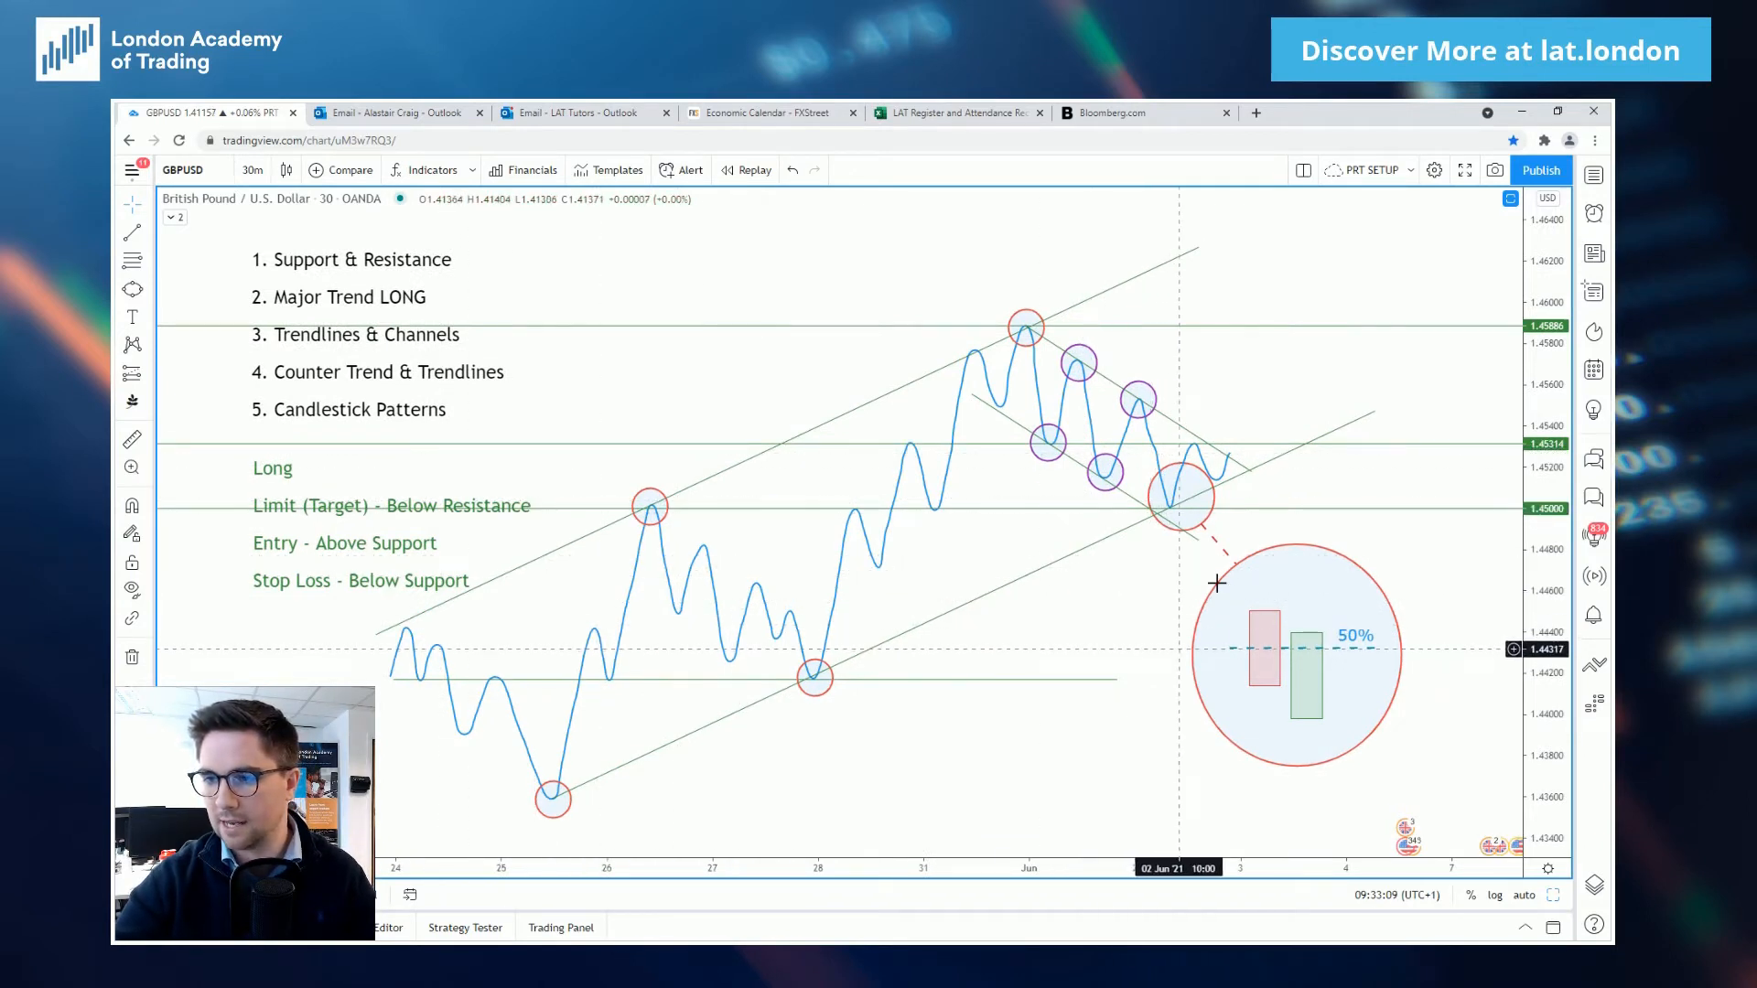
pyautogui.moveTo(1180, 483)
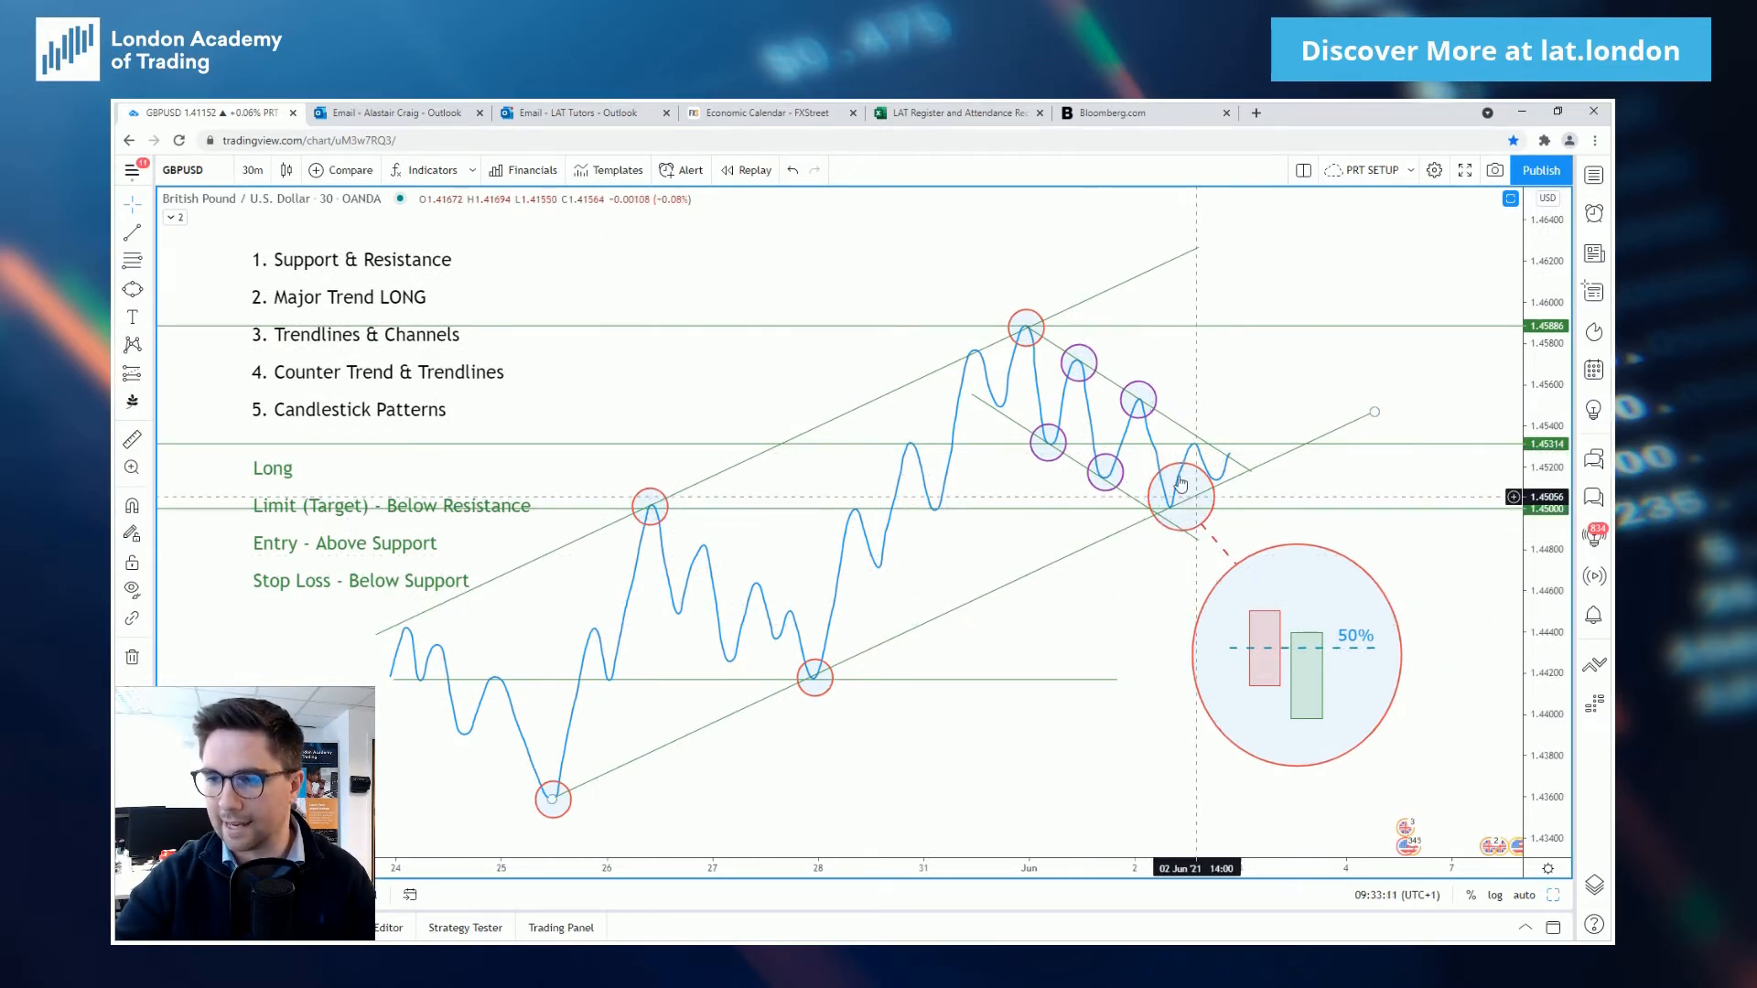
pyautogui.moveTo(1180, 540)
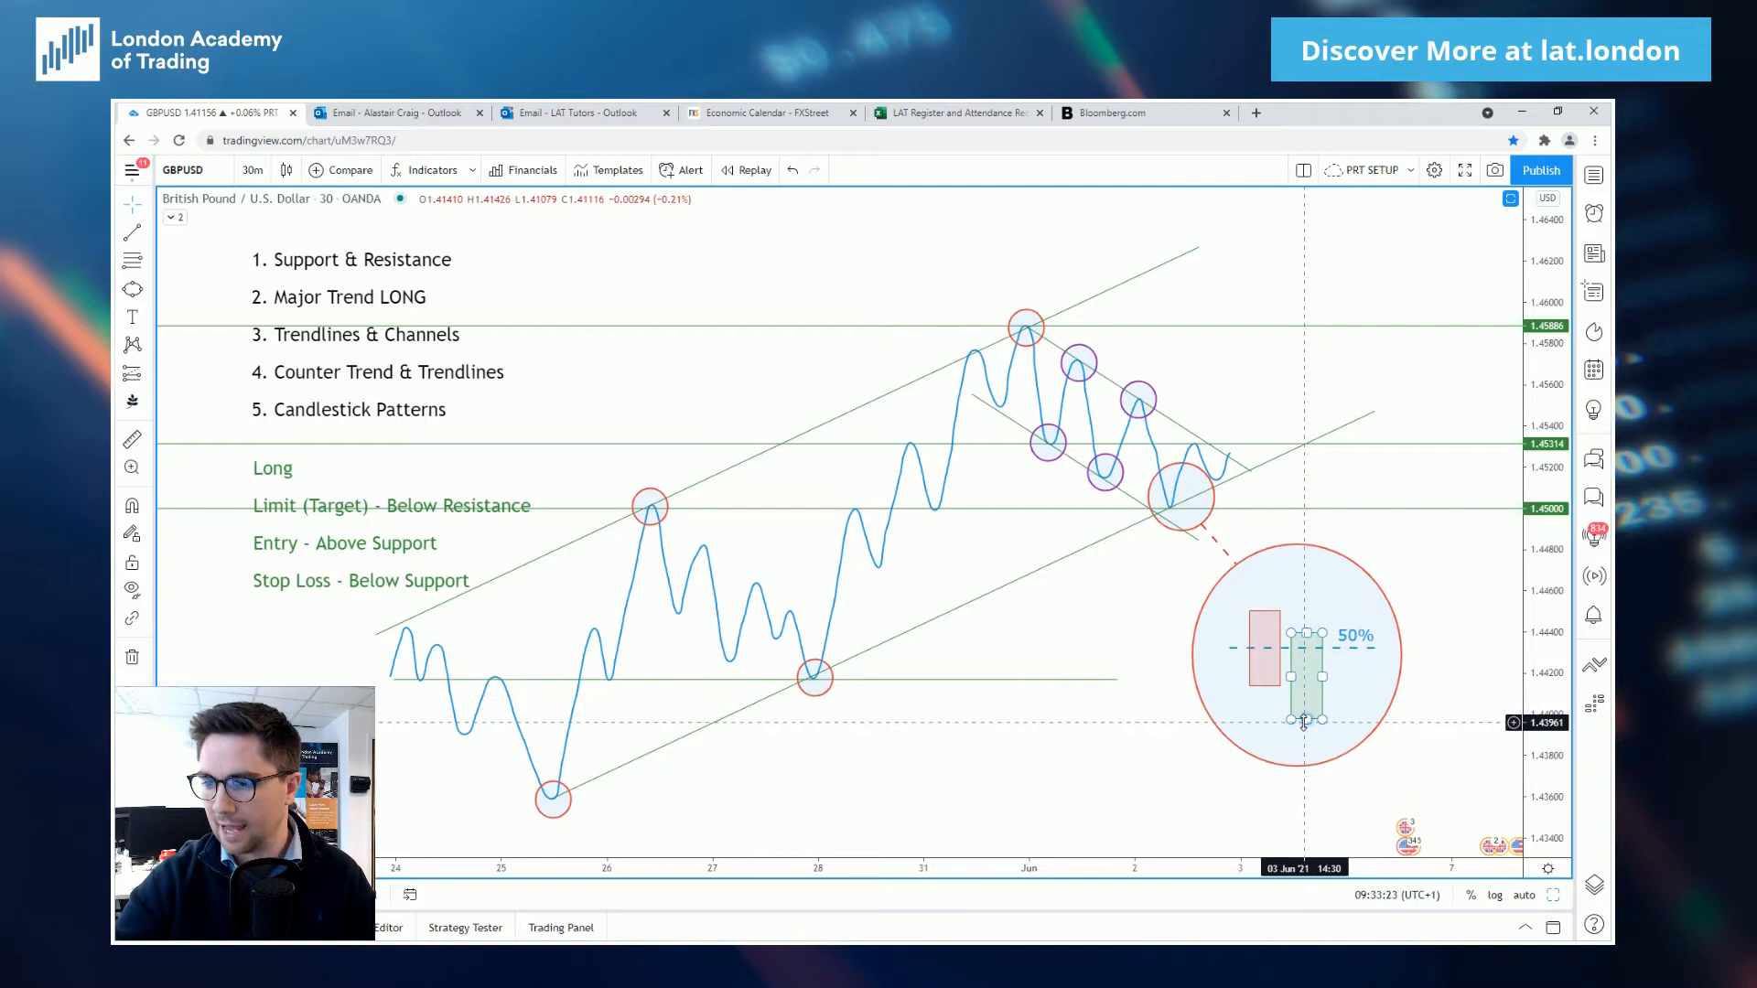
pyautogui.moveTo(1290, 623)
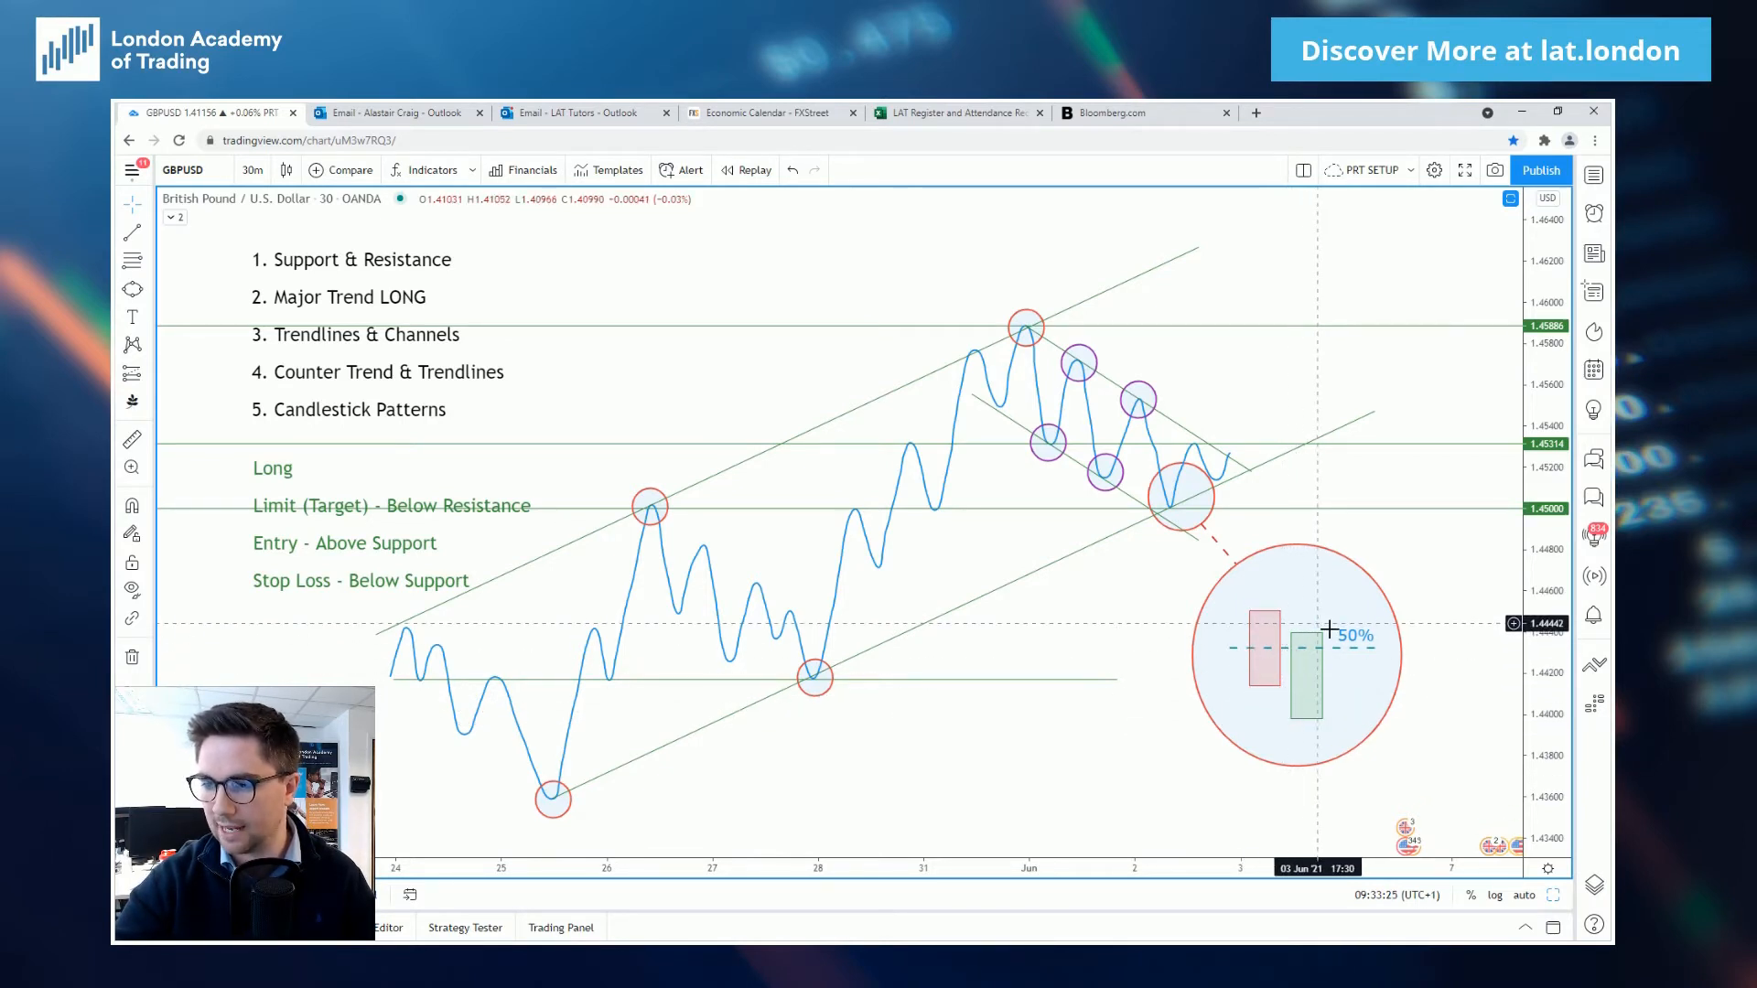
pyautogui.moveTo(1316, 627)
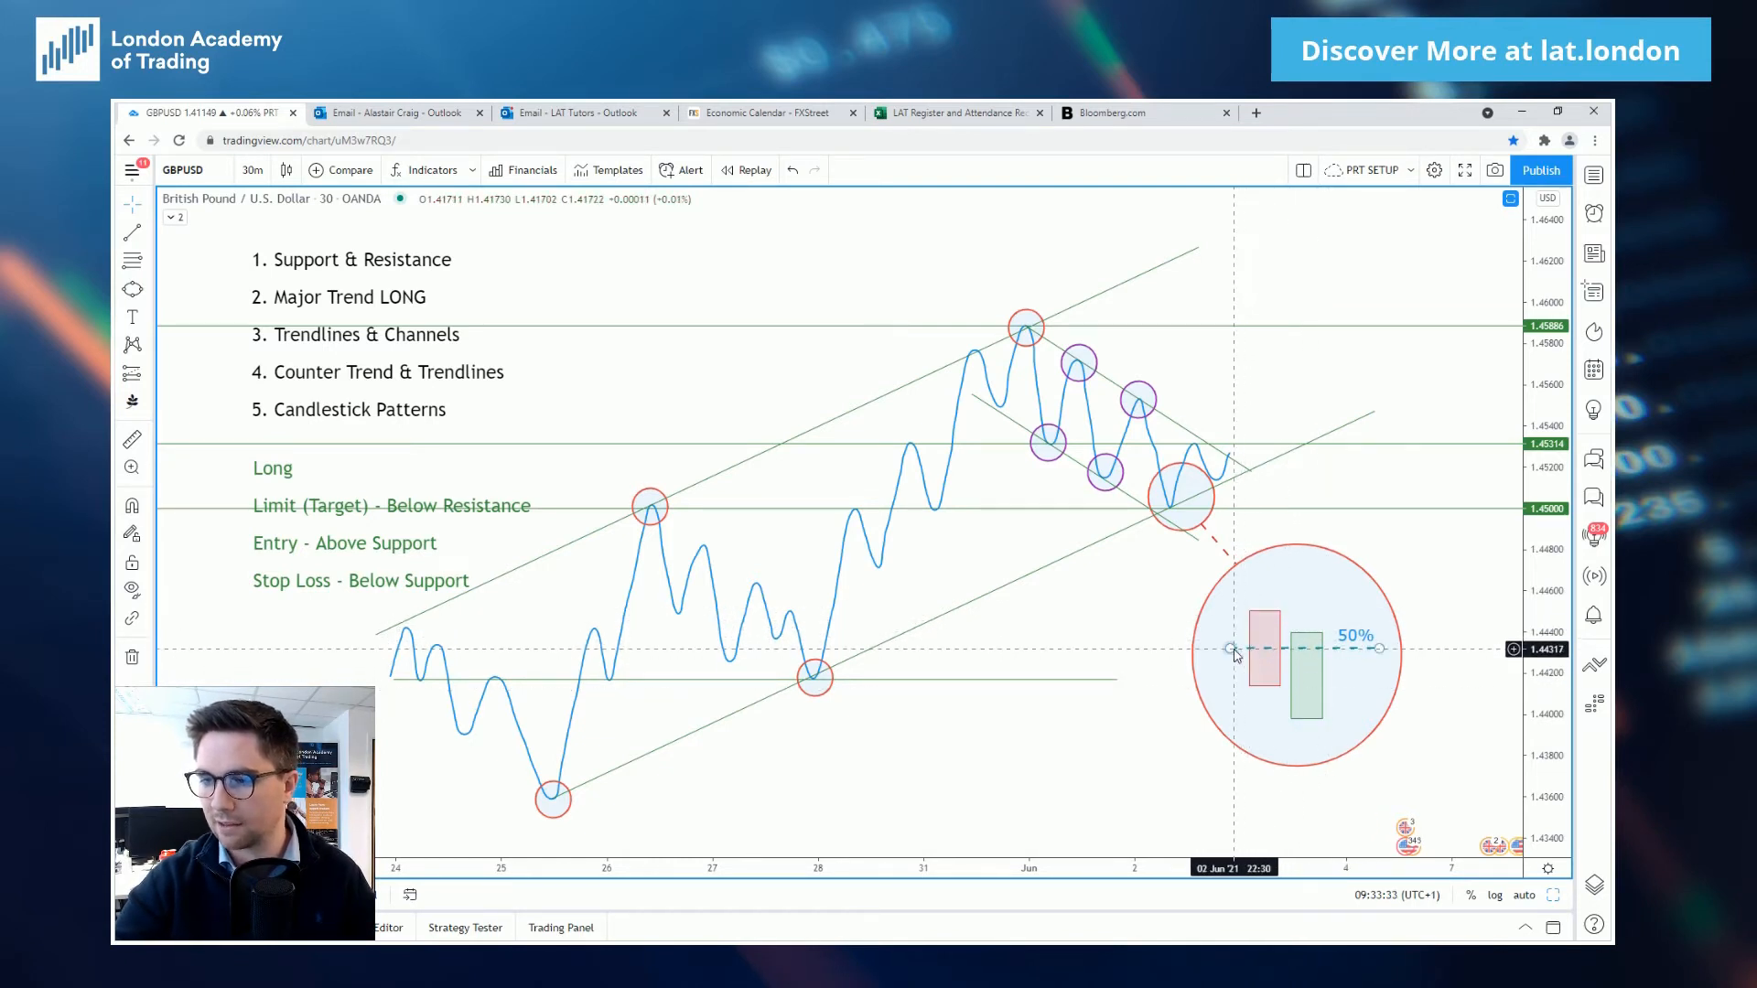
pyautogui.moveTo(1279, 636)
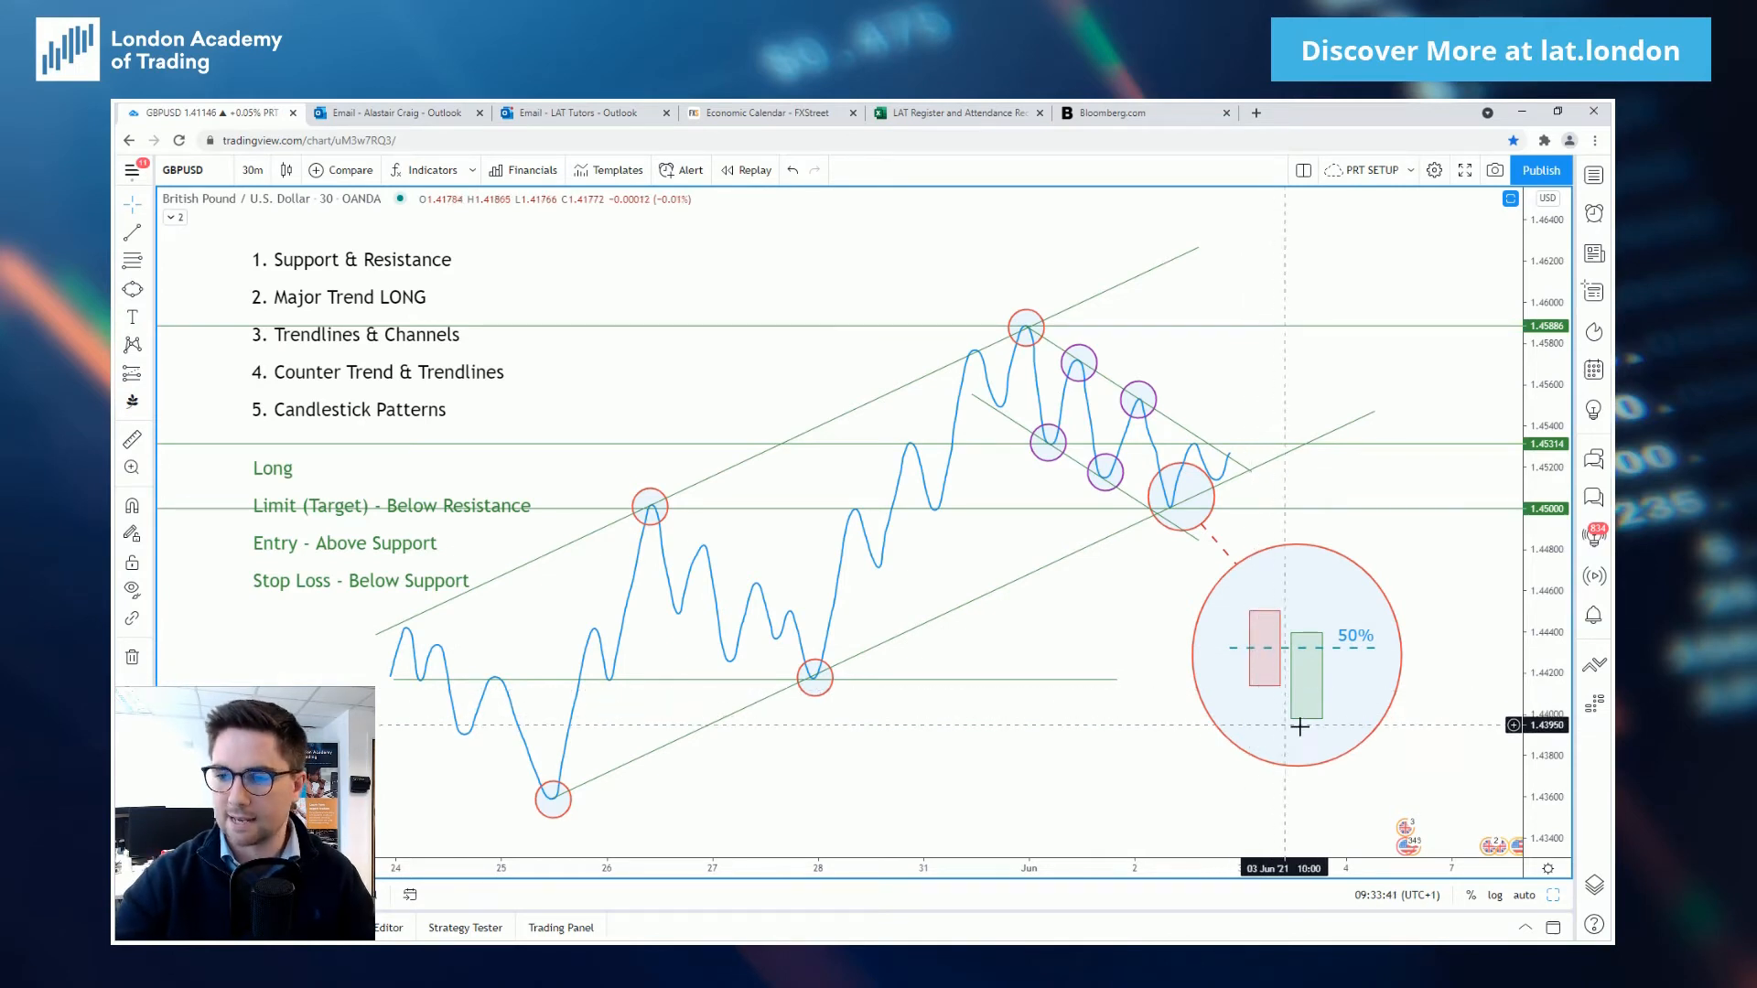
pyautogui.moveTo(1146, 608)
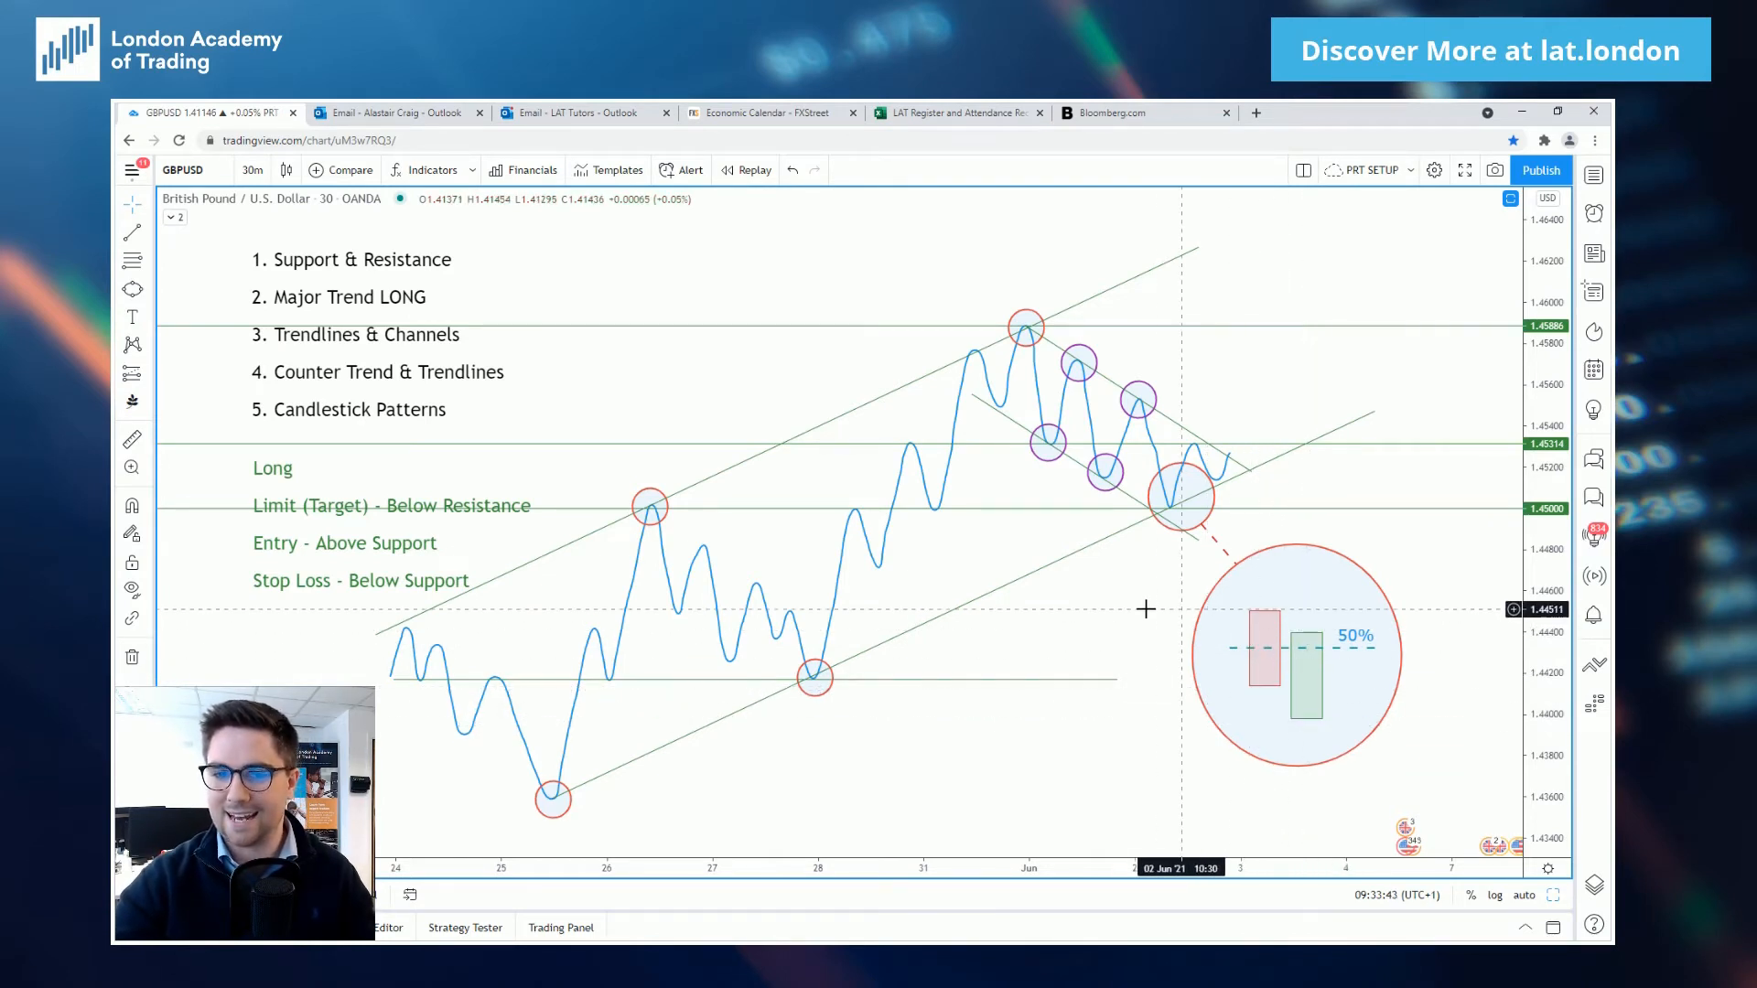
pyautogui.moveTo(1189, 560)
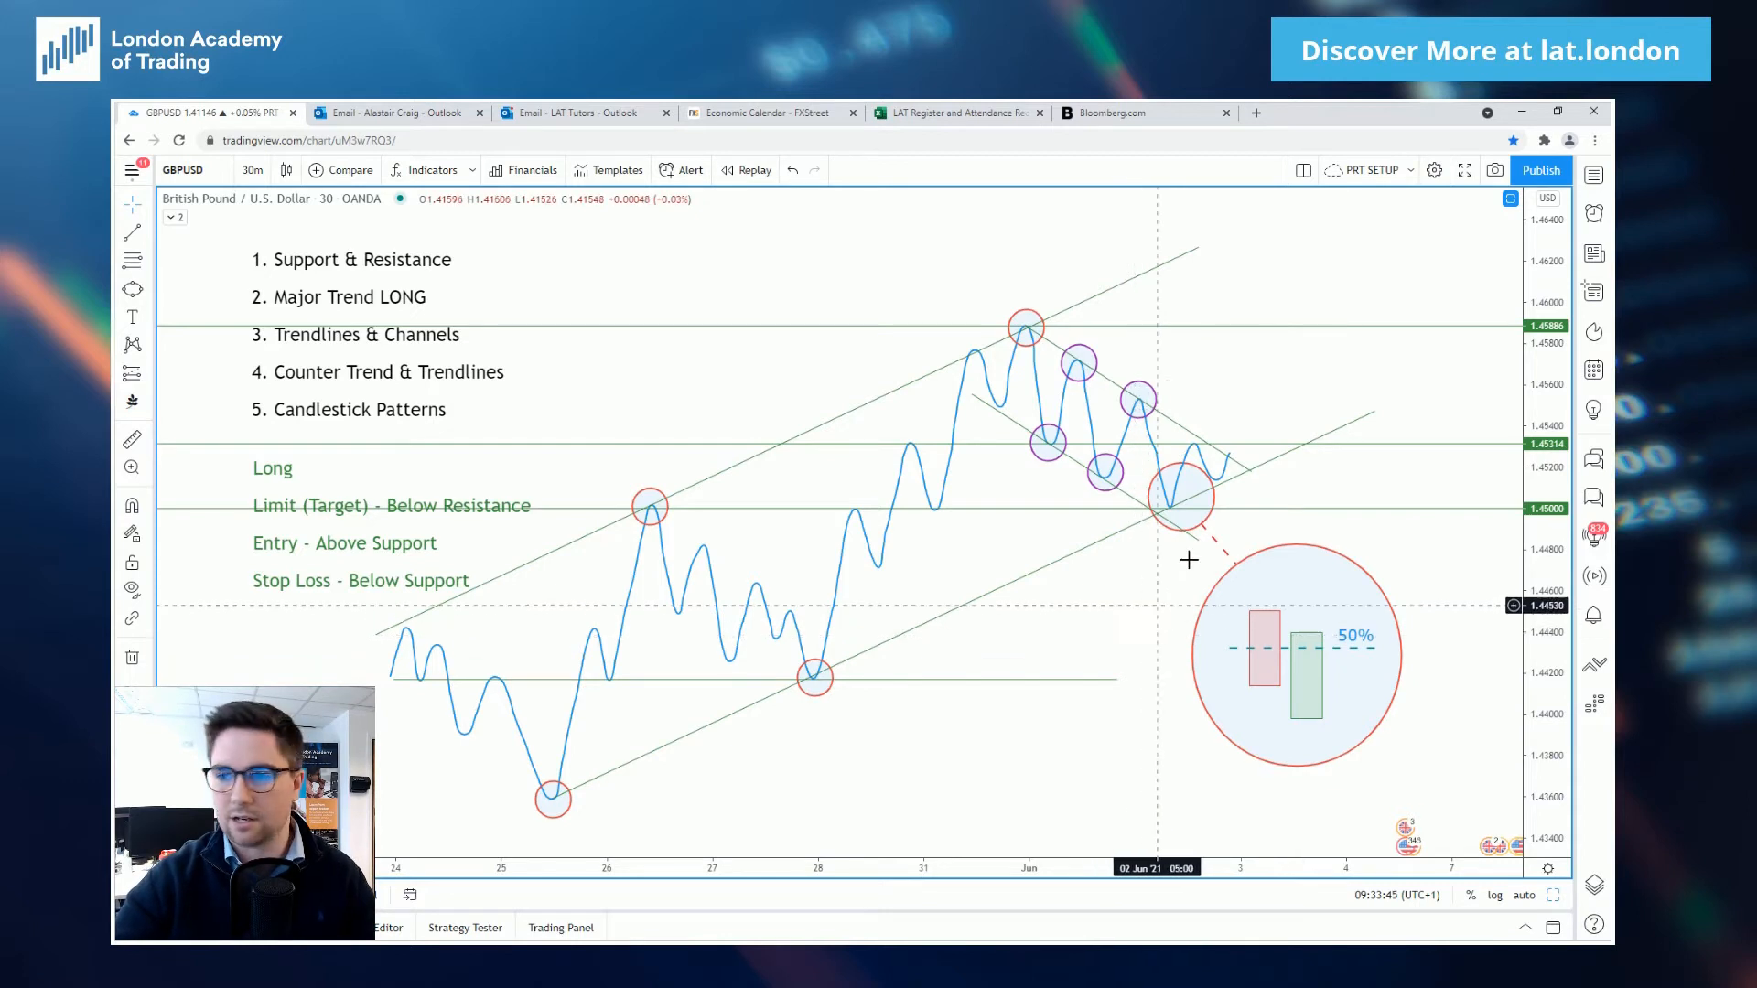
pyautogui.moveTo(1244, 421)
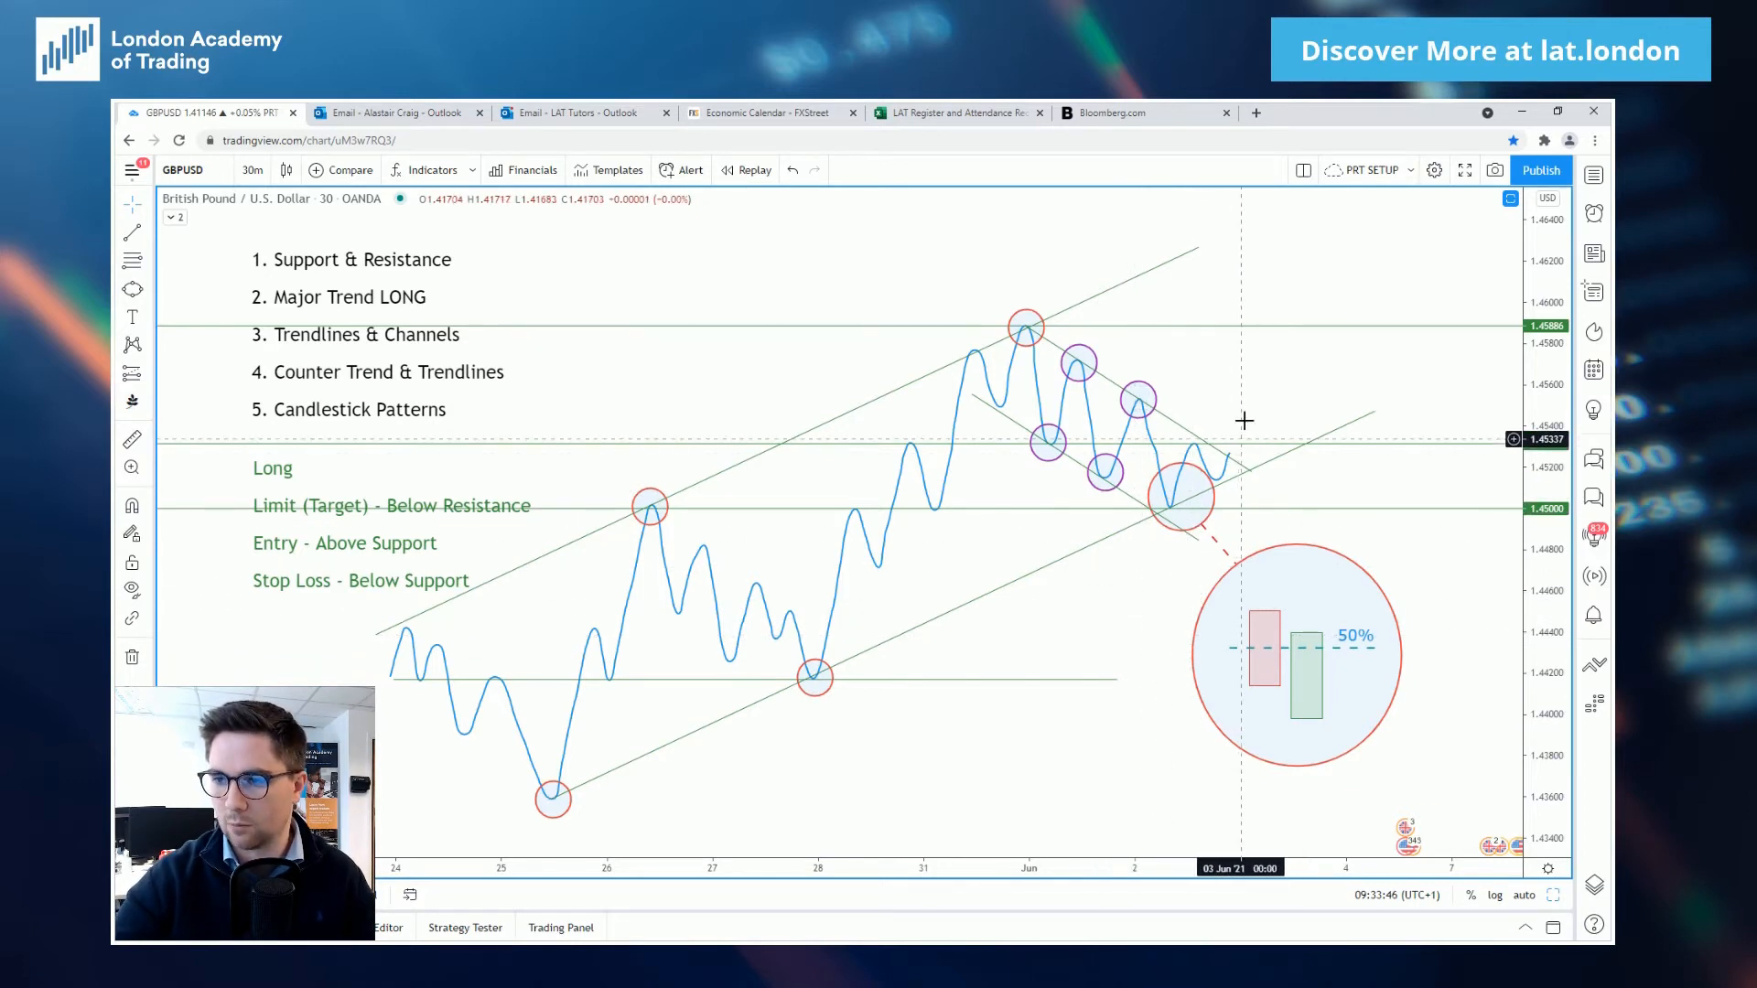
pyautogui.moveTo(1062, 595)
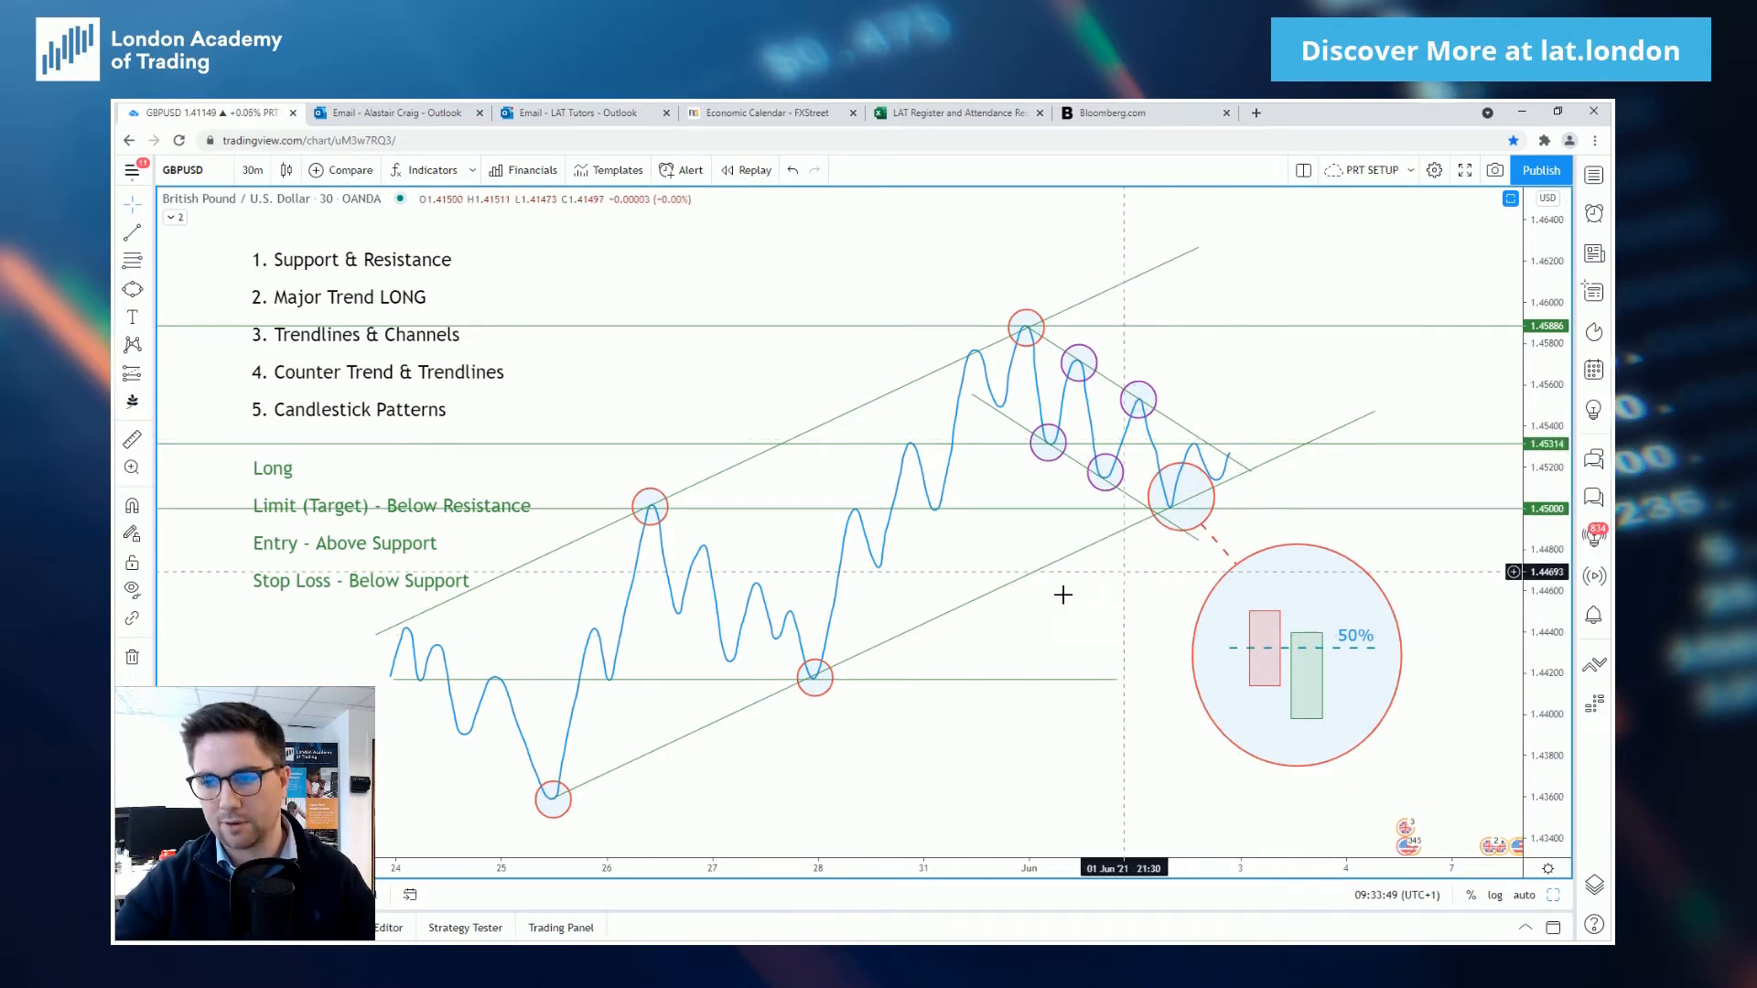
pyautogui.moveTo(1028, 646)
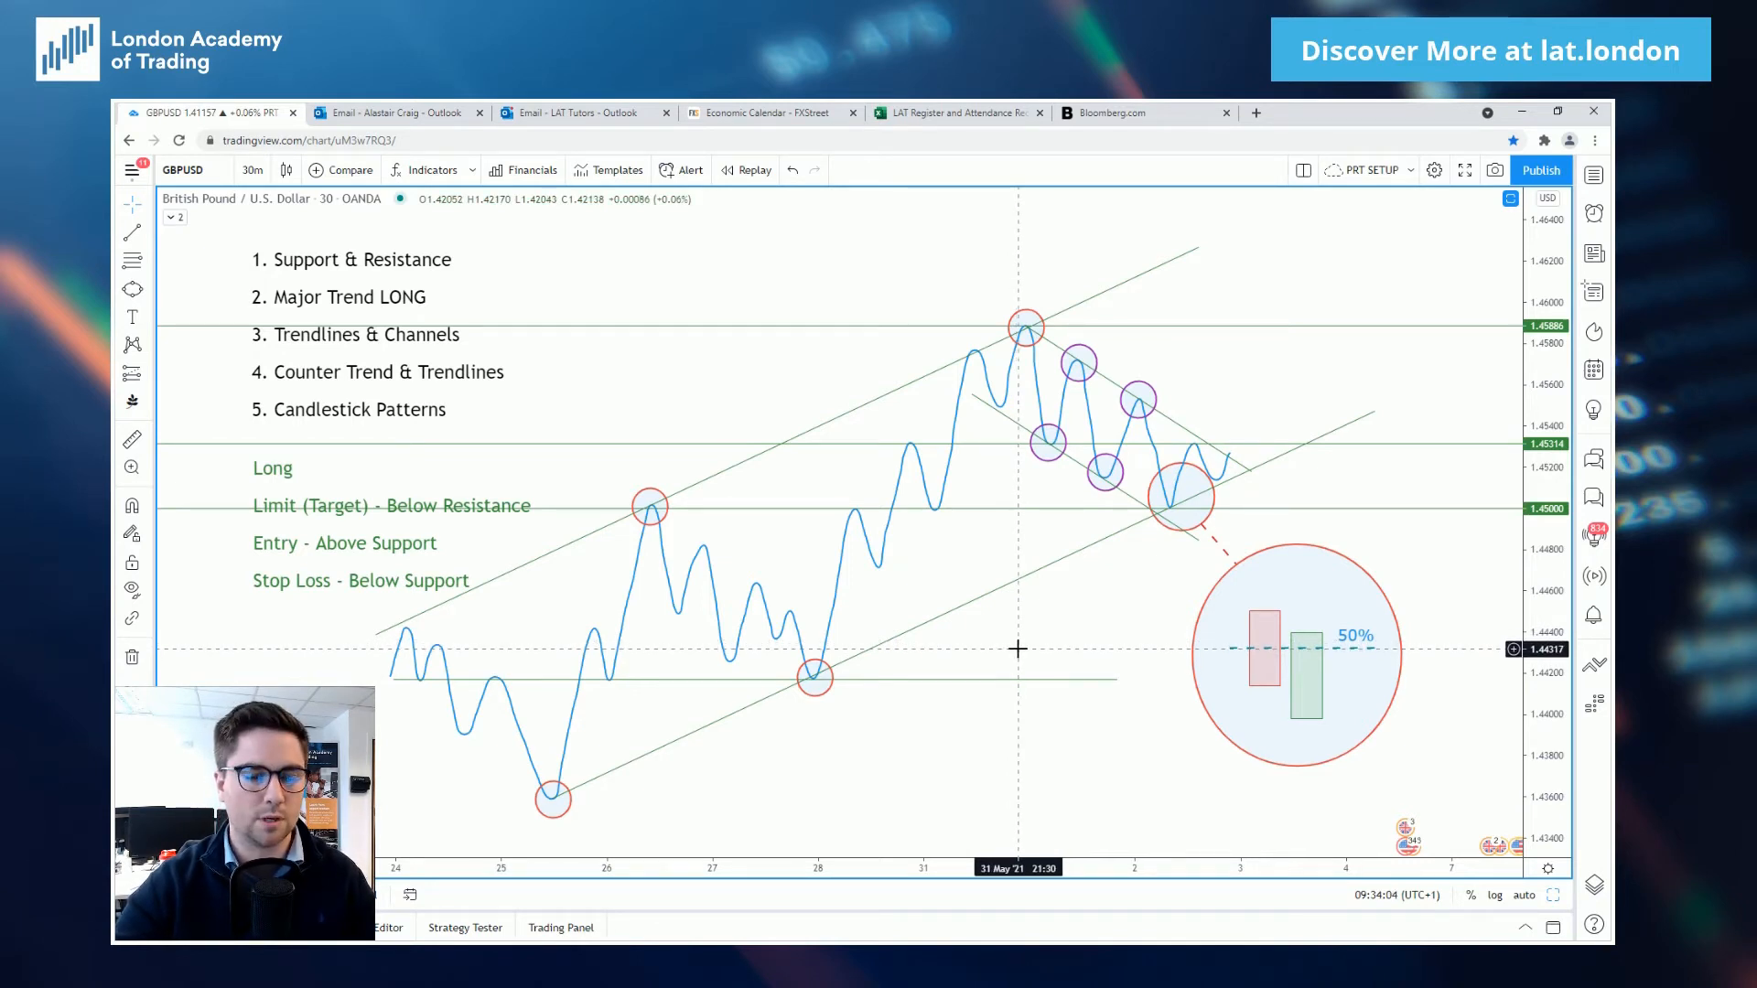
pyautogui.moveTo(1025, 660)
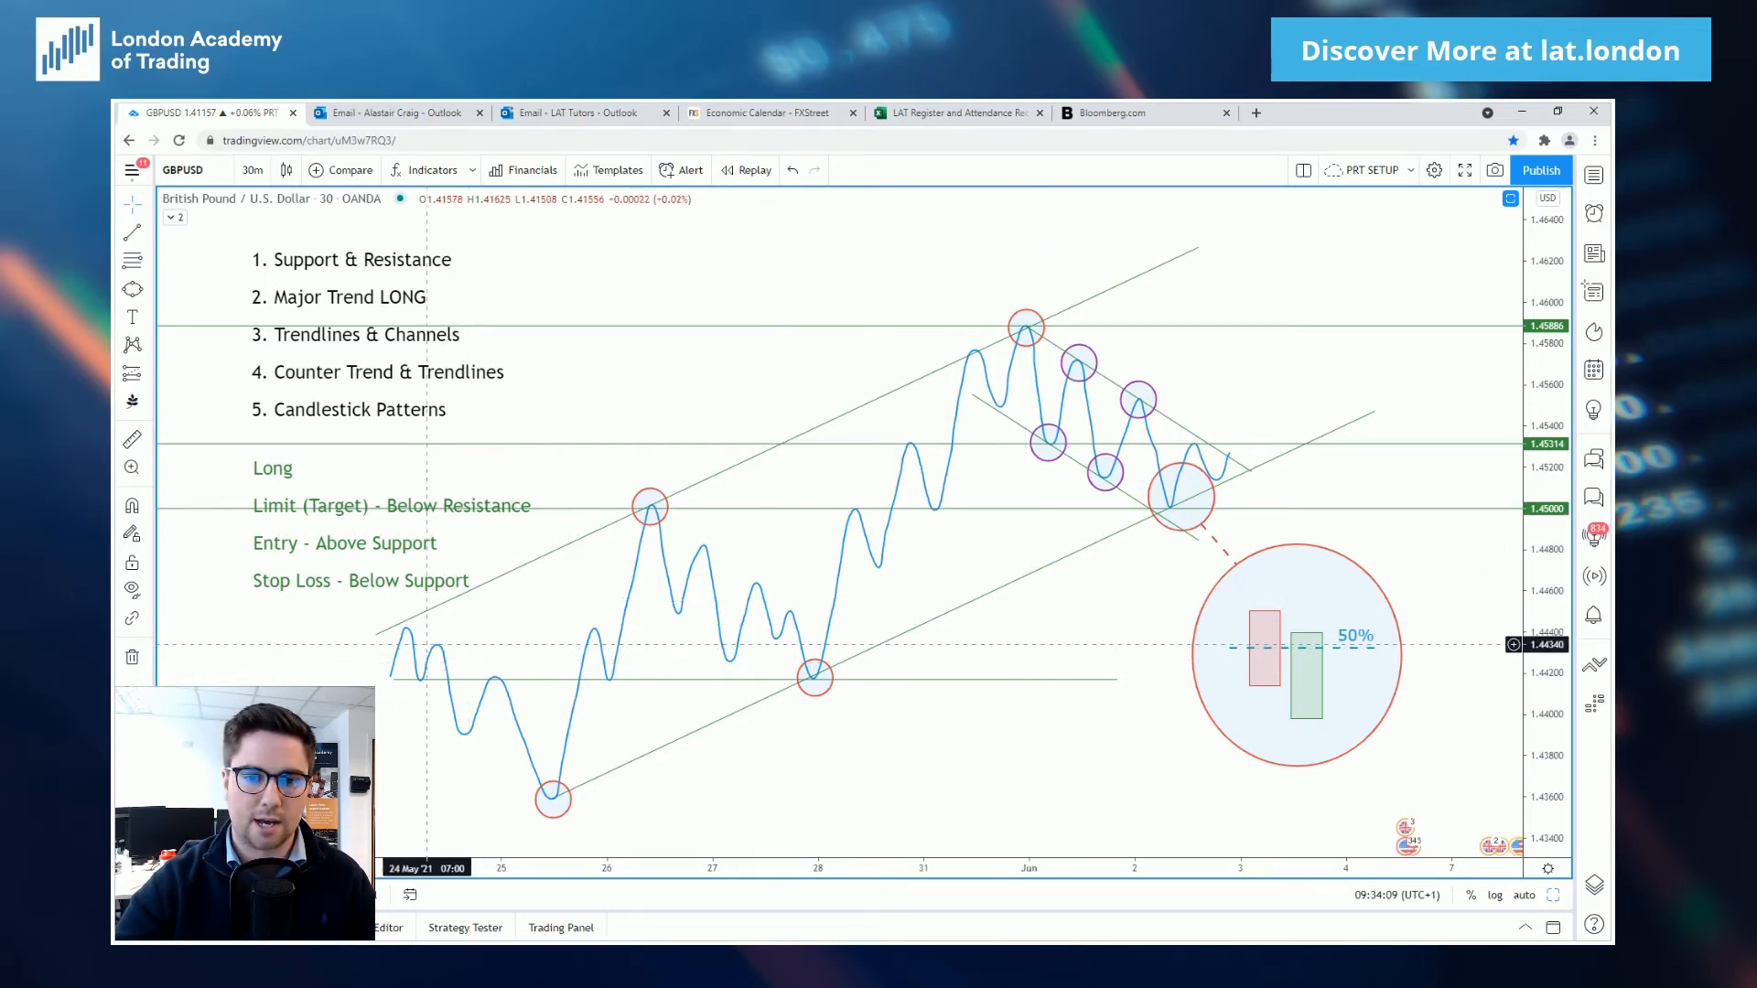
pyautogui.moveTo(785, 772)
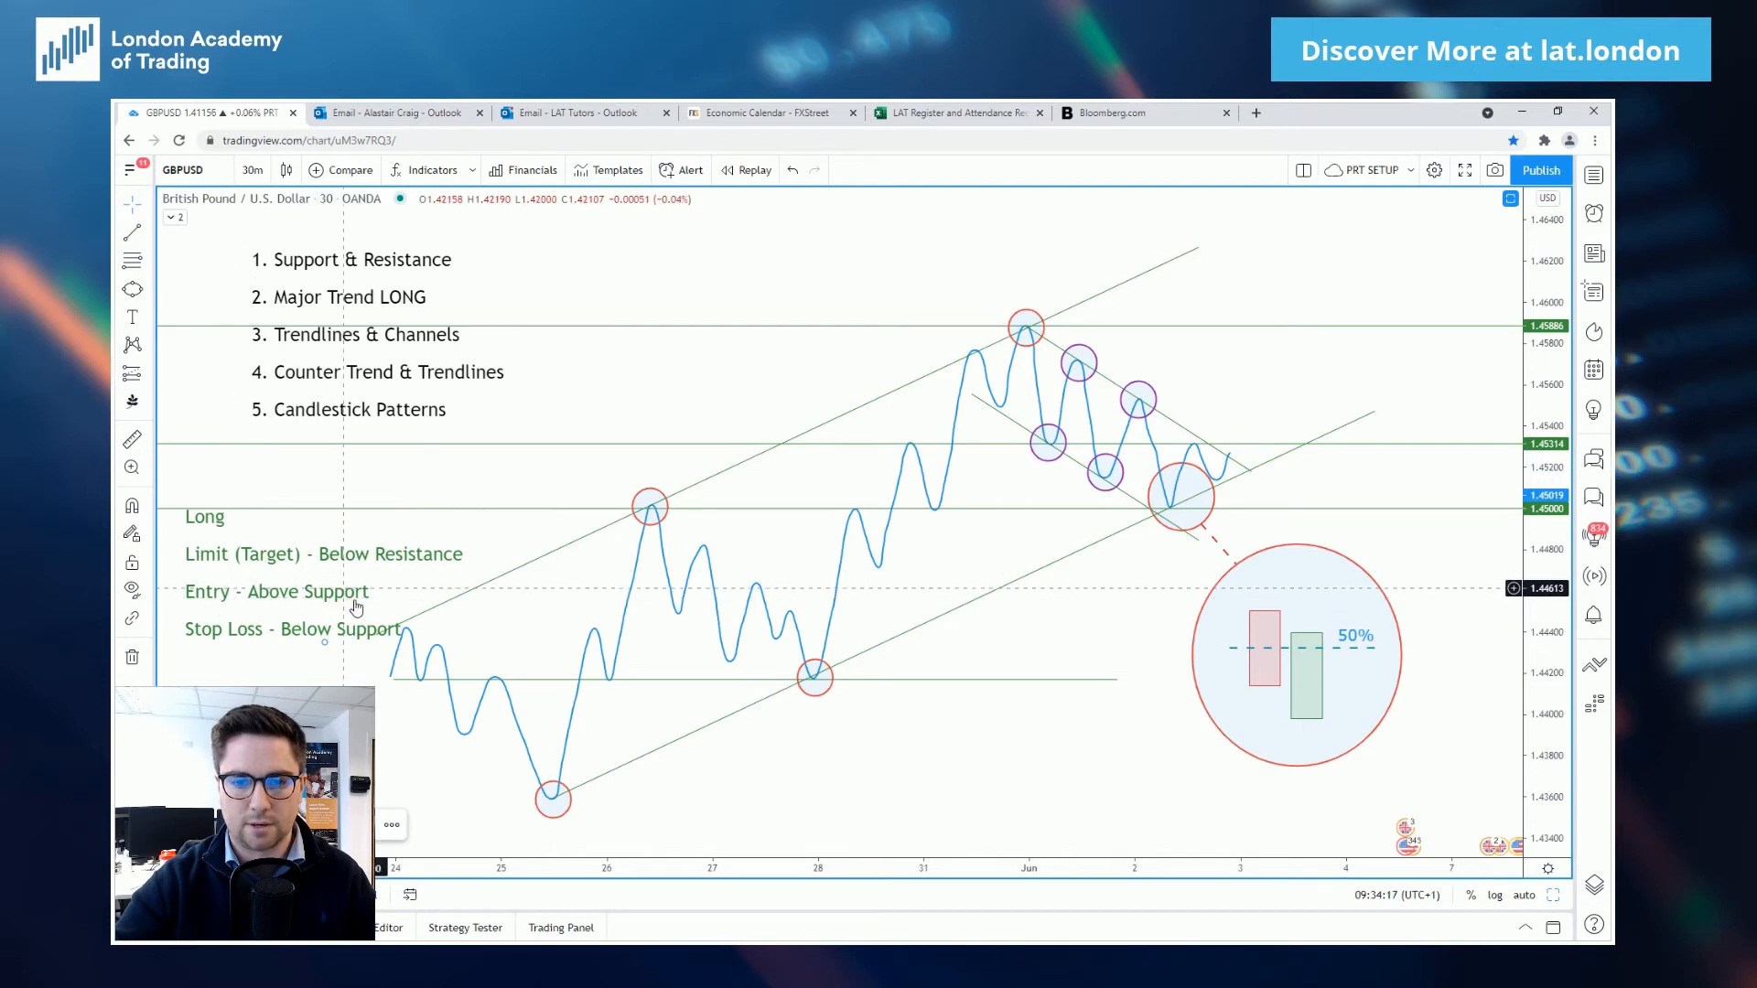
# Edit the trade-plan note so the entry line reads 'Entry - Above R'.
pyautogui.doubleClick(291, 553)
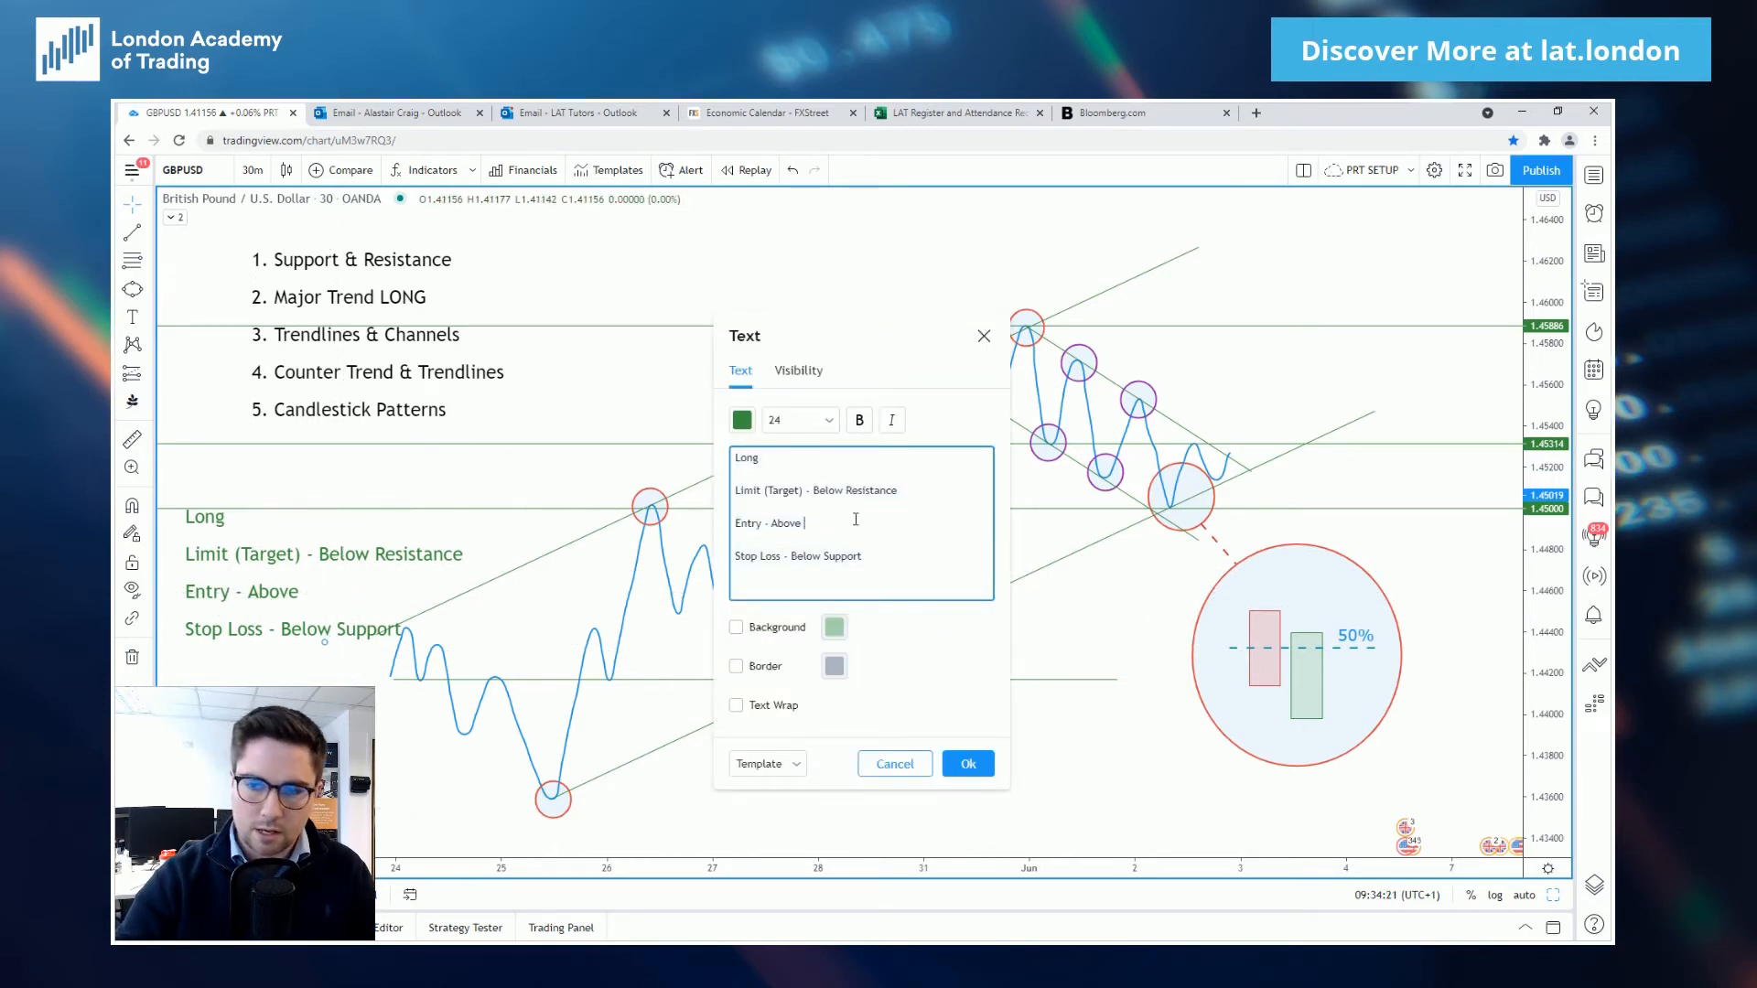
pyautogui.click(966, 763)
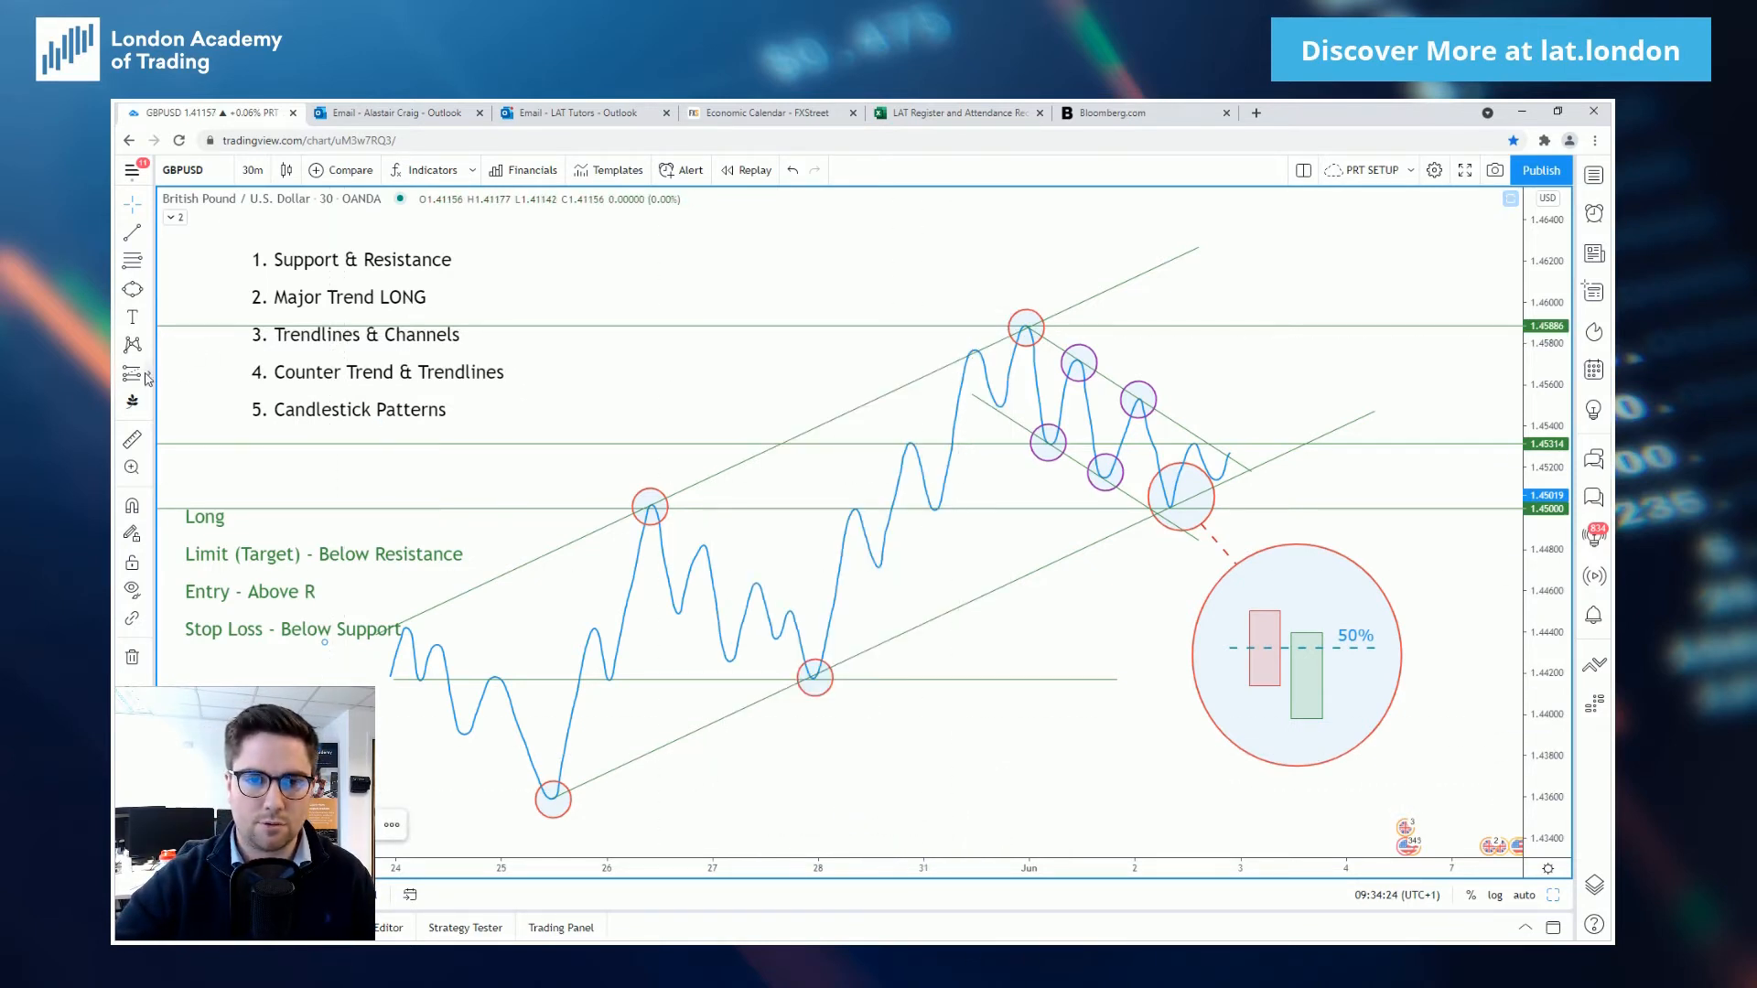
pyautogui.moveTo(1027, 337)
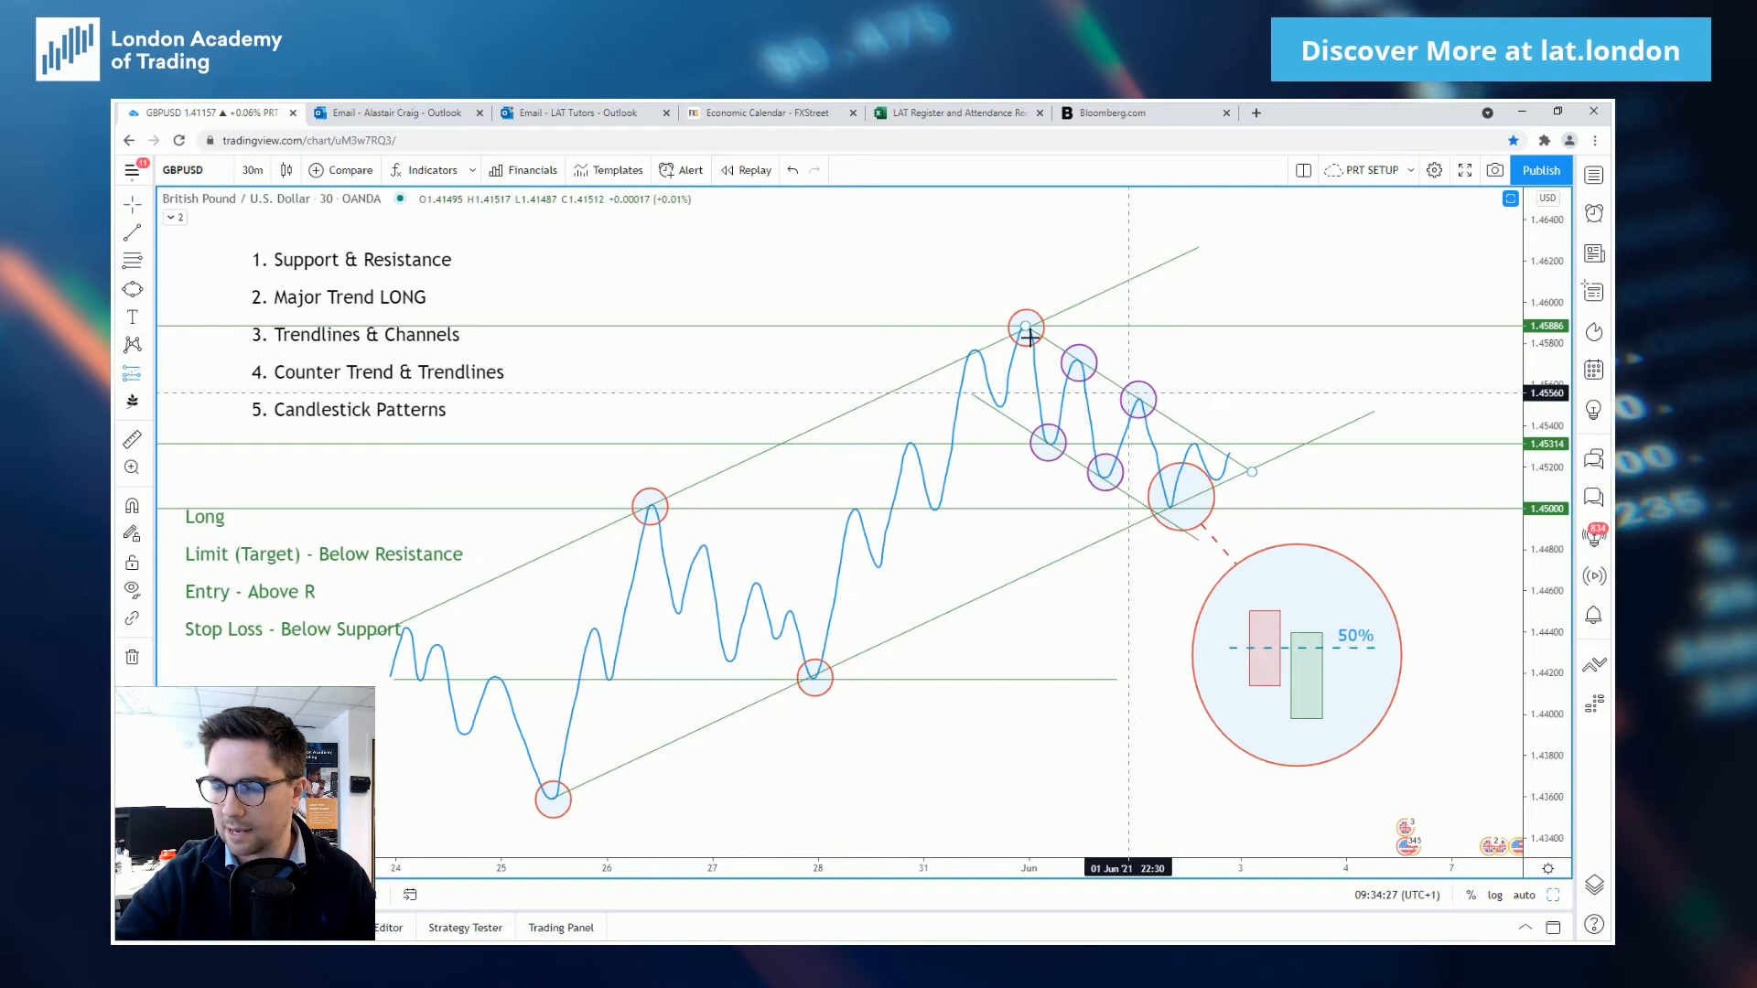
pyautogui.moveTo(877, 456)
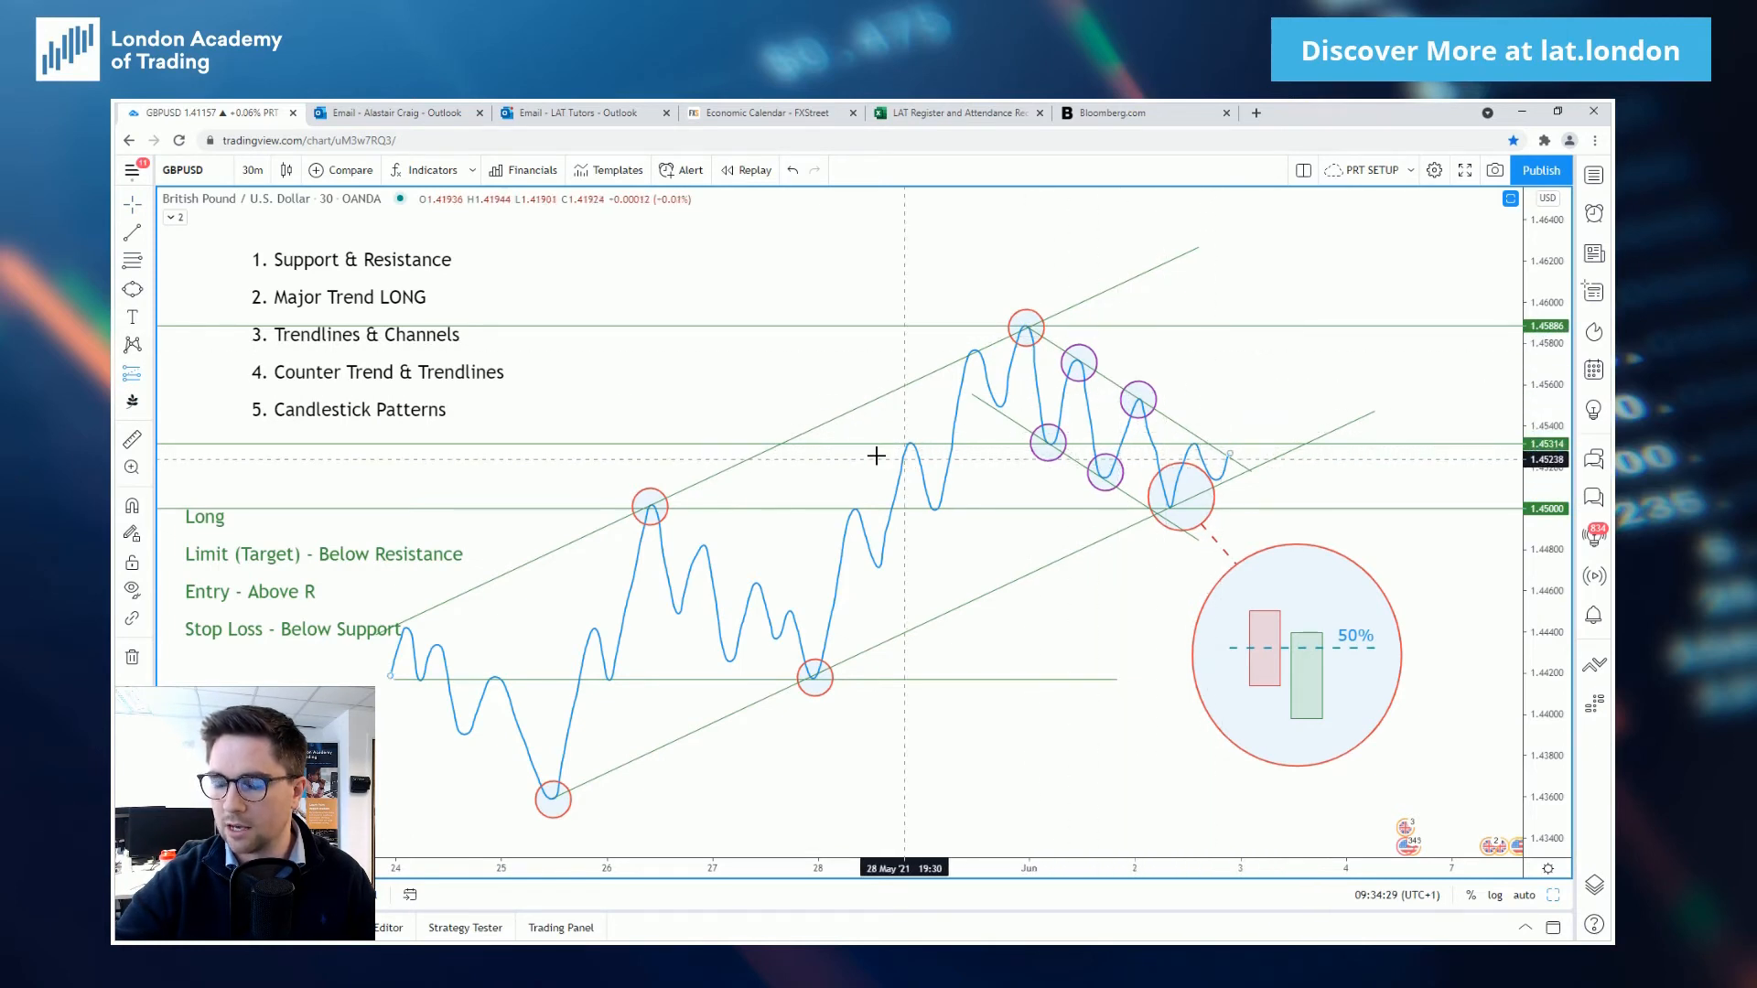
pyautogui.moveTo(1230, 438)
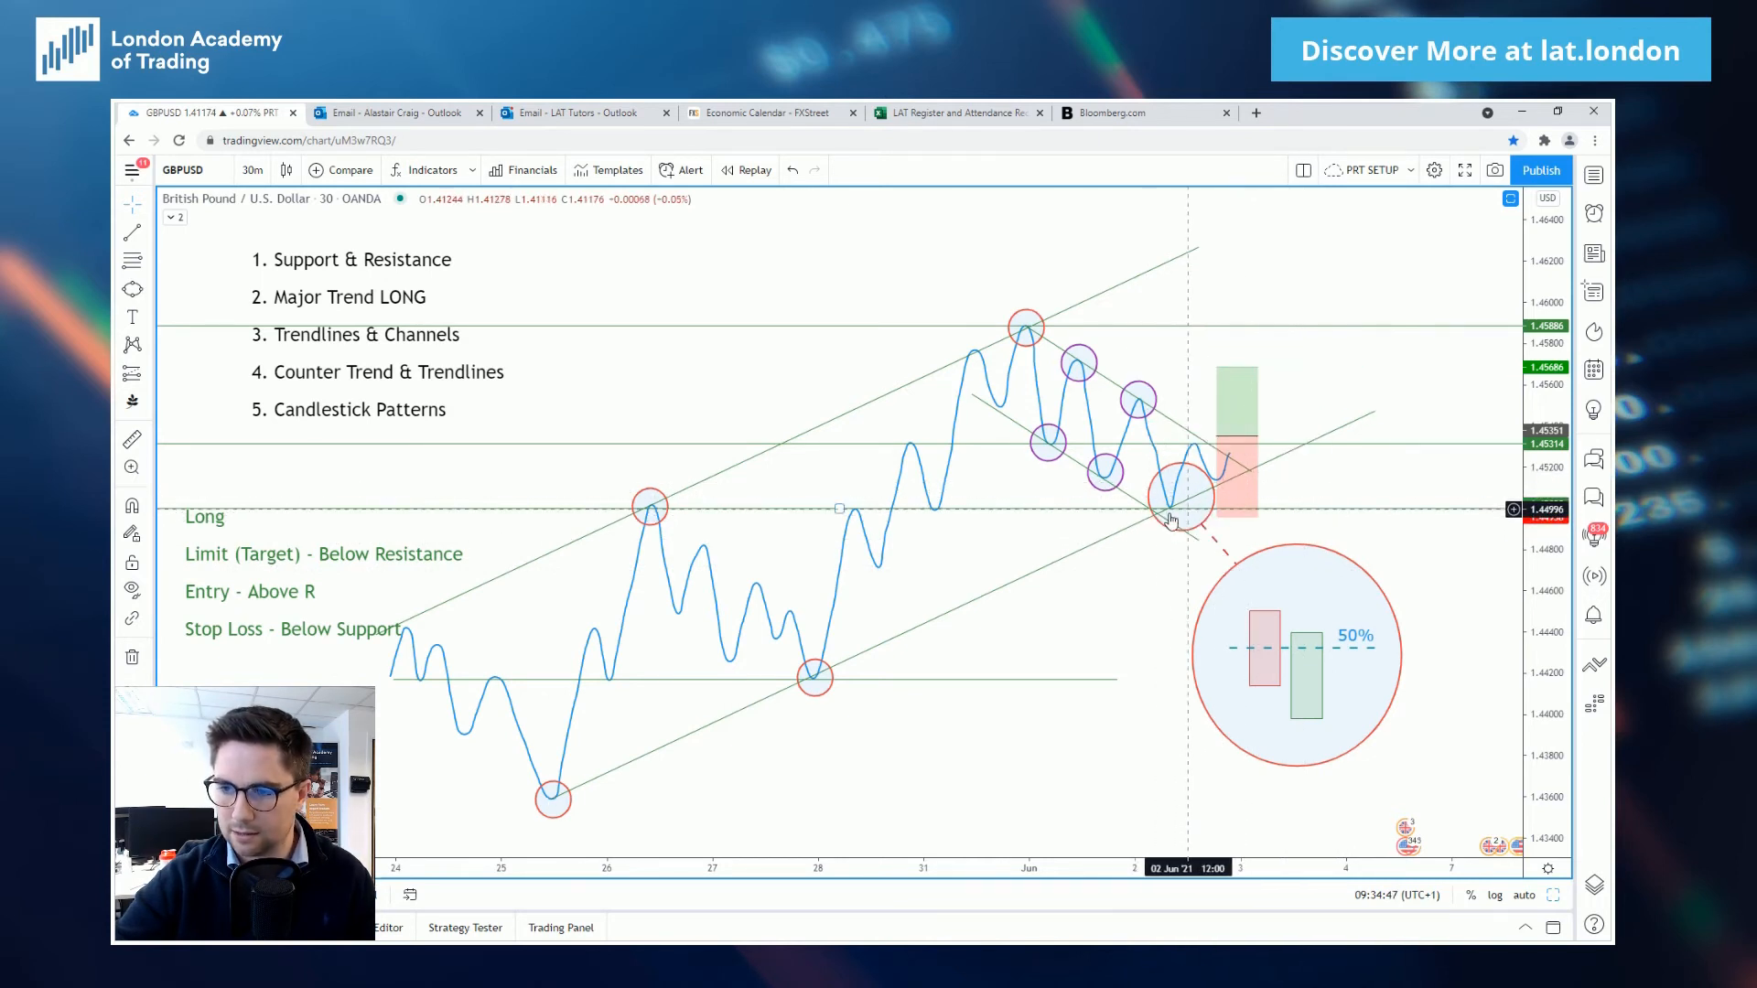
pyautogui.moveTo(1363, 540)
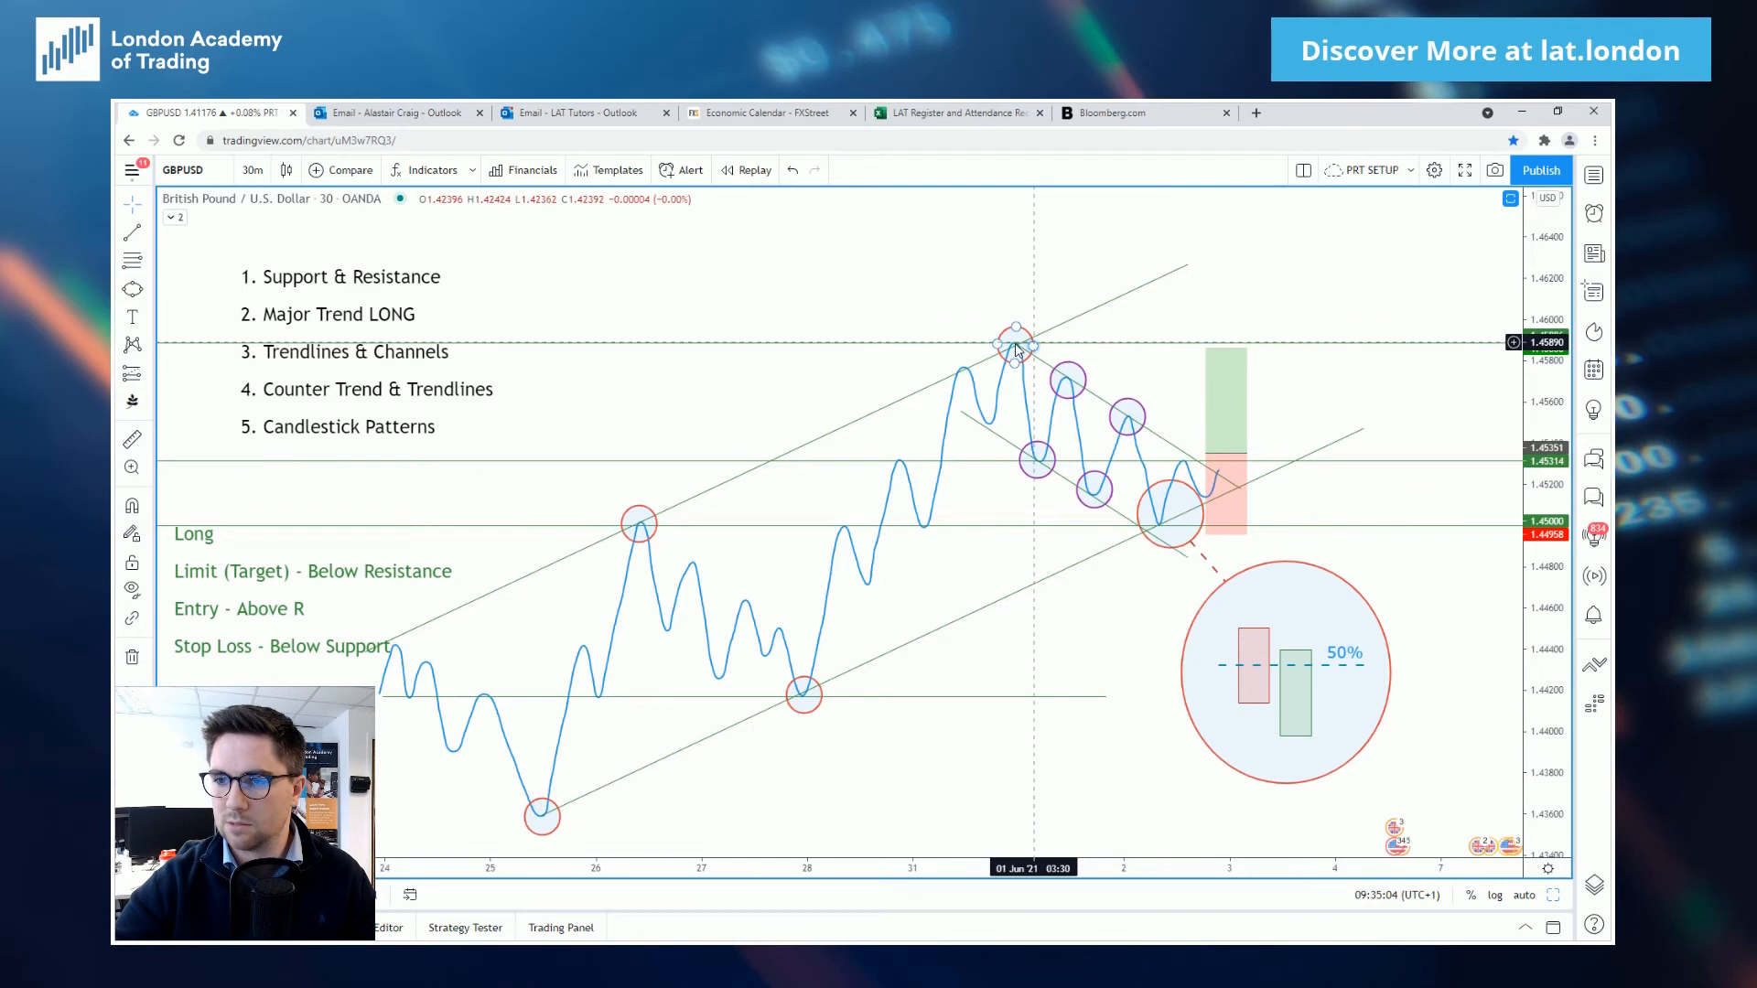
pyautogui.moveTo(1025, 360)
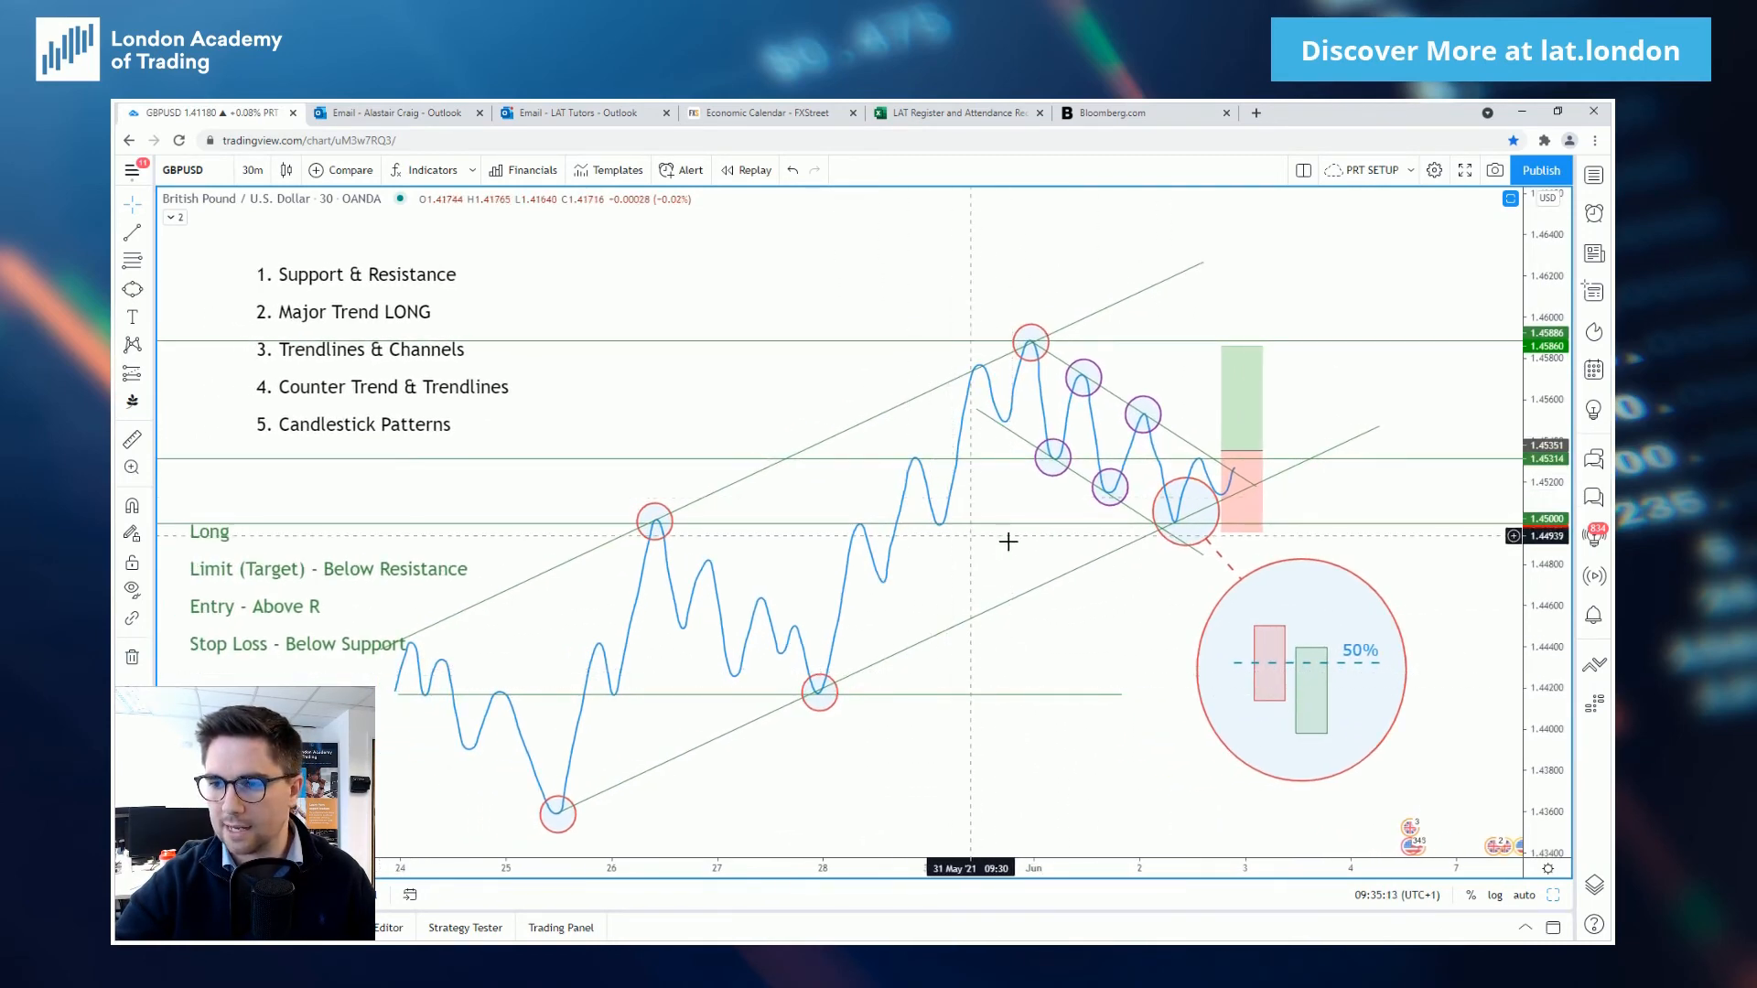
pyautogui.moveTo(1425, 584)
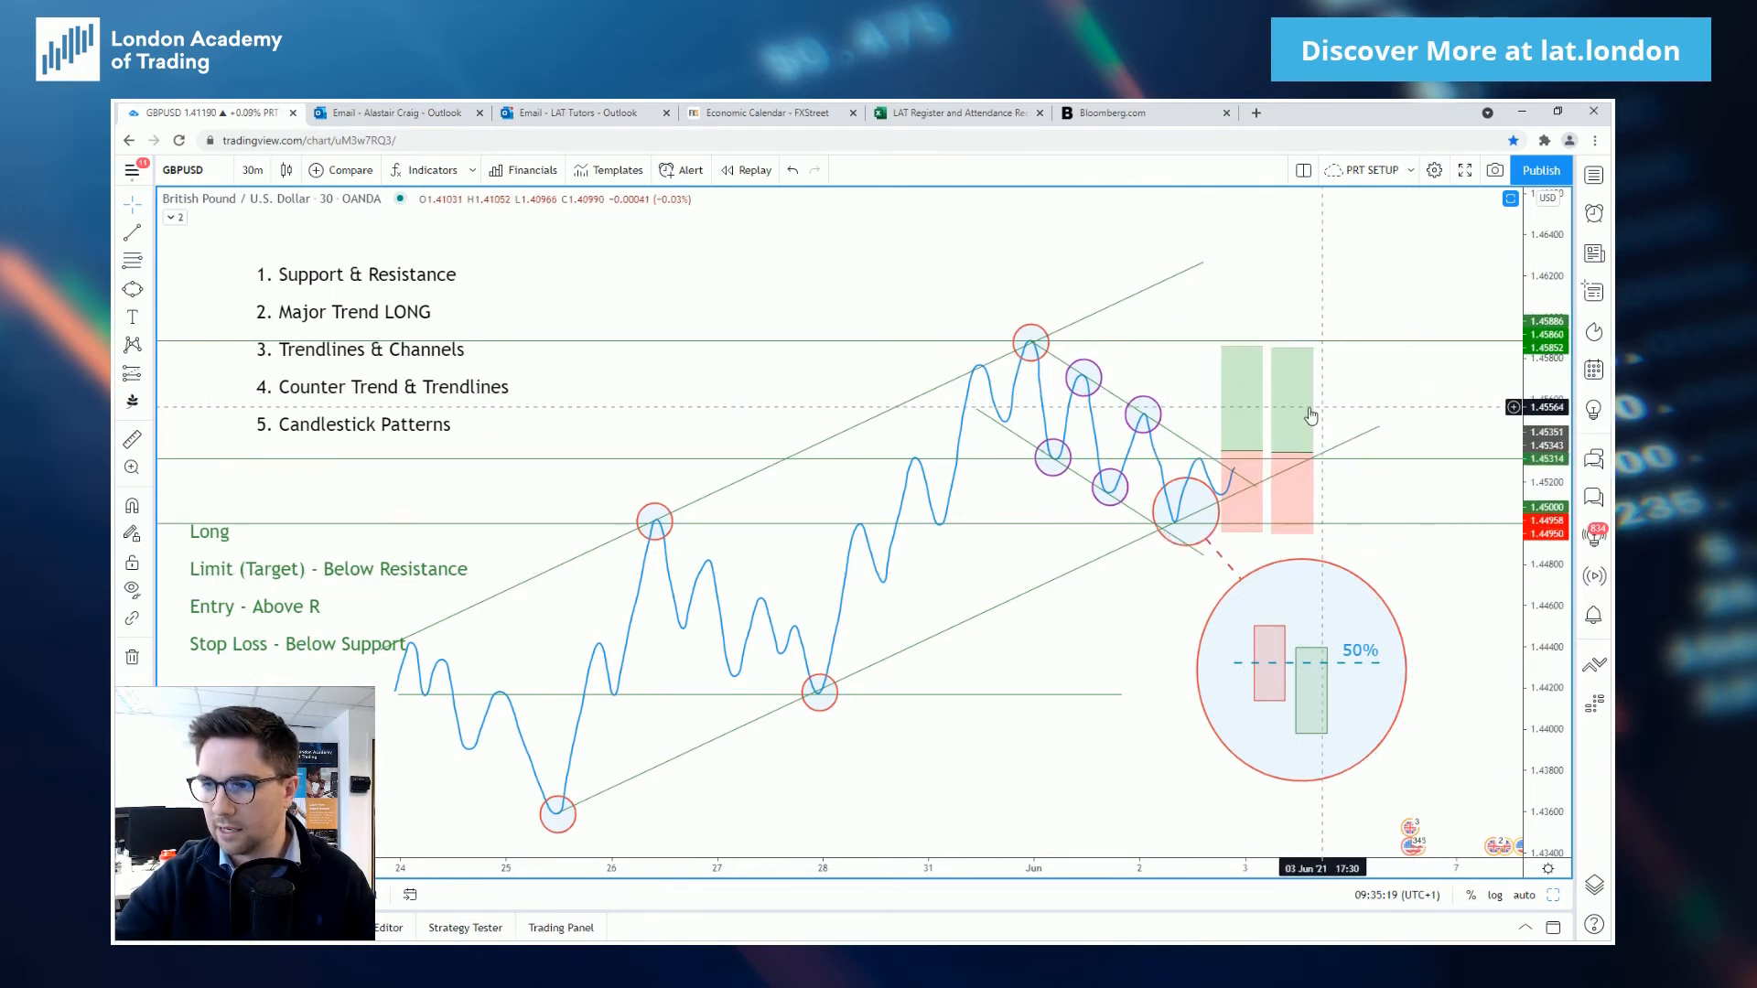
pyautogui.moveTo(1382, 385)
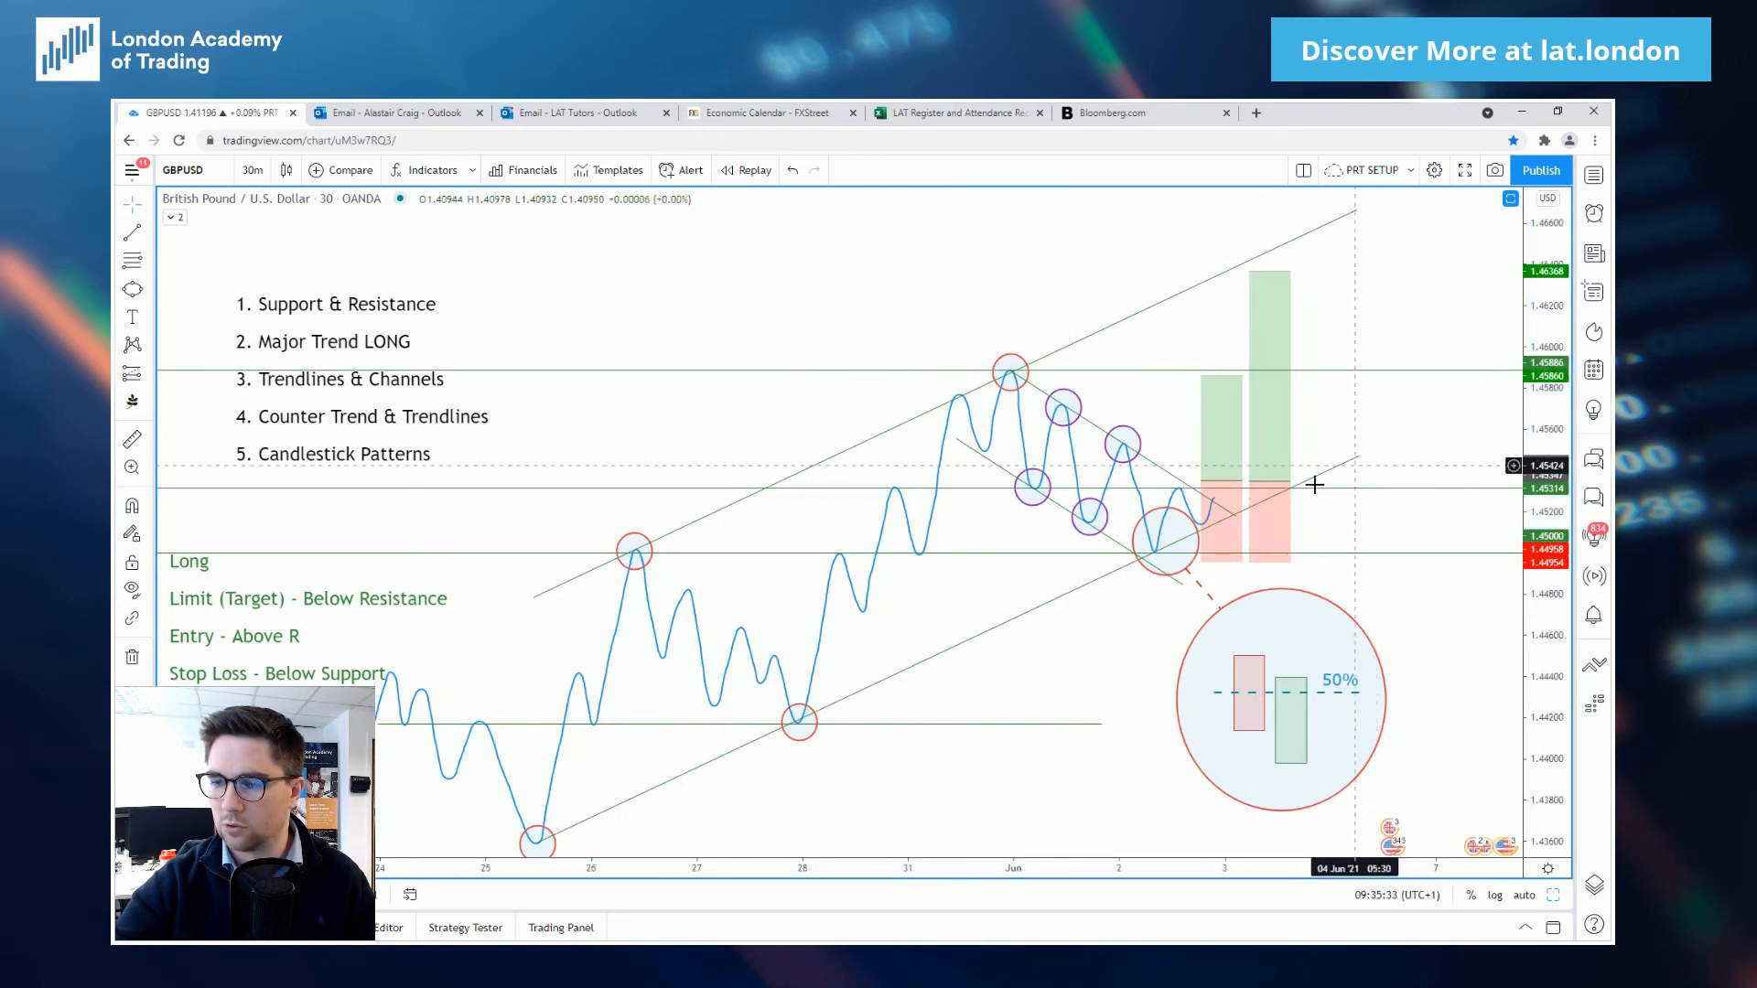
pyautogui.moveTo(1013, 369)
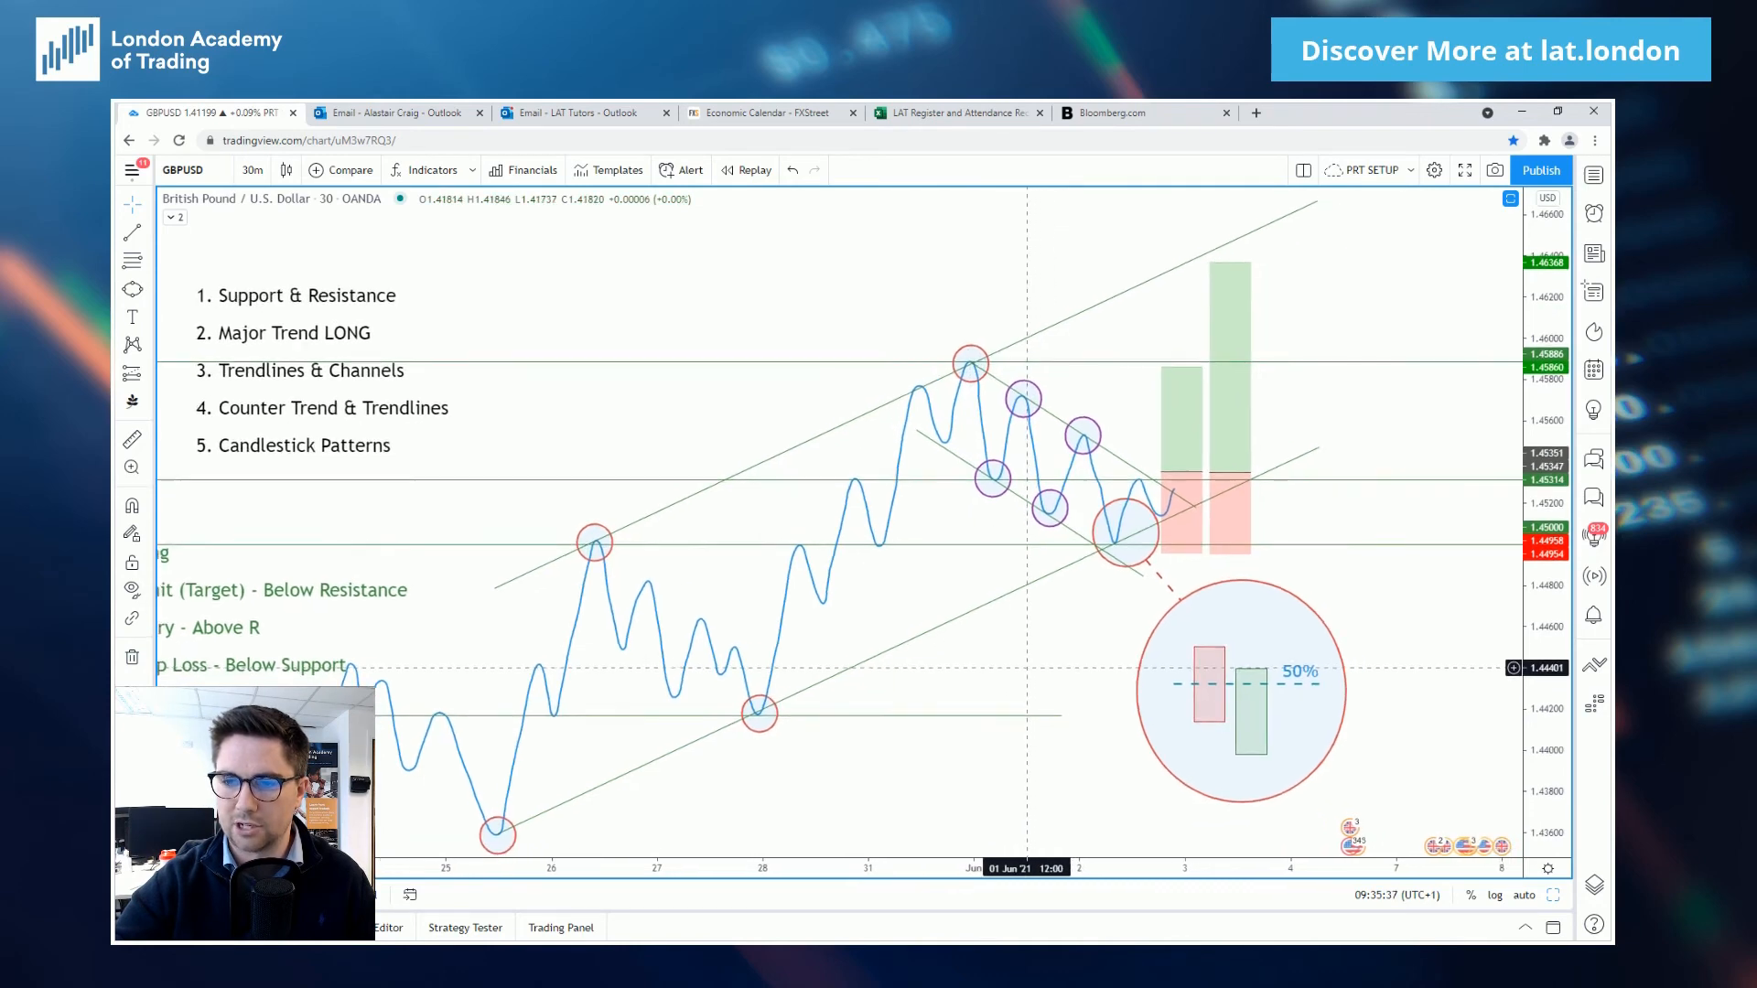
# Switch to freehand drawing for the projected price path.
pyautogui.click(131, 289)
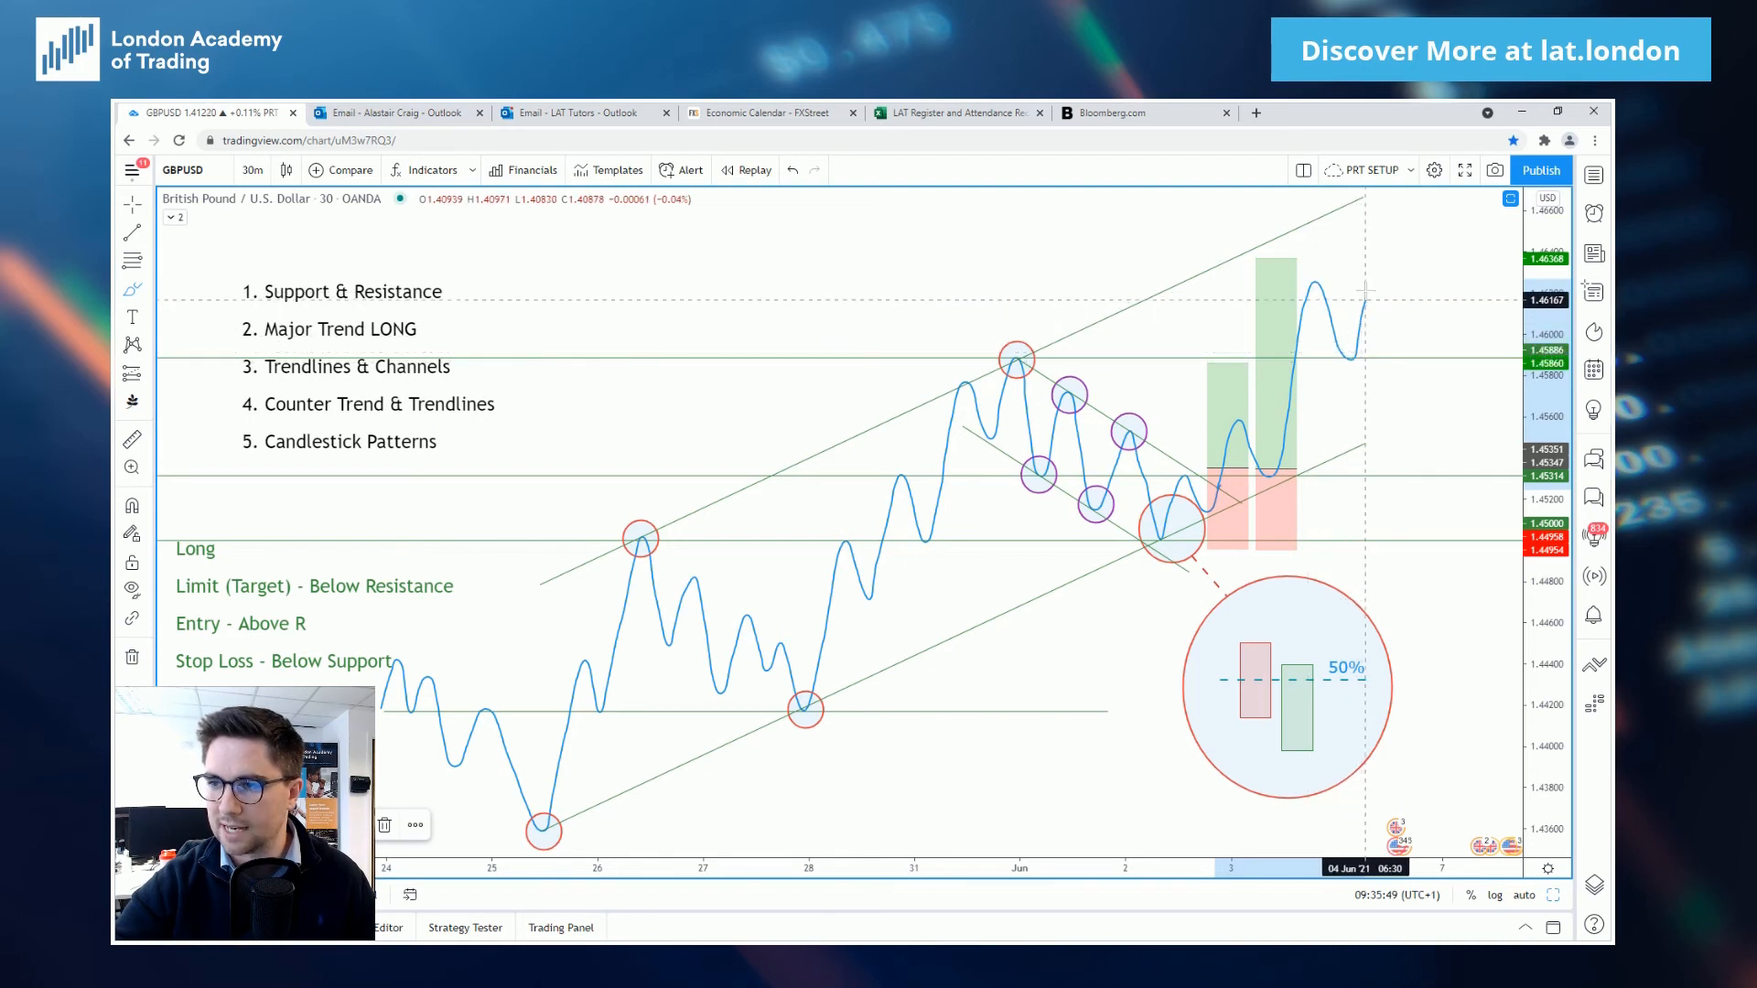
pyautogui.moveTo(1372, 292)
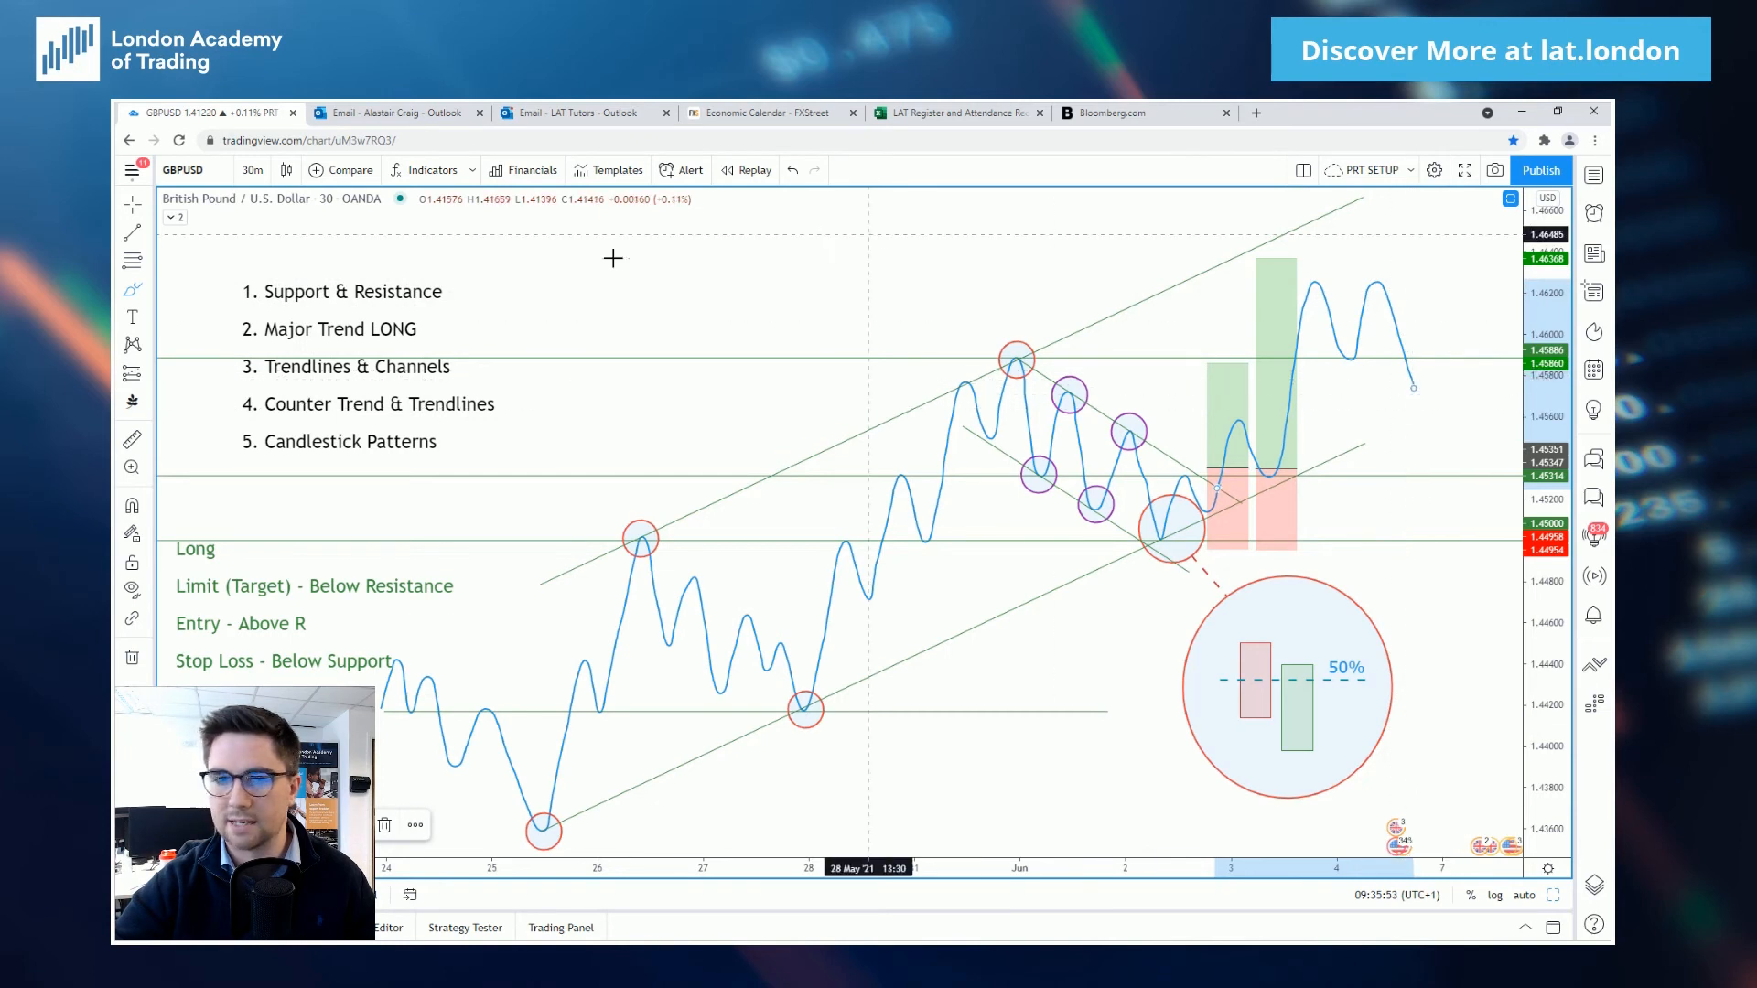
pyautogui.moveTo(1361, 443)
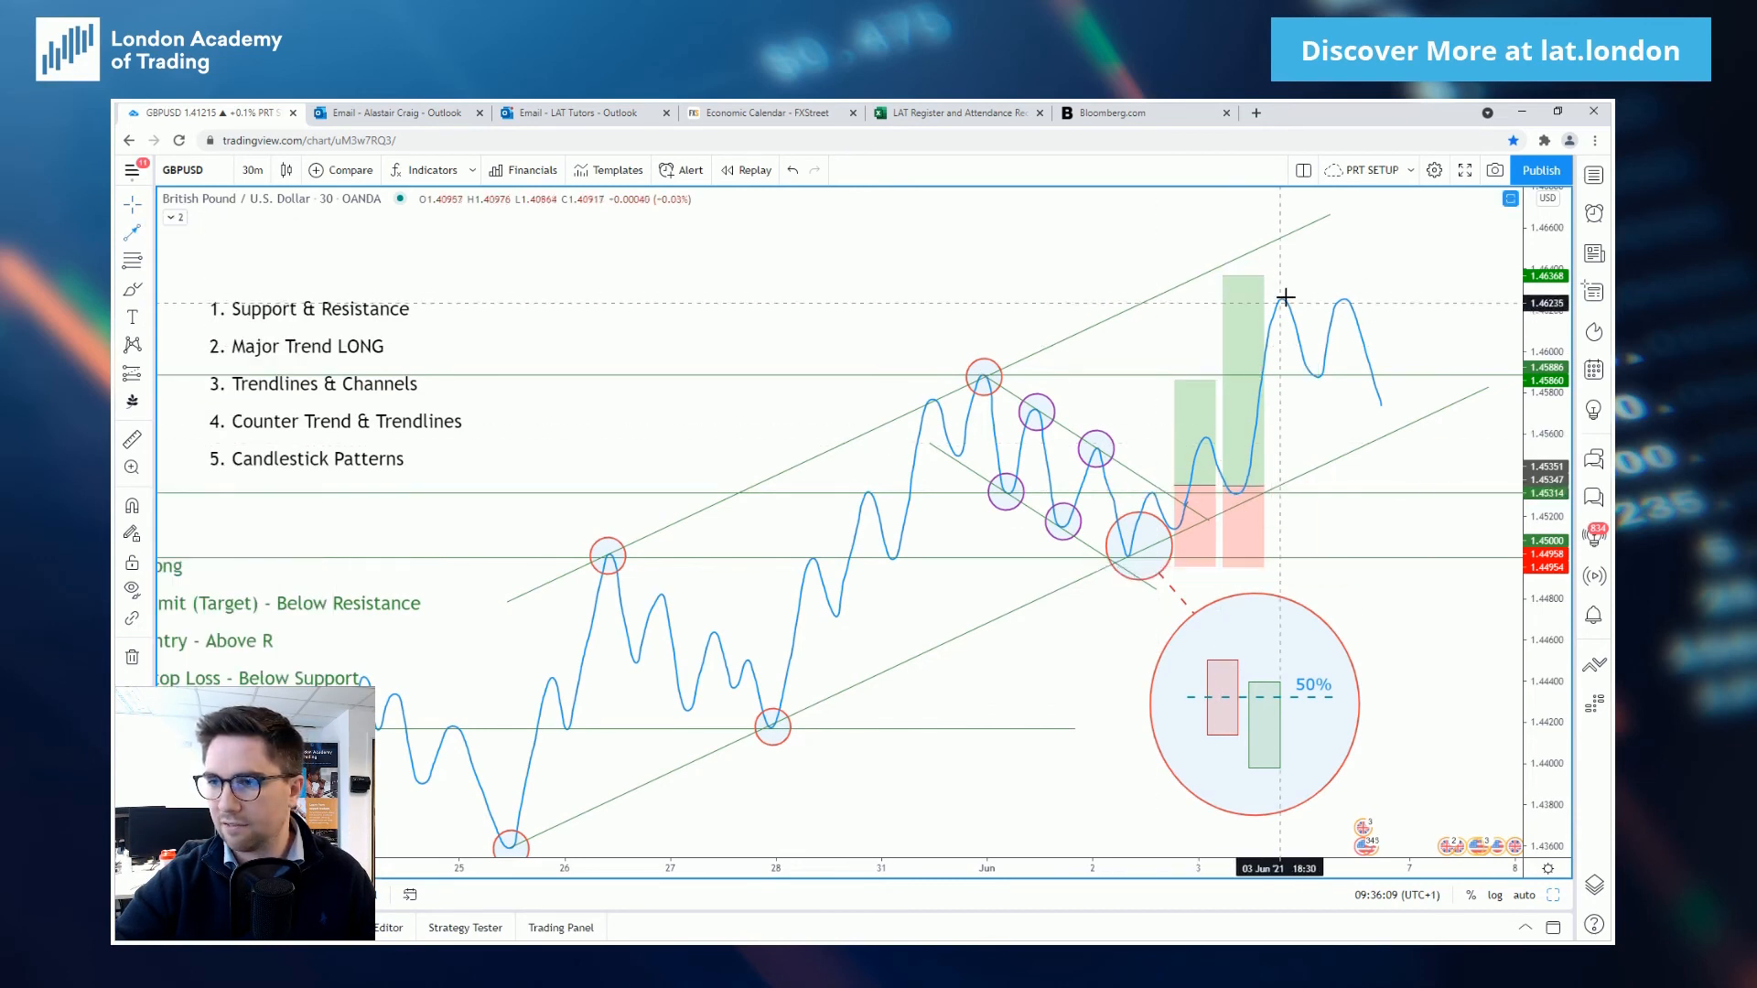
pyautogui.moveTo(1281, 236)
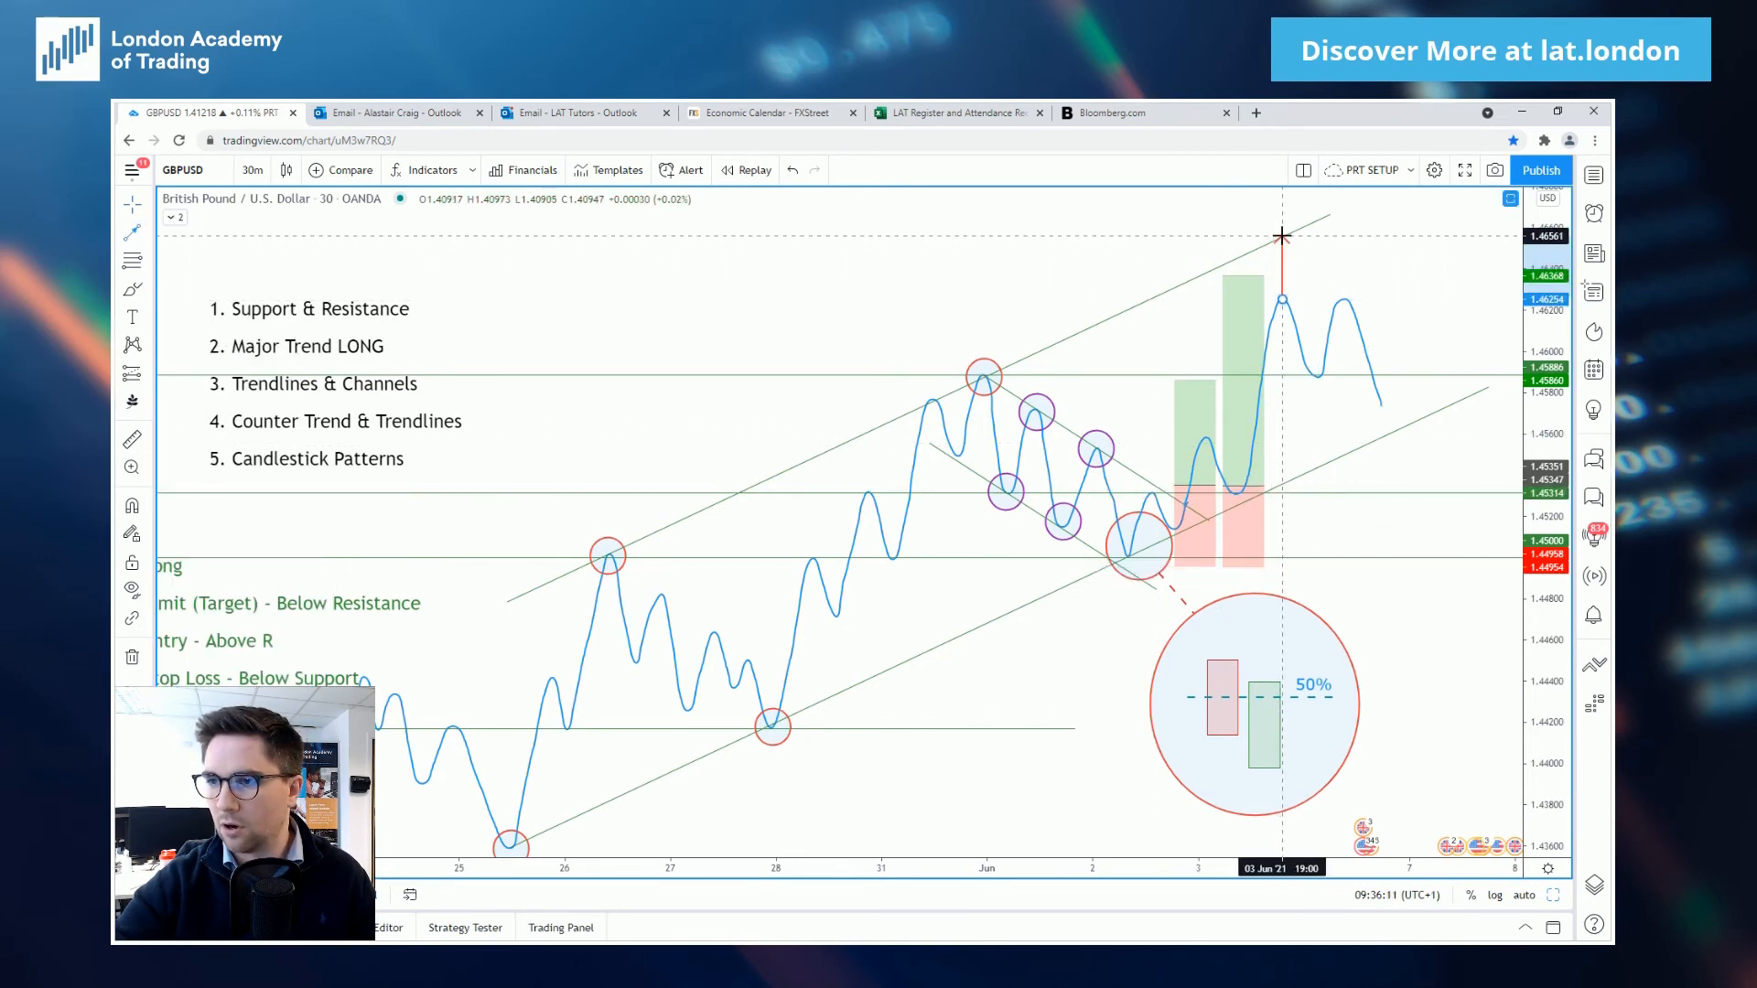
pyautogui.moveTo(1331, 302)
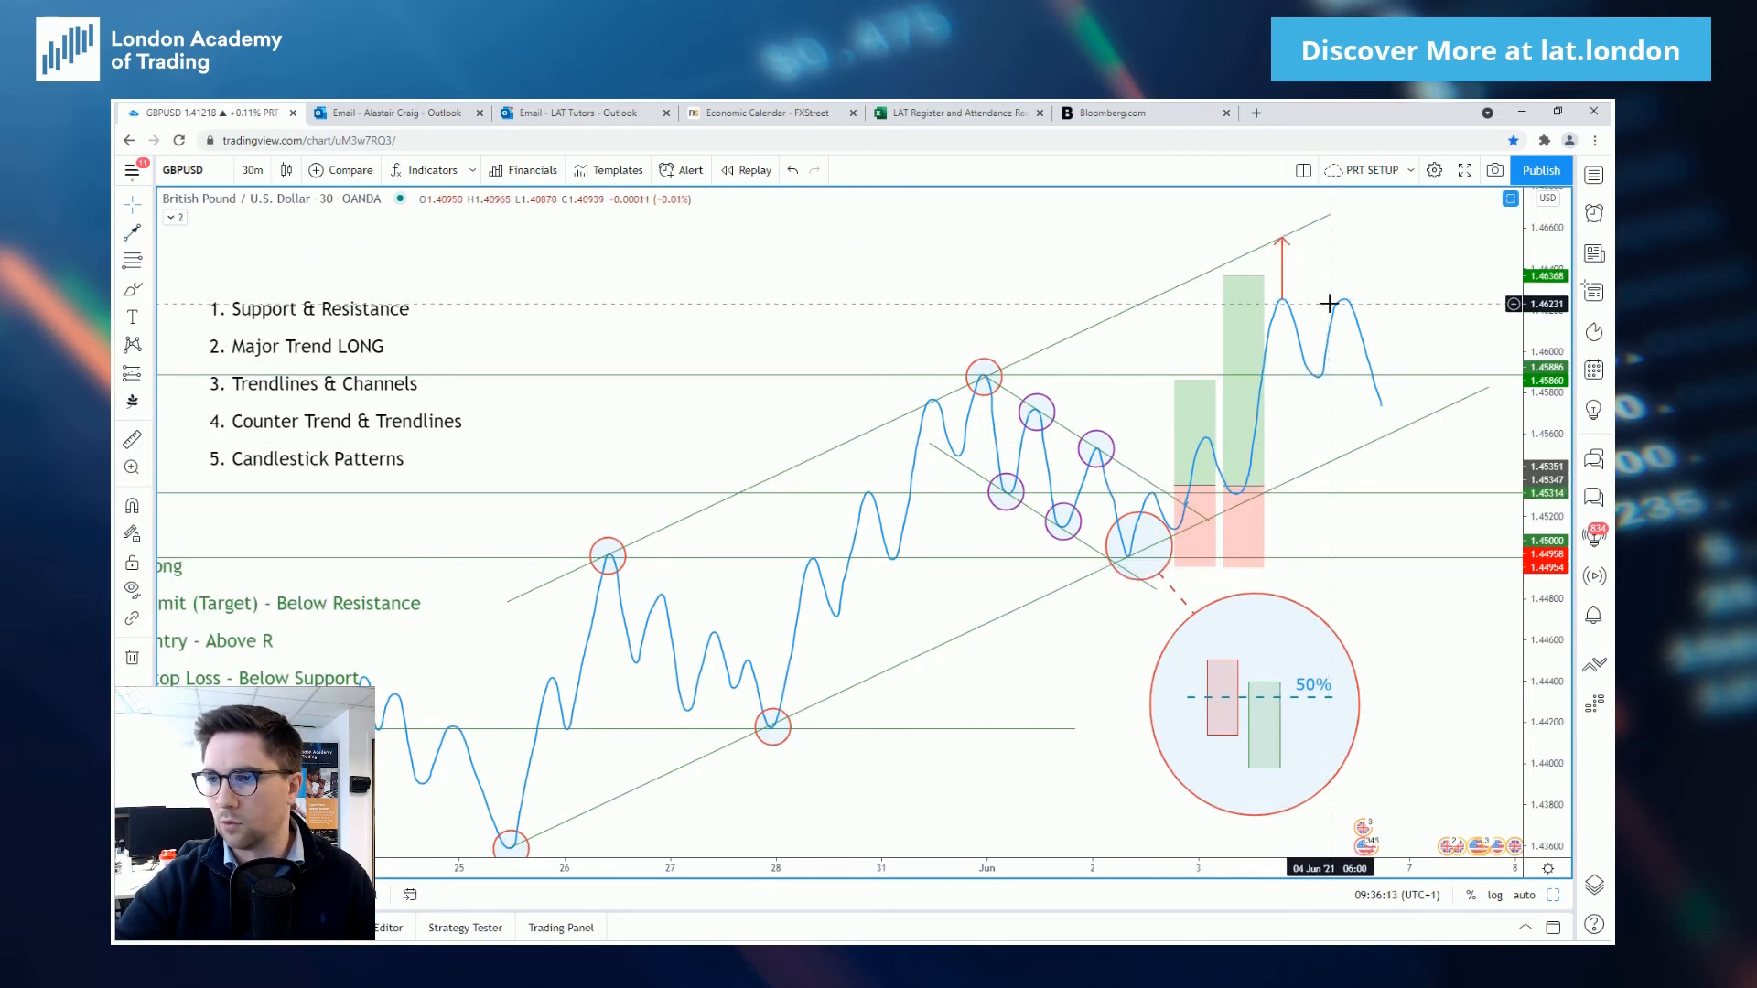
pyautogui.moveTo(1387, 408)
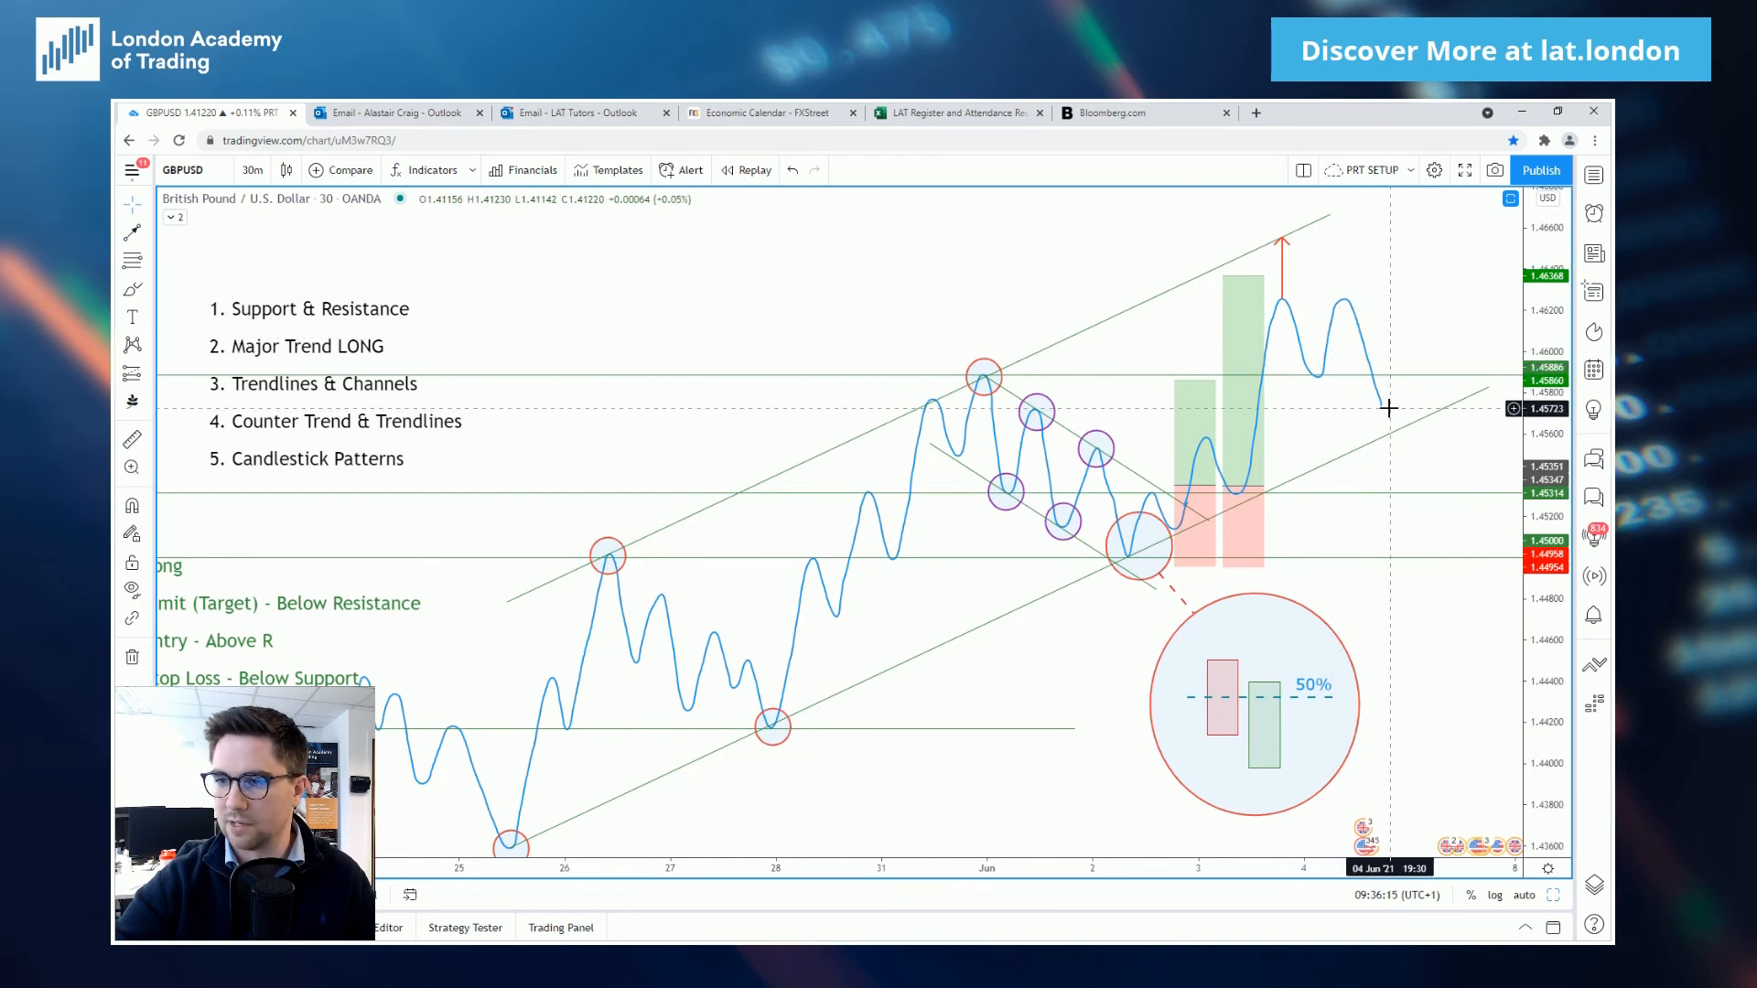
pyautogui.moveTo(1389, 454)
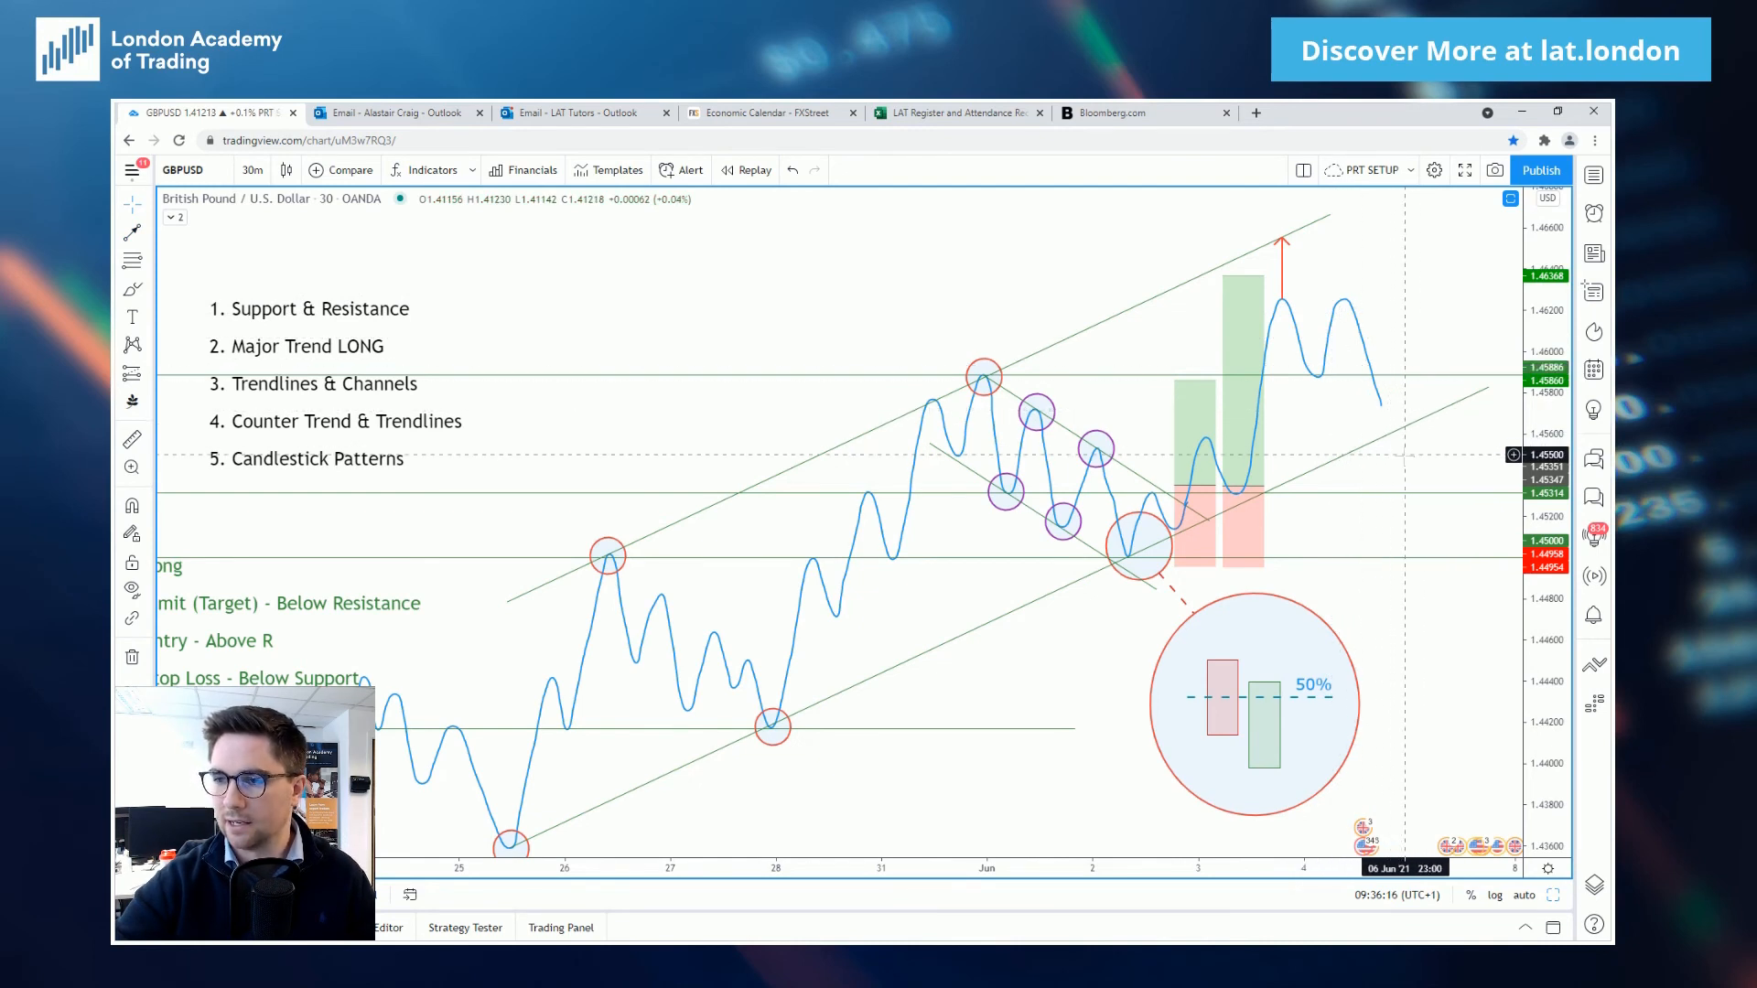